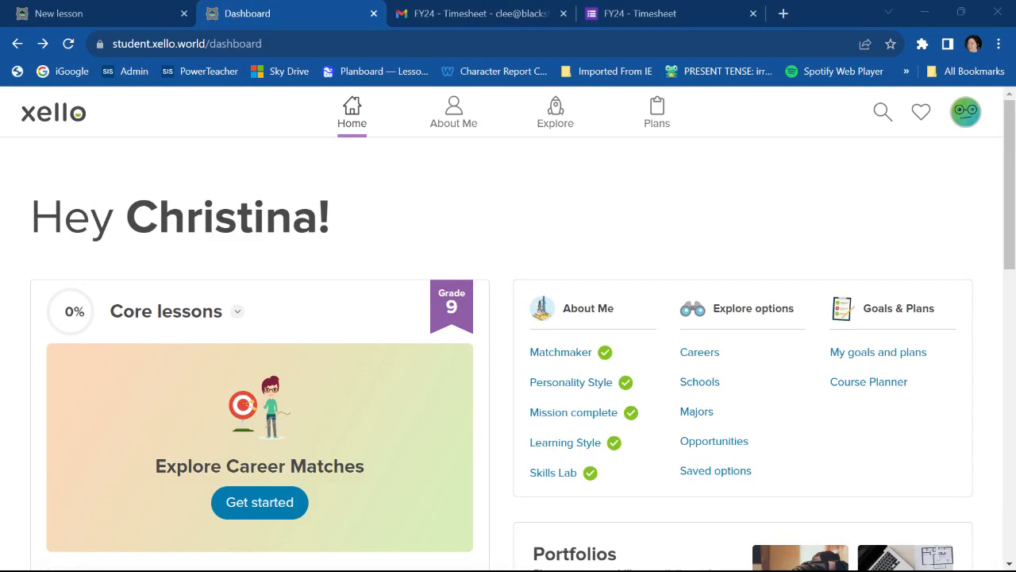
mouse_move(800, 173)
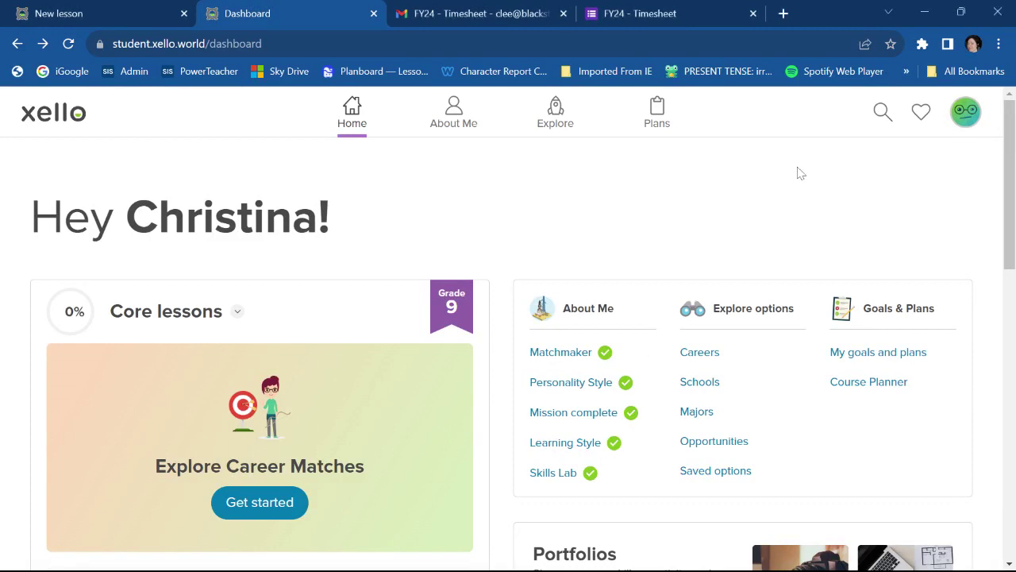
mouse_move(793, 179)
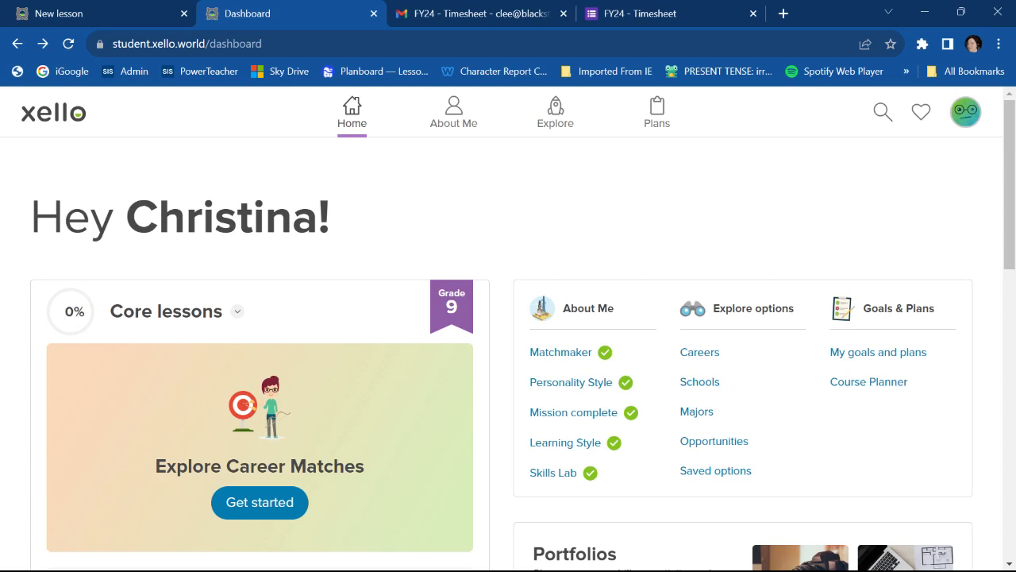
mouse_move(773, 211)
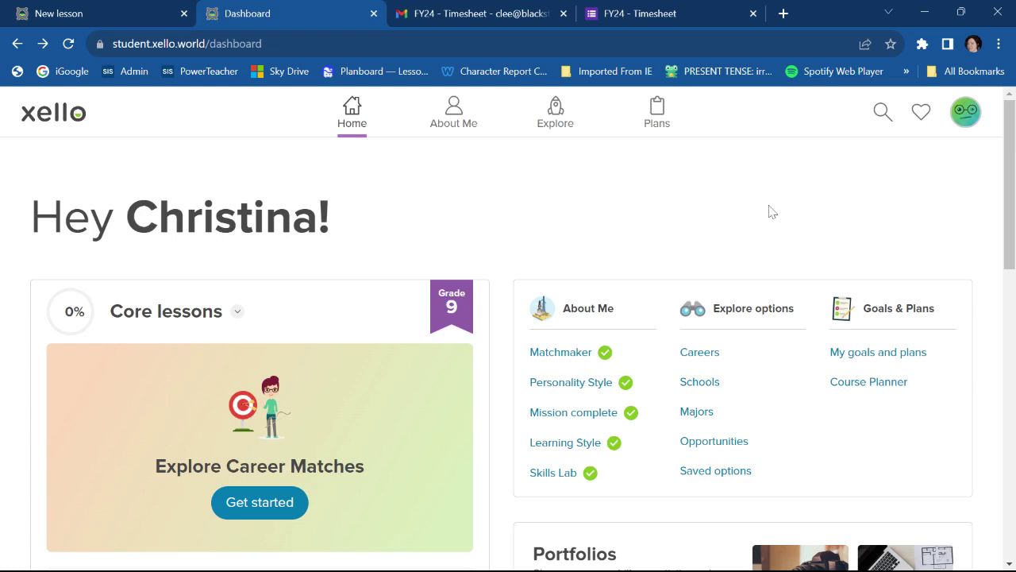
mouse_move(291, 192)
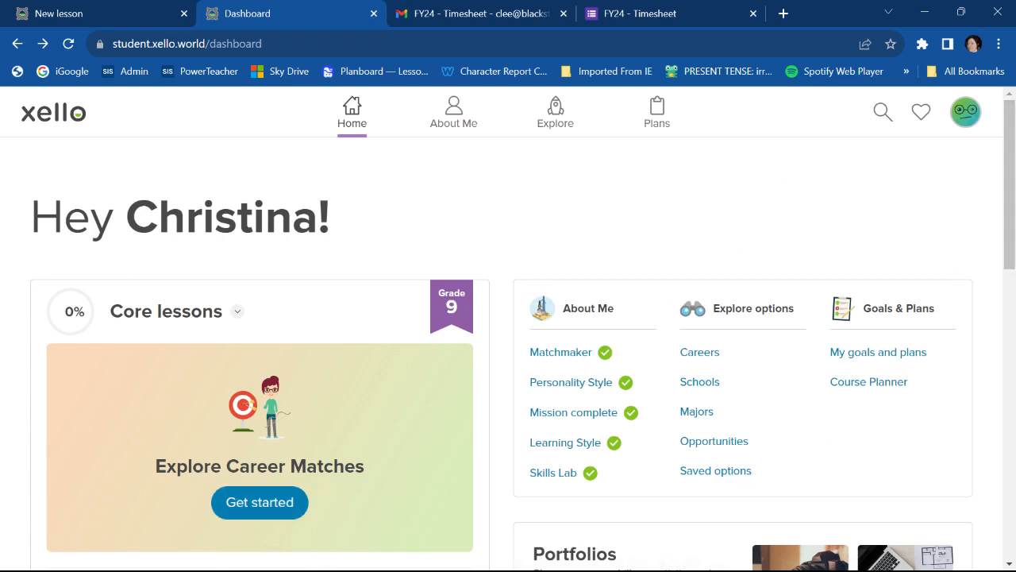
mouse_move(515, 353)
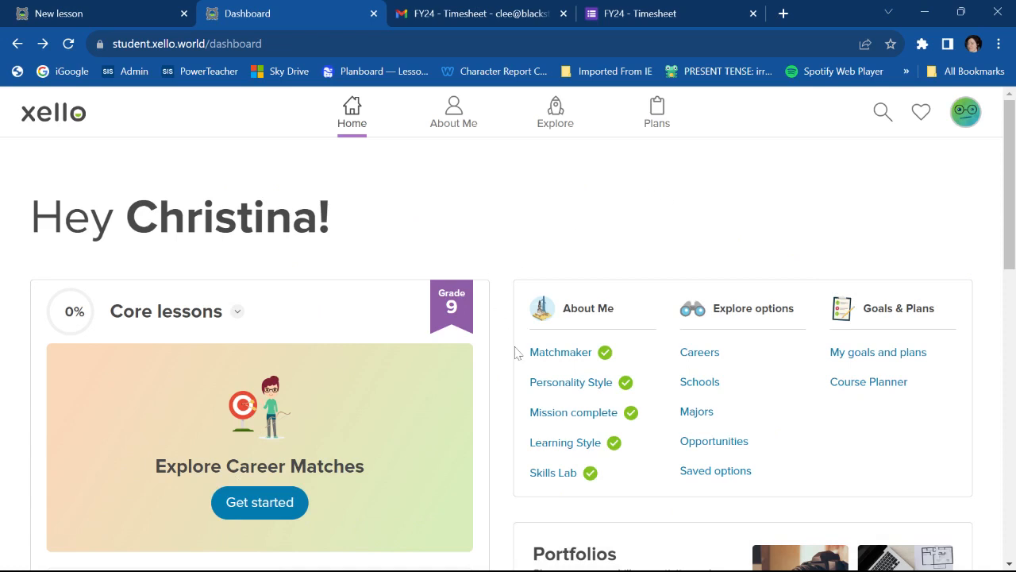
mouse_move(518, 343)
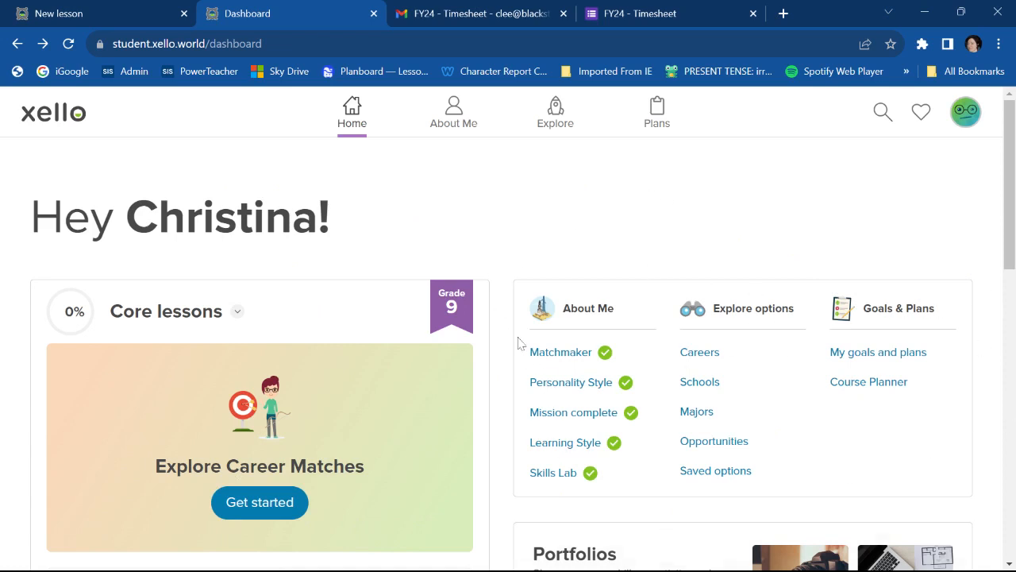
mouse_move(800, 449)
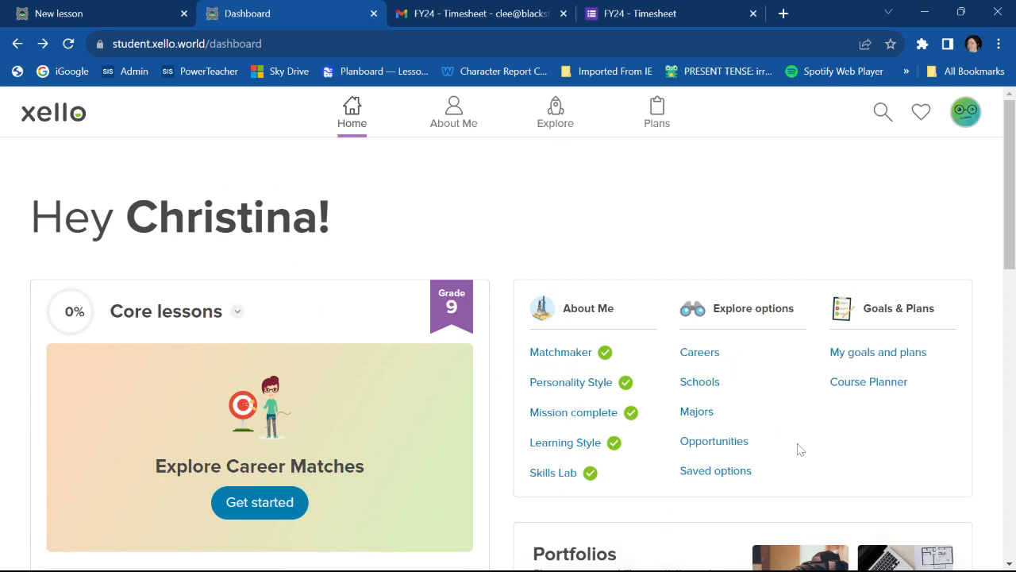
Open the Portfolios hub from the Home dashboard and browse the Level 2, 3, 4 portfolios
scroll(down, 3)
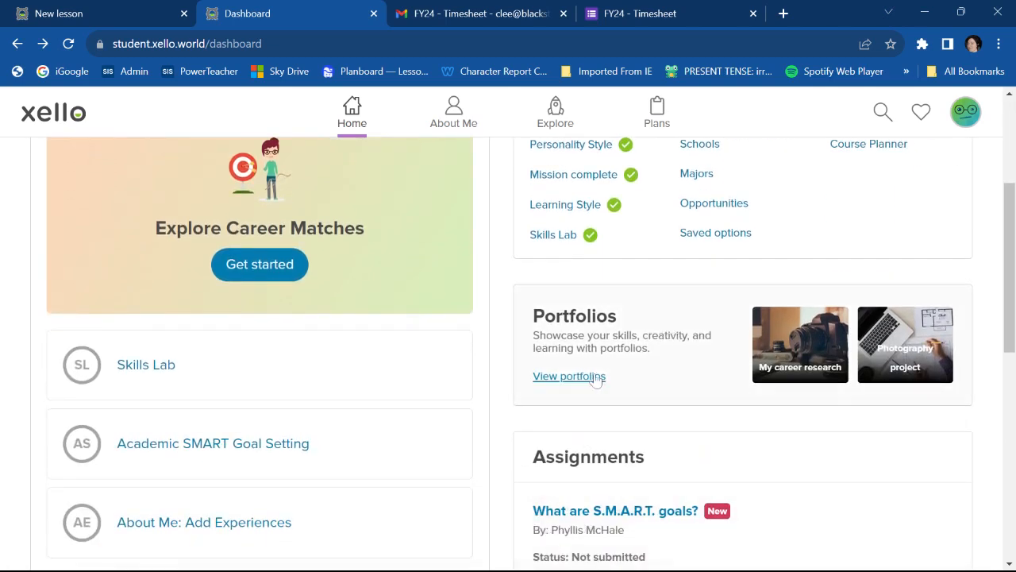
mouse_move(556, 381)
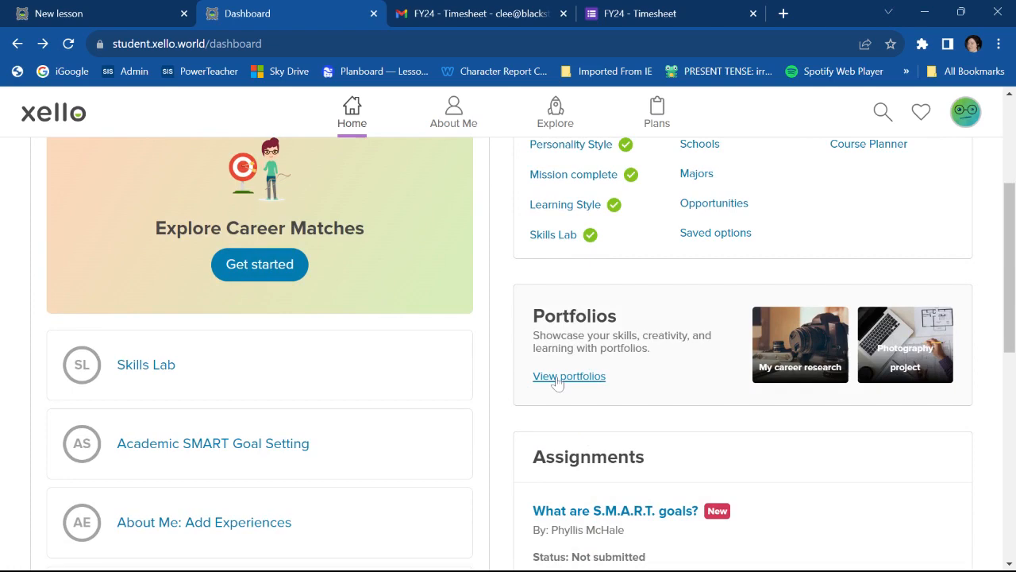
click(568, 376)
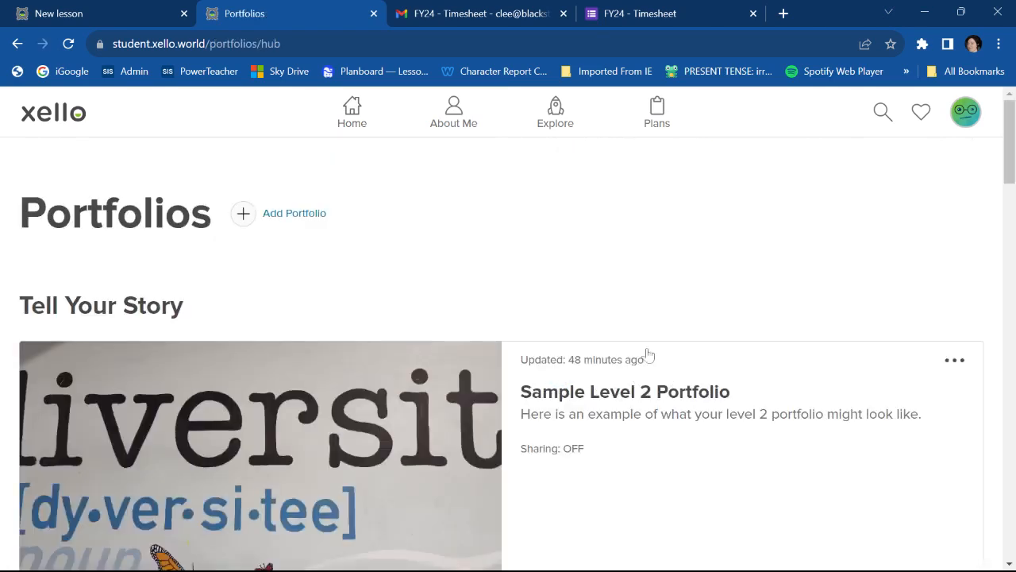
scroll(down, 3)
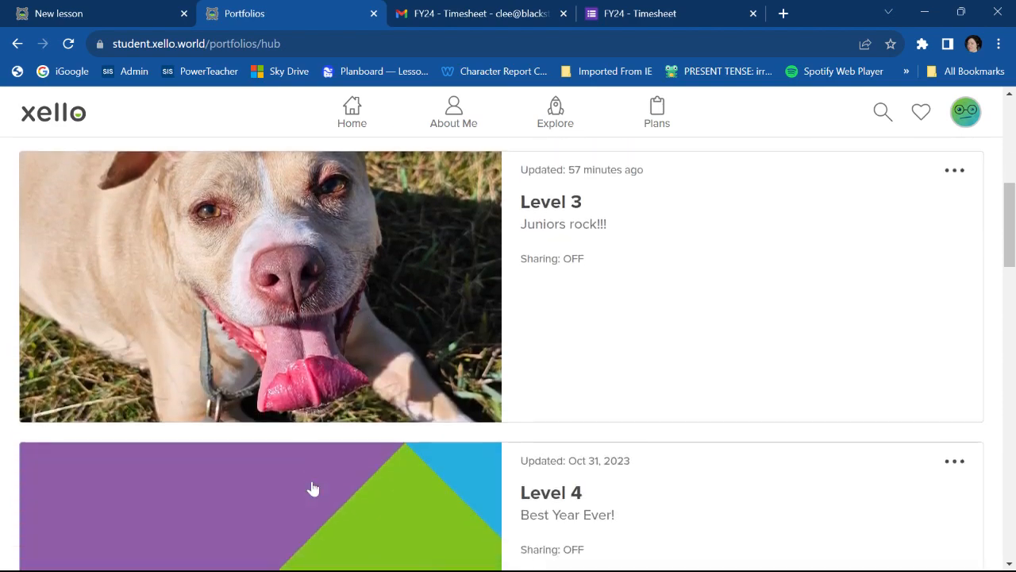
scroll(down, 3)
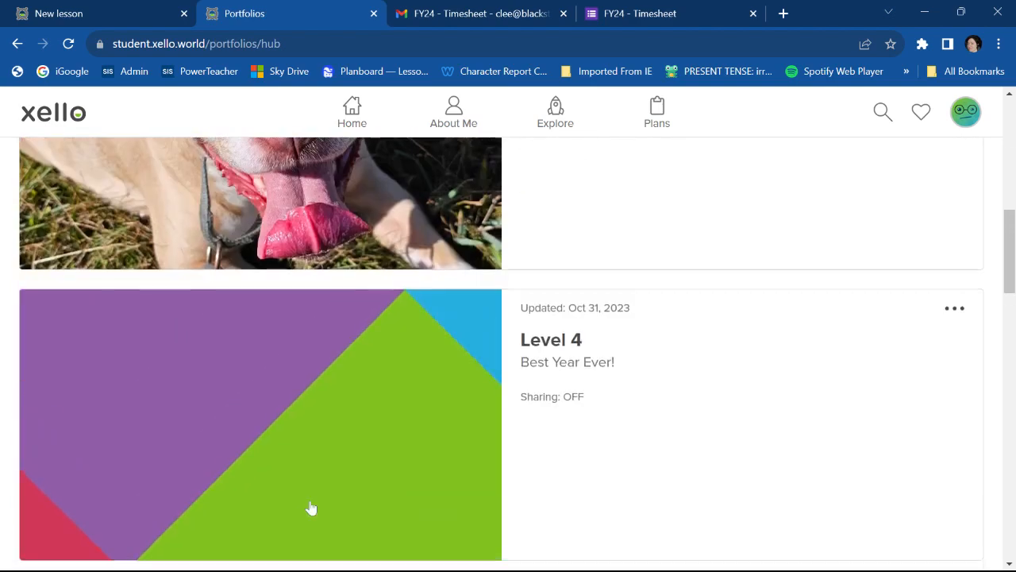
scroll(up, 3)
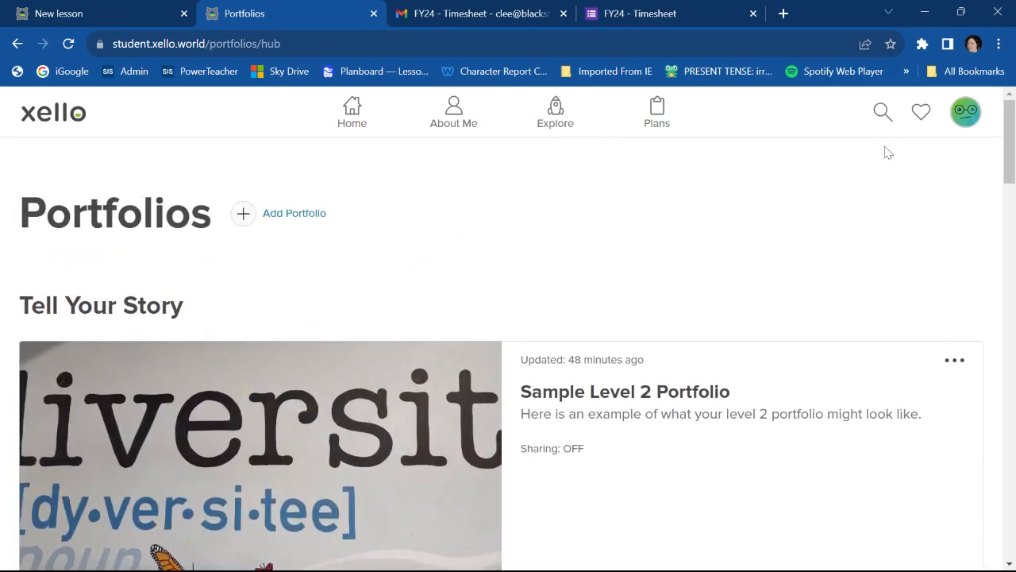
mouse_move(293, 195)
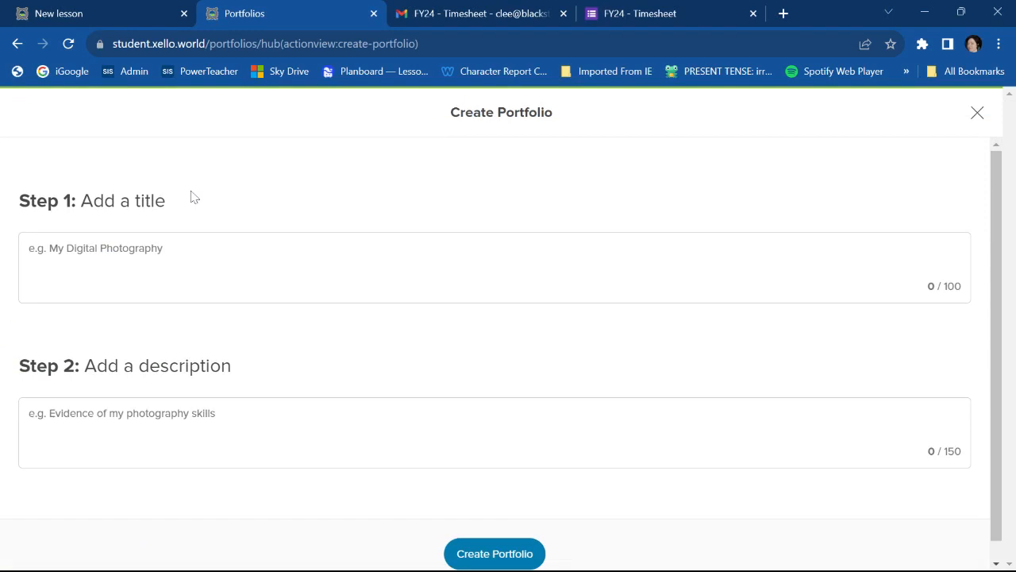
Enter 'Level 3' as the new portfolio's title and 'Juniors rock!!' as its description
click(495, 267)
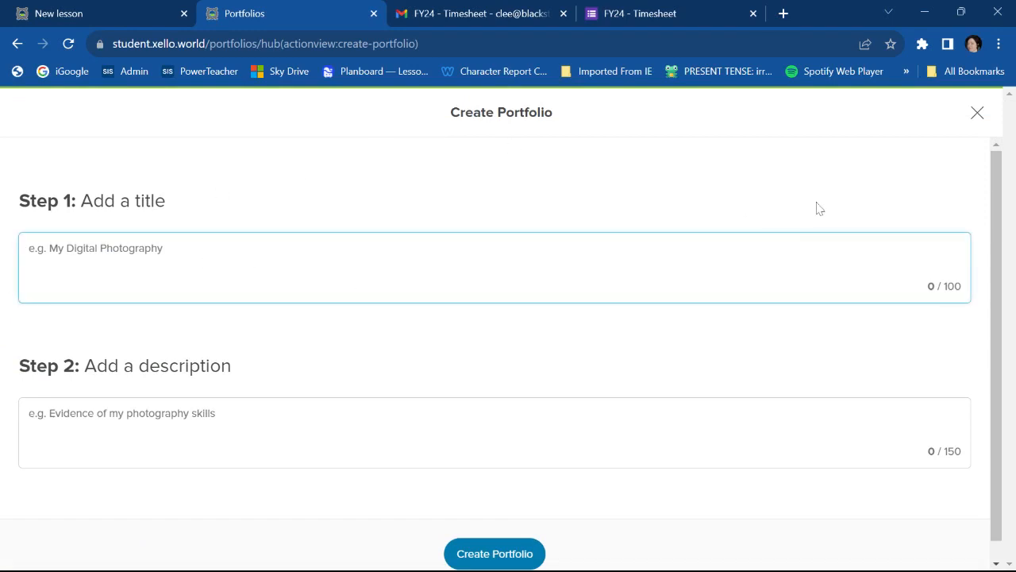
text(Level)
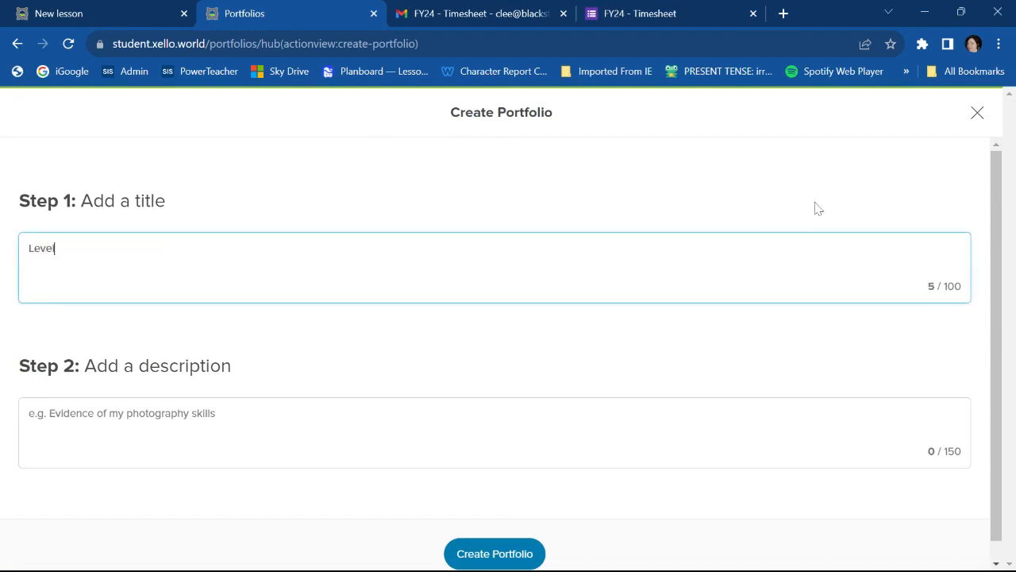
text(3)
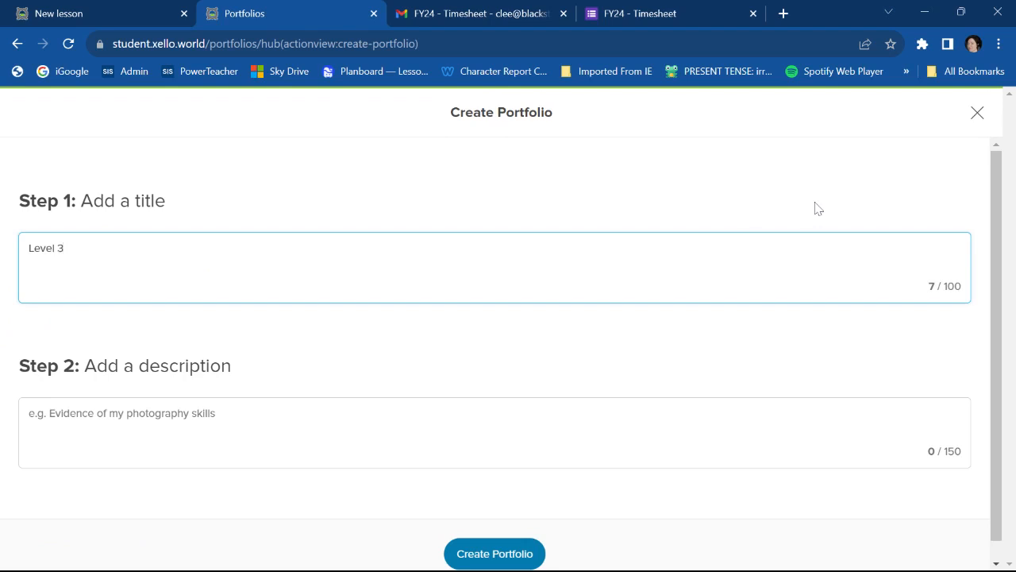
mouse_move(216, 462)
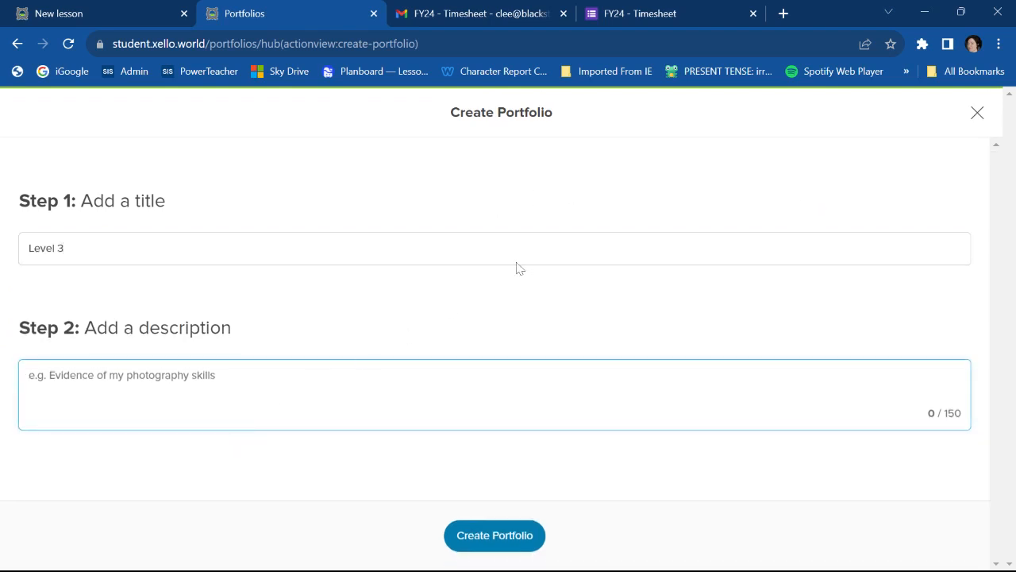
text(Juniors rock)
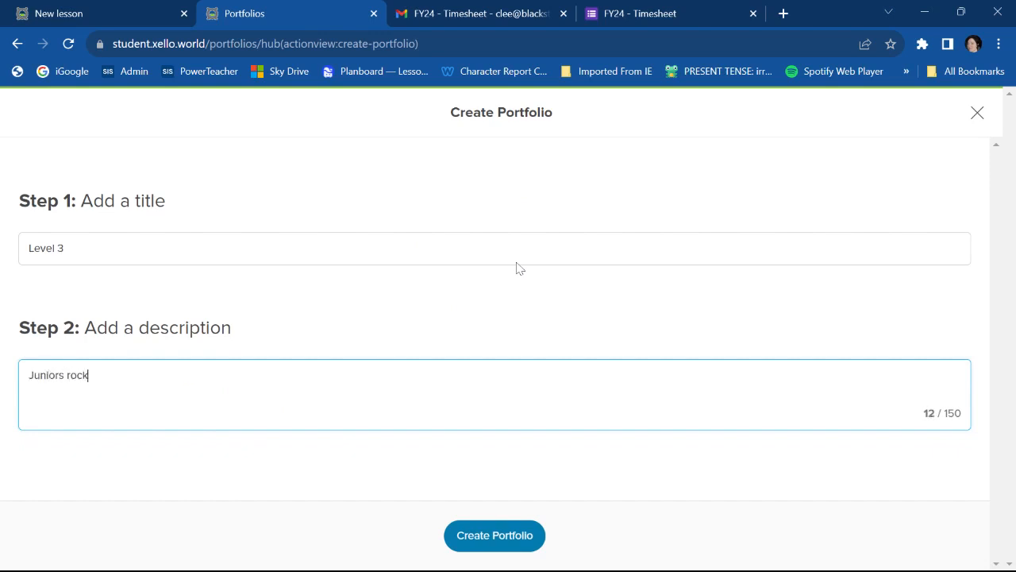
text(!!)
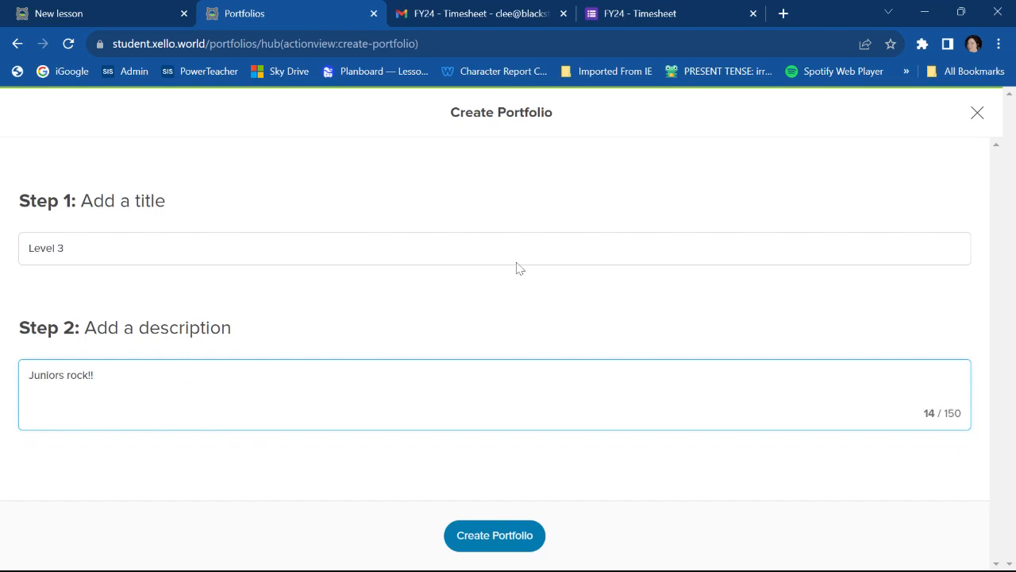
mouse_move(772, 468)
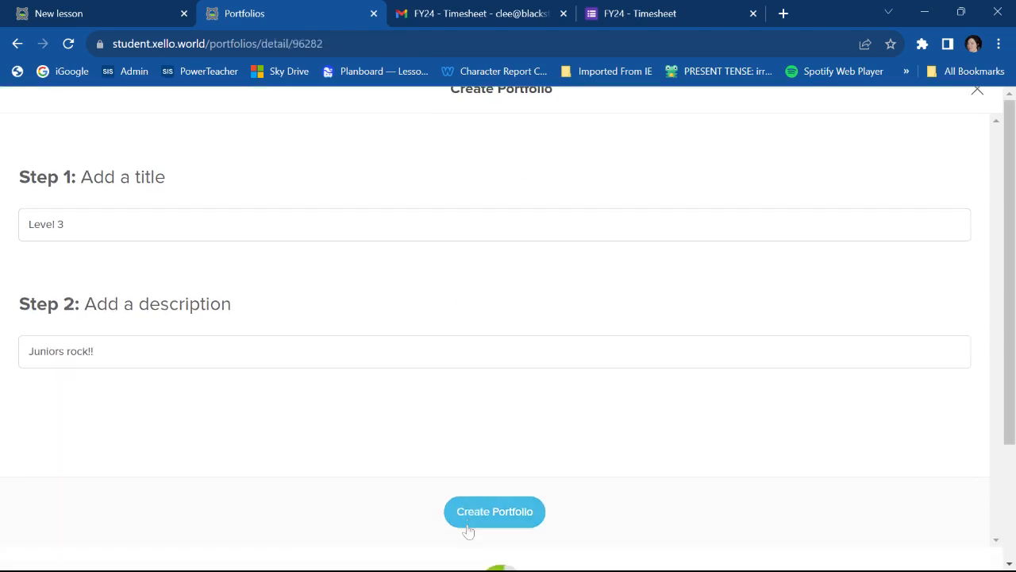
Create the Level 3 portfolio to open its empty page with the default cover
click(494, 511)
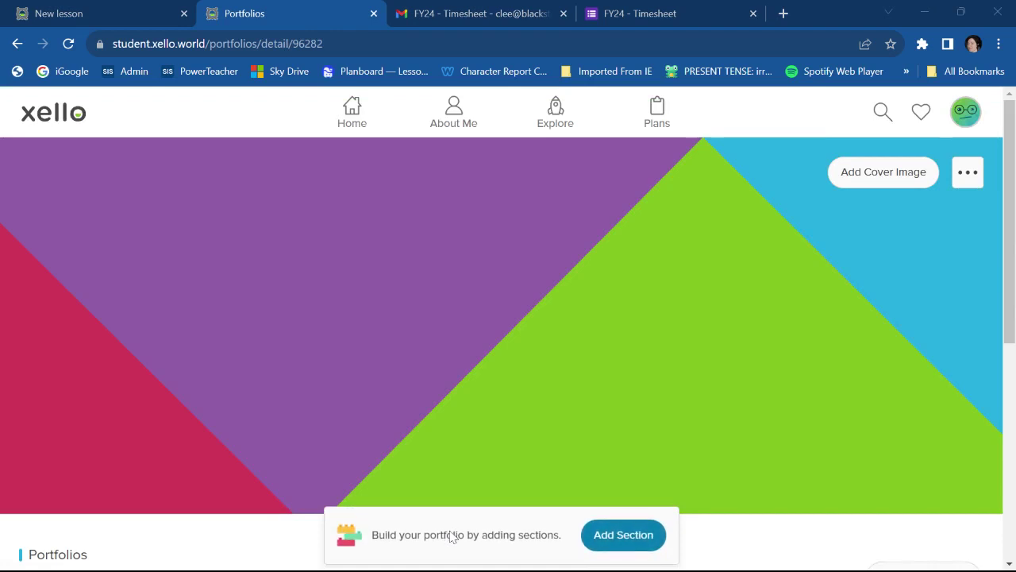
mouse_move(608, 366)
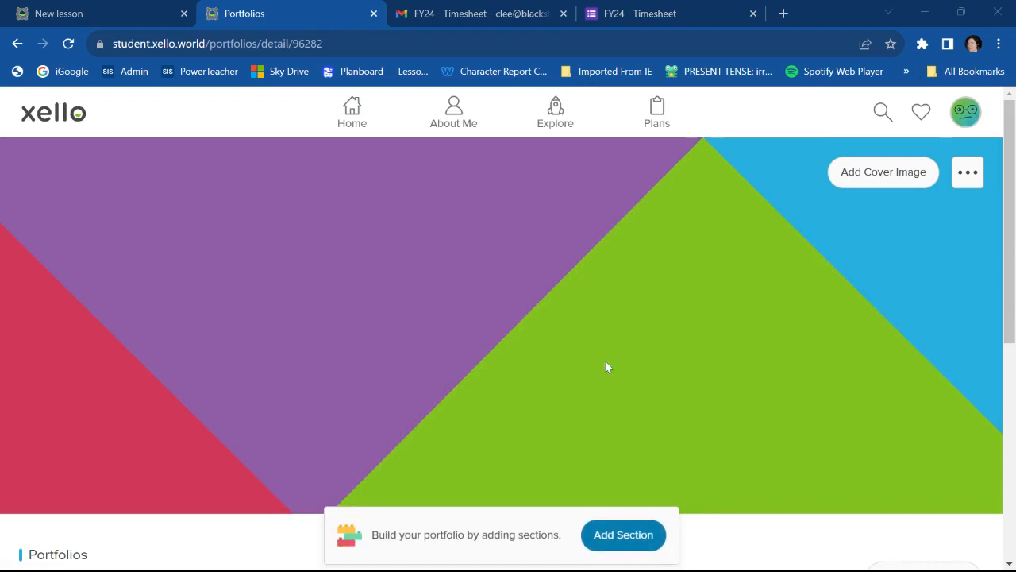
mouse_move(659, 219)
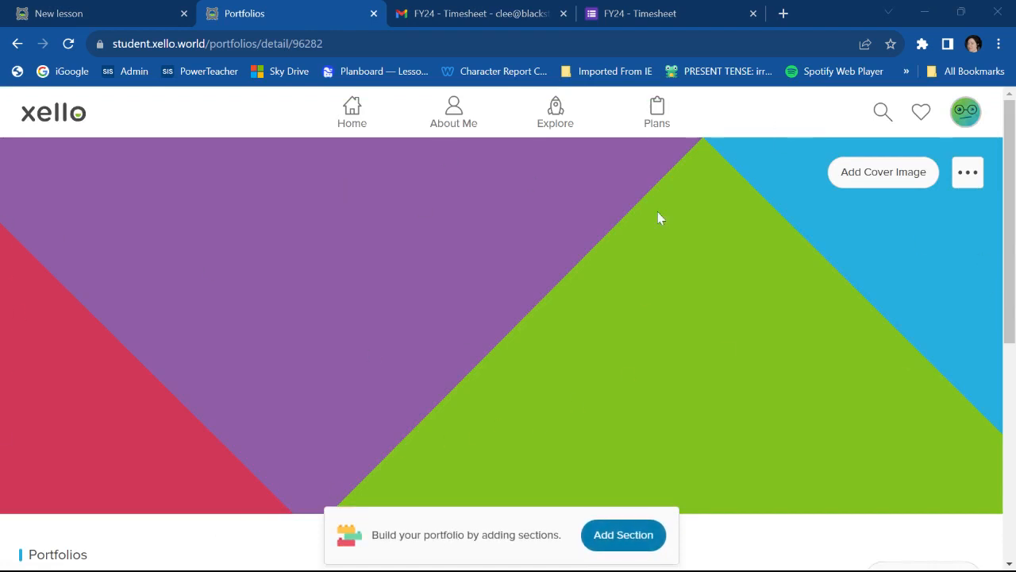
mouse_move(905, 248)
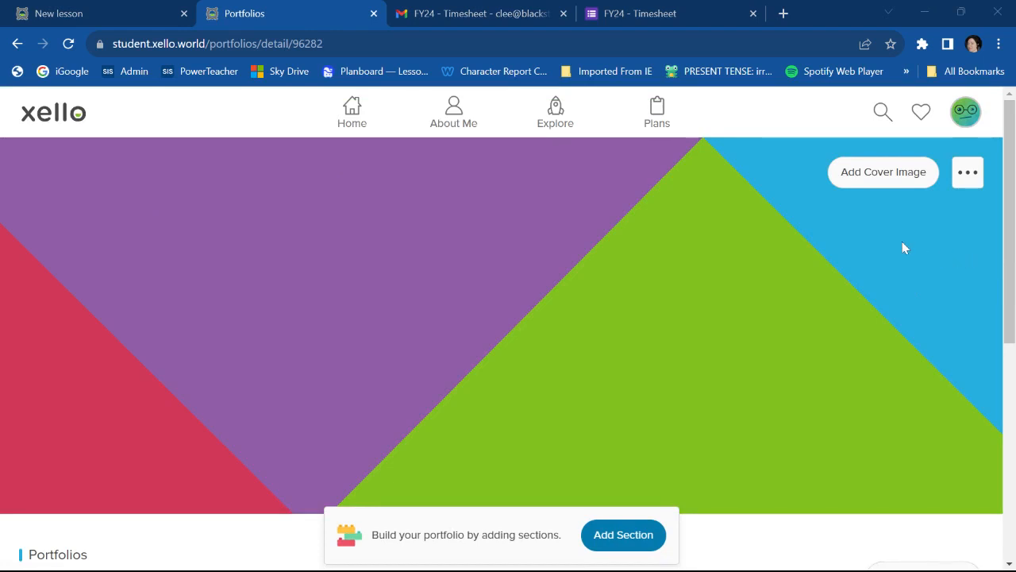
mouse_move(883, 172)
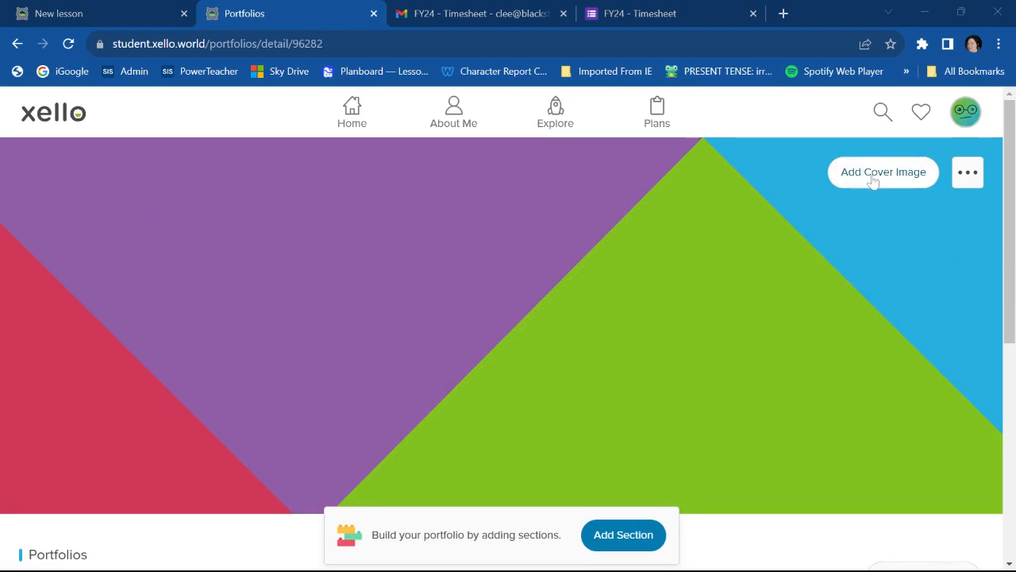
click(883, 172)
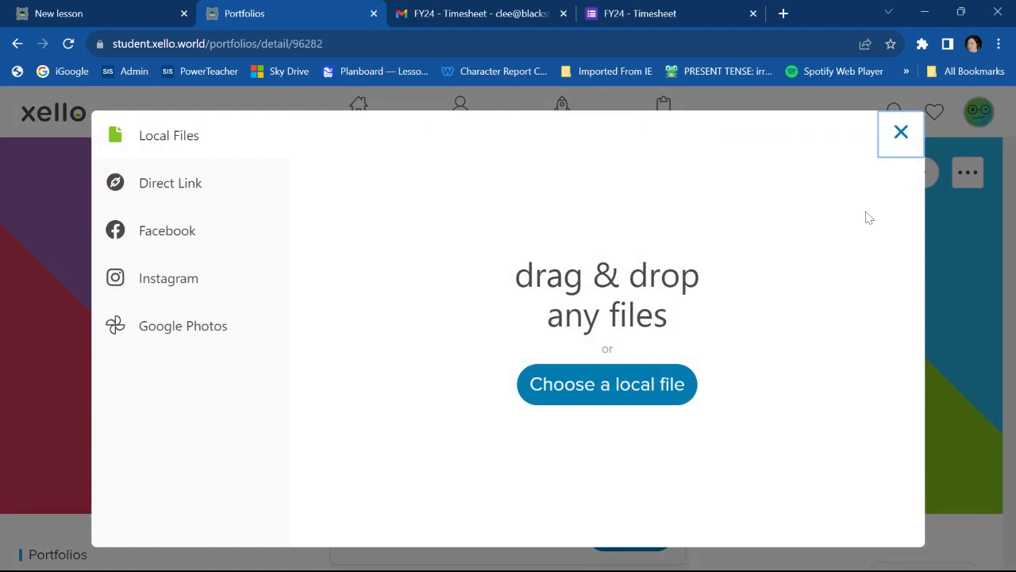
mouse_move(110, 486)
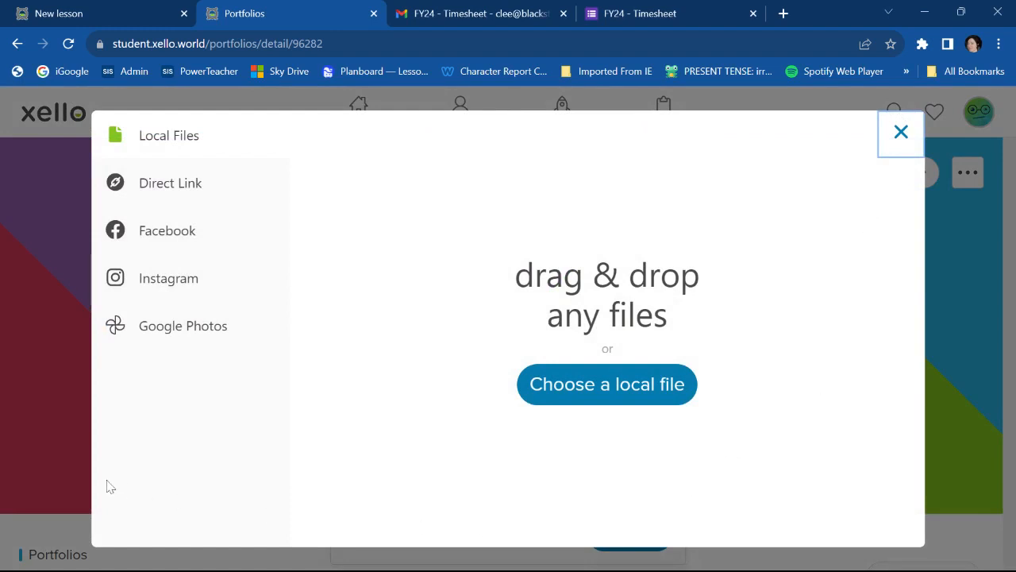
mouse_move(607, 384)
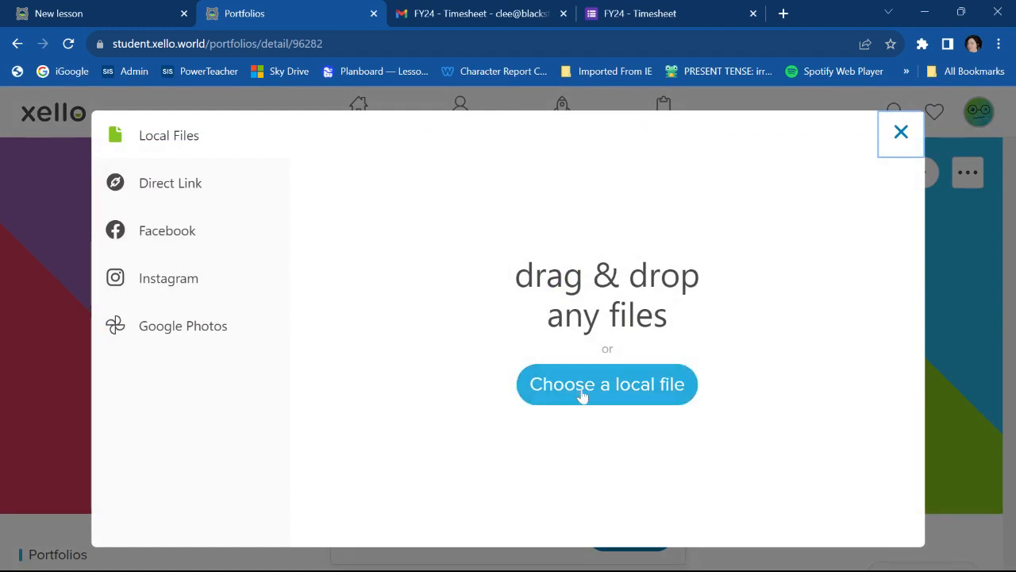
mouse_move(594, 404)
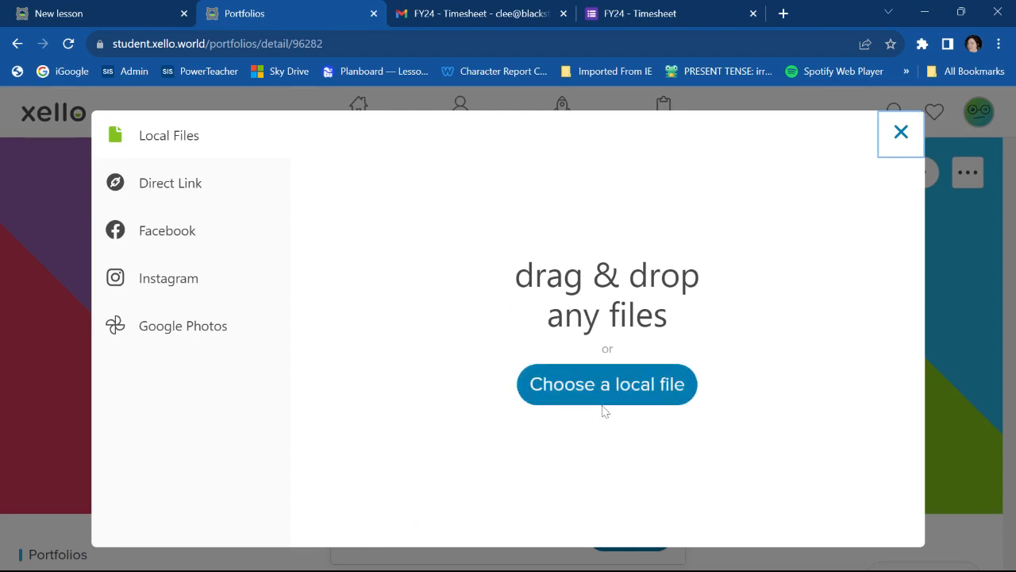
mouse_move(170, 182)
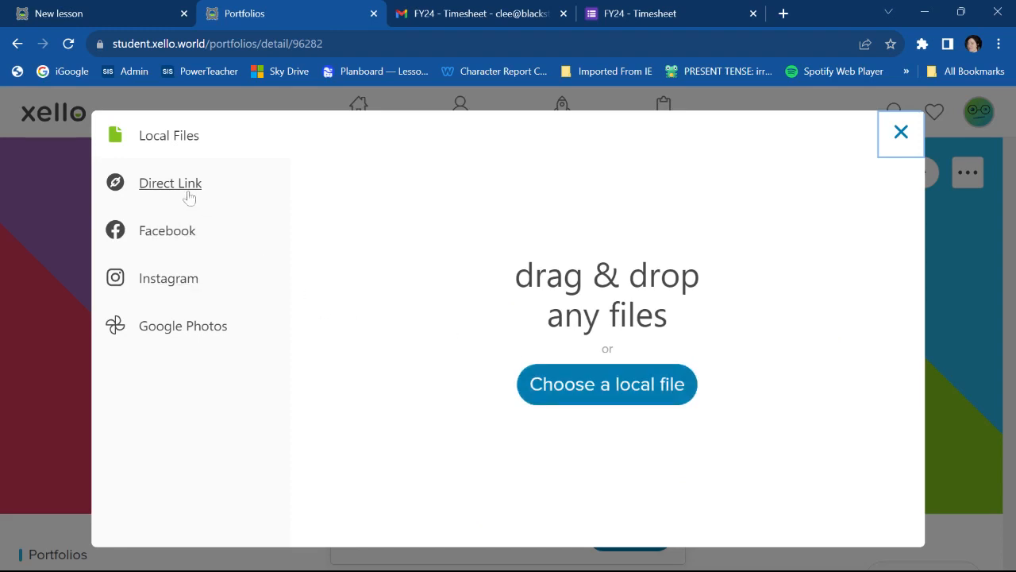
mouse_move(208, 229)
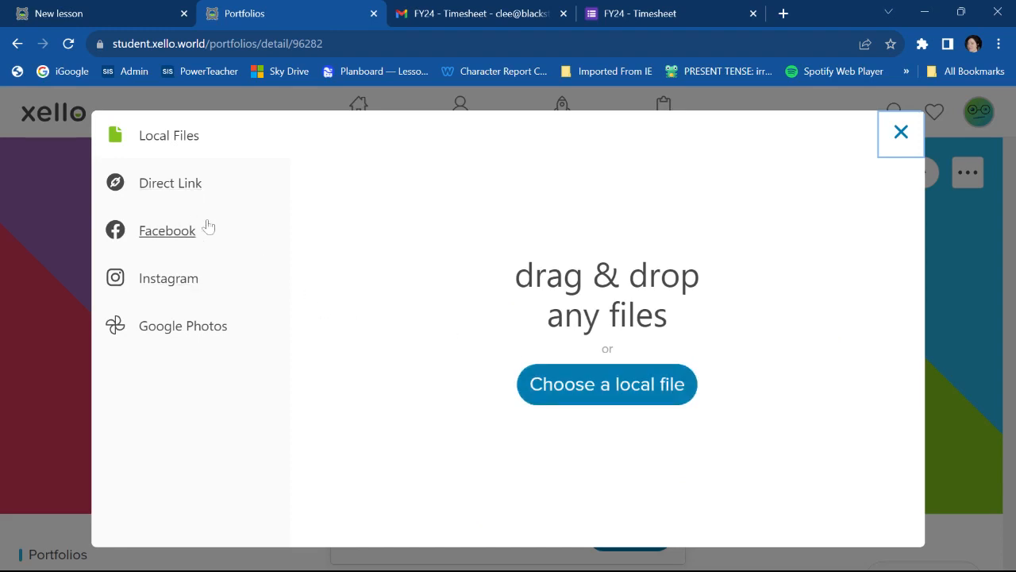
mouse_move(155, 247)
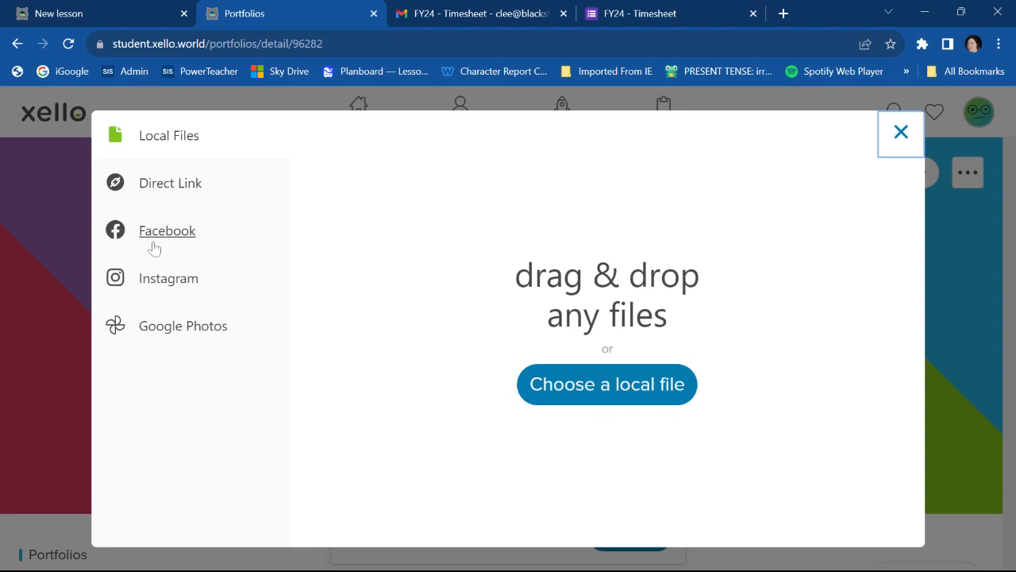
mouse_move(162, 252)
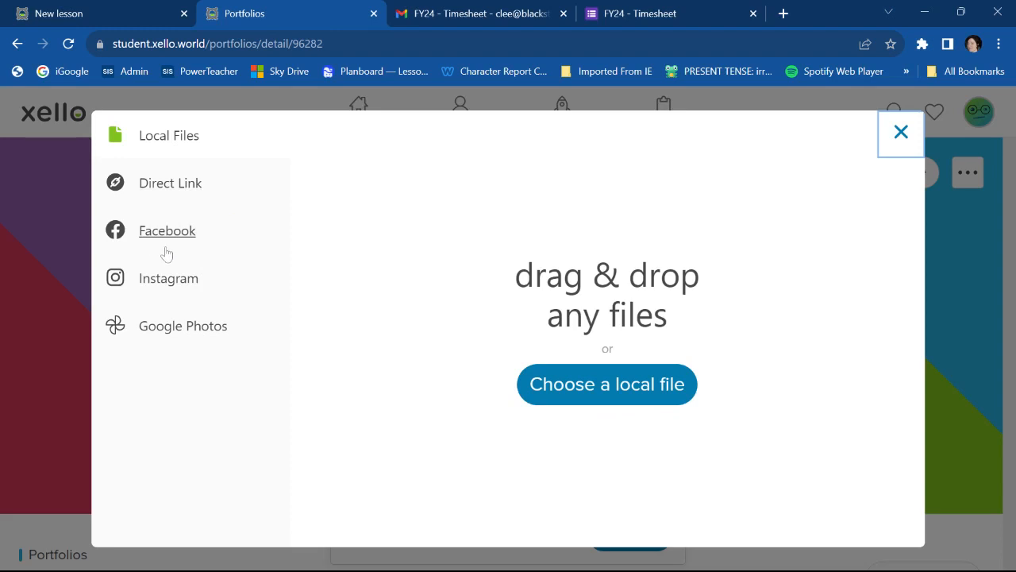
mouse_move(168, 278)
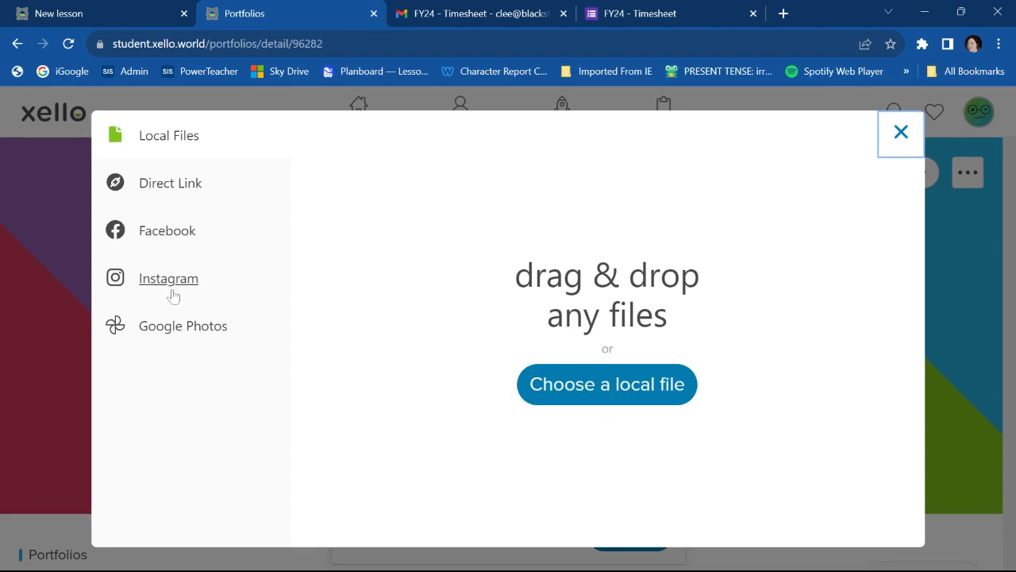
mouse_move(168, 345)
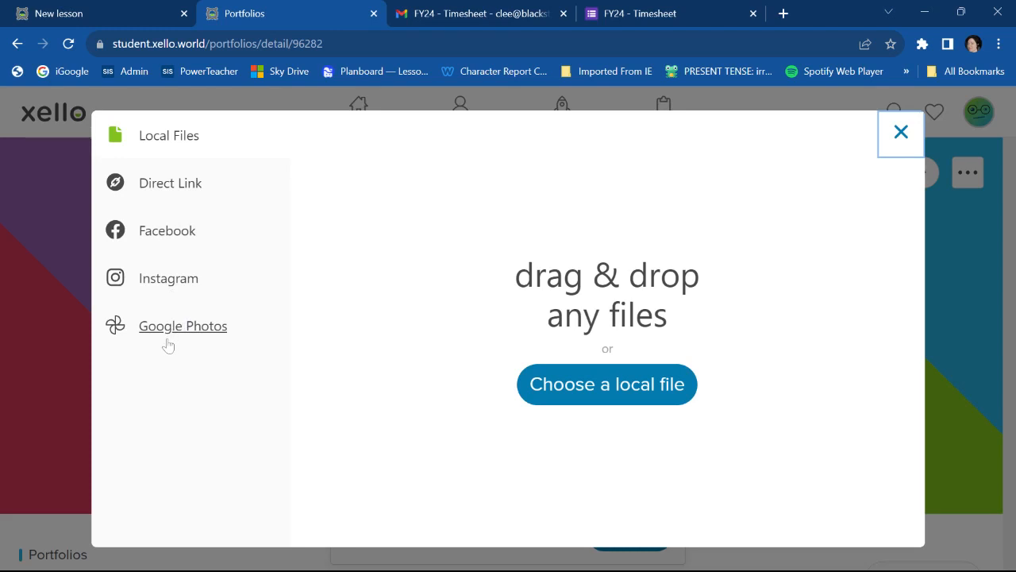
mouse_move(183, 332)
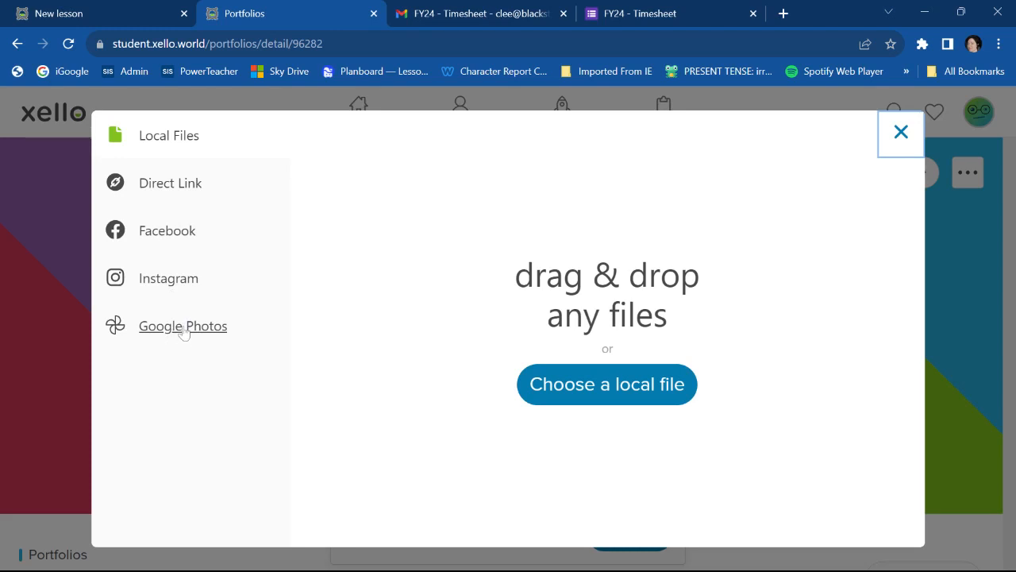
Open Google Photos in the cover picker and find the tan dog photo in the grid
click(182, 326)
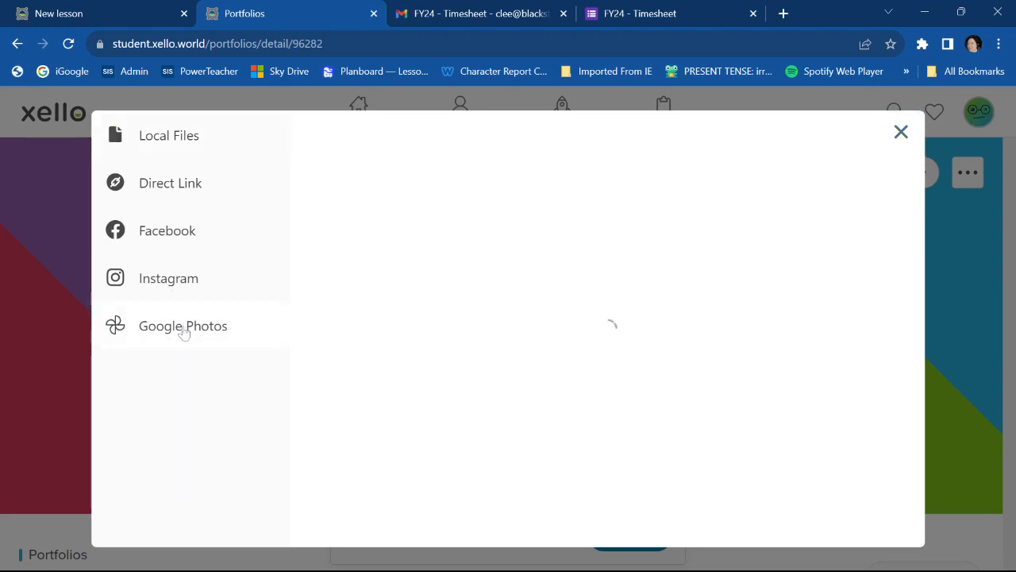
click(183, 325)
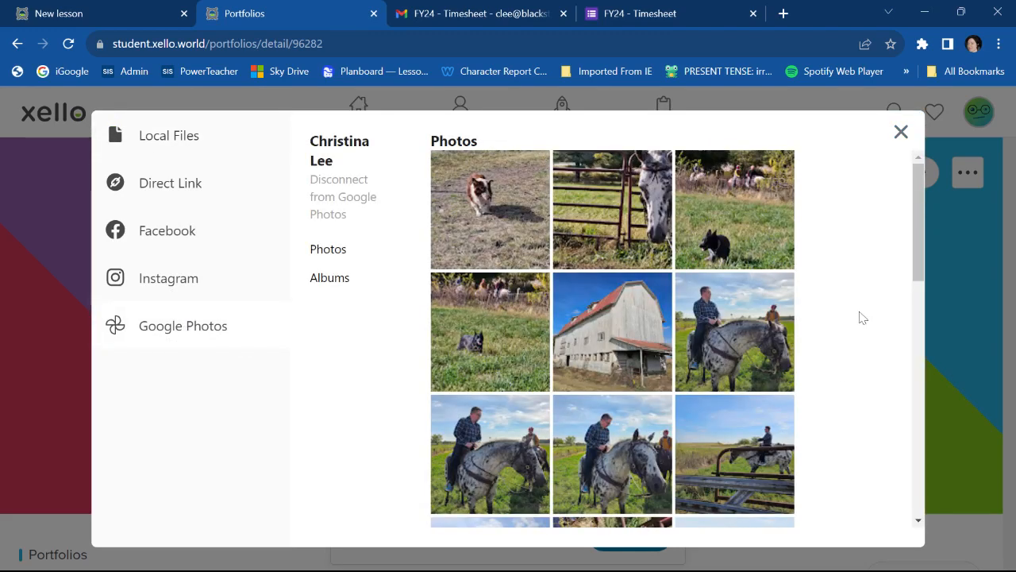
scroll(down, 3)
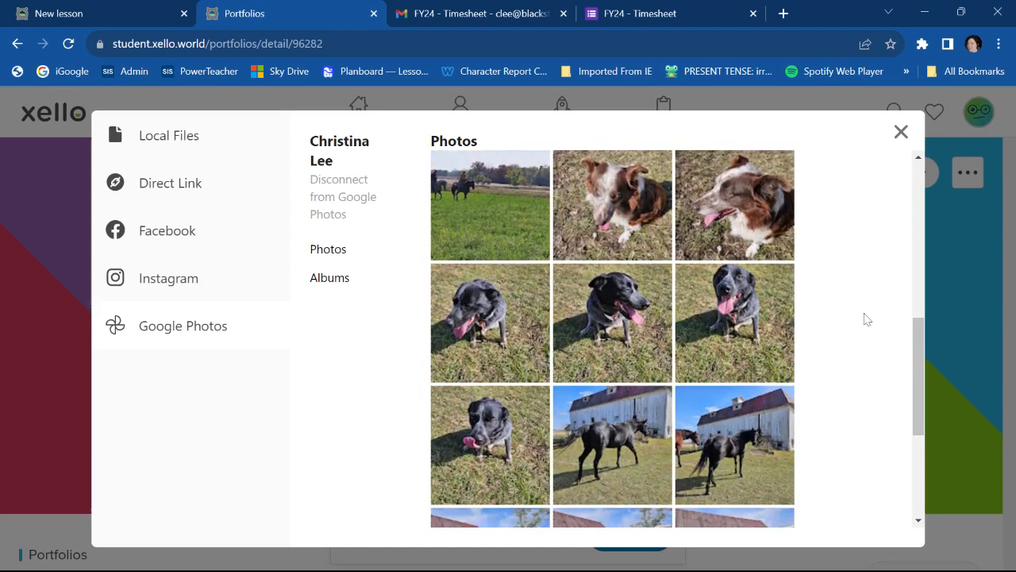
scroll(down, 3)
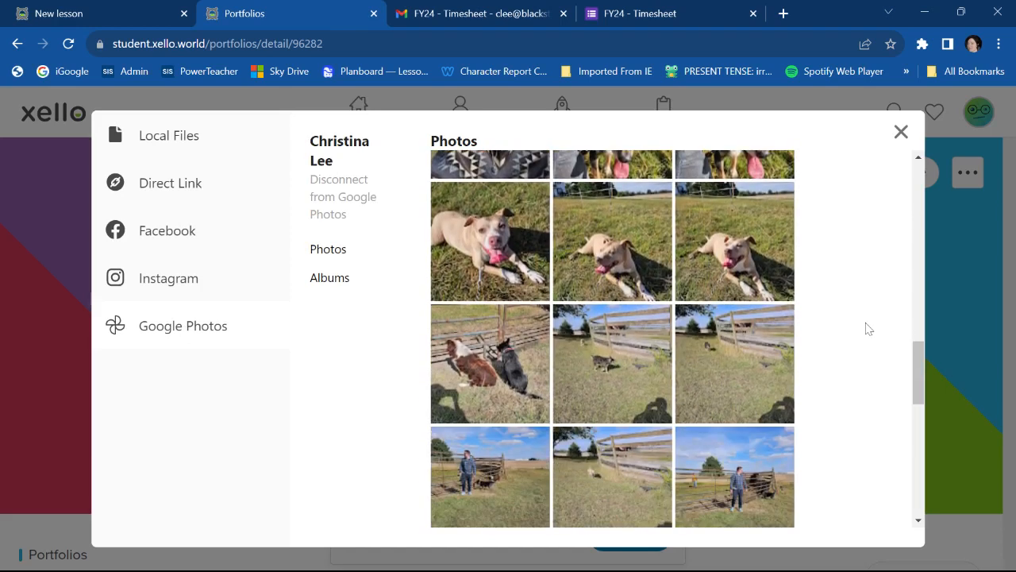
scroll(up, 3)
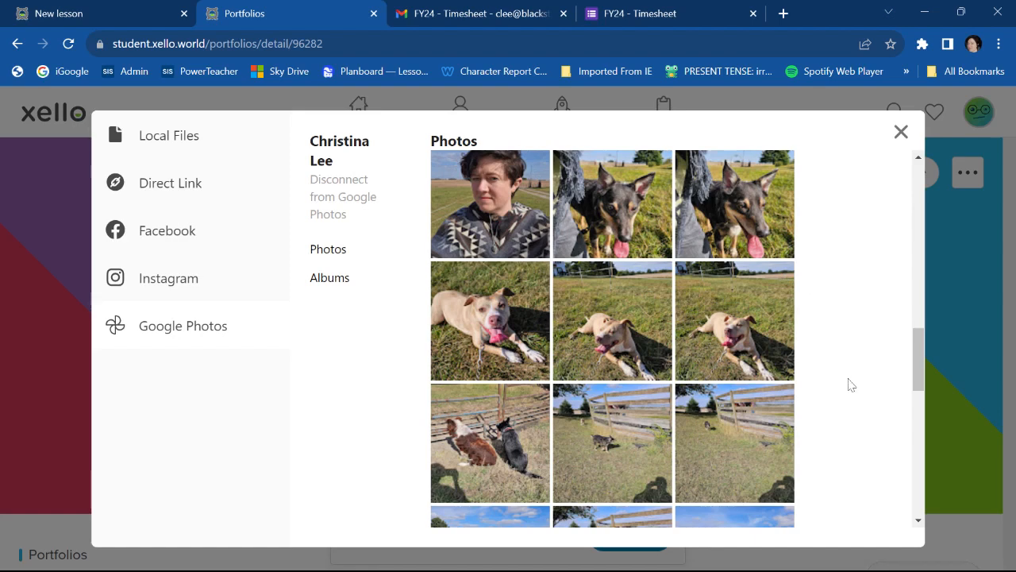
mouse_move(728, 345)
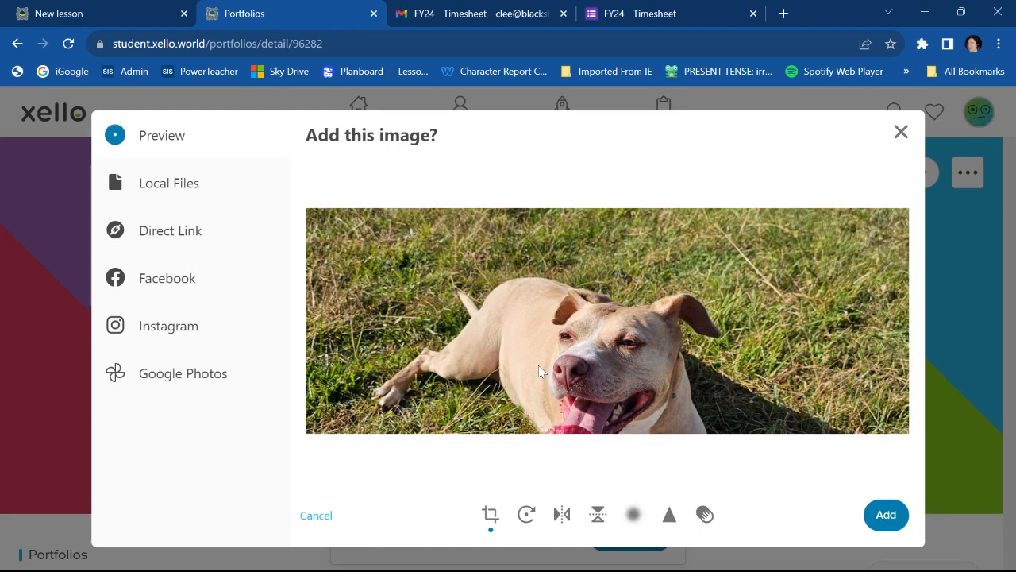
mouse_move(540, 284)
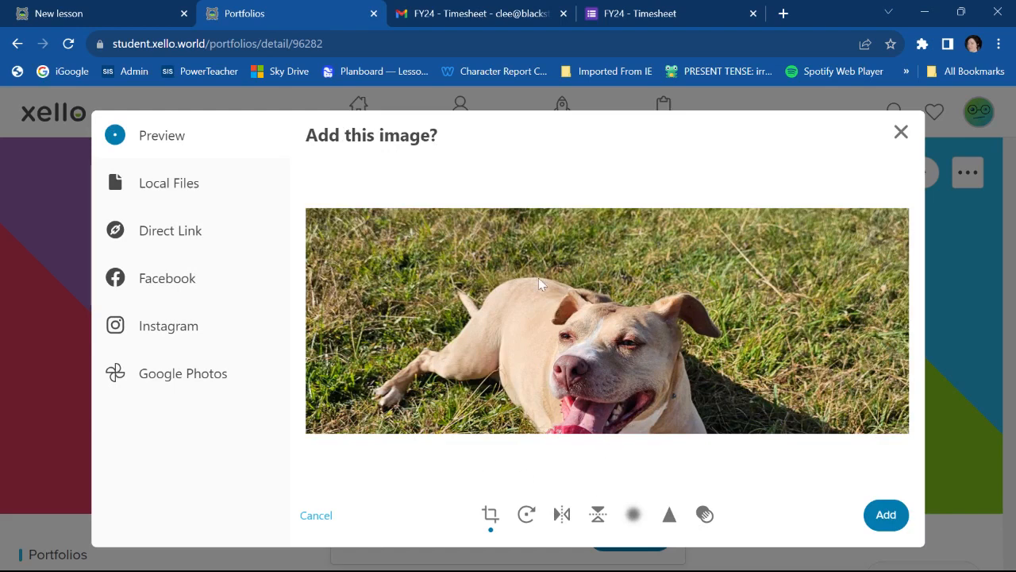
mouse_move(491, 515)
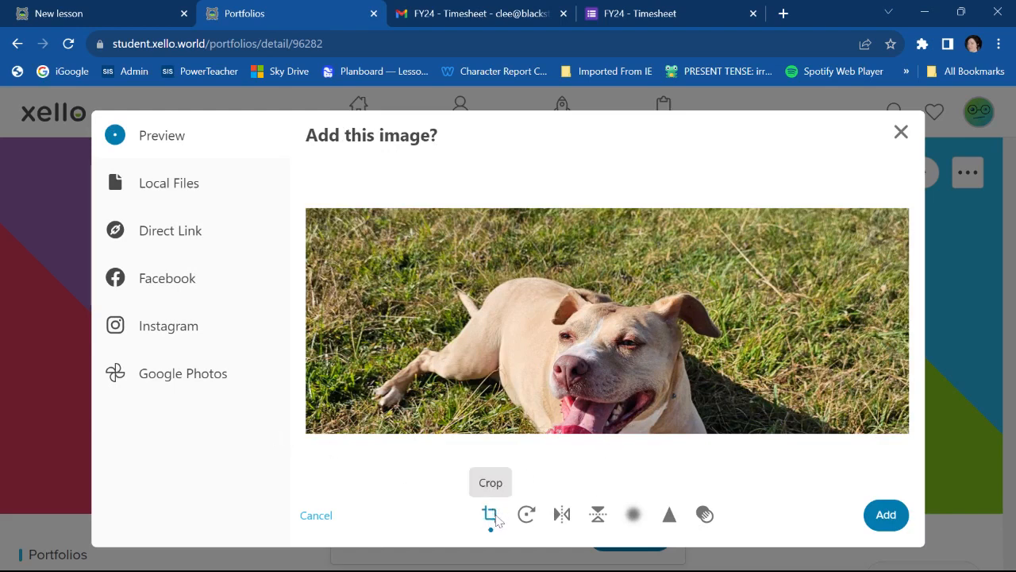
mouse_move(562, 514)
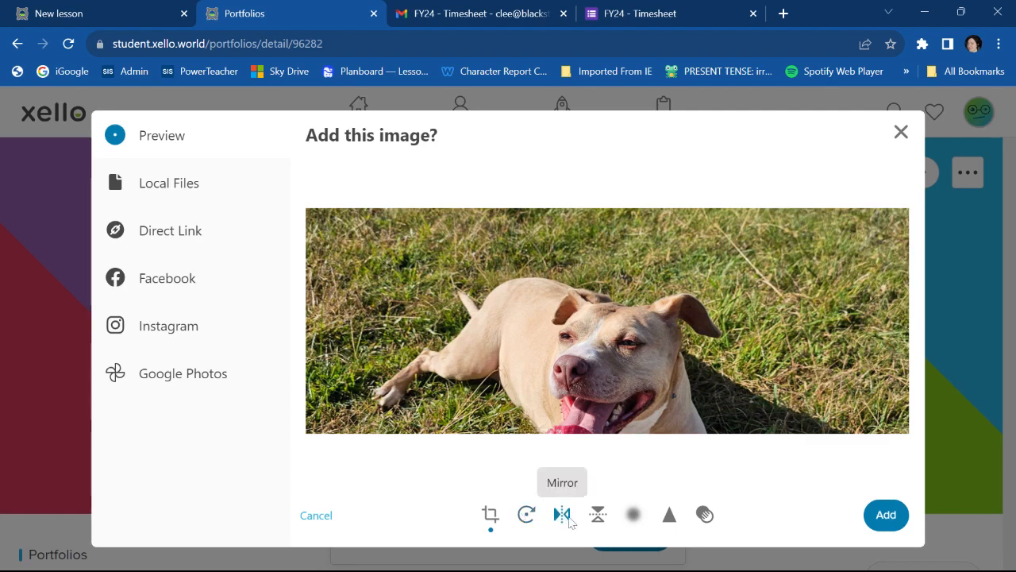
mouse_move(669, 515)
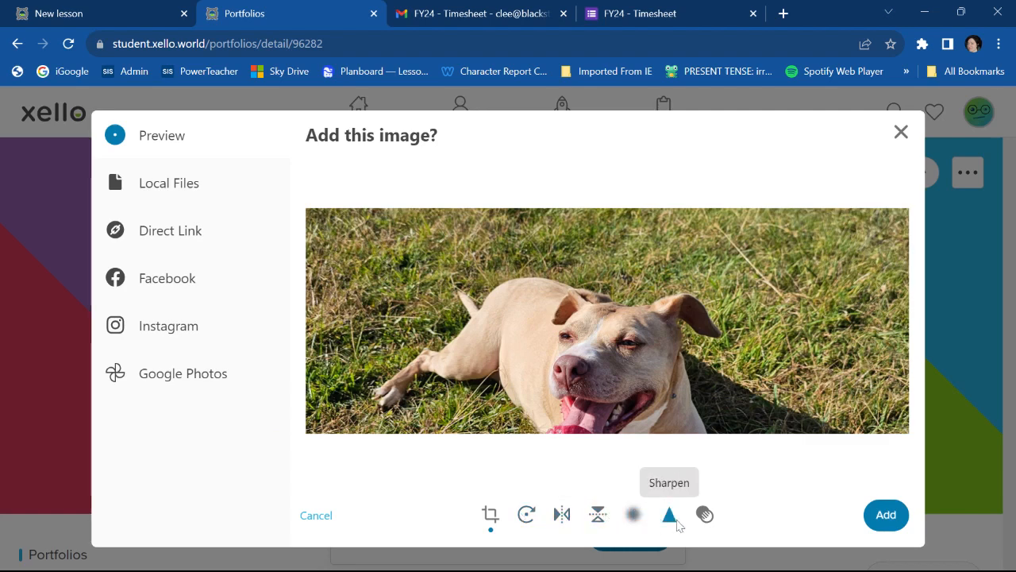
mouse_move(704, 514)
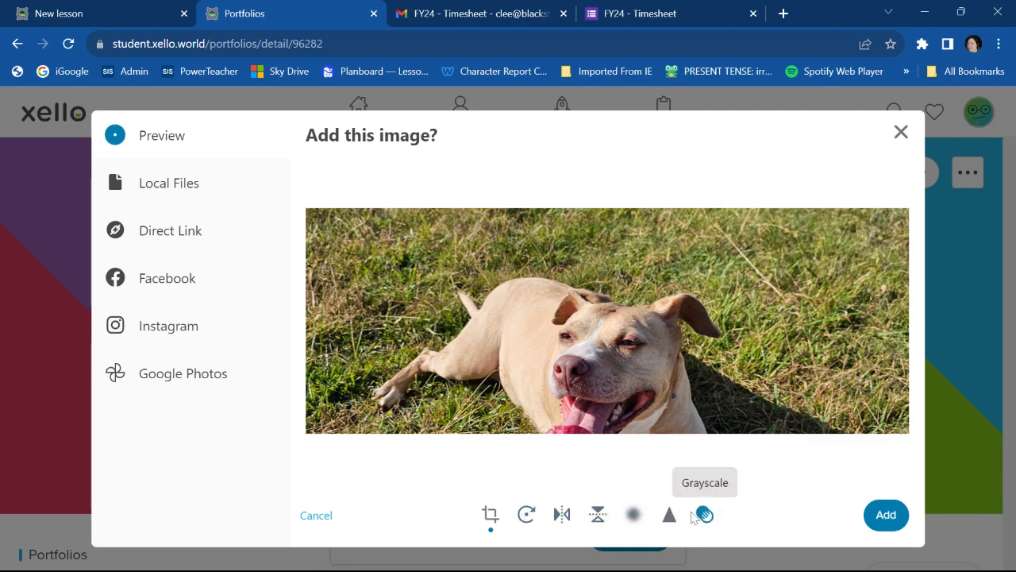
Crop the dog photo to an 8:3 banner and add it as the cover
click(490, 515)
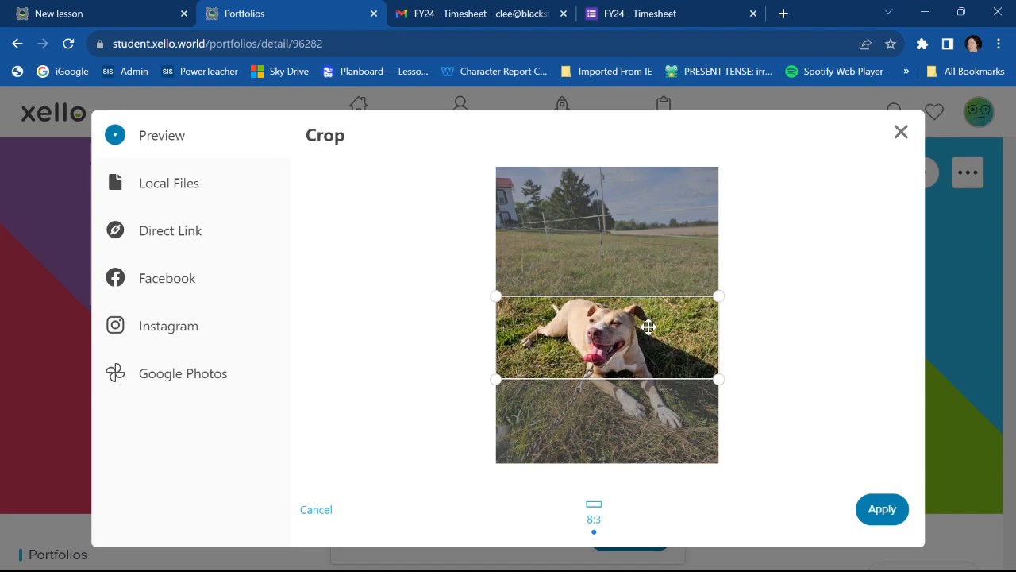
mouse_move(799, 502)
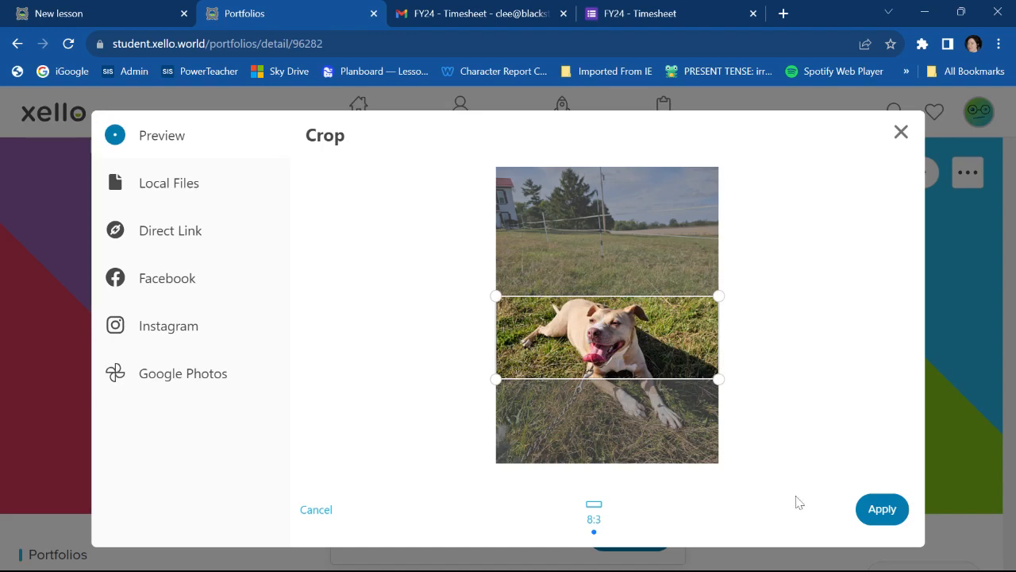
click(881, 509)
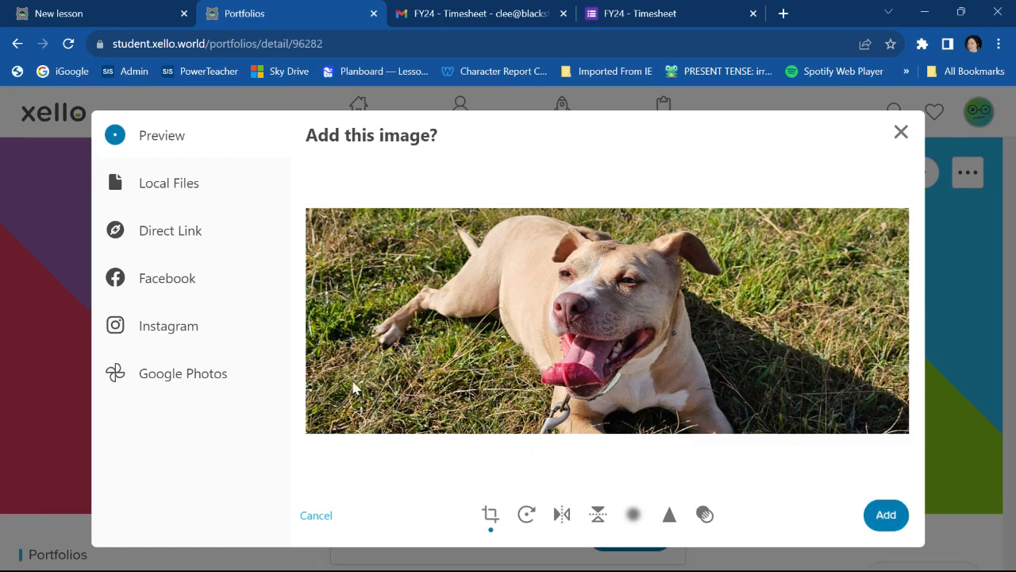
mouse_move(886, 514)
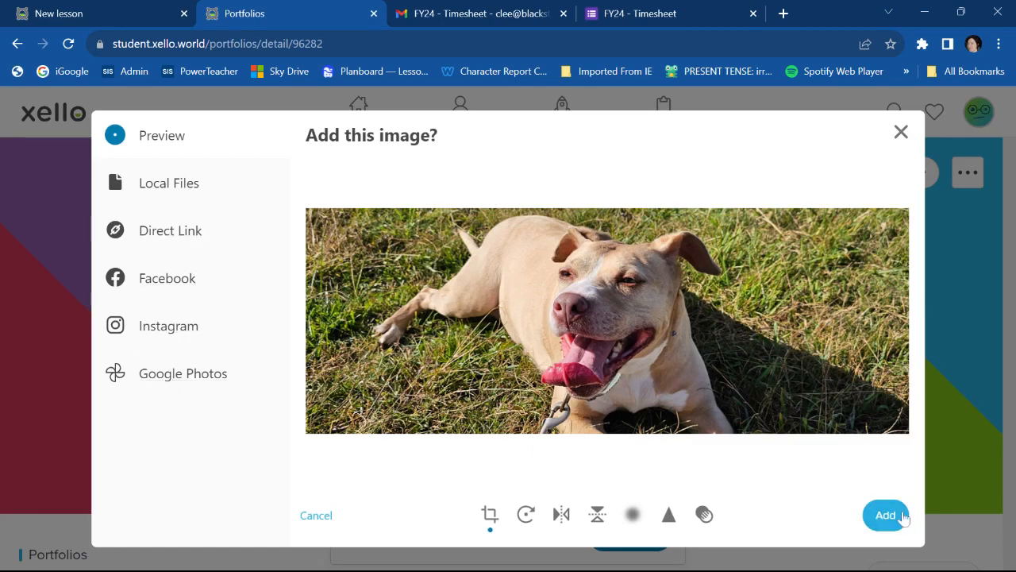
click(885, 515)
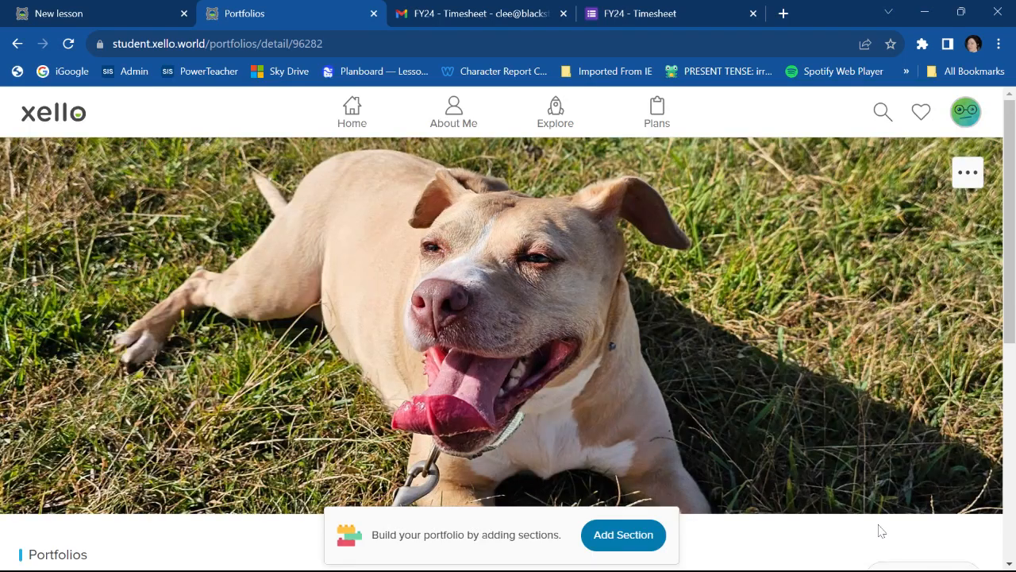
mouse_move(65, 260)
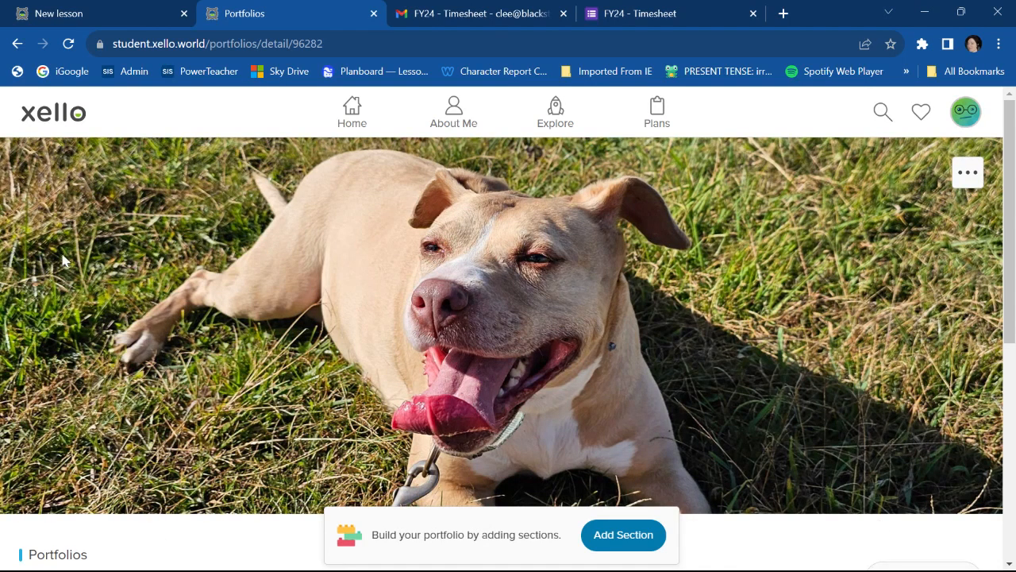
mouse_move(728, 272)
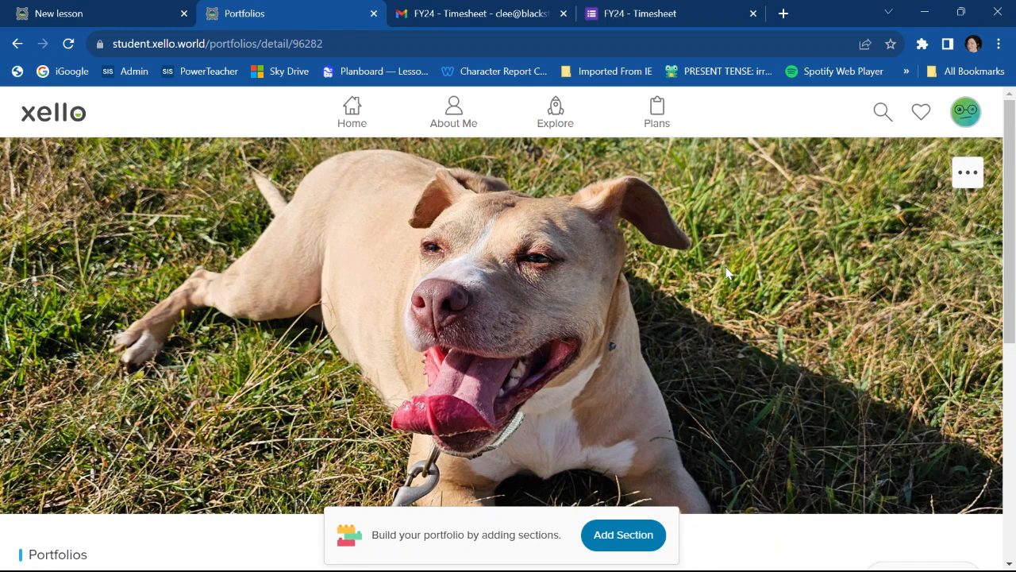
Scroll below the dog cover and start adding a portfolio section
scroll(down, 3)
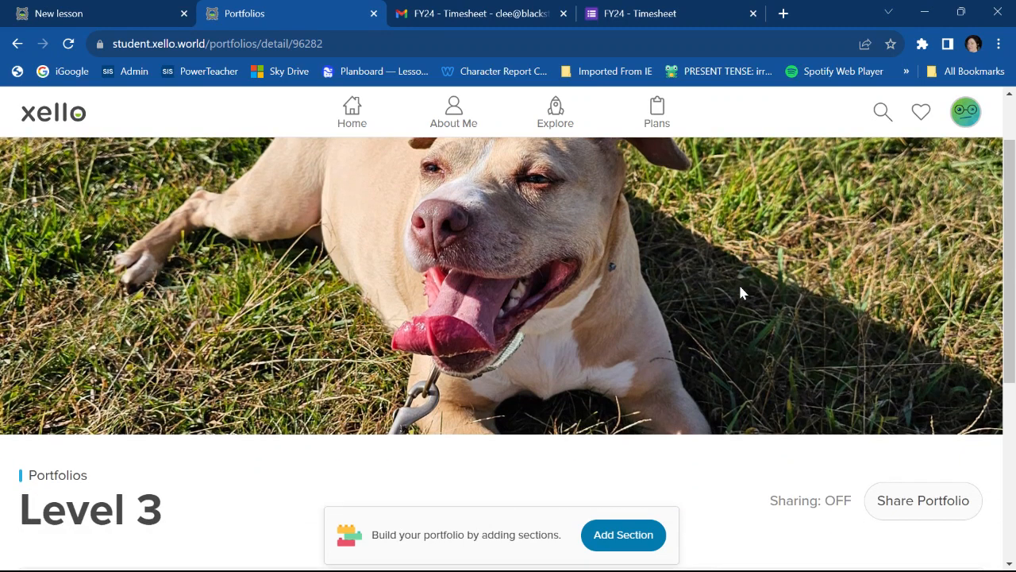
scroll(down, 3)
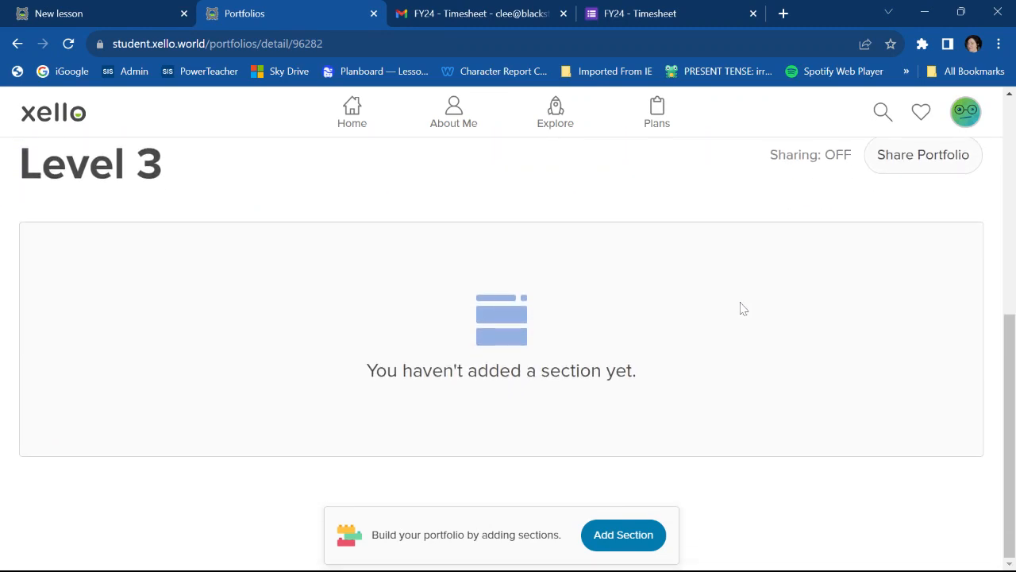
mouse_move(623, 535)
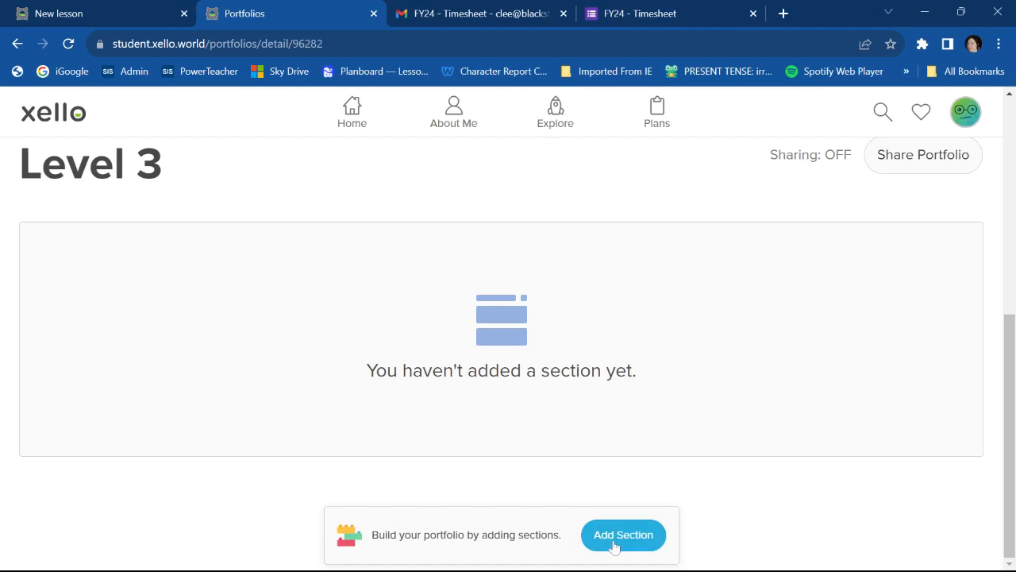
click(623, 534)
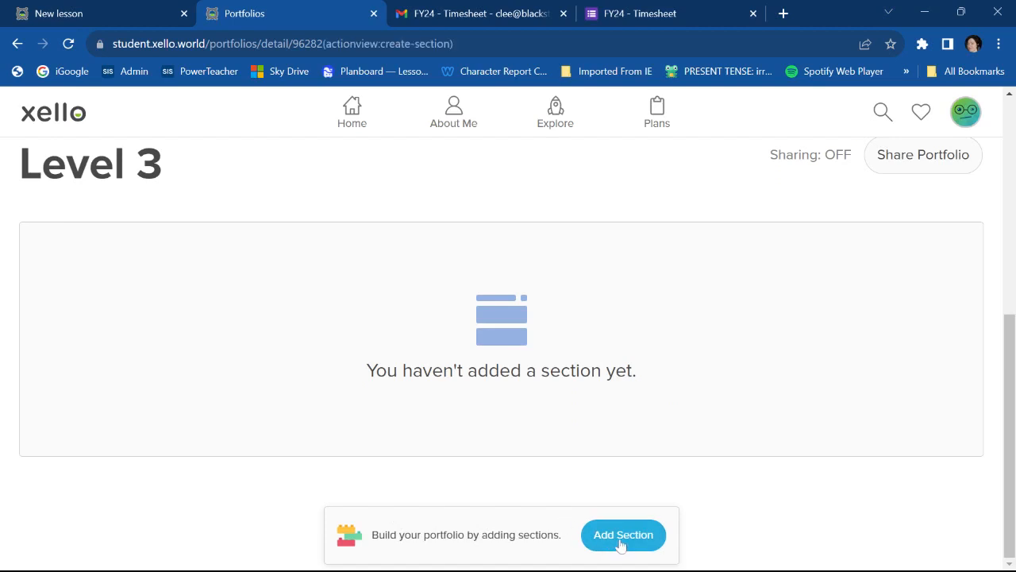
Title the new section 'About Me' and pick Xello Activities as its media type
click(624, 534)
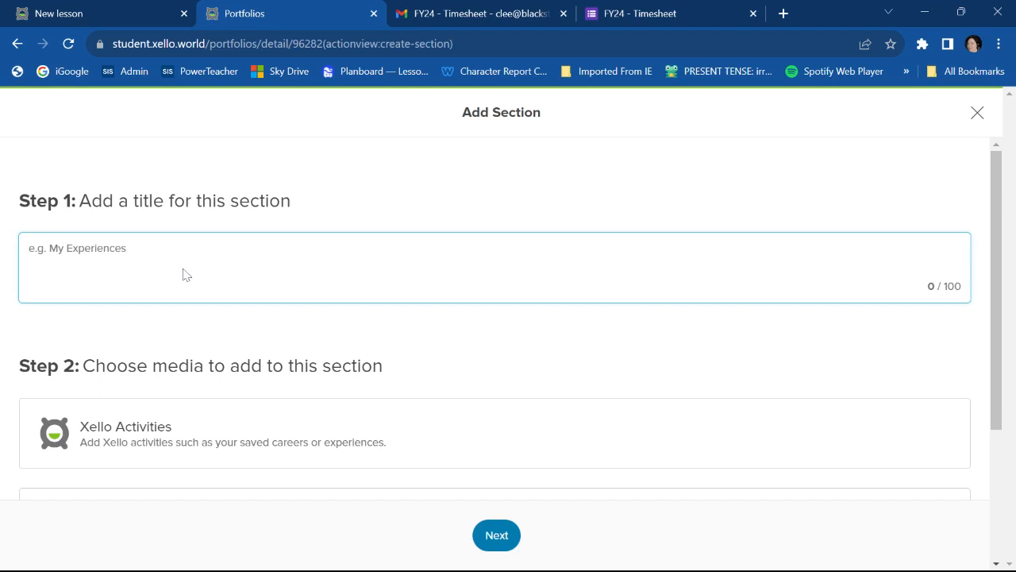
text(About)
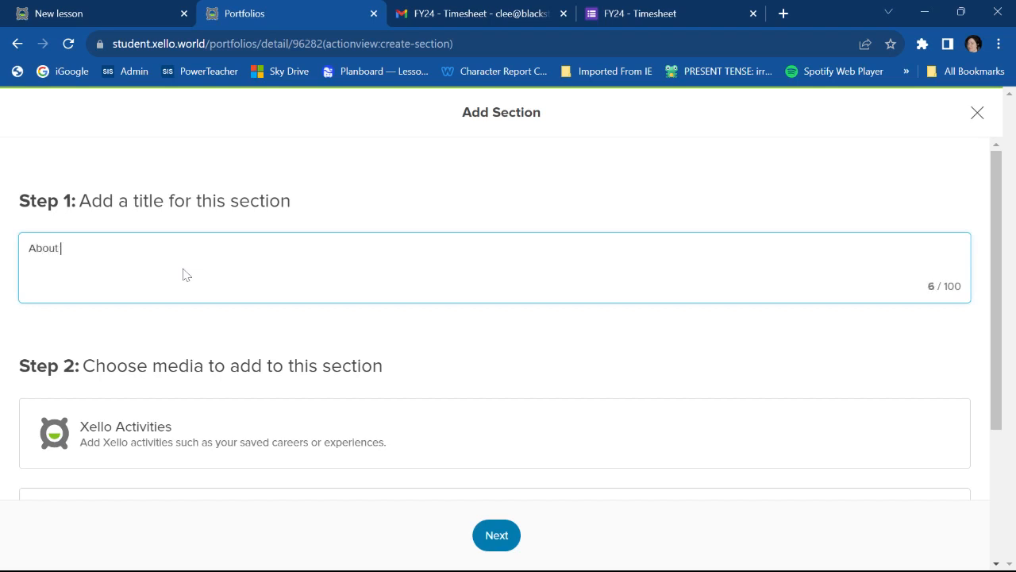
text(Me)
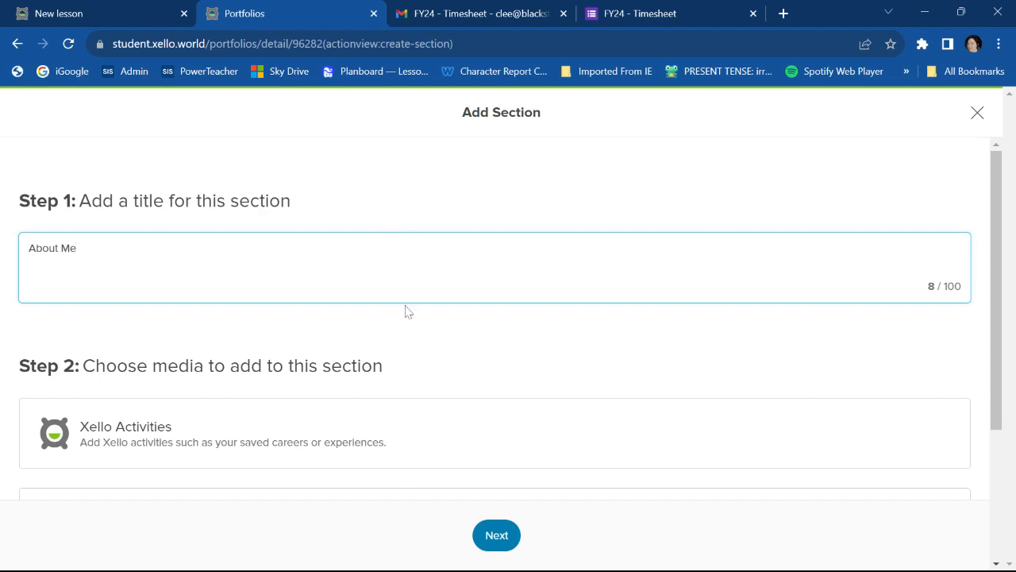
mouse_move(577, 295)
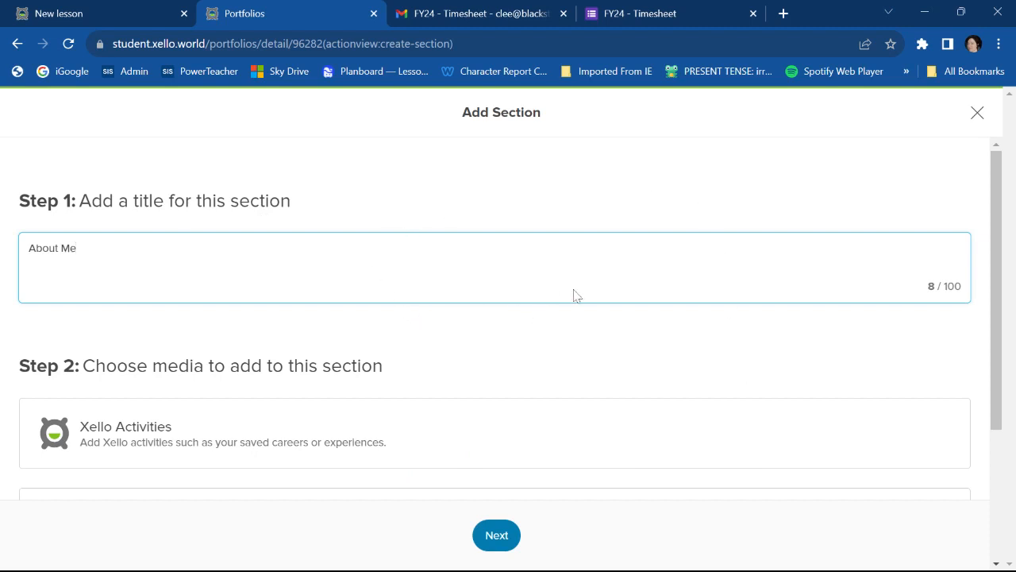
scroll(down, 3)
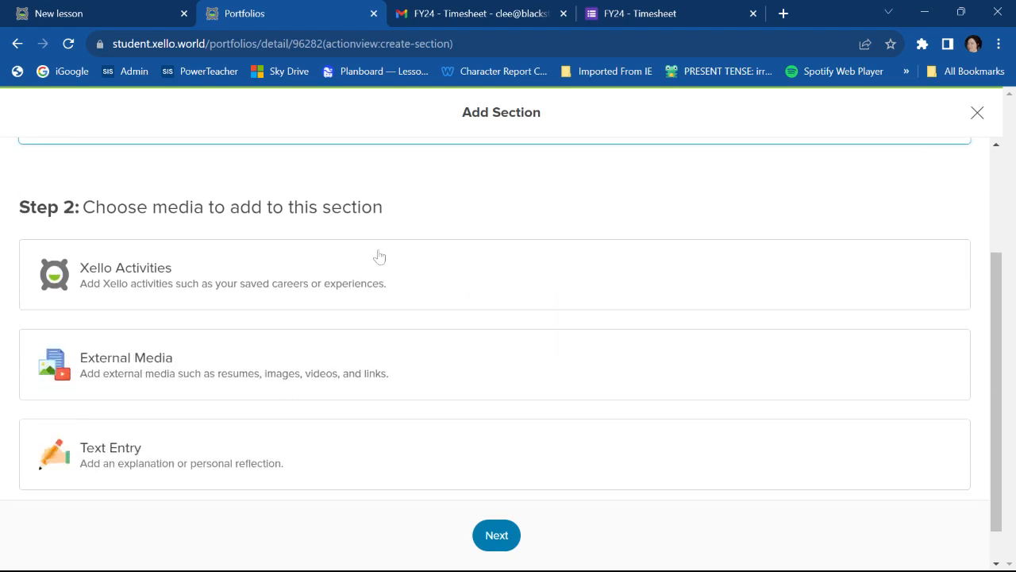
mouse_move(165, 284)
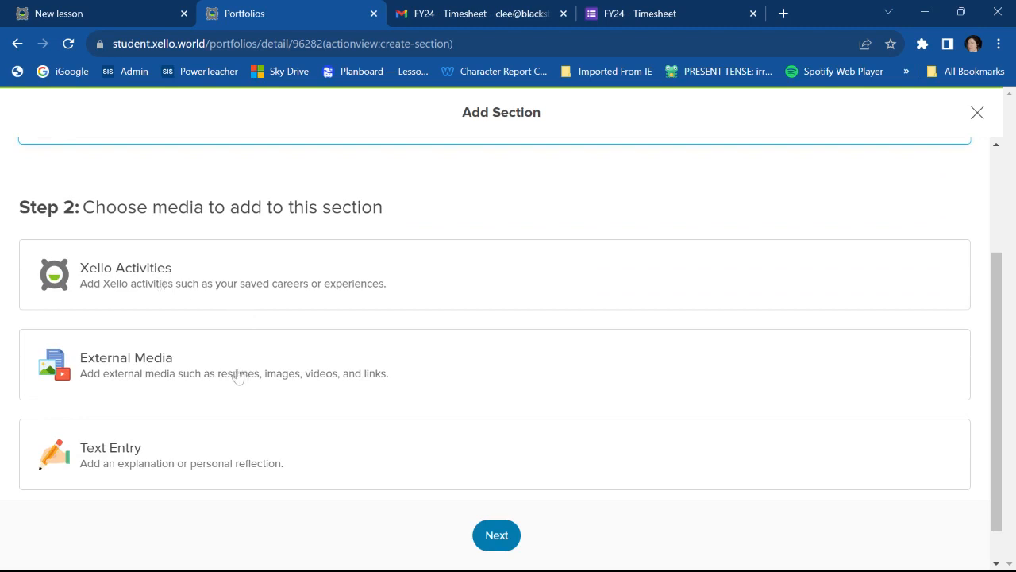
scroll(up, 3)
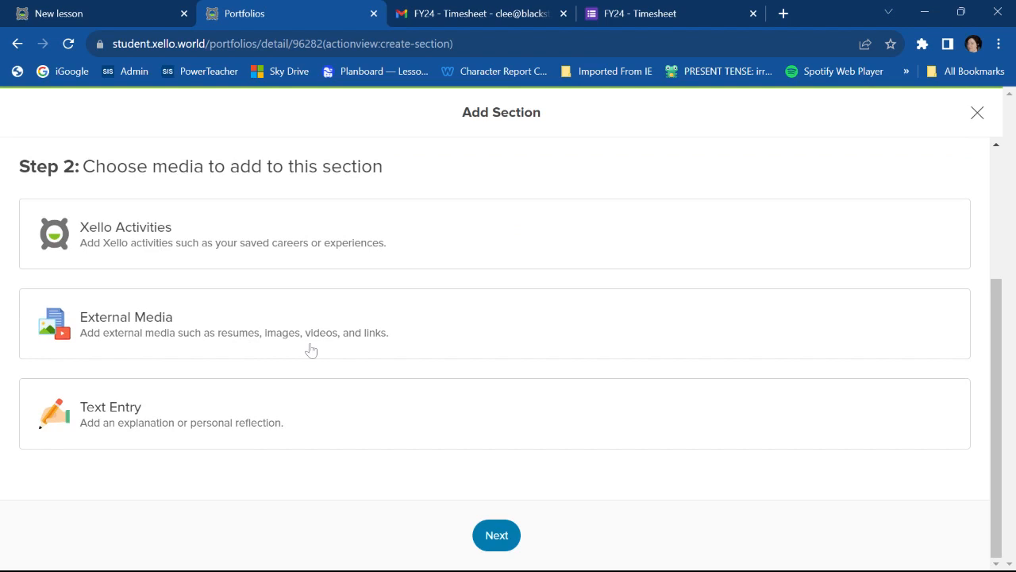
mouse_move(392, 345)
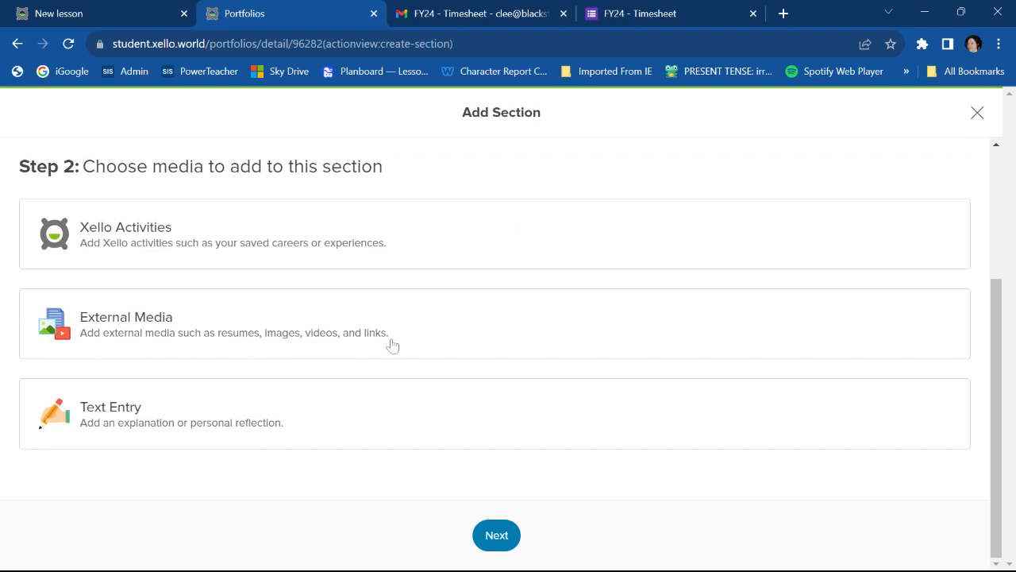
mouse_move(232, 354)
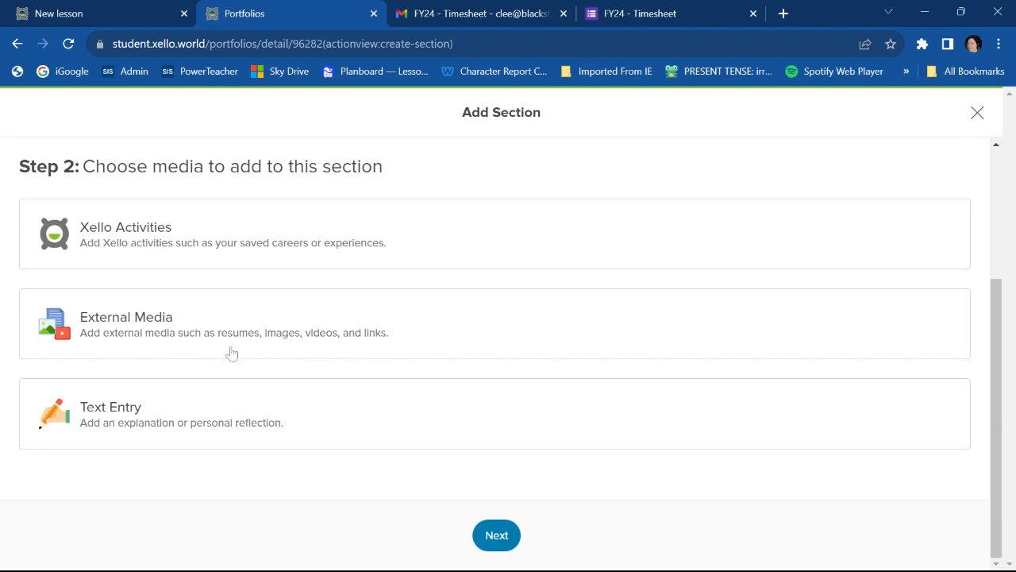
mouse_move(313, 400)
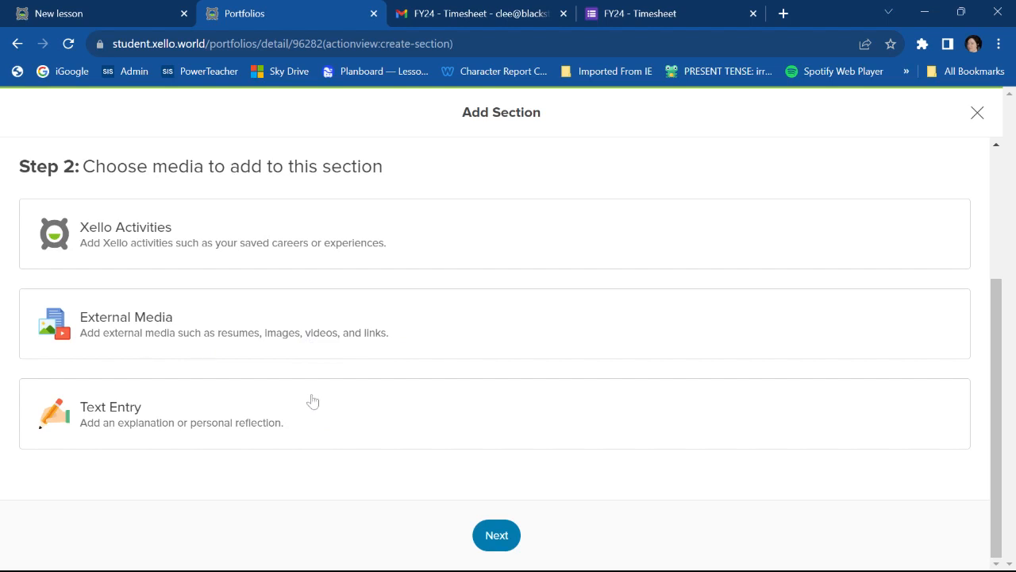
mouse_move(190, 429)
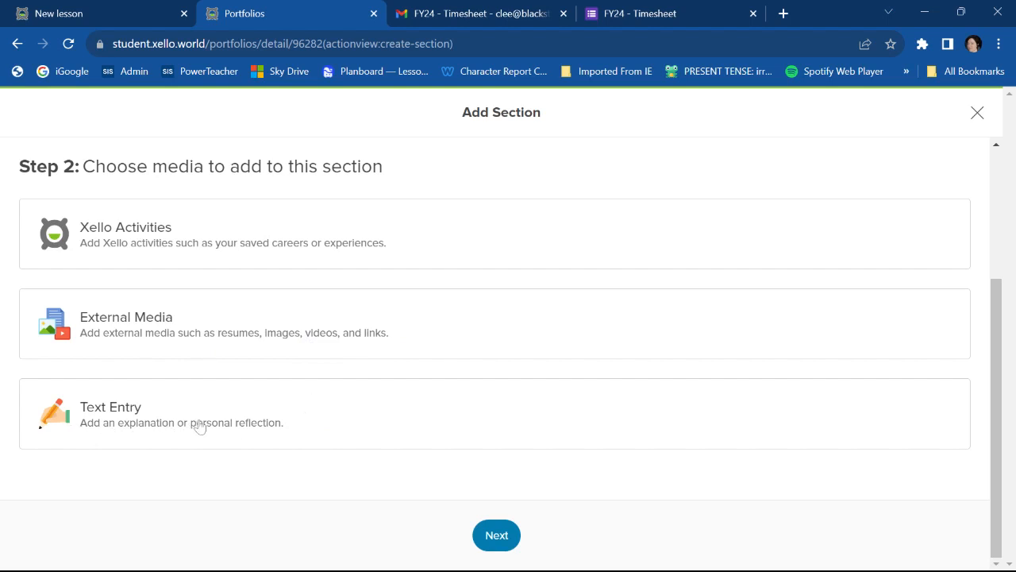
mouse_move(509, 433)
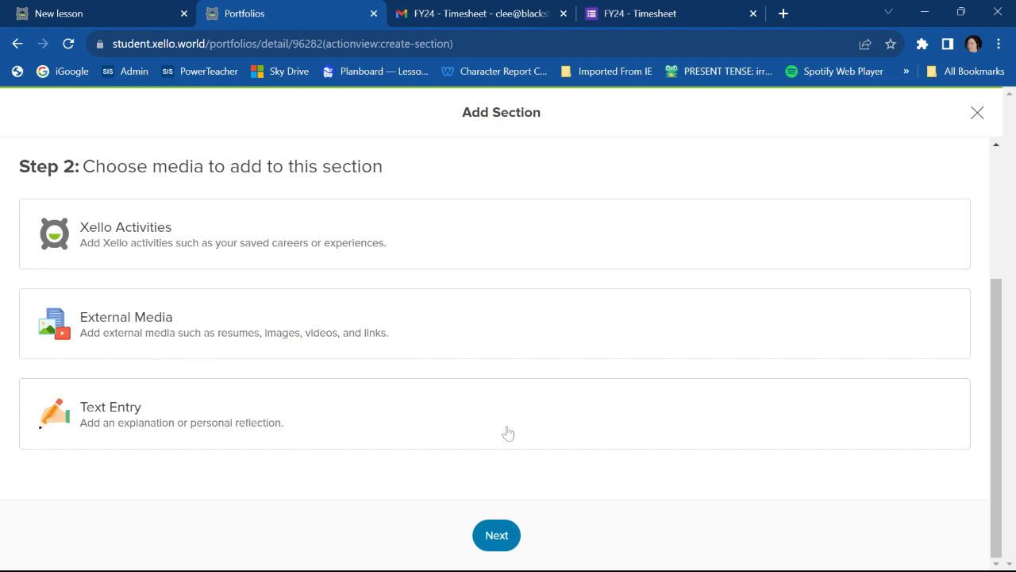
mouse_move(301, 225)
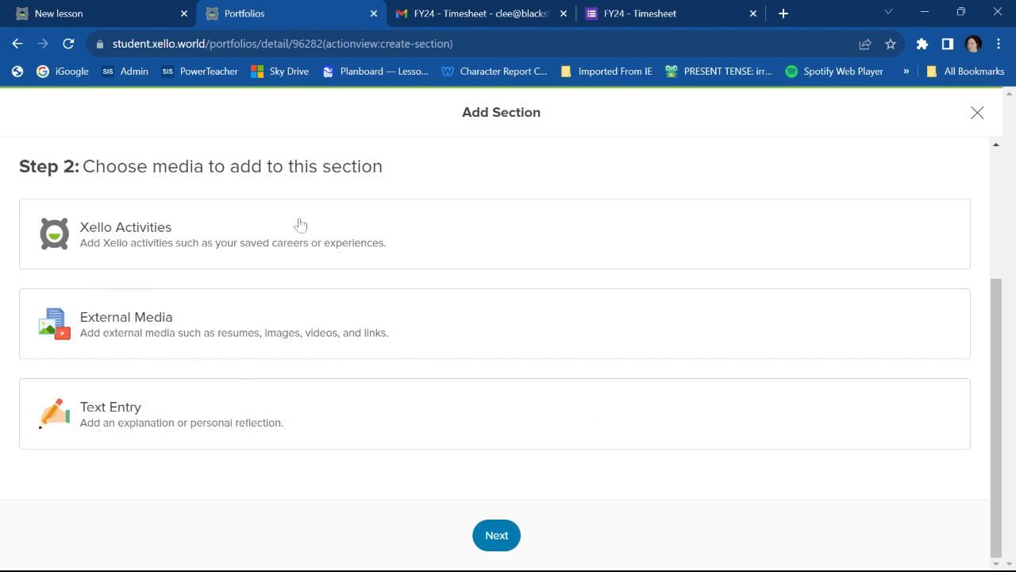
mouse_move(127, 235)
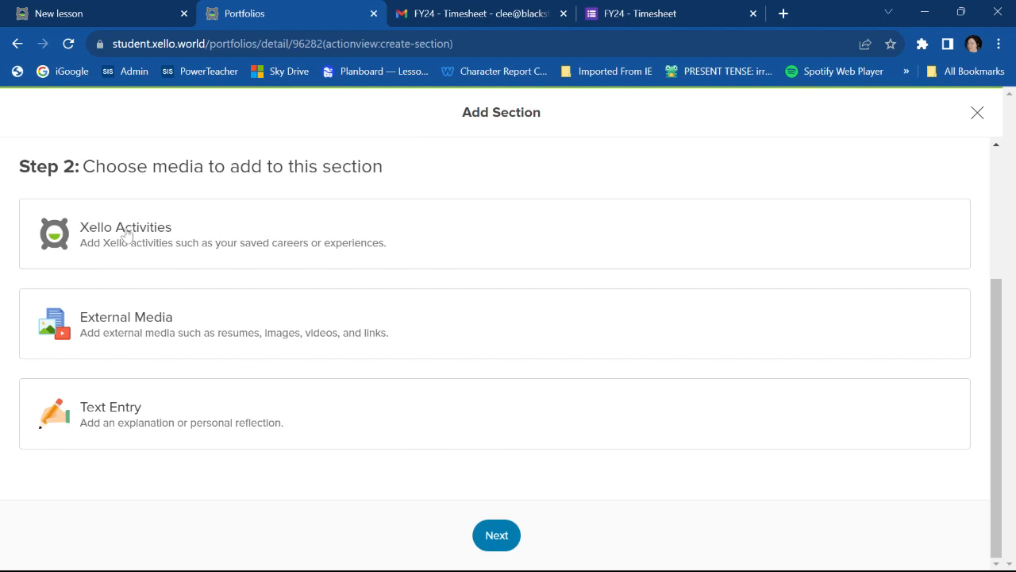
mouse_move(181, 248)
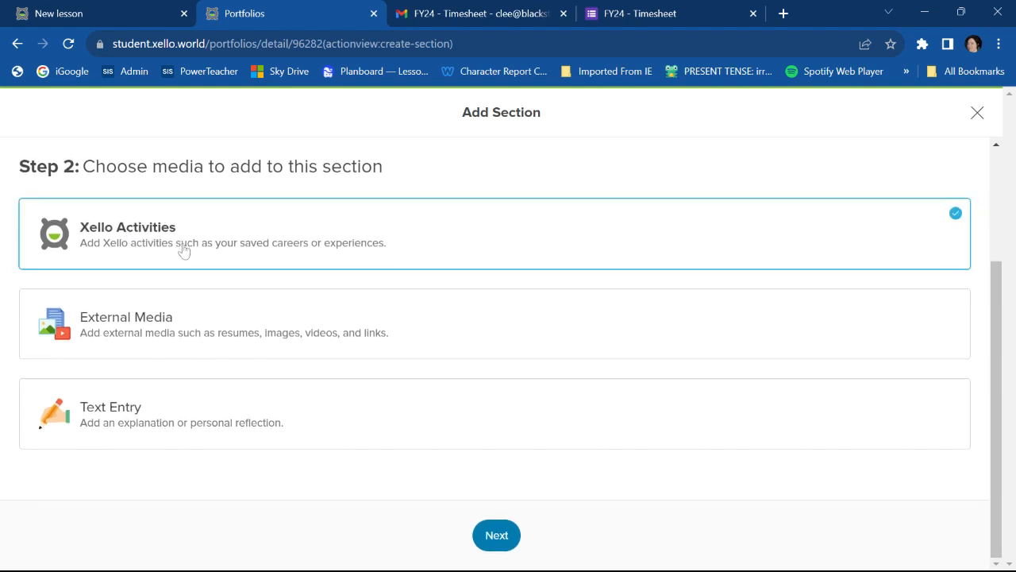
Select the Personality Style activity and add it to the About Me section
click(497, 535)
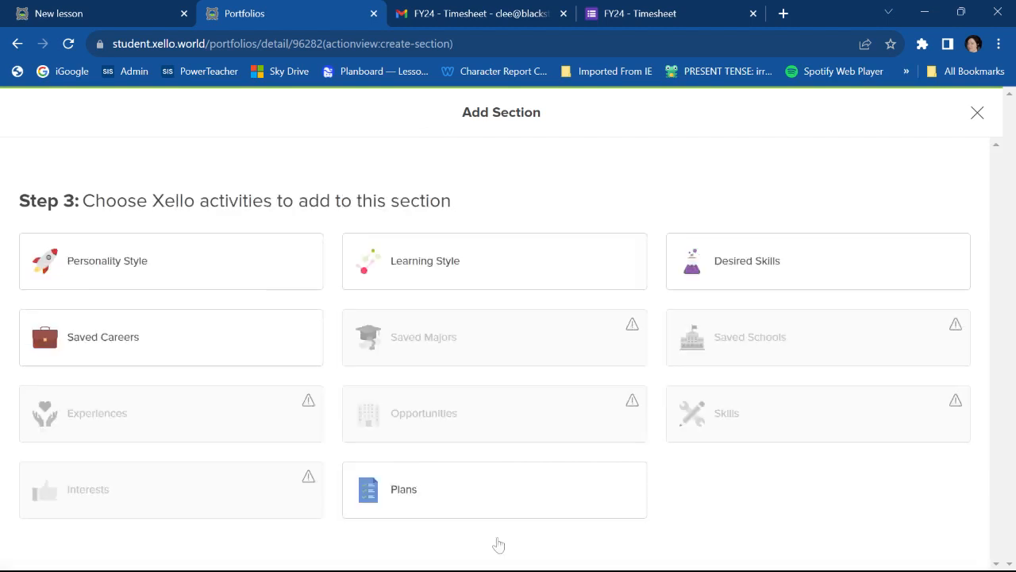
mouse_move(842, 225)
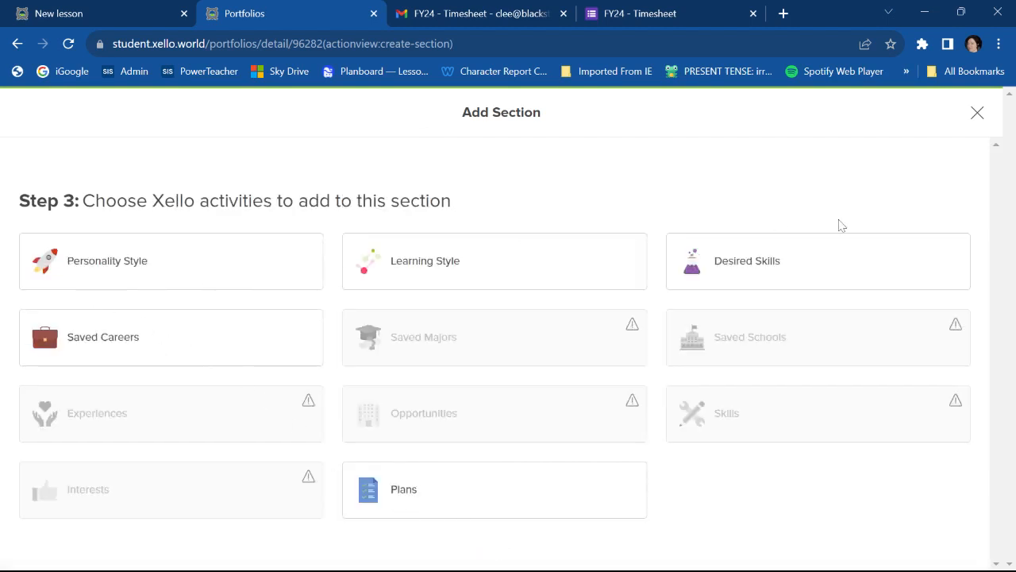
mouse_move(147, 480)
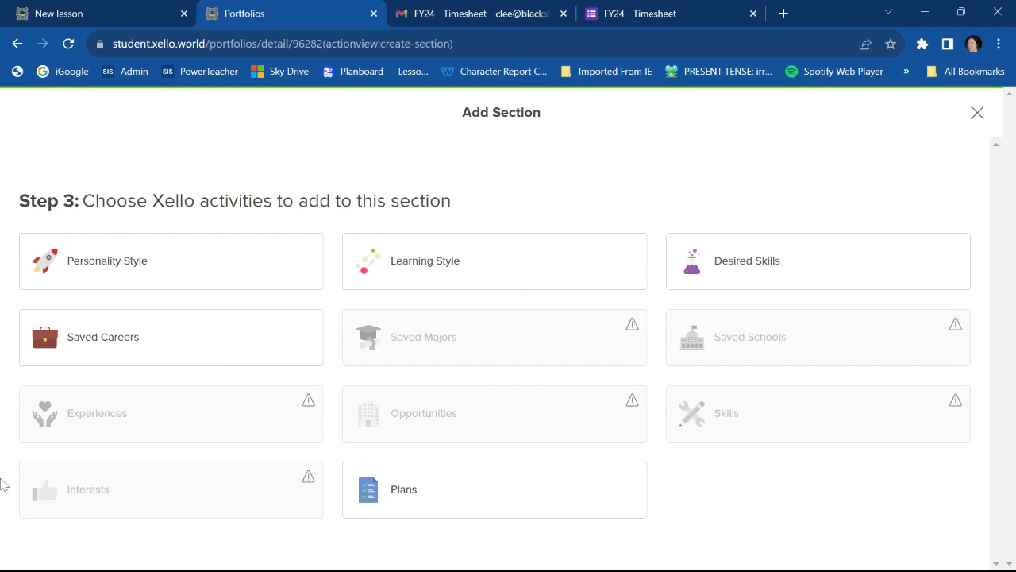
mouse_move(27, 339)
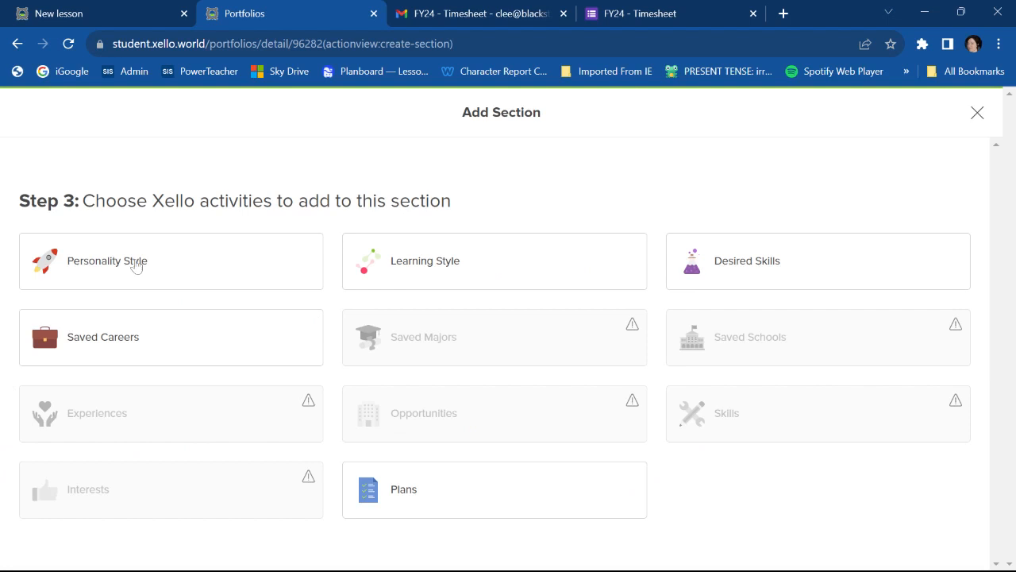
mouse_move(209, 273)
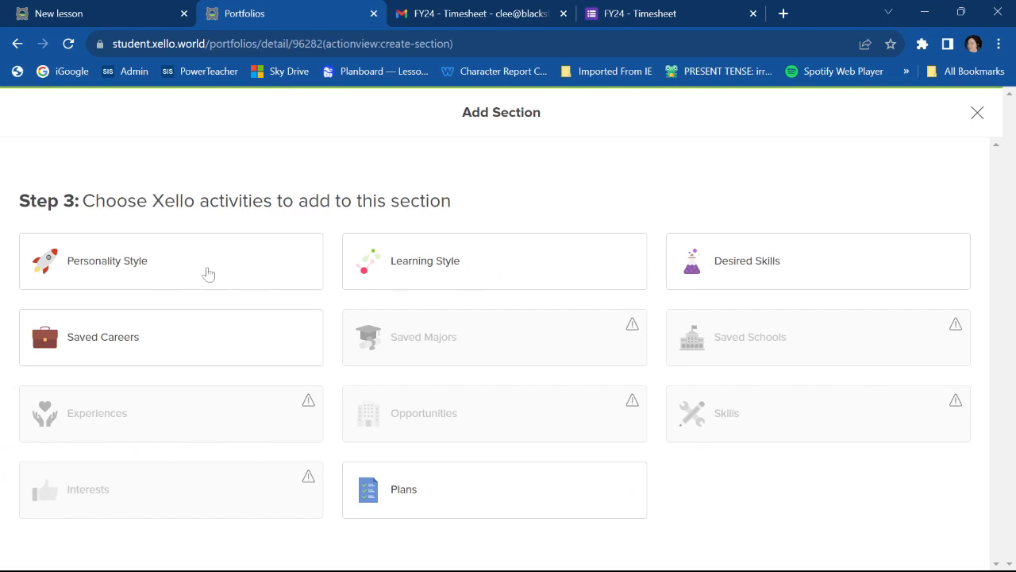
click(171, 260)
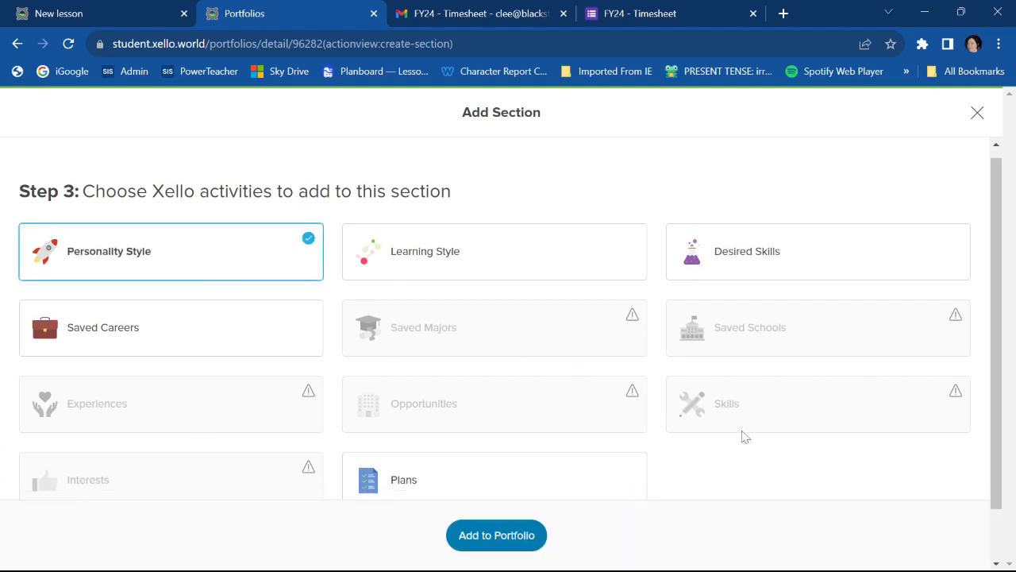
scroll(down, 3)
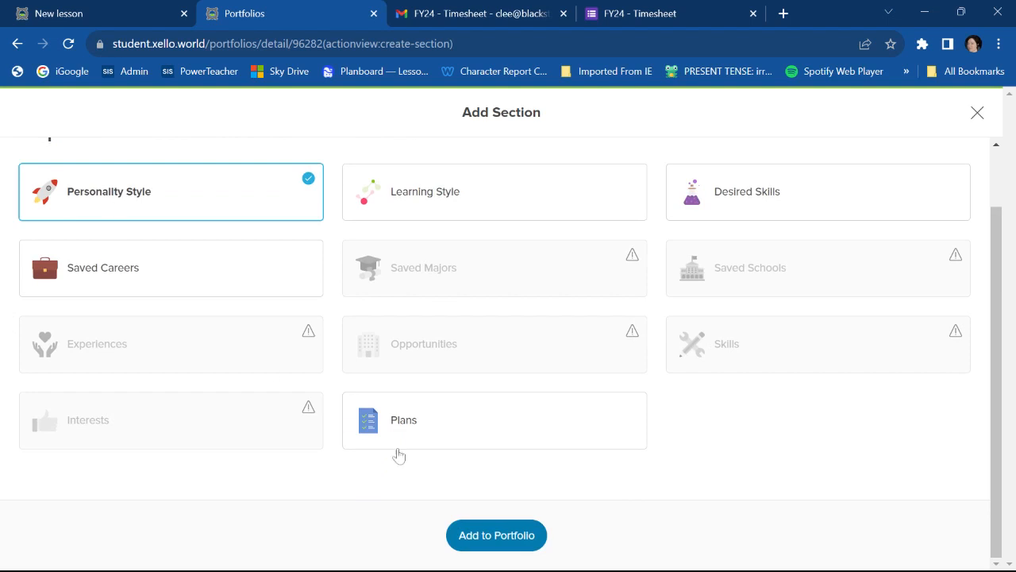
click(496, 535)
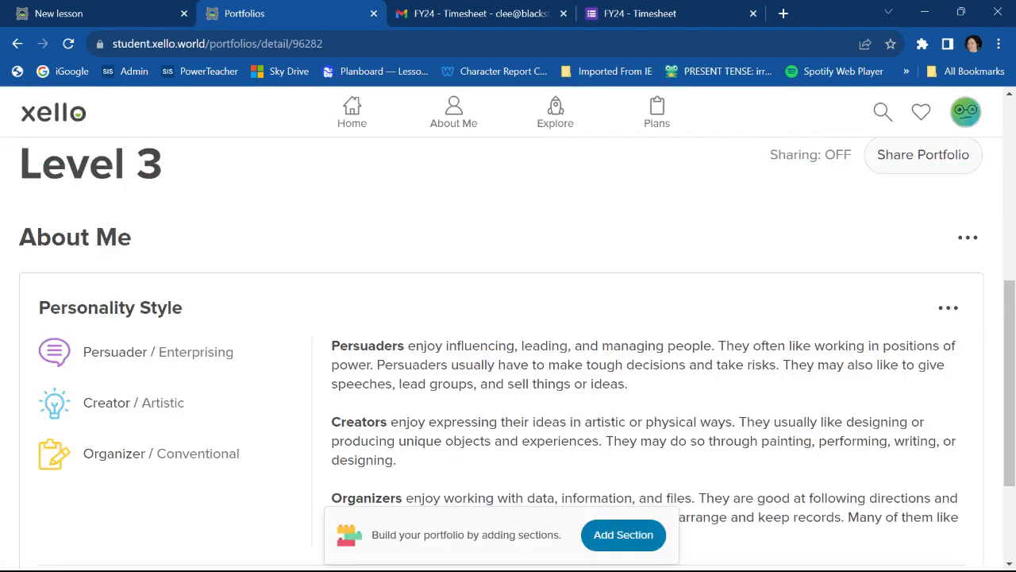
scroll(down, 3)
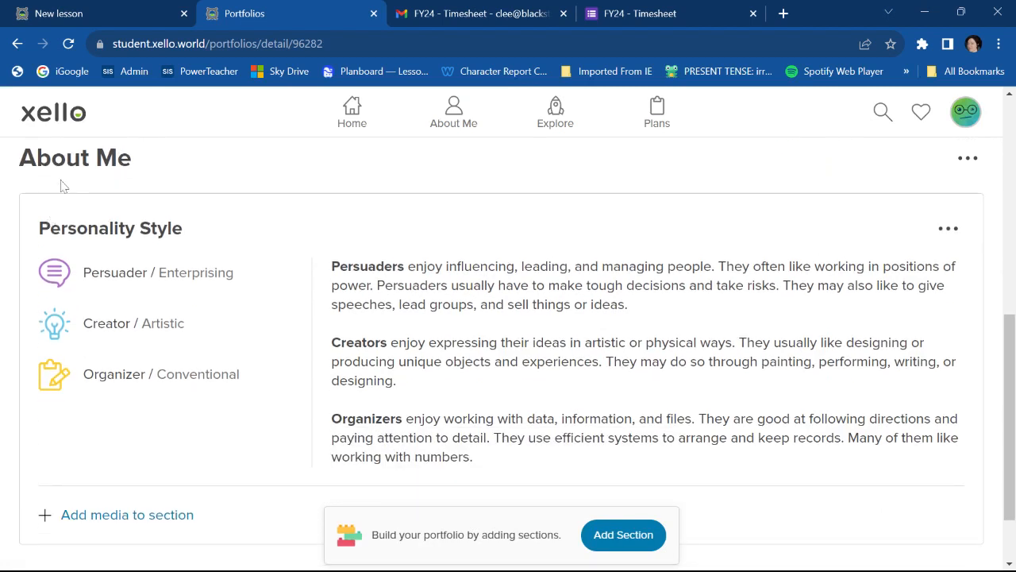
mouse_move(139, 401)
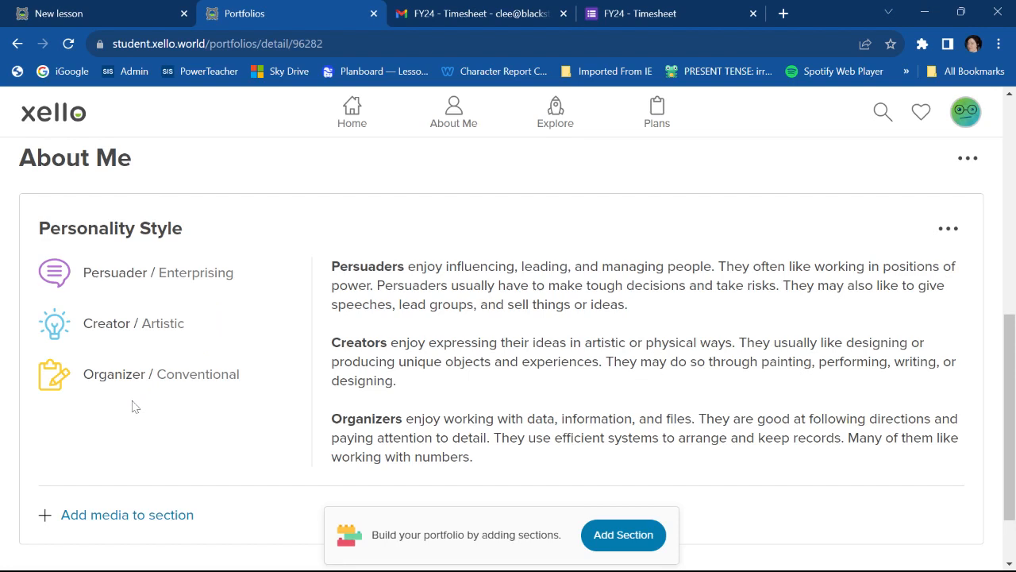
mouse_move(55, 363)
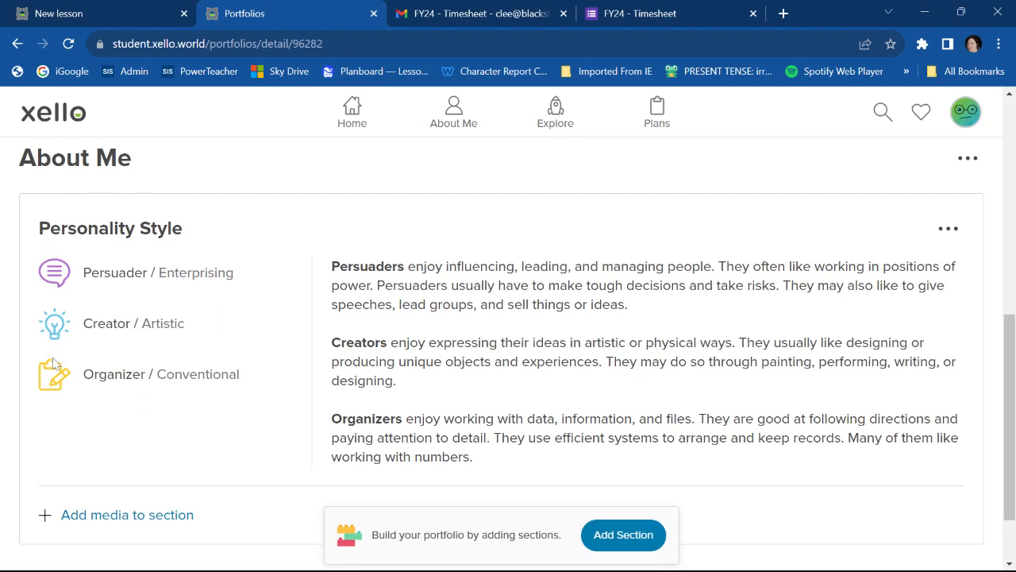
mouse_move(947, 224)
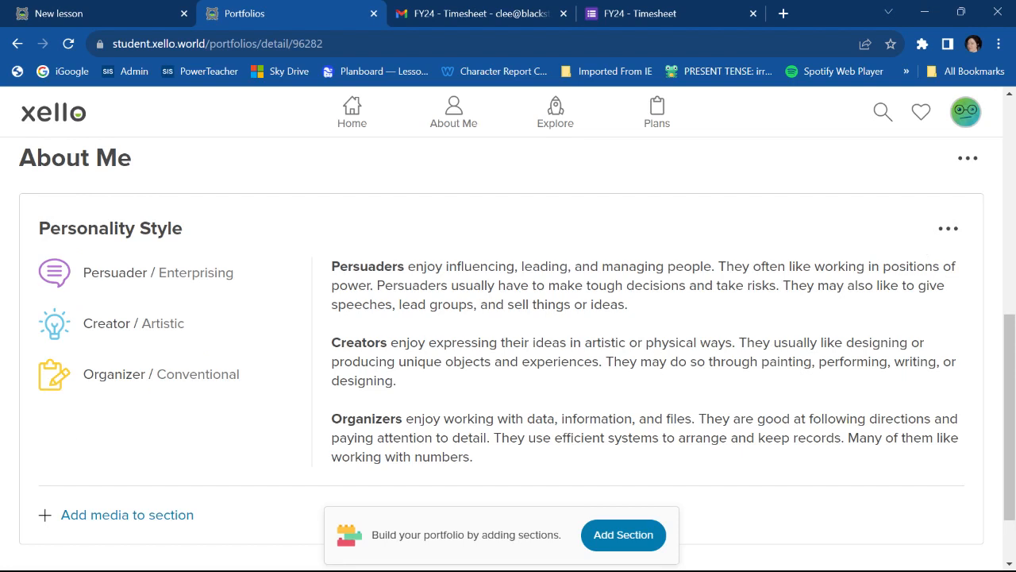
mouse_move(882, 234)
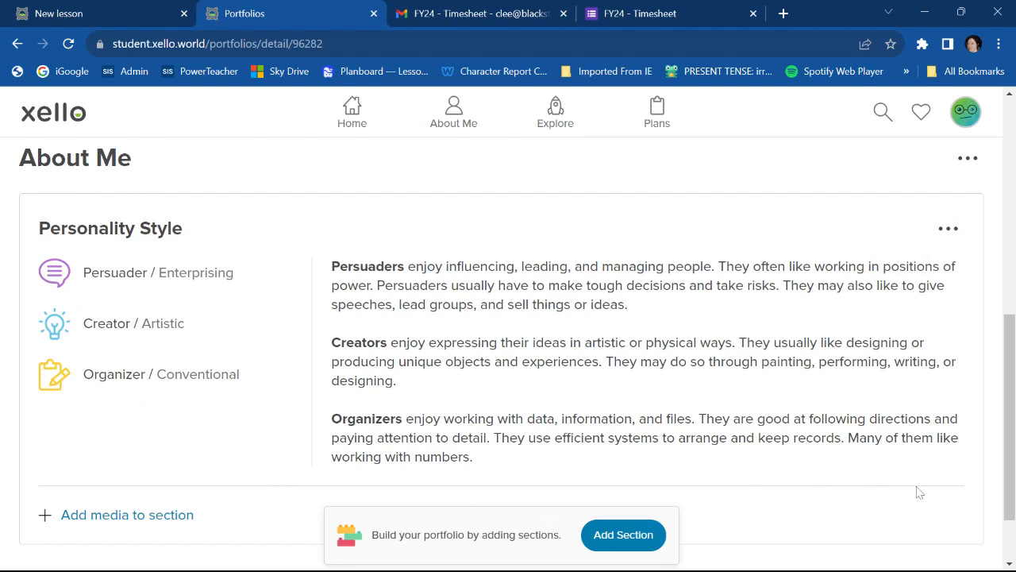
mouse_move(123, 311)
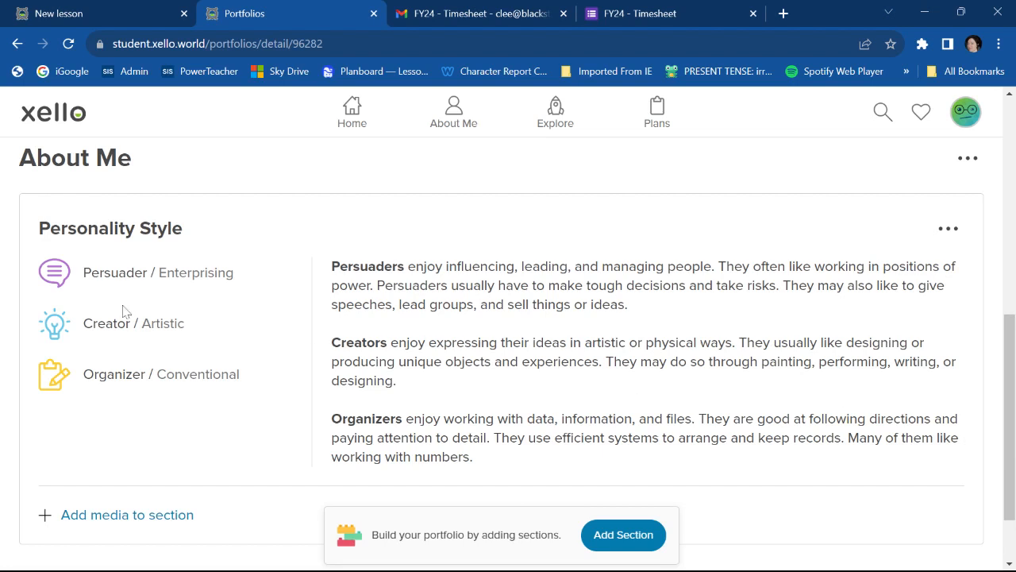
mouse_move(125, 310)
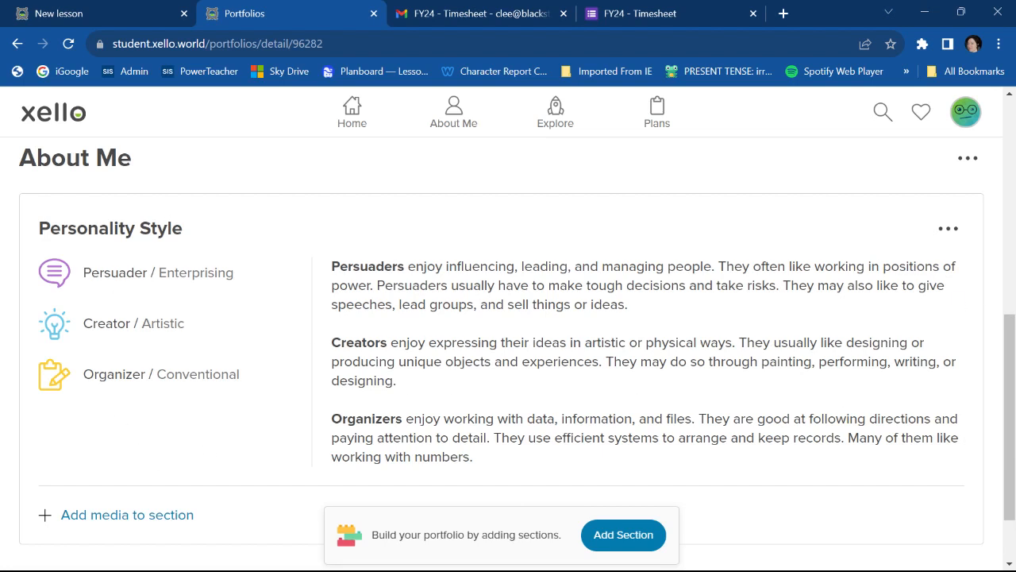
scroll(down, 3)
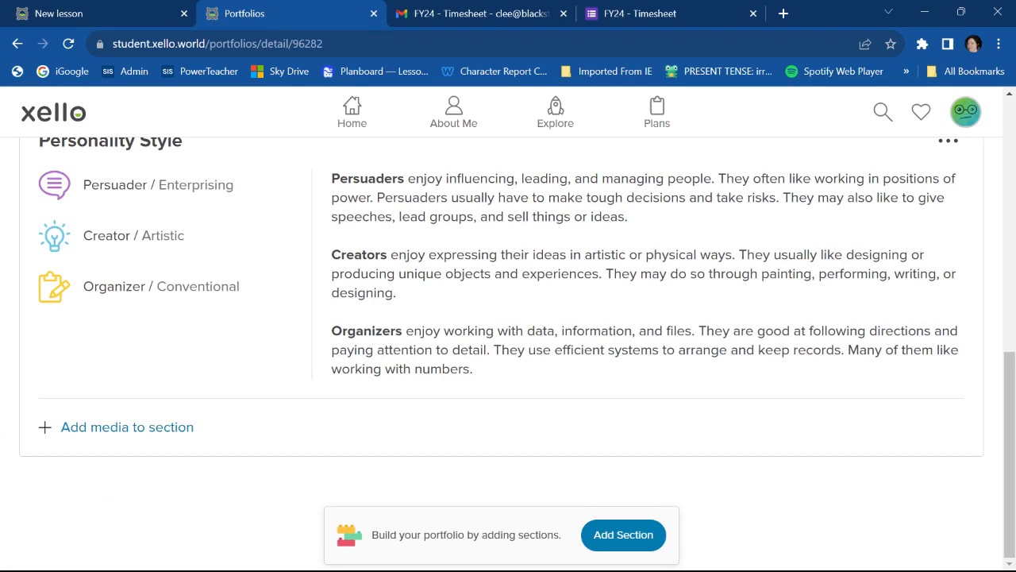
scroll(up, 3)
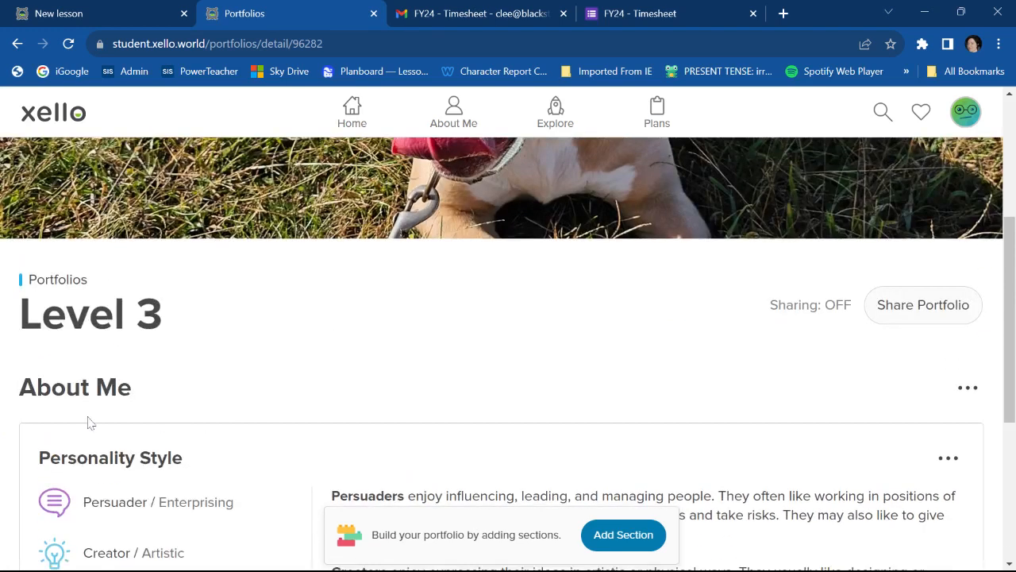
scroll(down, 3)
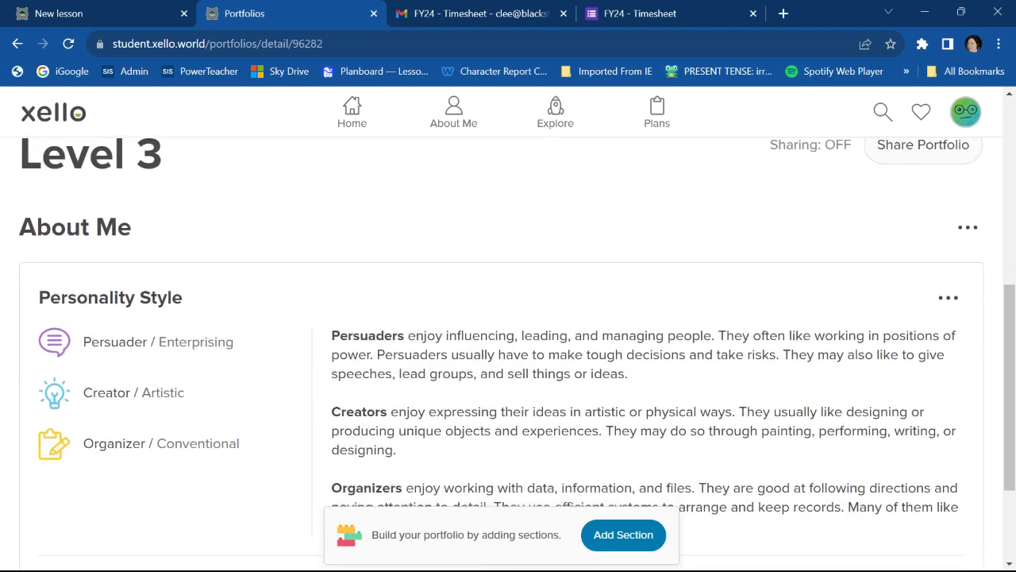
scroll(down, 3)
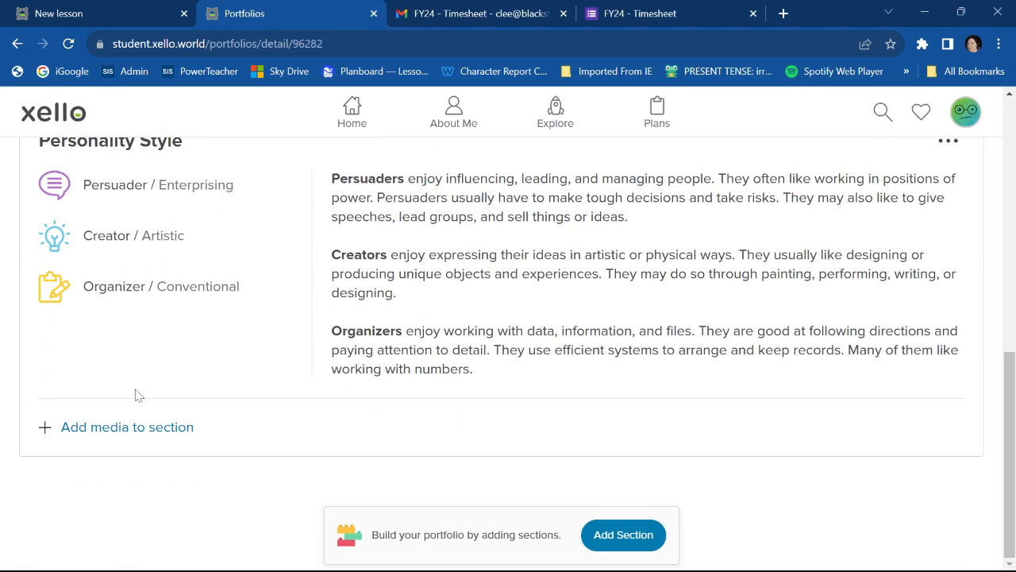
Add media to About Me, choosing External Media and advancing to the file upload step
click(127, 426)
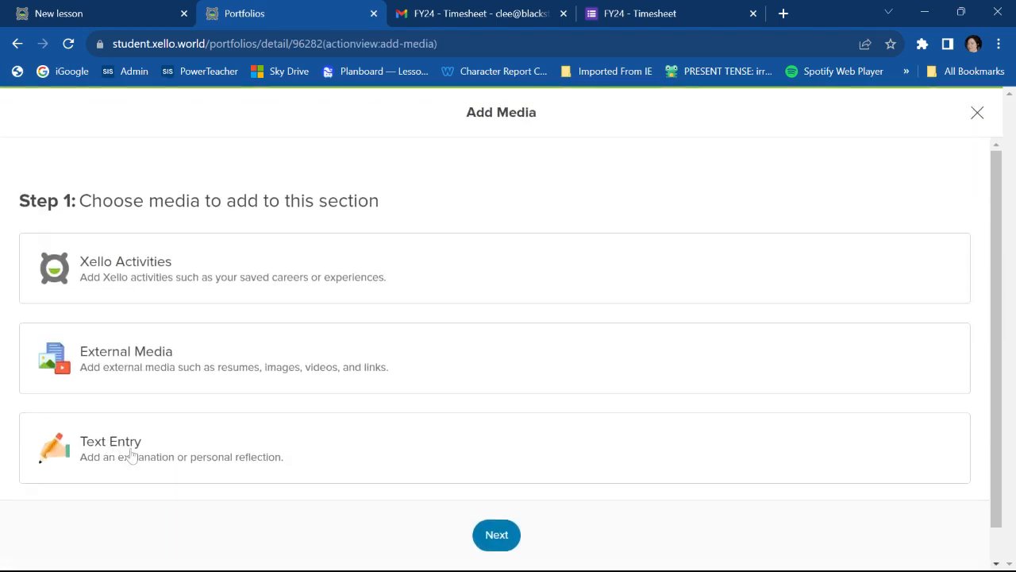
mouse_move(870, 337)
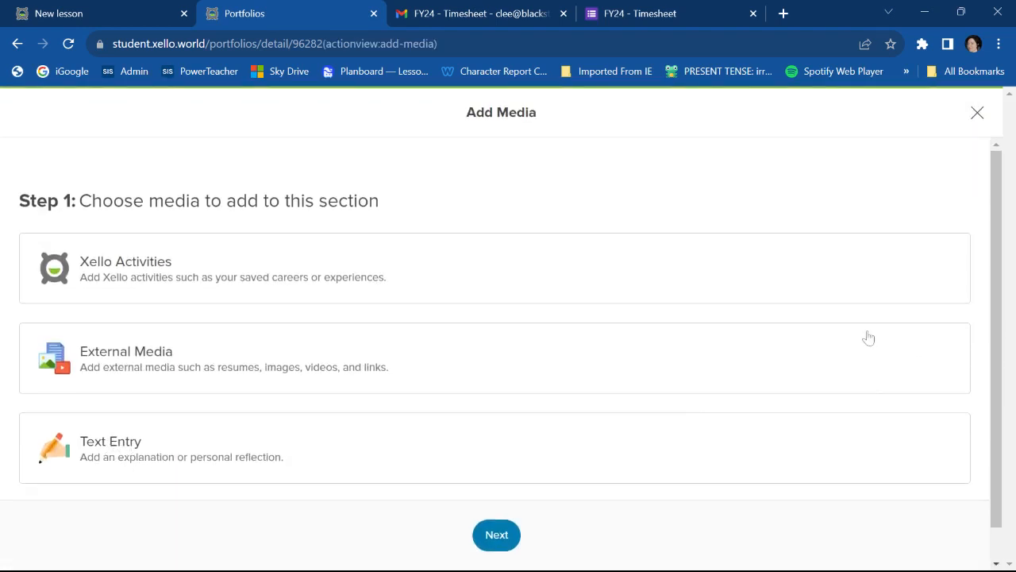
mouse_move(174, 355)
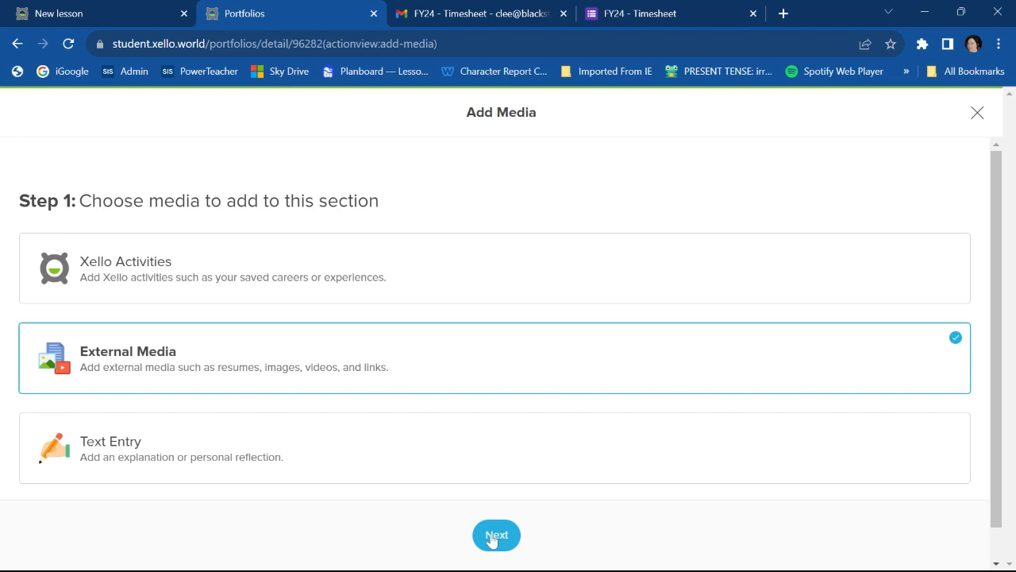
click(496, 535)
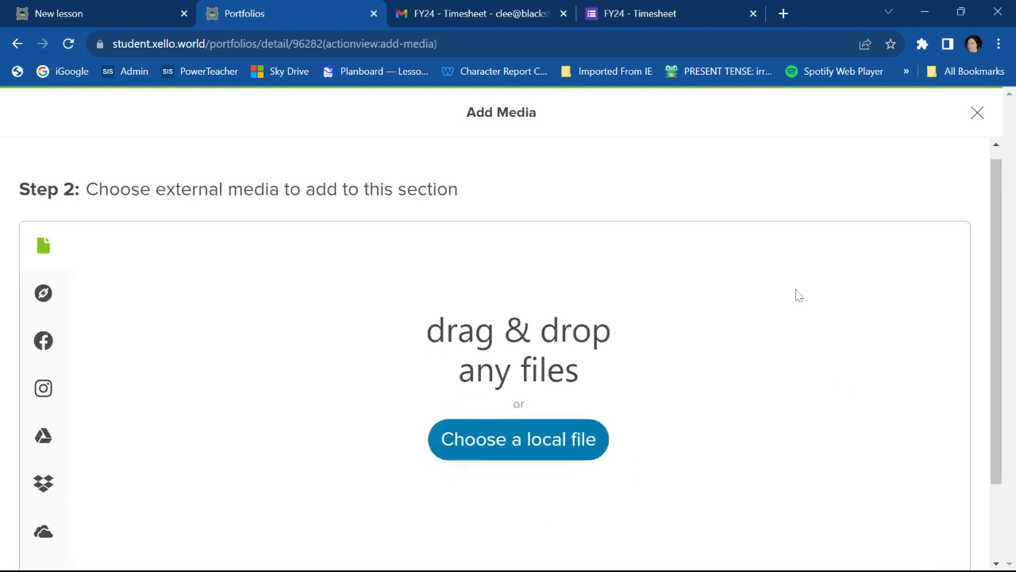
scroll(down, 3)
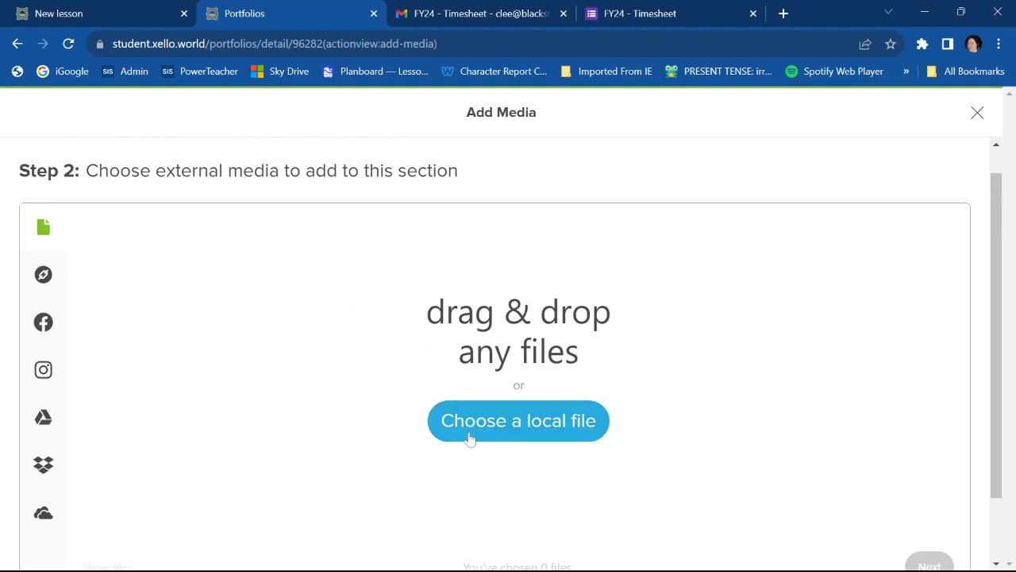
mouse_move(43, 322)
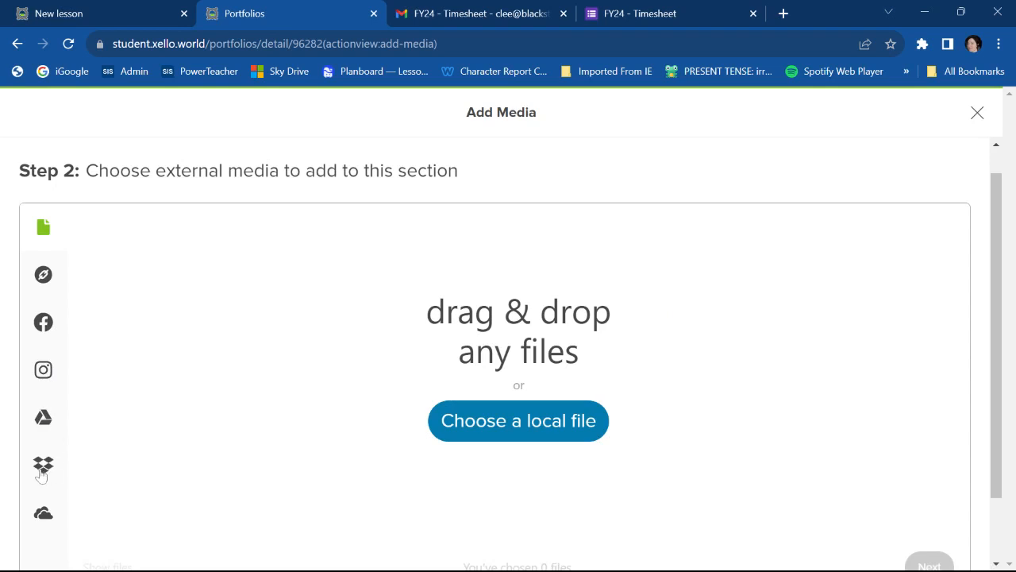
mouse_move(42, 514)
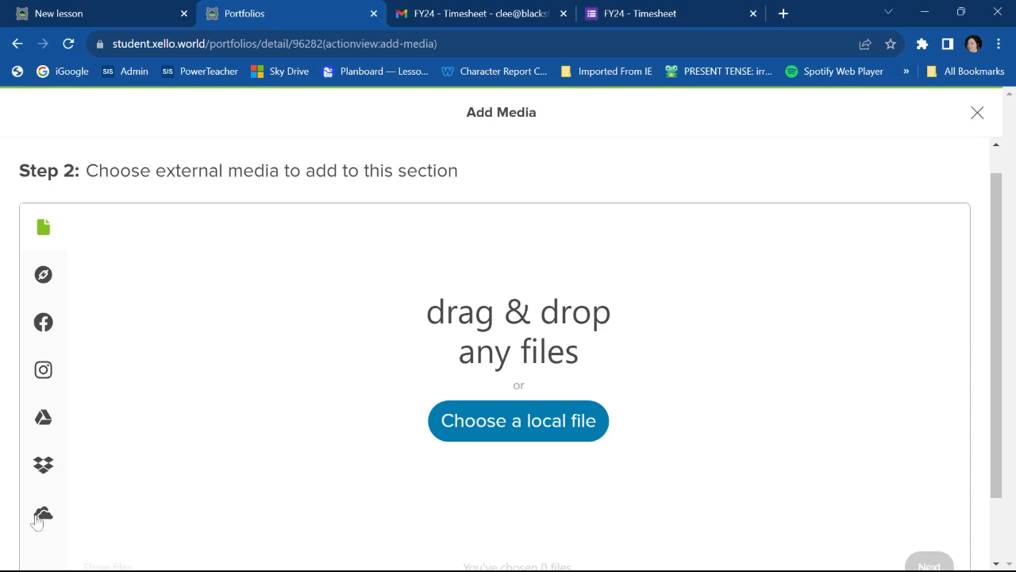
mouse_move(92, 425)
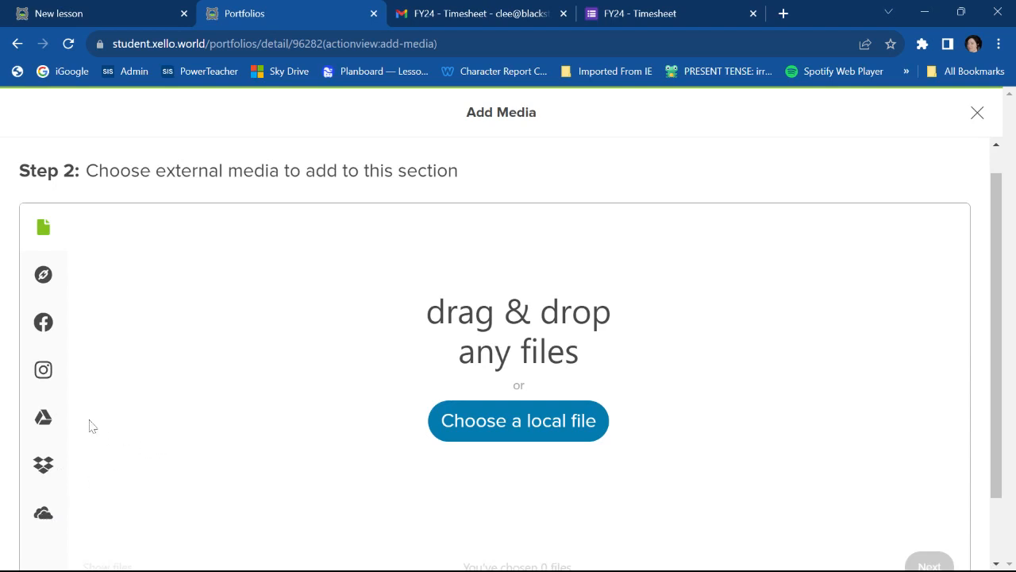
Connect a Google account to Google Drive and allow Xello to access its files
click(43, 418)
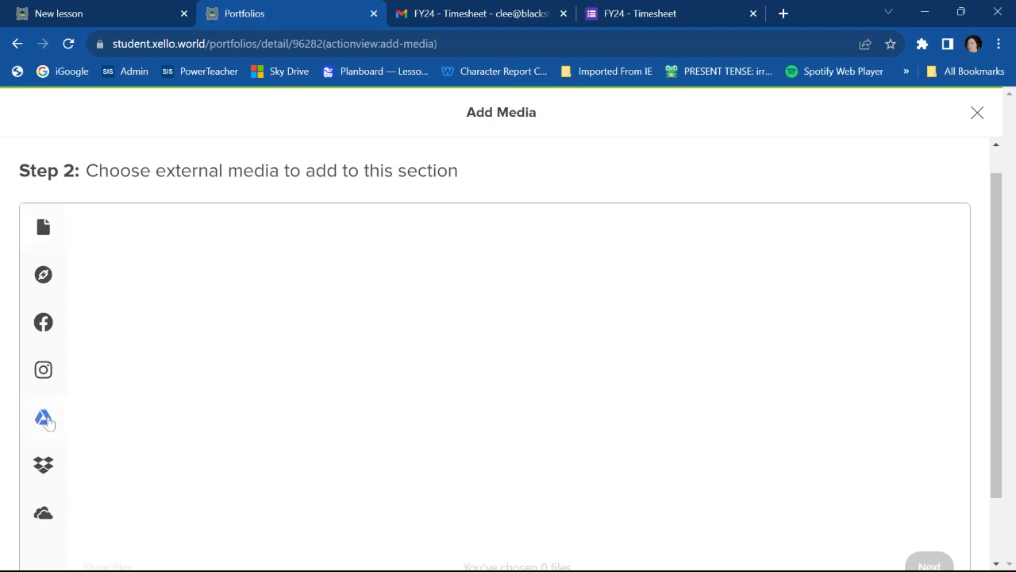
click(43, 417)
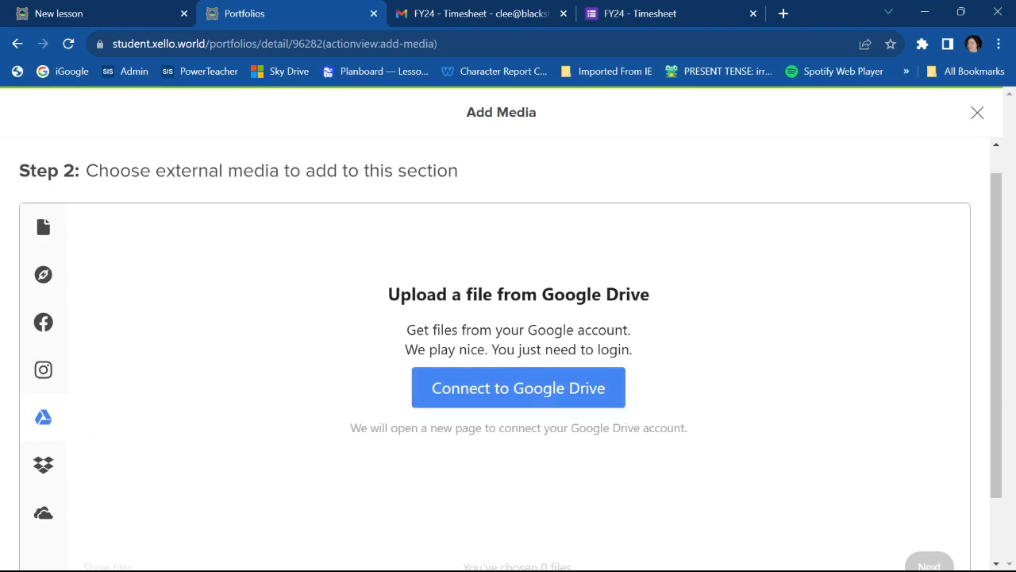
click(518, 387)
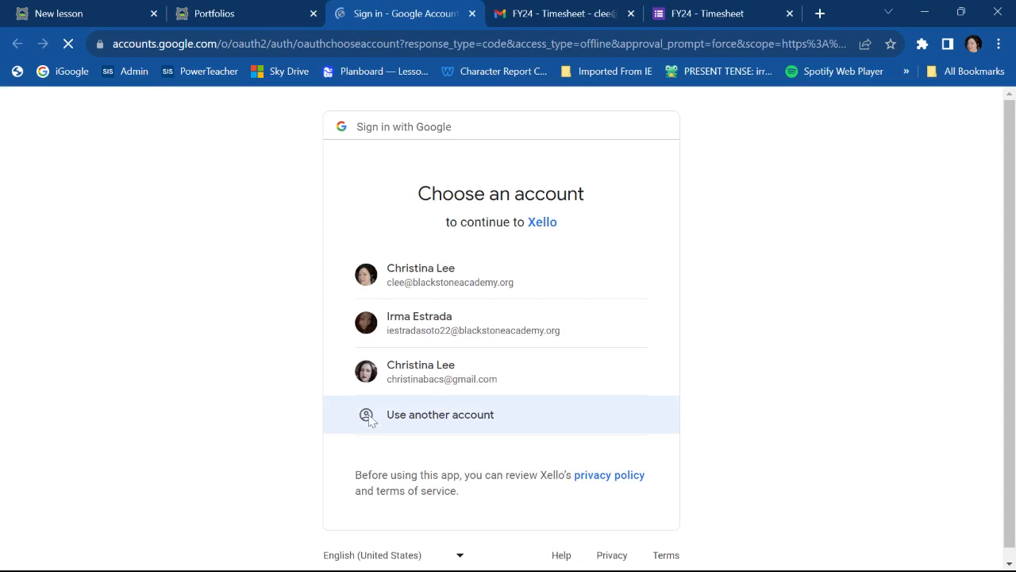
mouse_move(460, 372)
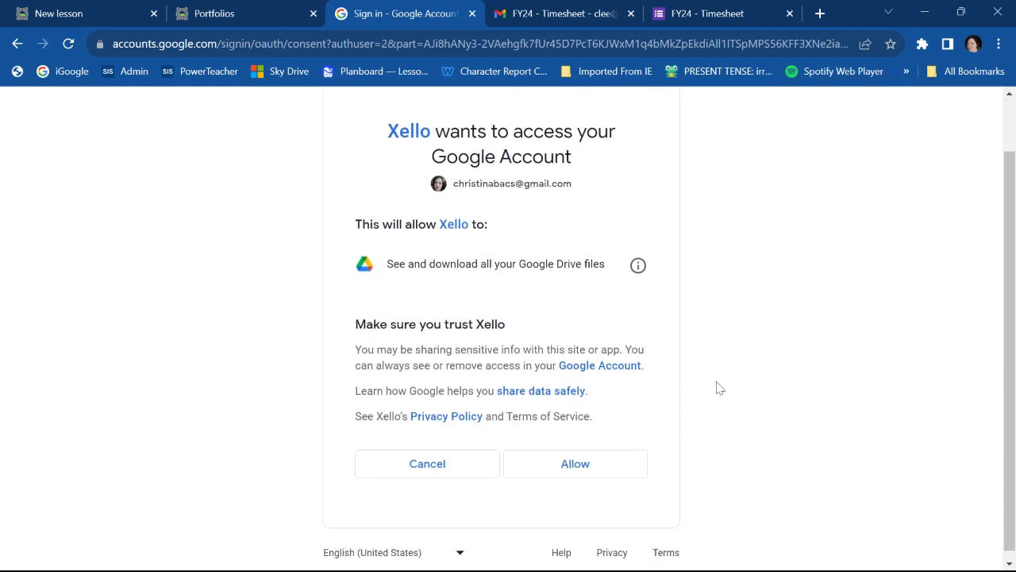
mouse_move(575, 456)
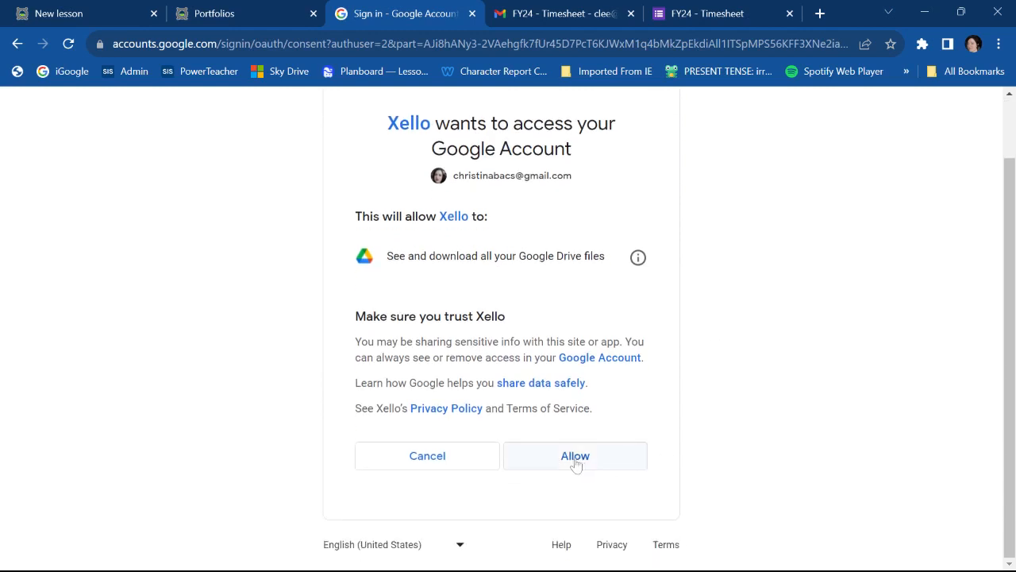
click(575, 455)
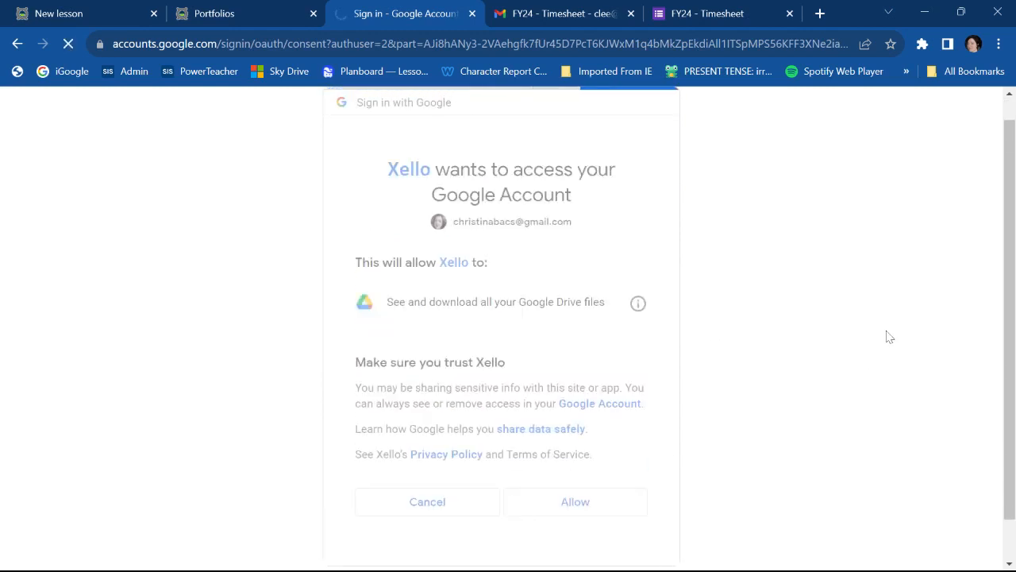
click(575, 501)
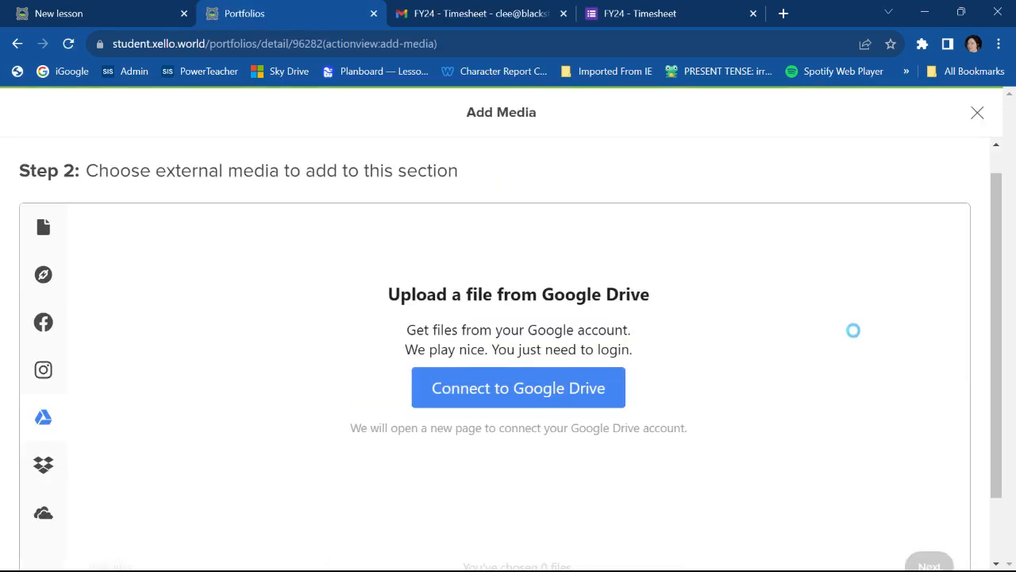
Choose the Intro to Me file from My Files in the Google Drive picker
click(518, 388)
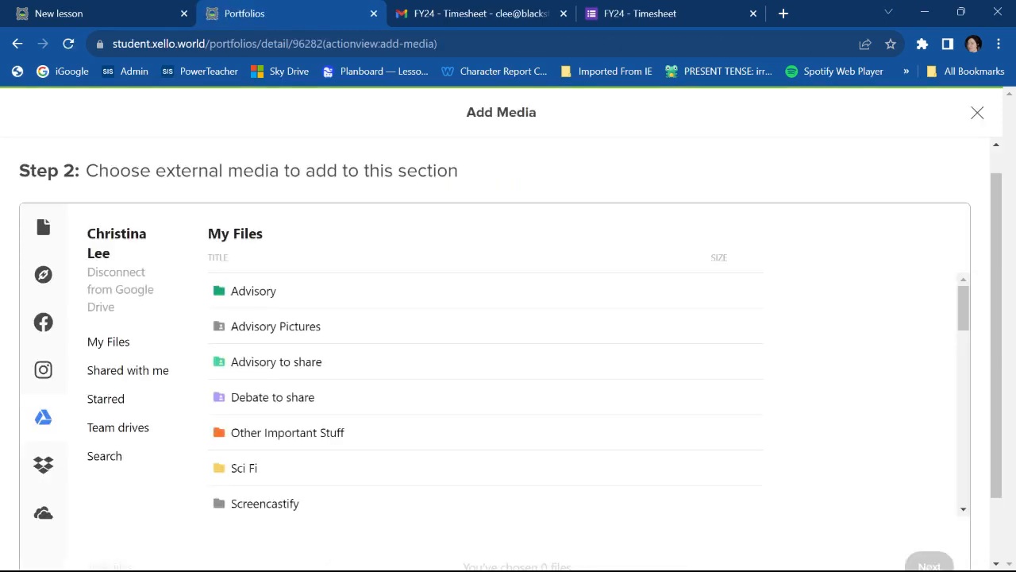
scroll(down, 3)
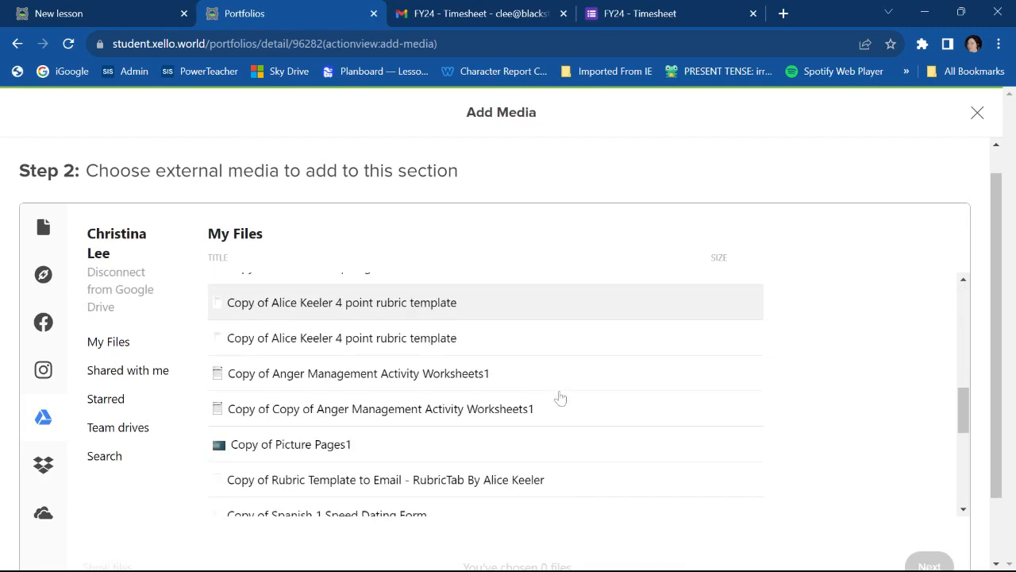
scroll(down, 3)
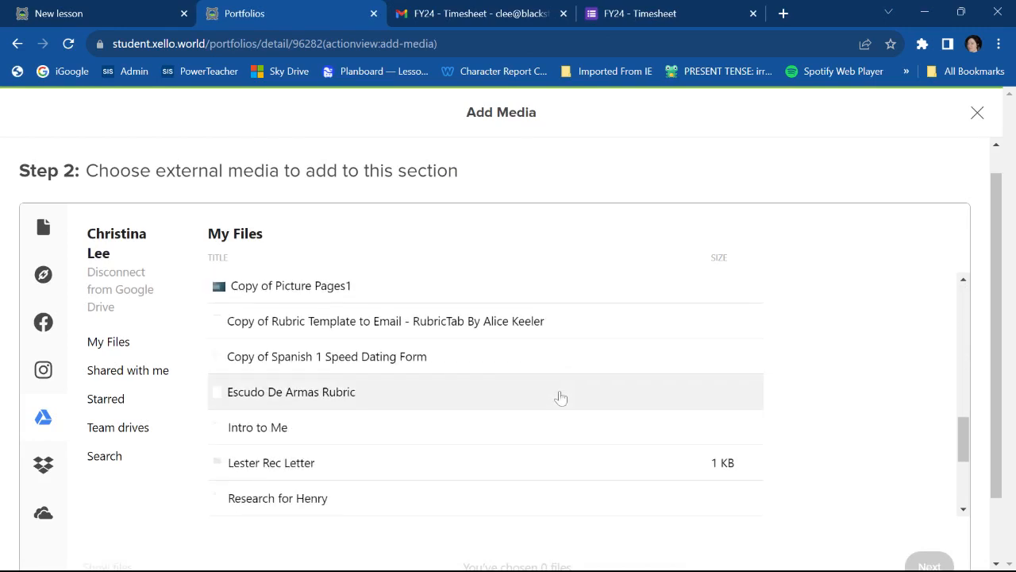
scroll(down, 3)
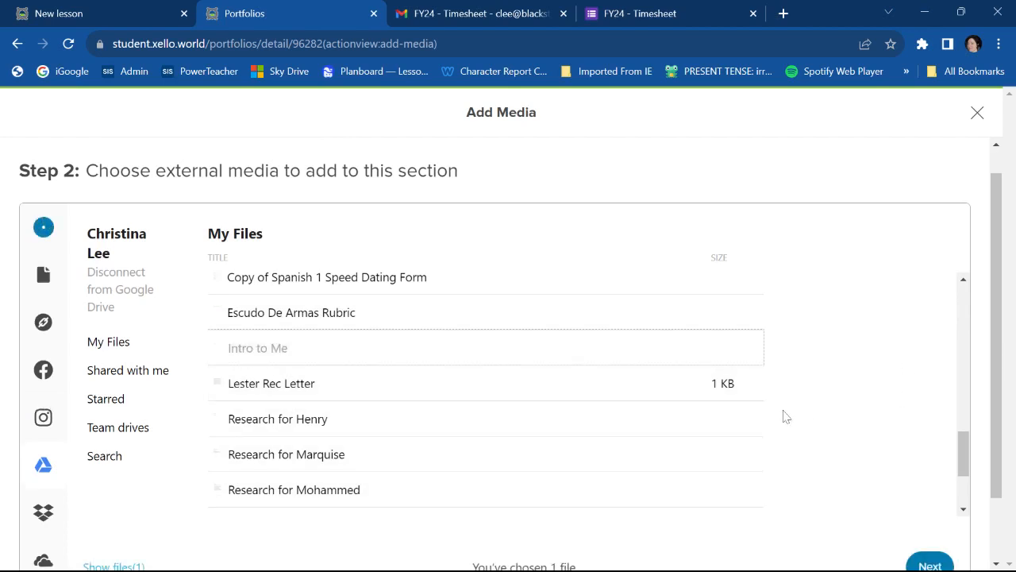
scroll(down, 3)
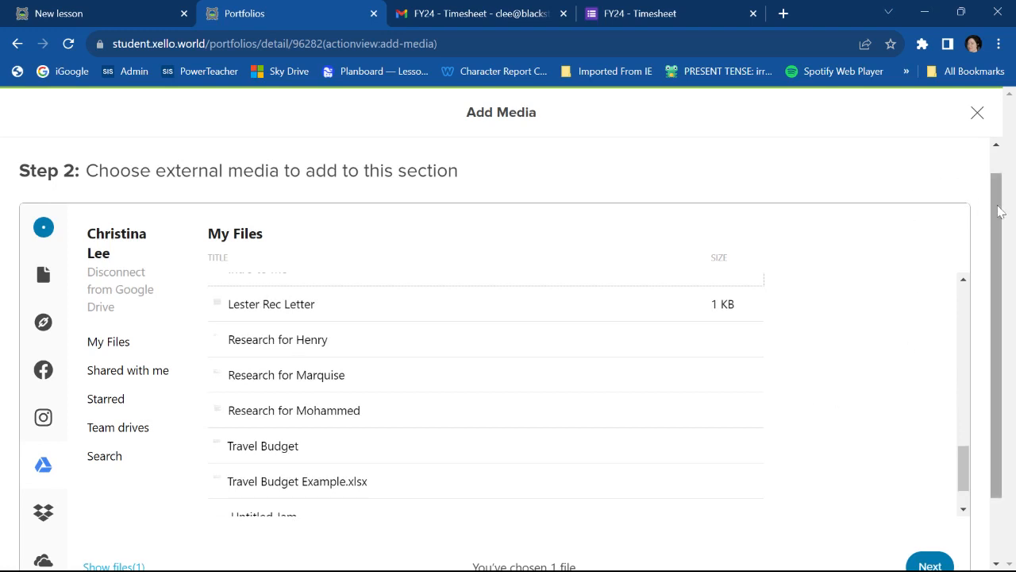
scroll(down, 3)
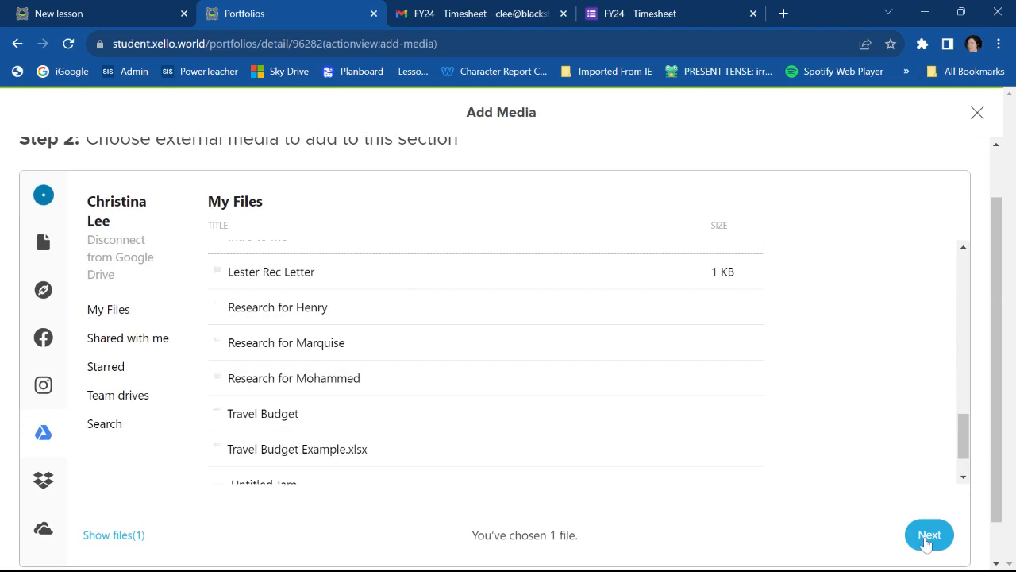
Give the chosen Intro to Me file the external media title 'Intro to Me'
click(929, 535)
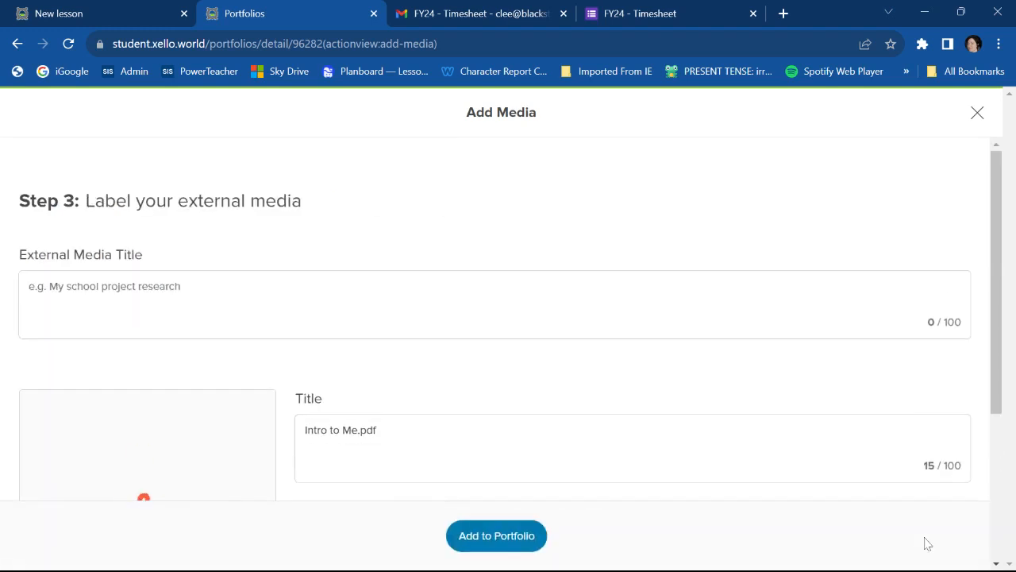
scroll(down, 3)
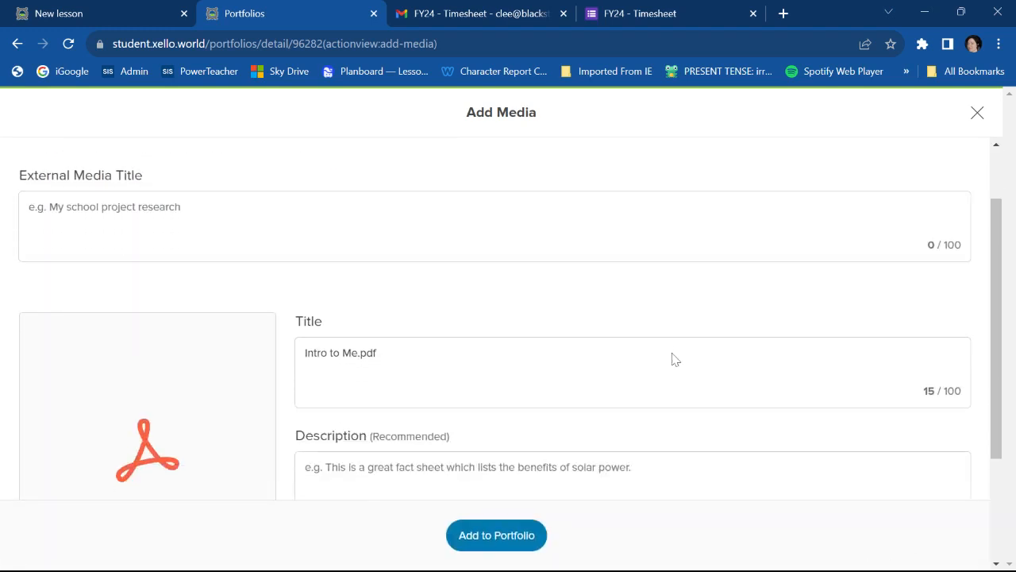
scroll(down, 3)
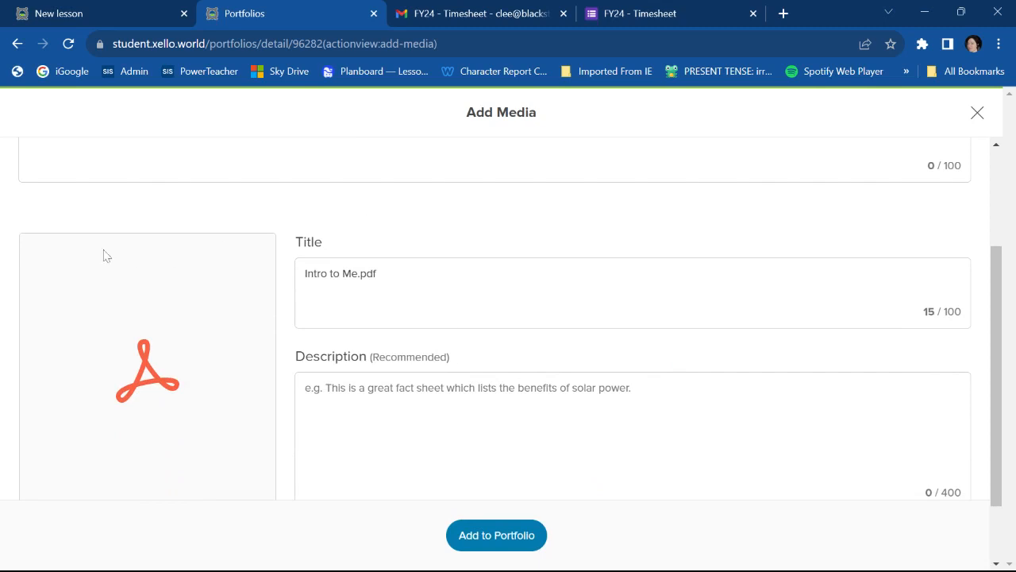
scroll(up, 3)
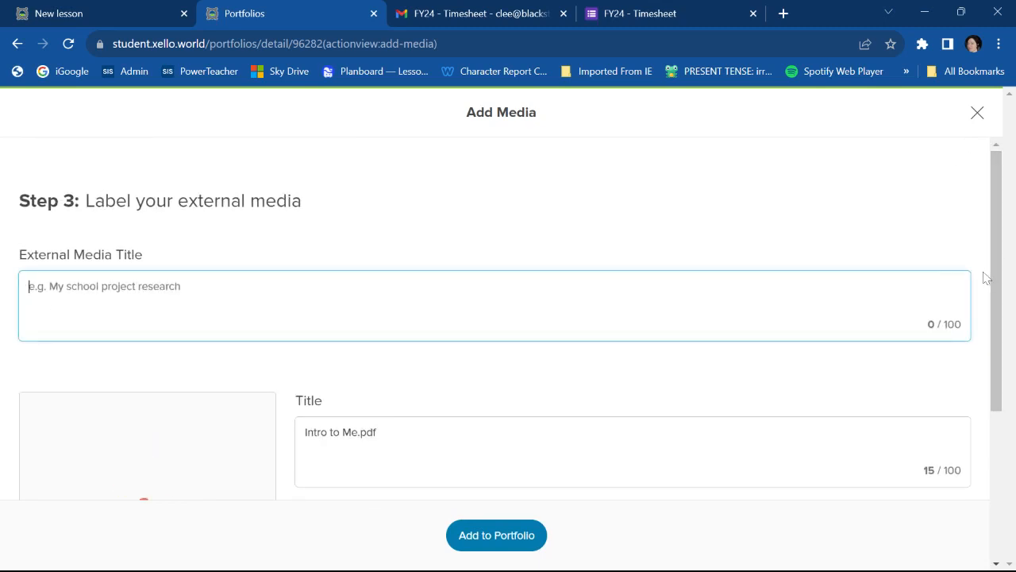
text(l)
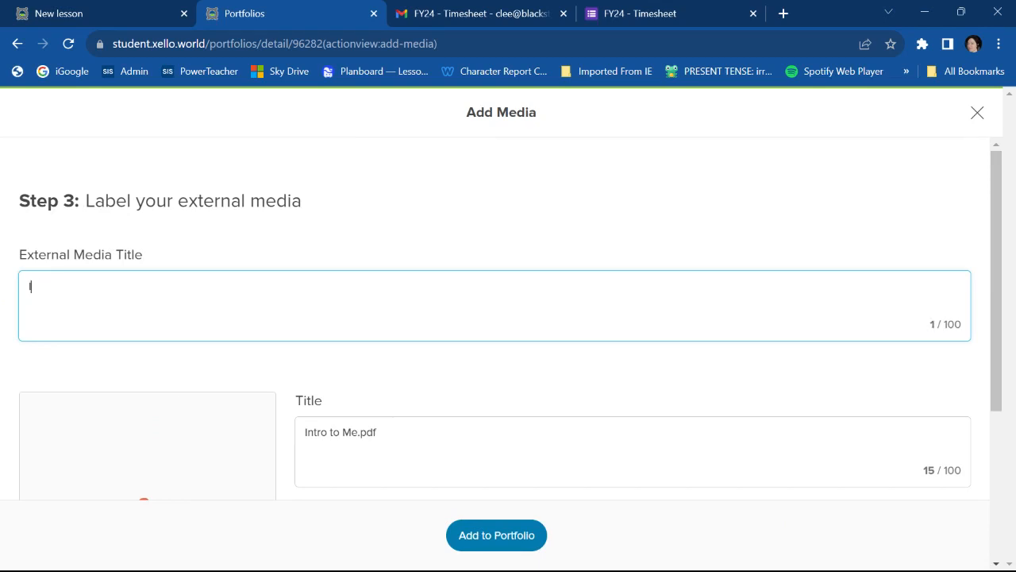
text(Intro to)
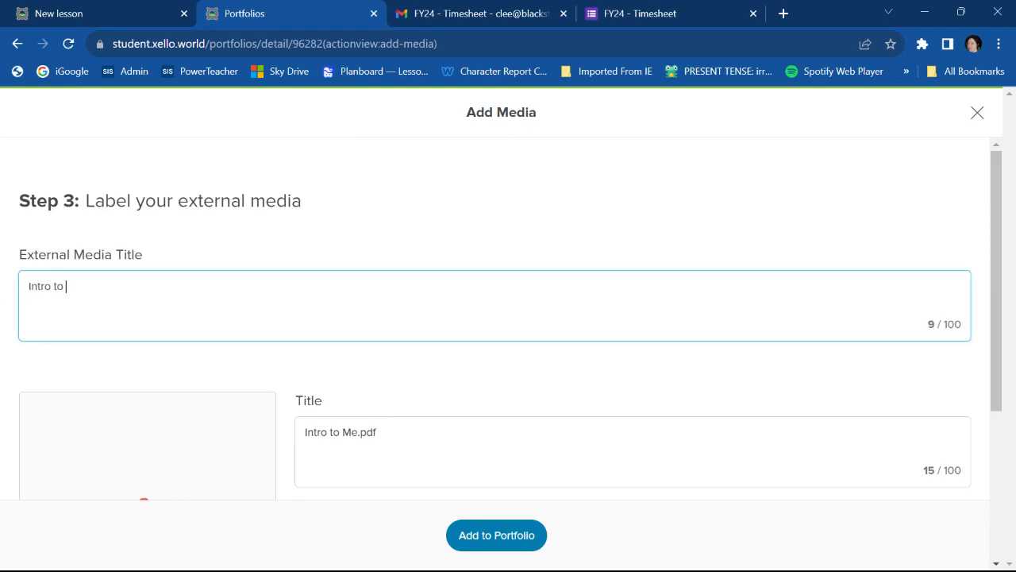
text(Me)
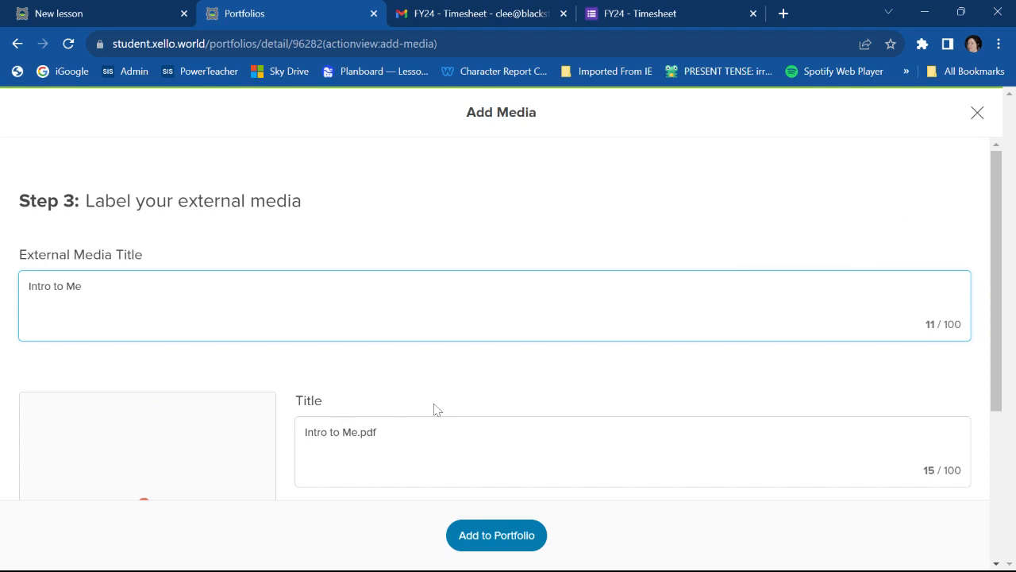
Enter the description 'This is a list of cool things about me.'
scroll(down, 3)
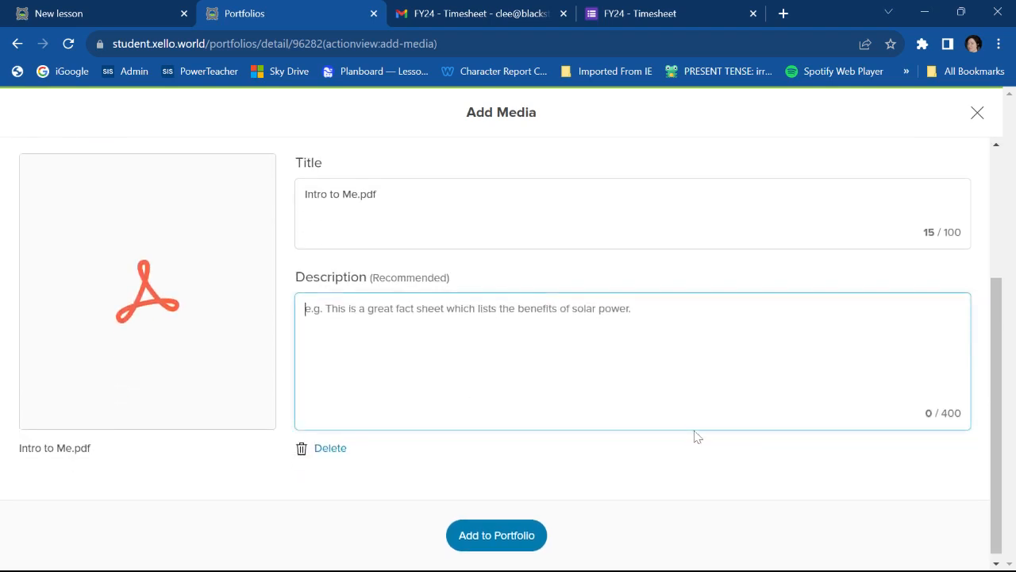
text(This is a list of c)
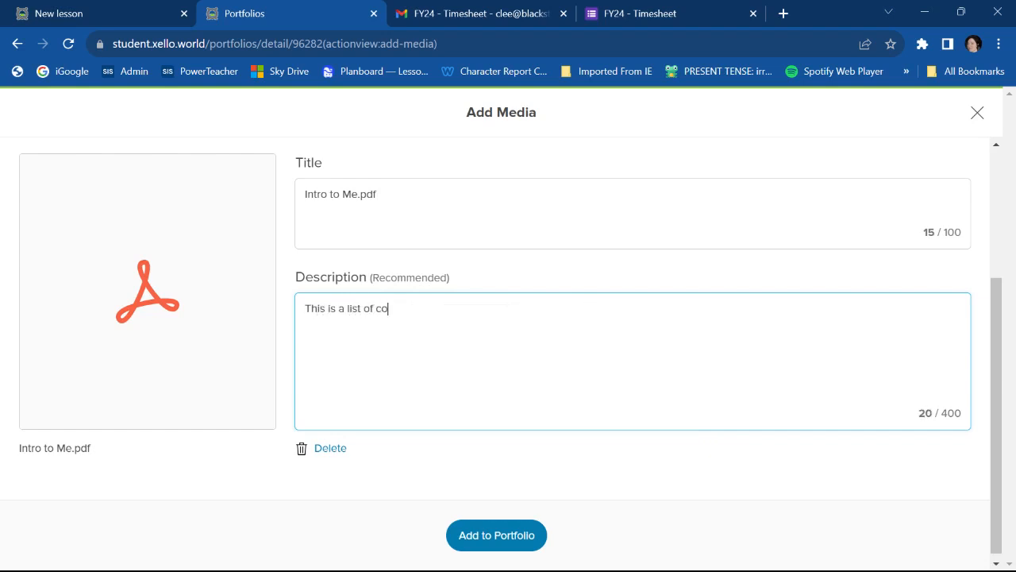
text(ol things about  me)
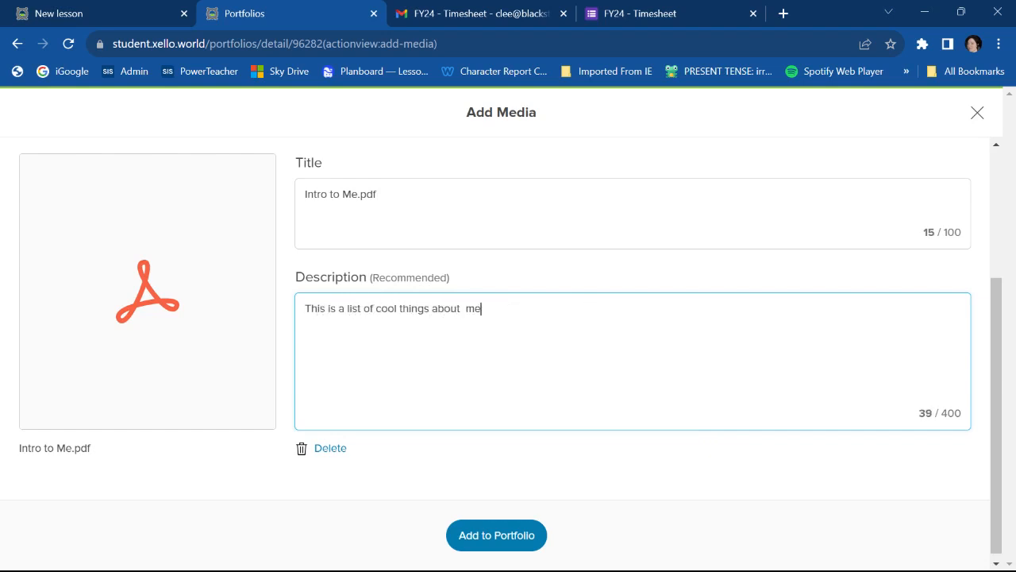
text(.)
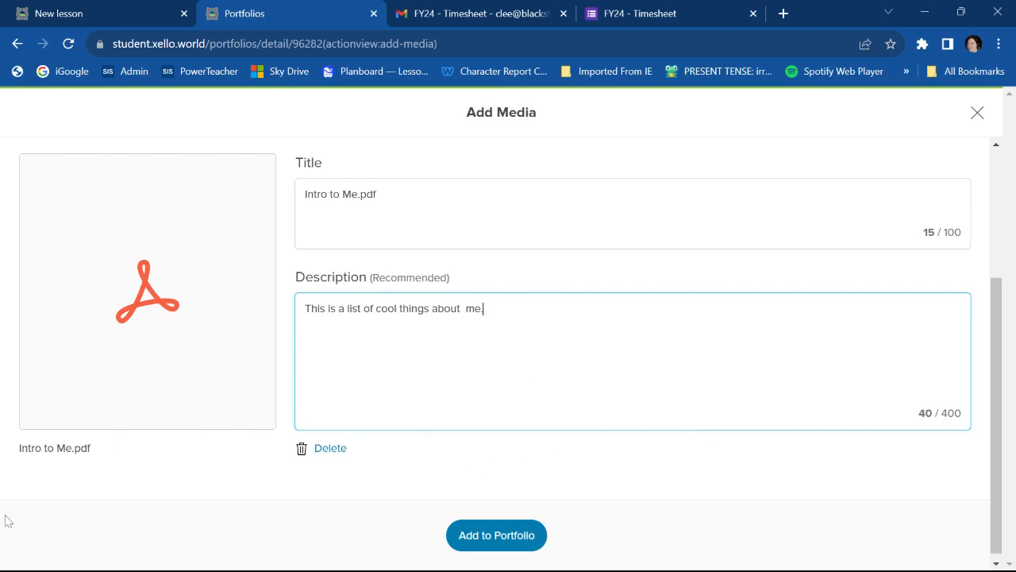
mouse_move(495, 488)
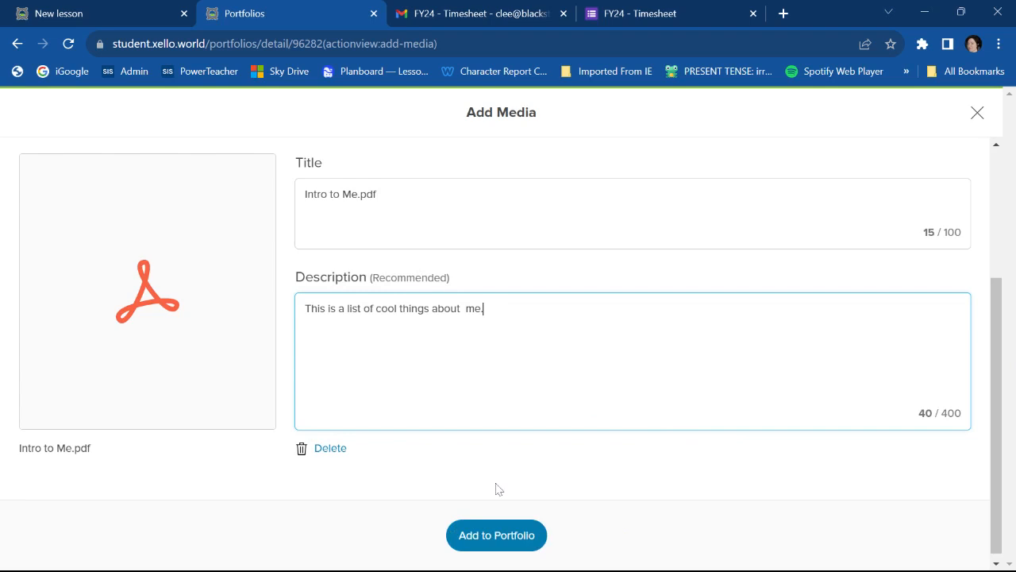
click(496, 534)
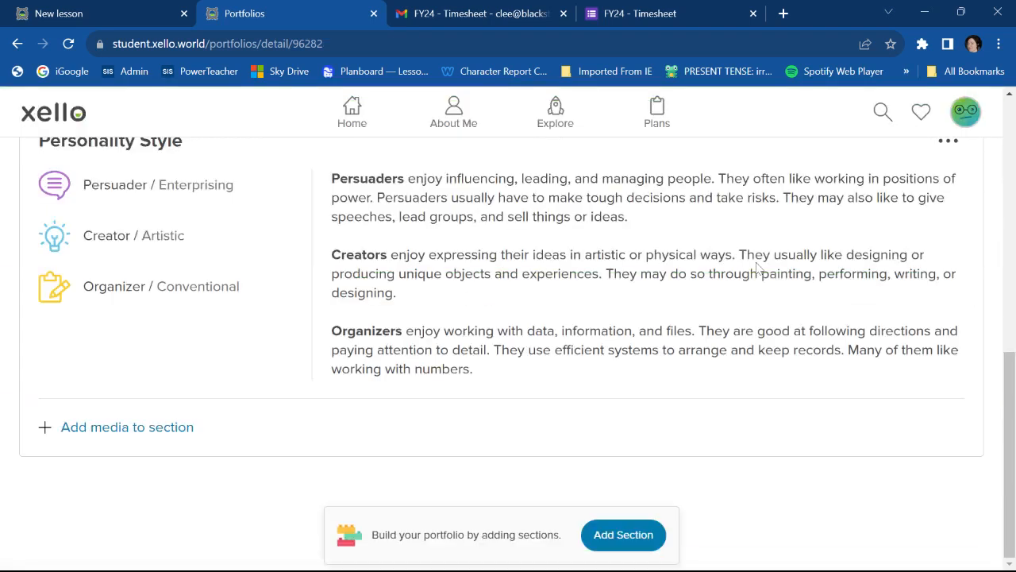
scroll(down, 3)
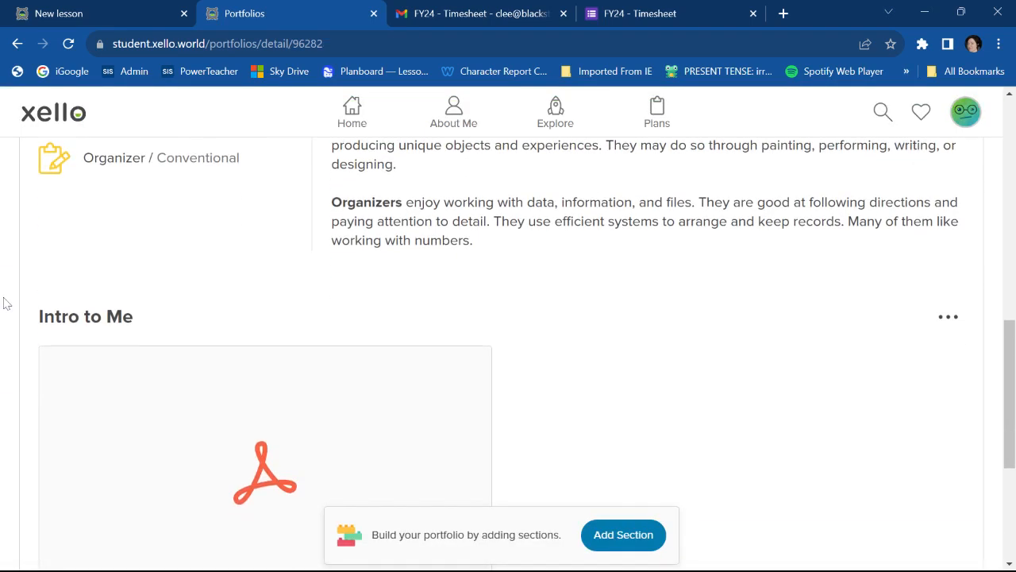
scroll(down, 3)
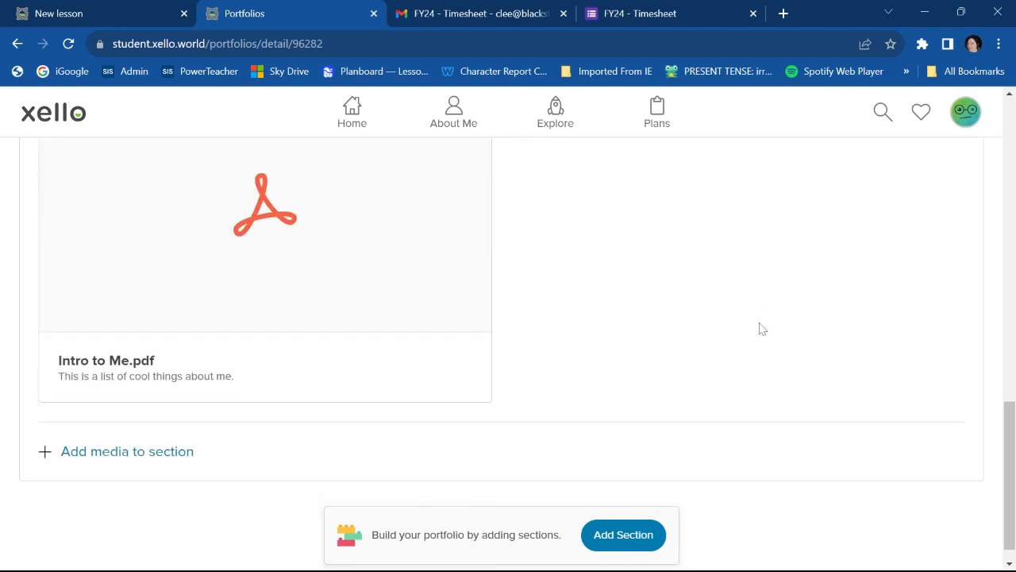
mouse_move(323, 225)
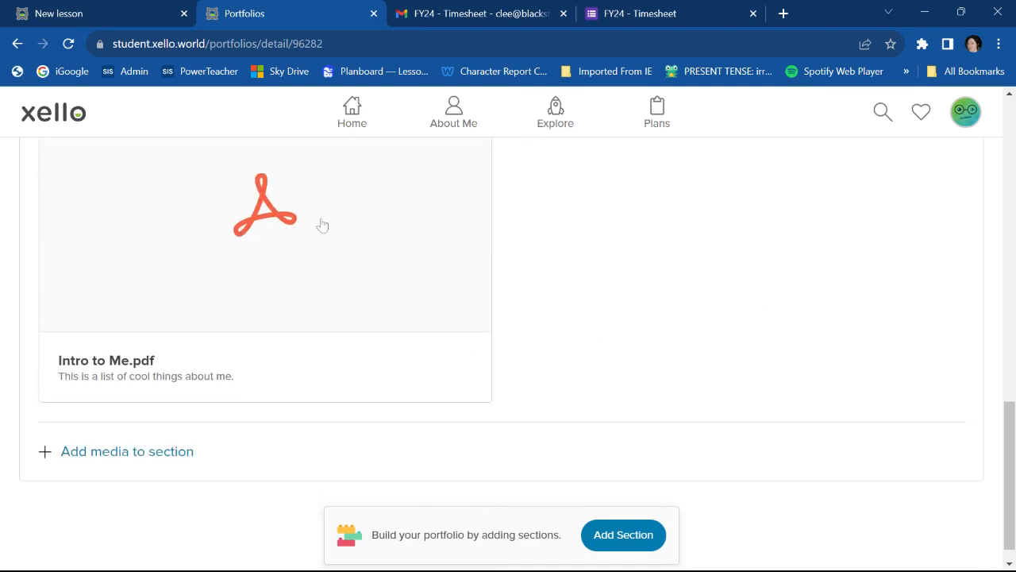
mouse_move(108, 228)
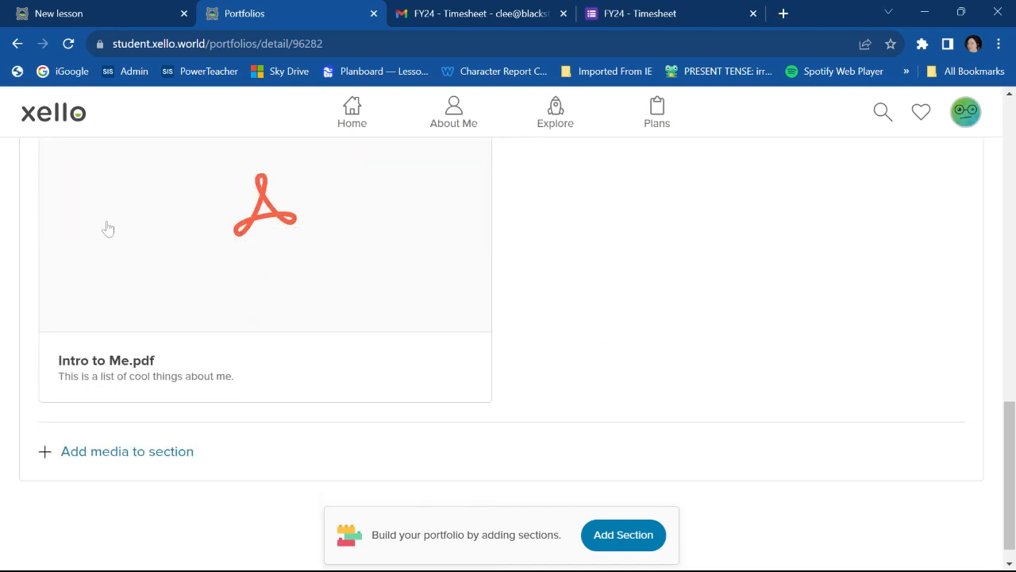
mouse_move(113, 239)
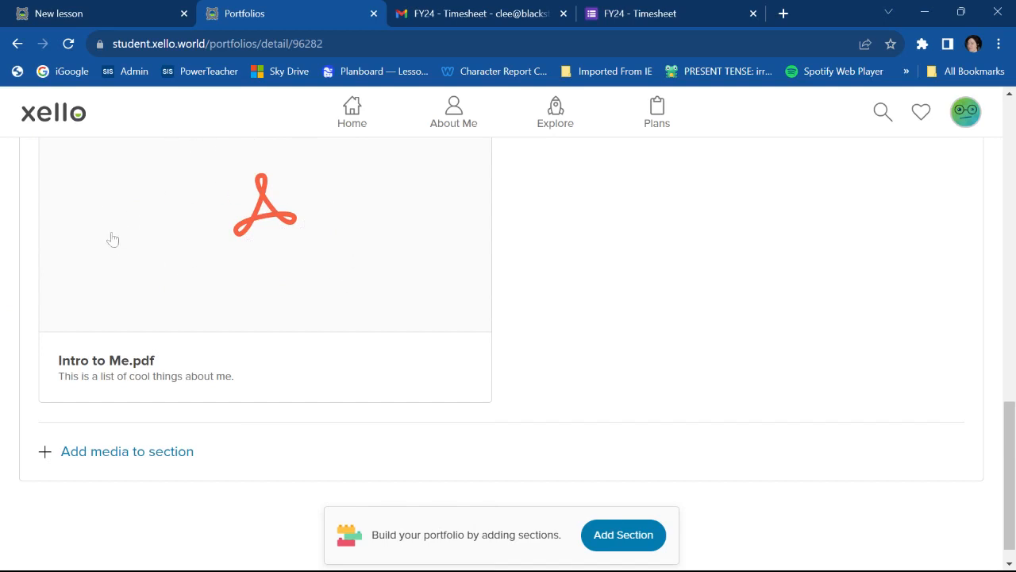
mouse_move(855, 332)
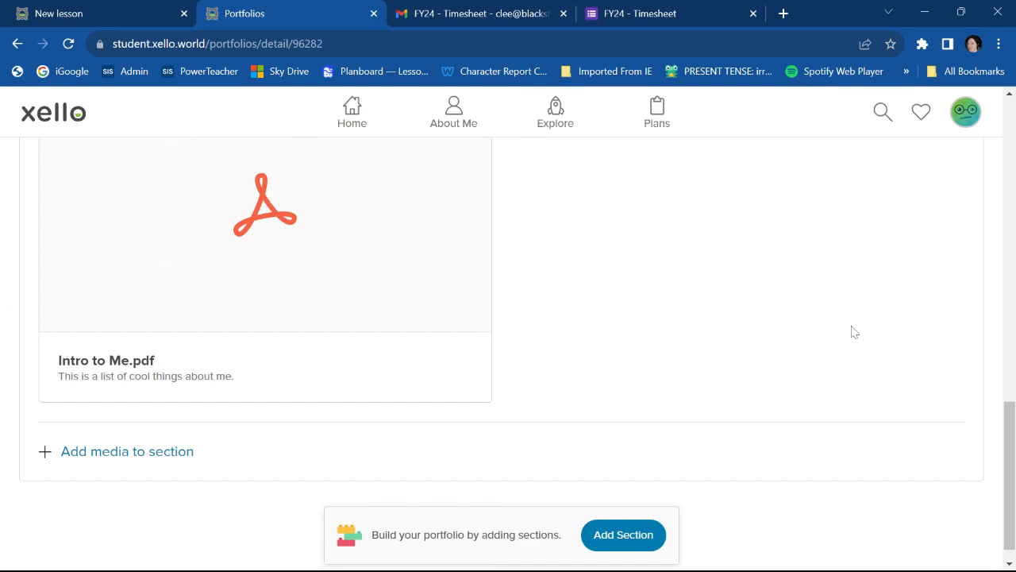
scroll(up, 3)
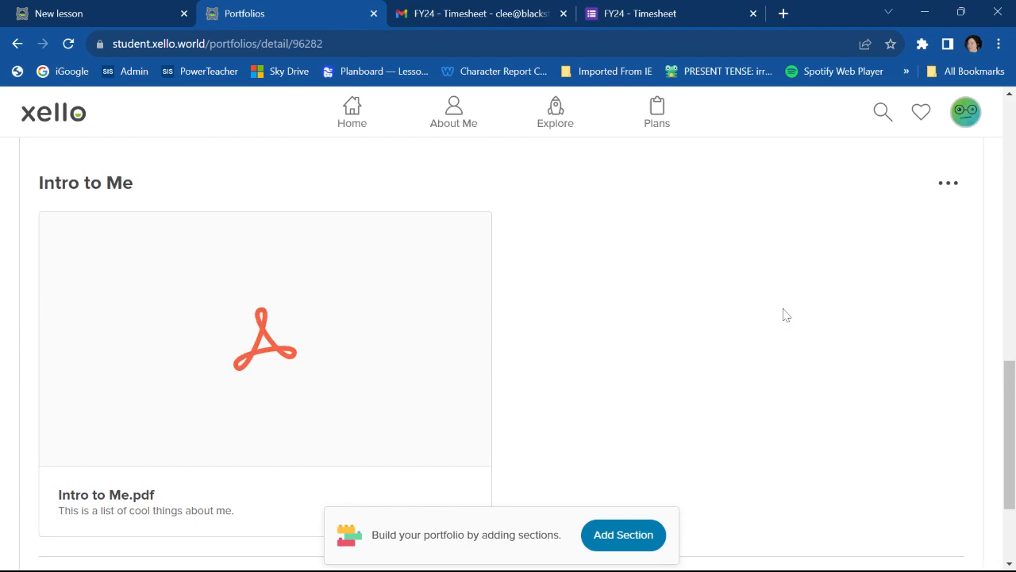
scroll(up, 3)
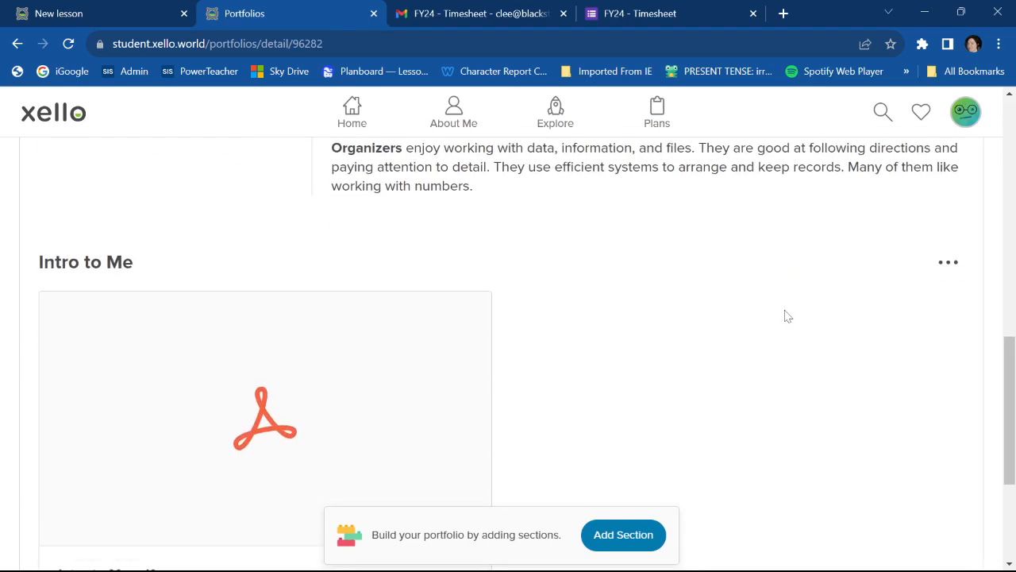
scroll(up, 3)
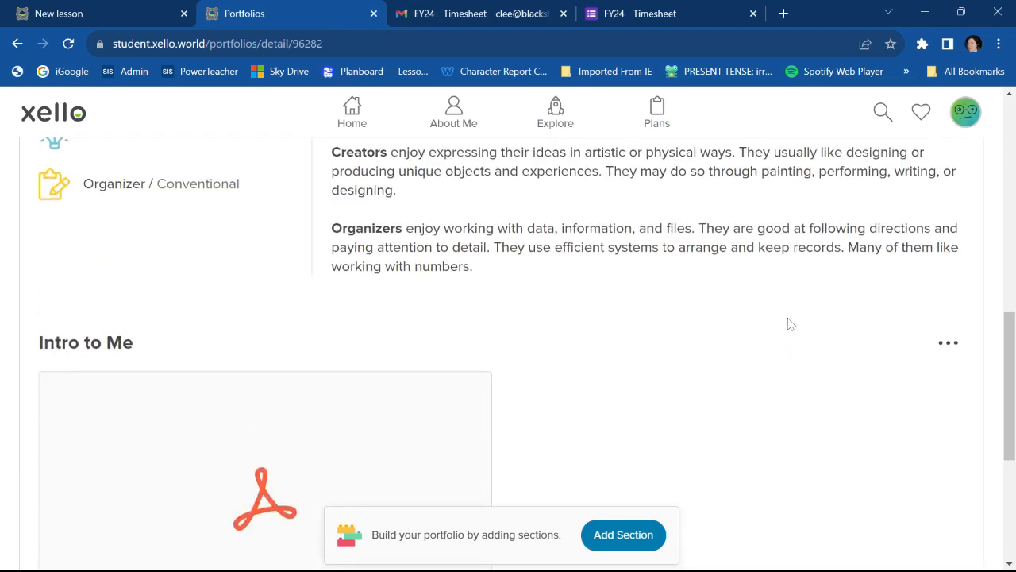
scroll(down, 3)
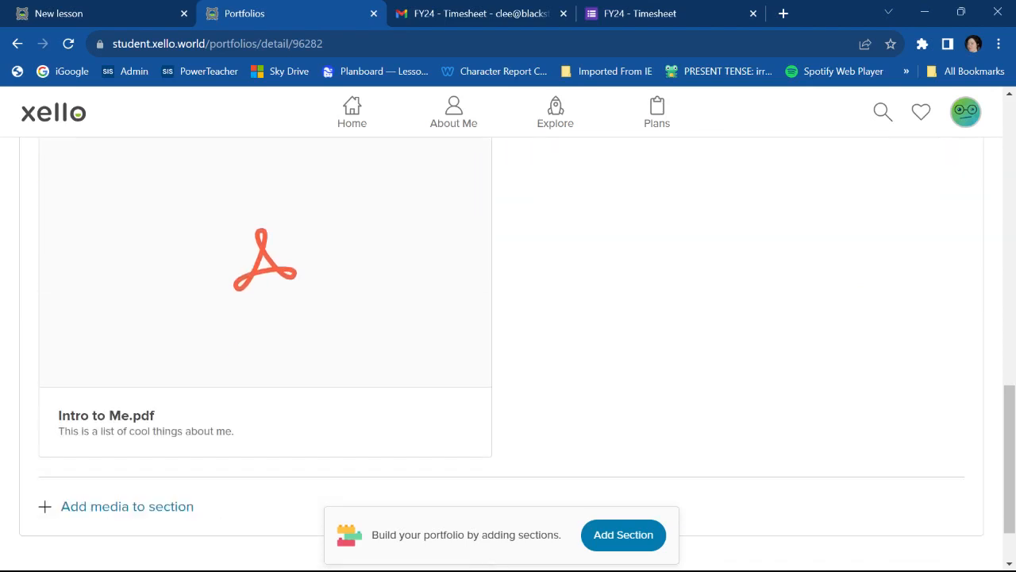
scroll(down, 3)
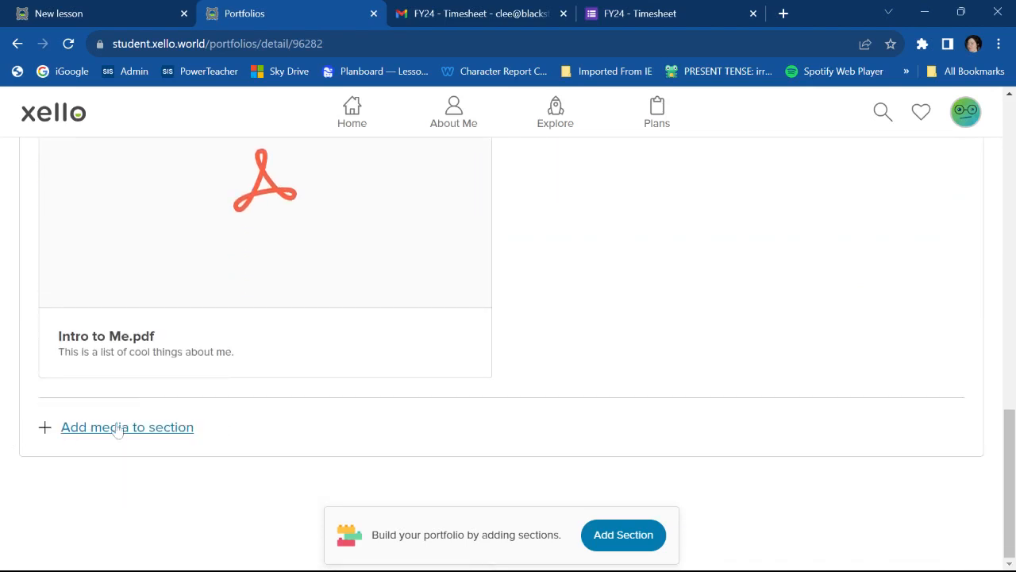
Add external media to Intro to Me, browsing Google Drive's Advisory Pictures, then switching to OneDrive
click(128, 427)
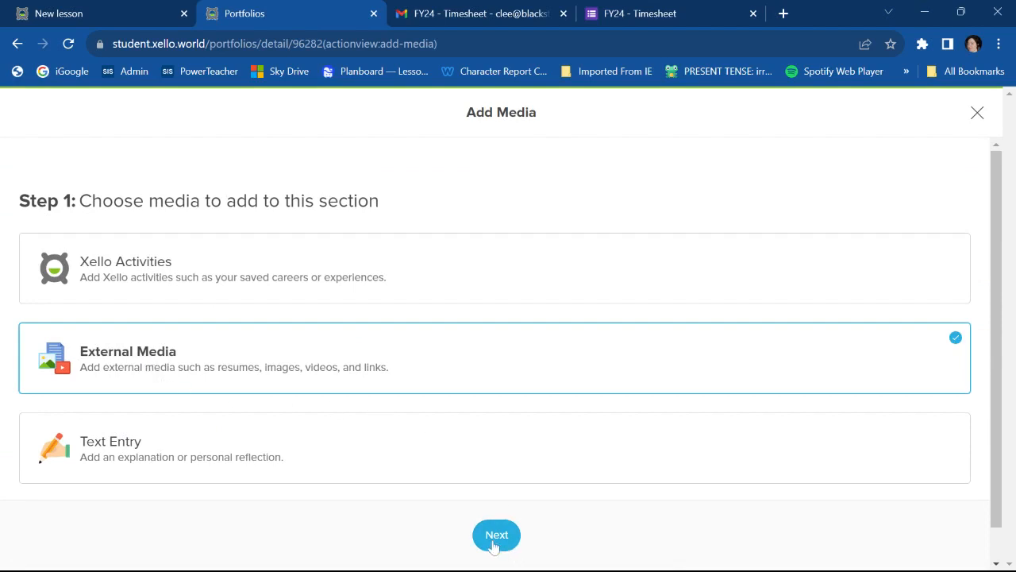
click(496, 534)
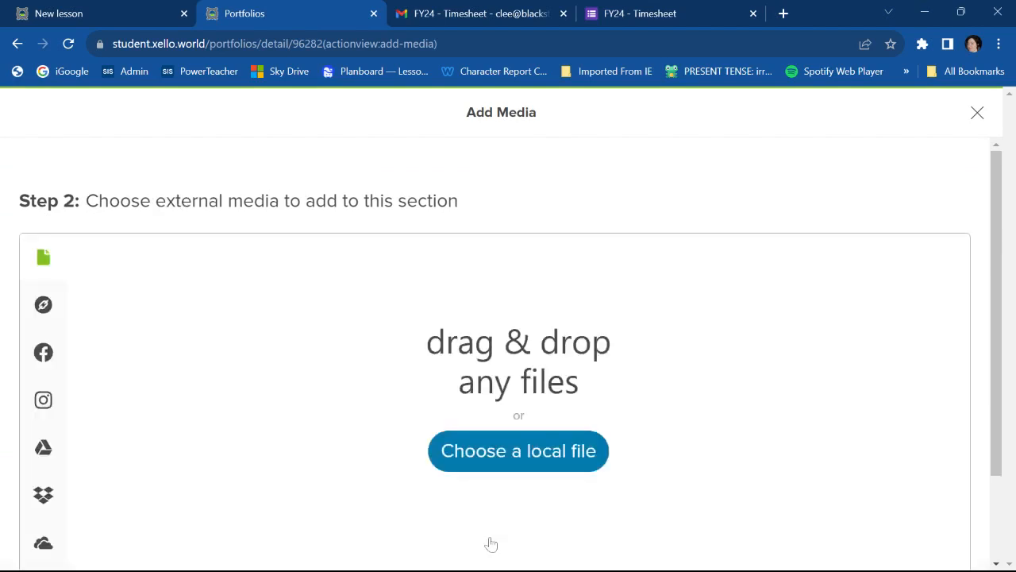
scroll(down, 3)
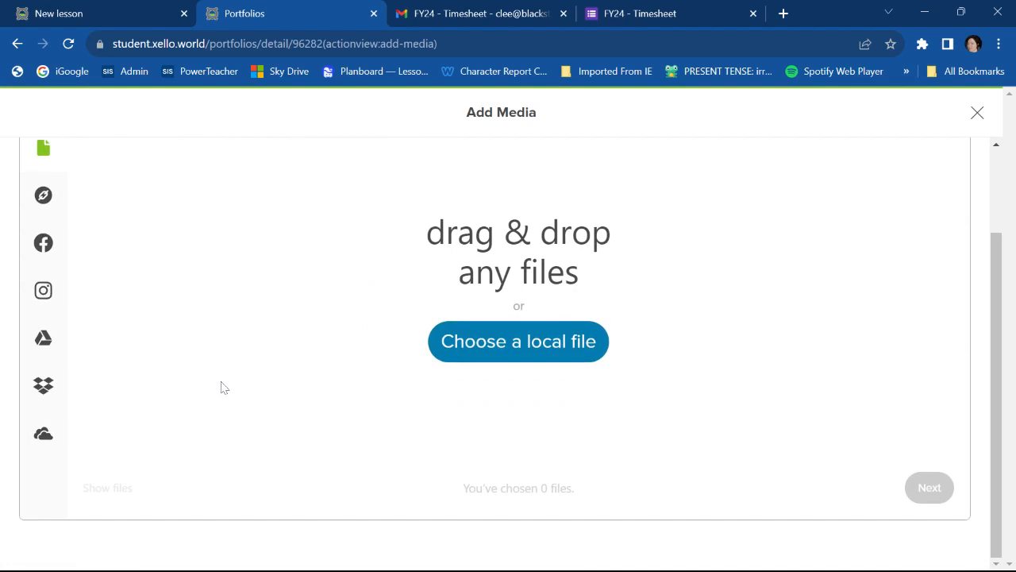
mouse_move(80, 287)
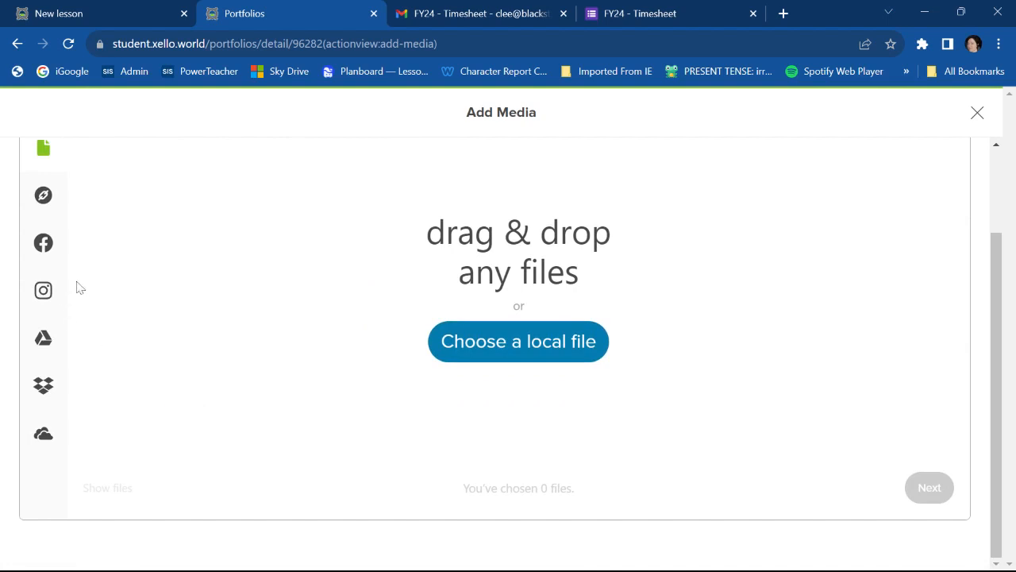
mouse_move(43, 341)
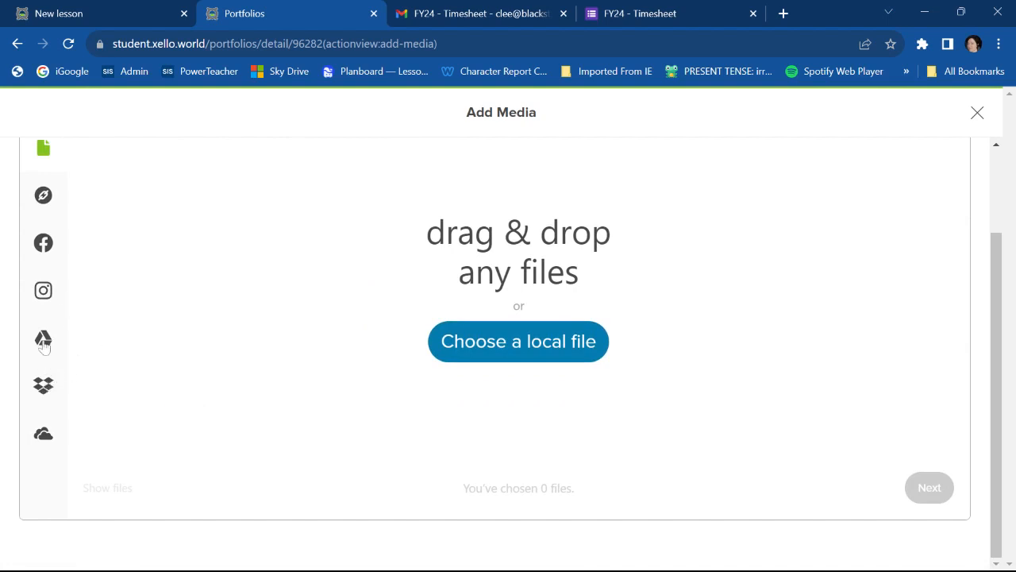
click(43, 338)
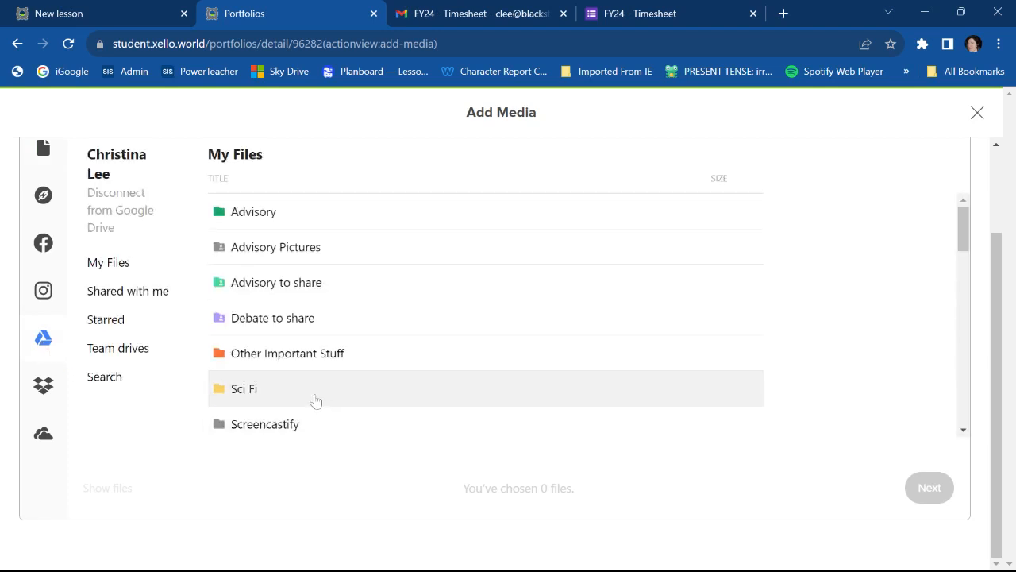
mouse_move(276, 246)
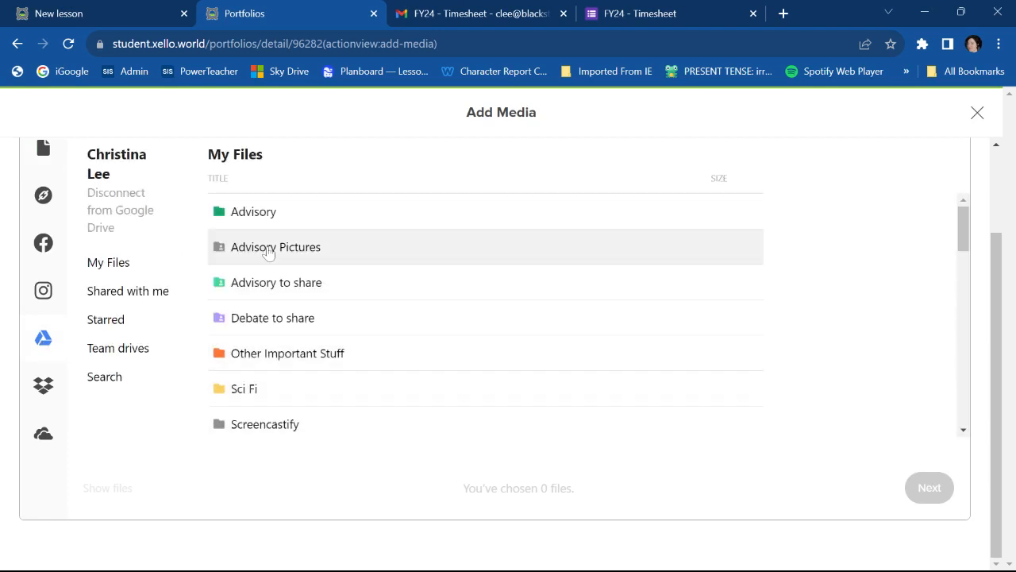
click(276, 247)
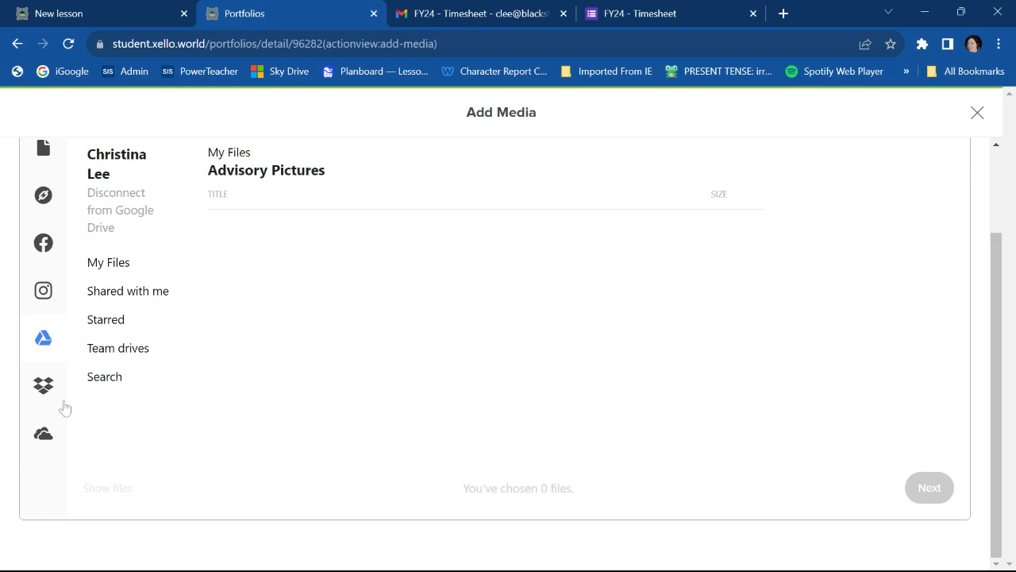
click(43, 337)
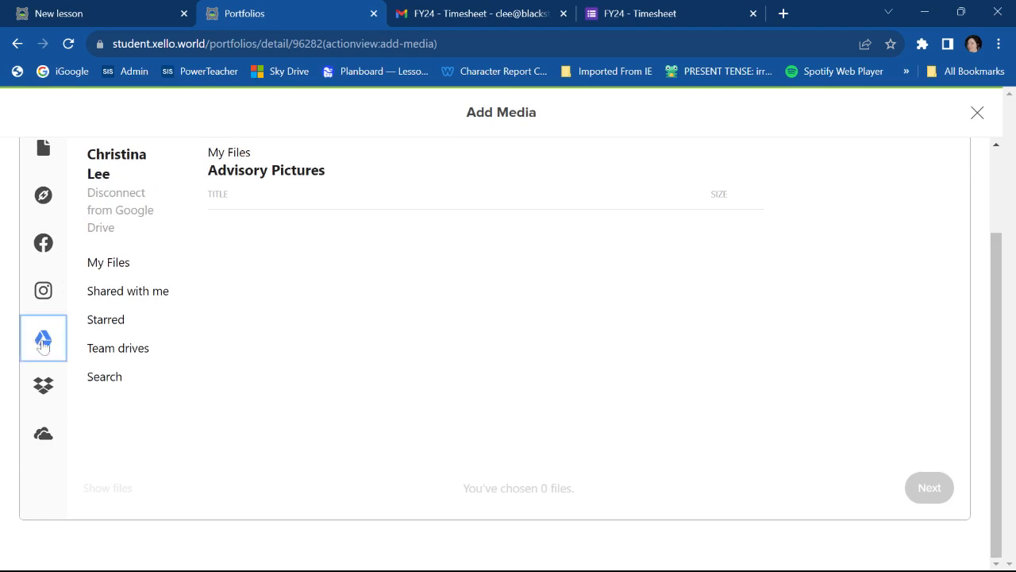
mouse_move(43, 436)
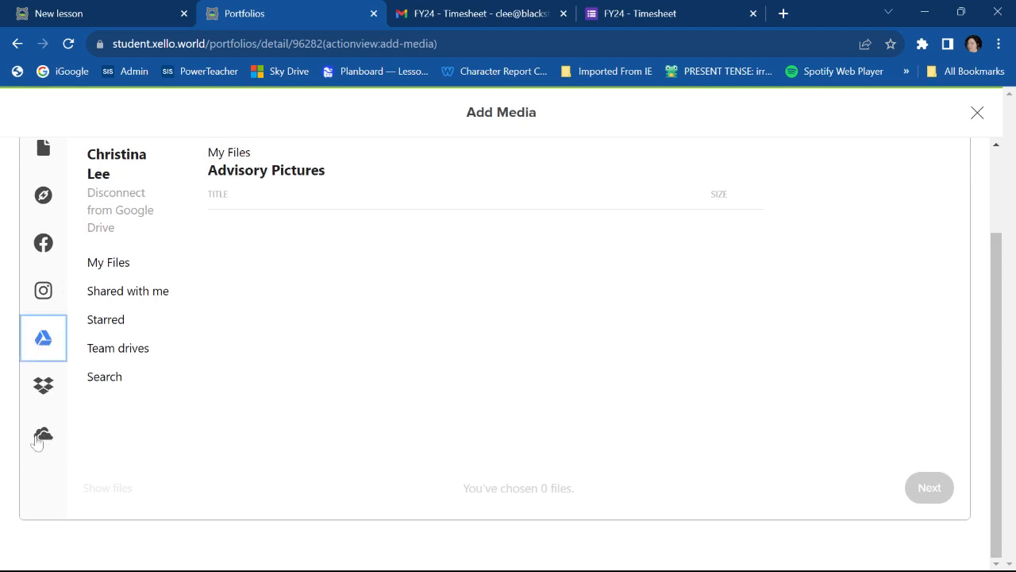
click(42, 432)
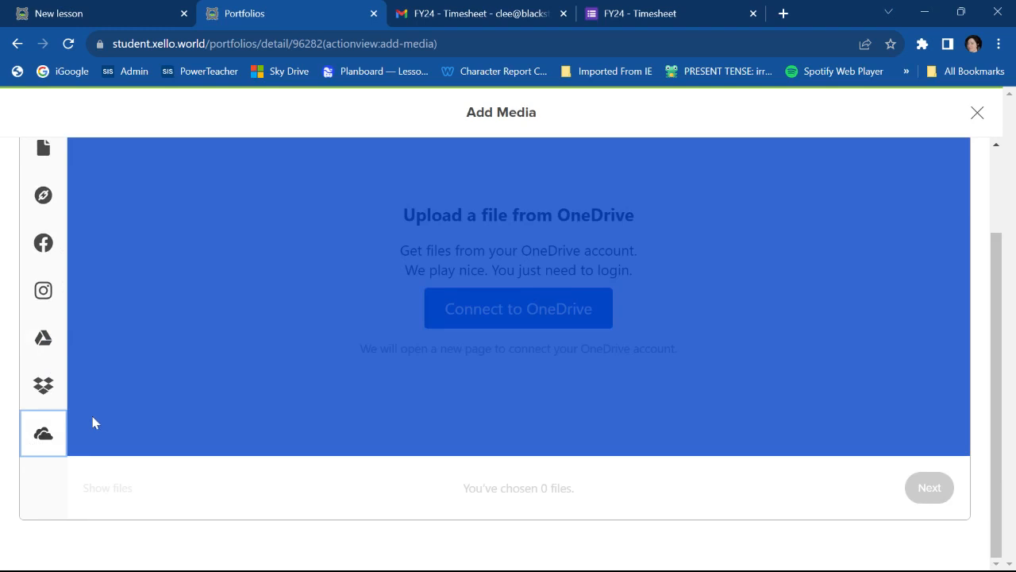
click(518, 308)
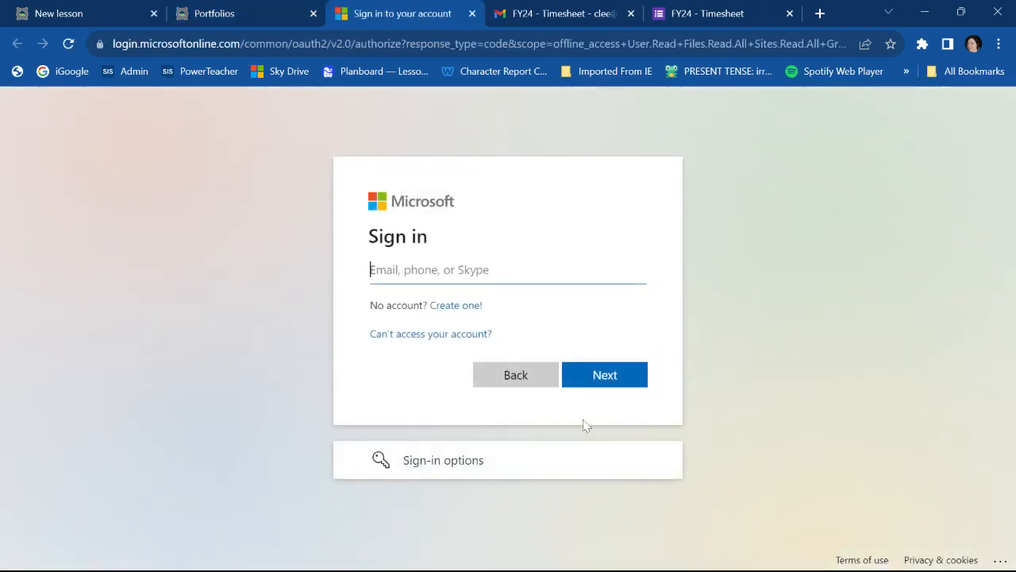
mouse_move(893, 511)
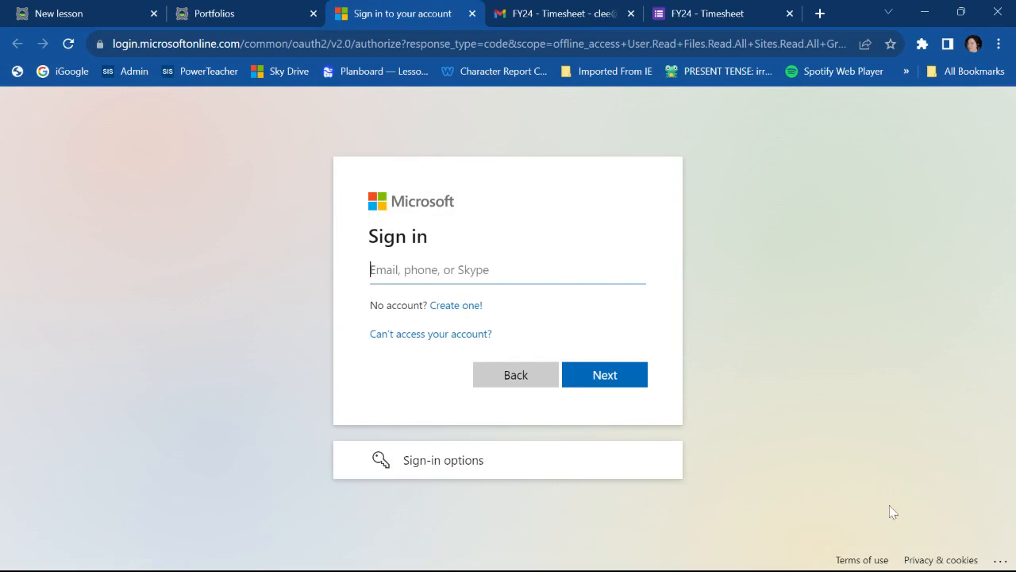
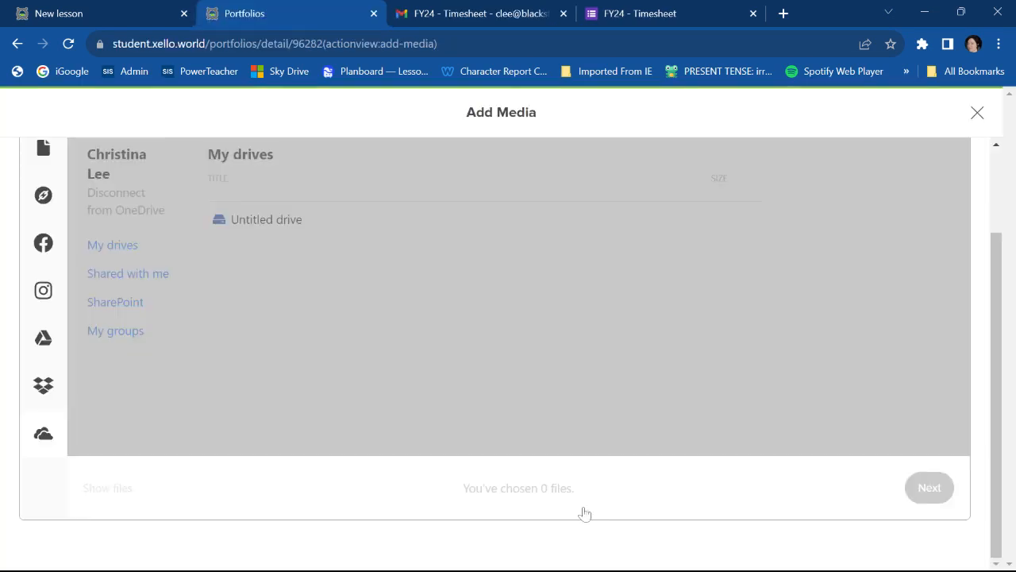
mouse_move(558, 520)
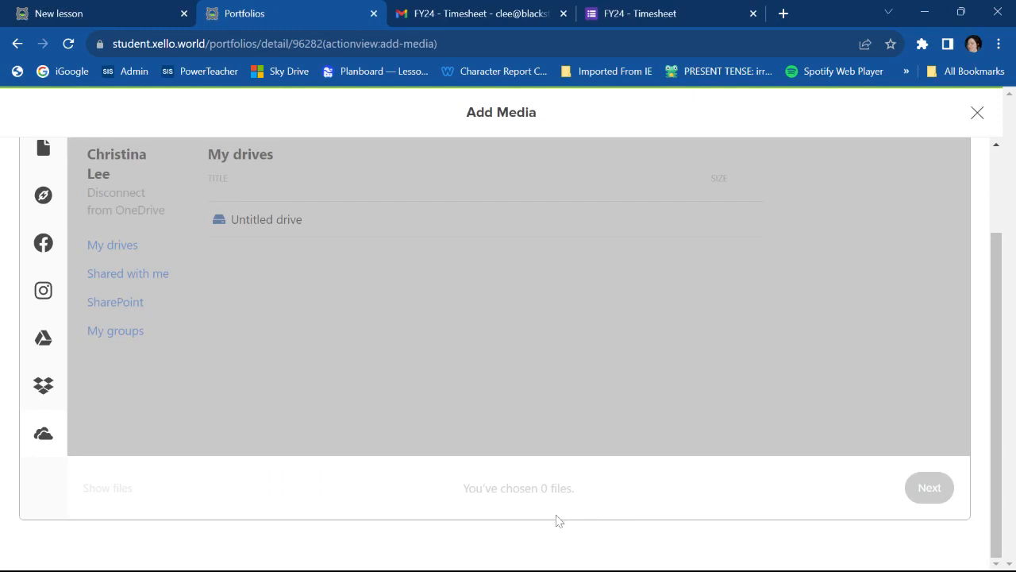
mouse_move(559, 522)
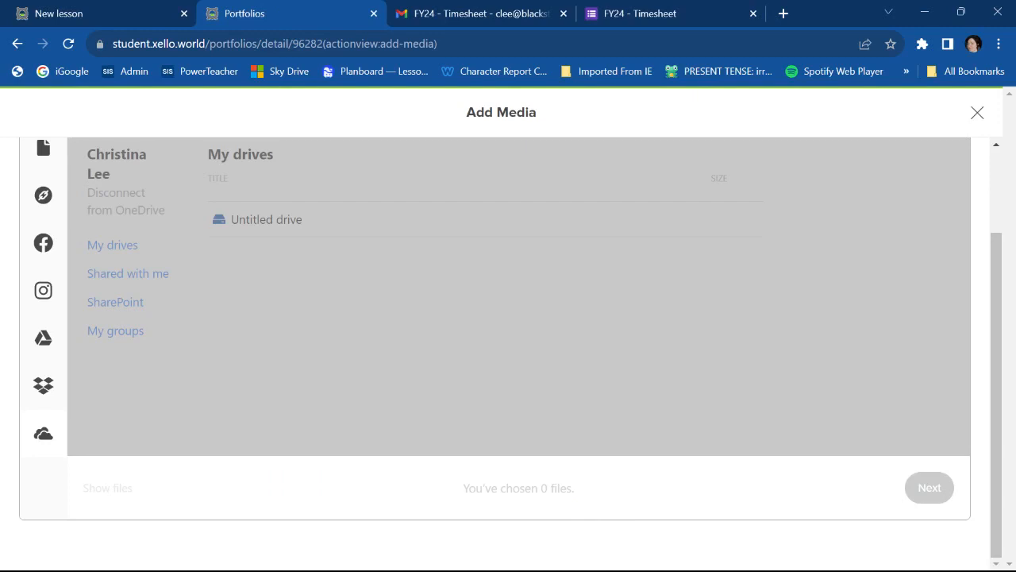
mouse_move(257, 199)
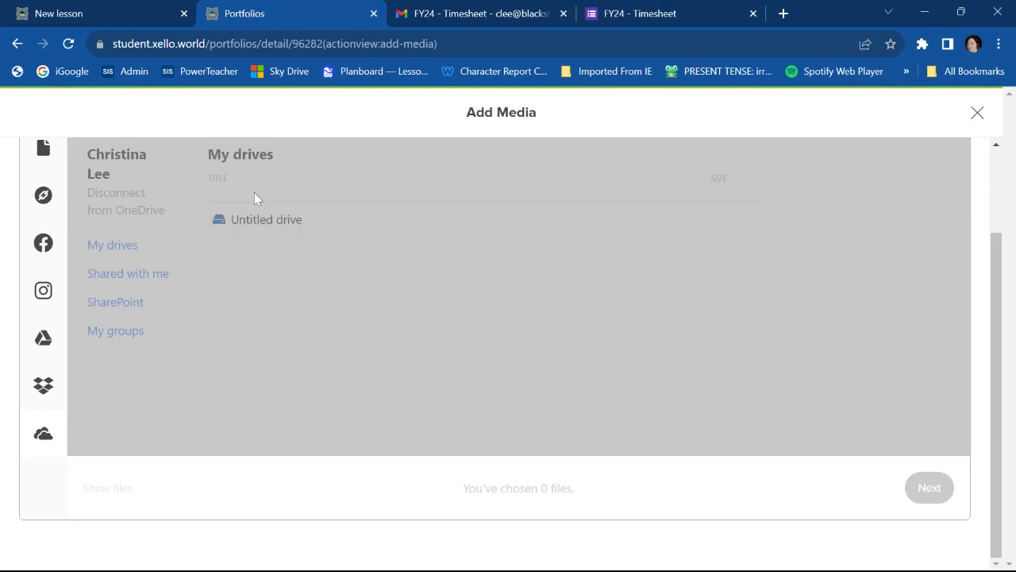
Browse OneDrive Pictures › Chelsea and select celebratingcesclarge.jpg
click(266, 220)
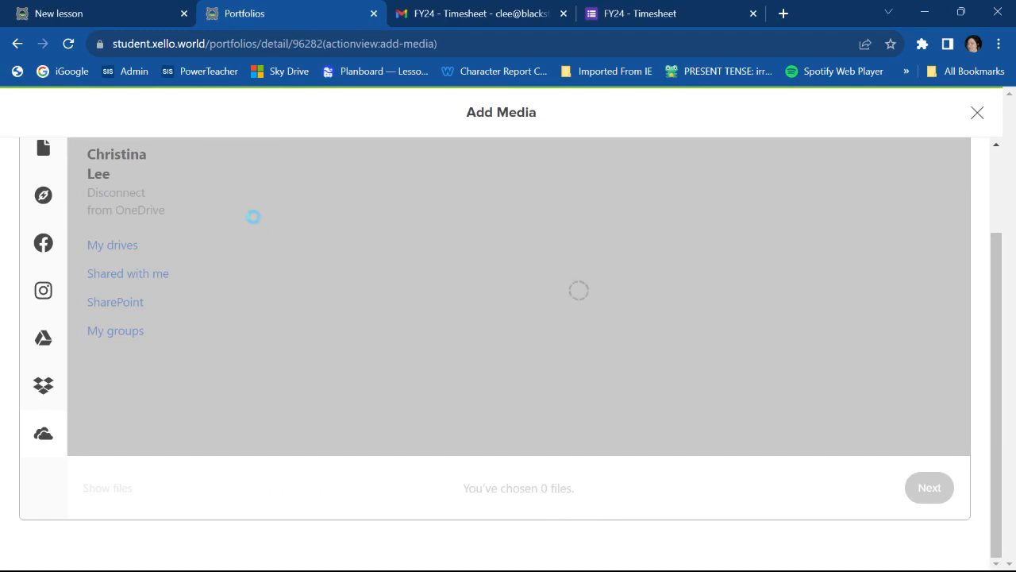
click(112, 244)
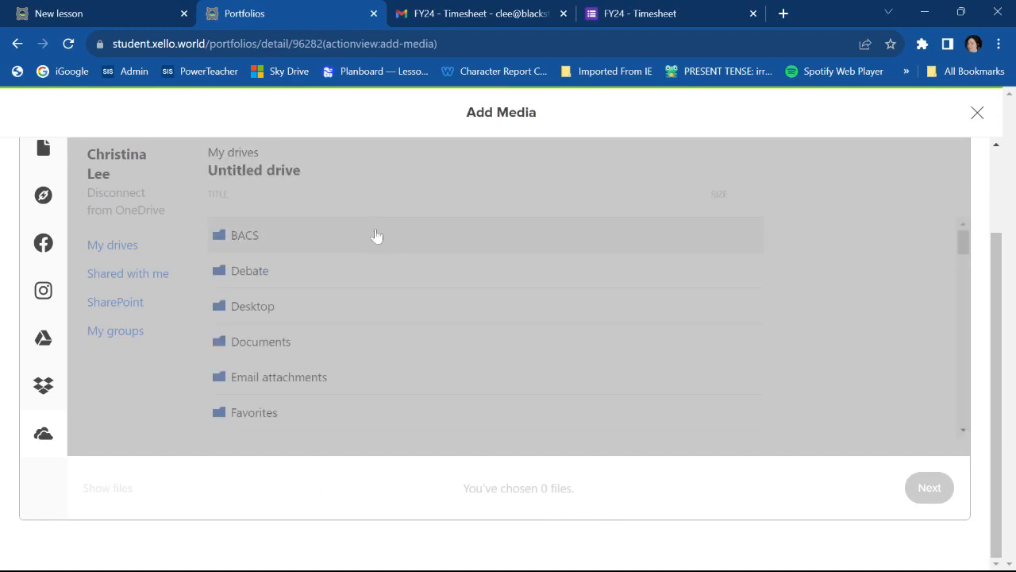
scroll(down, 3)
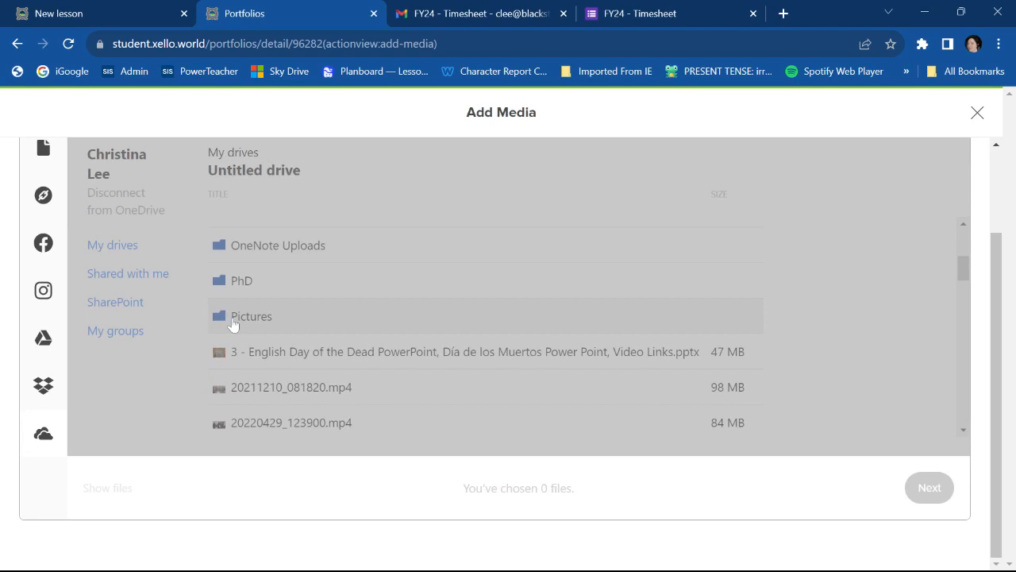
click(251, 316)
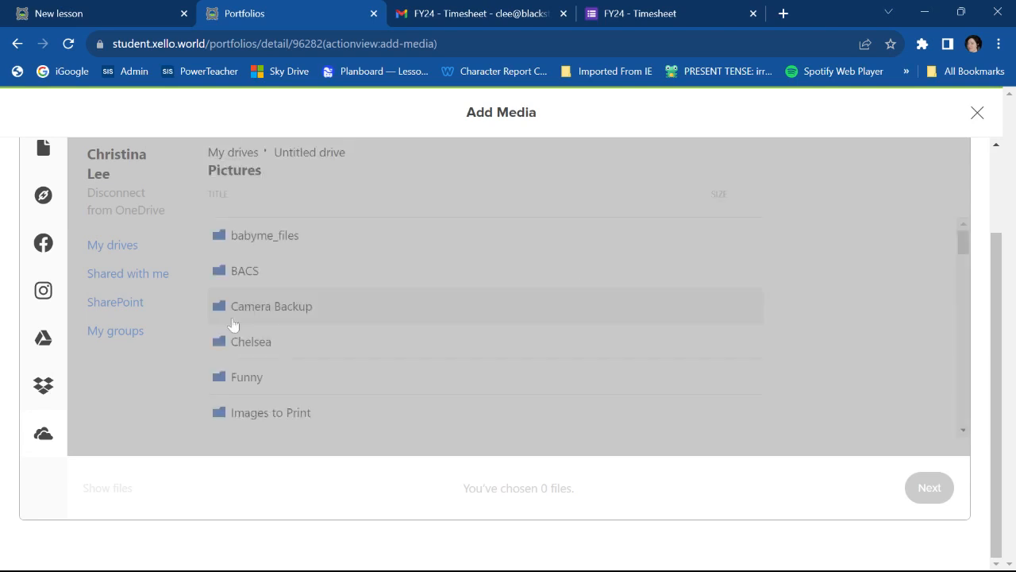
scroll(down, 3)
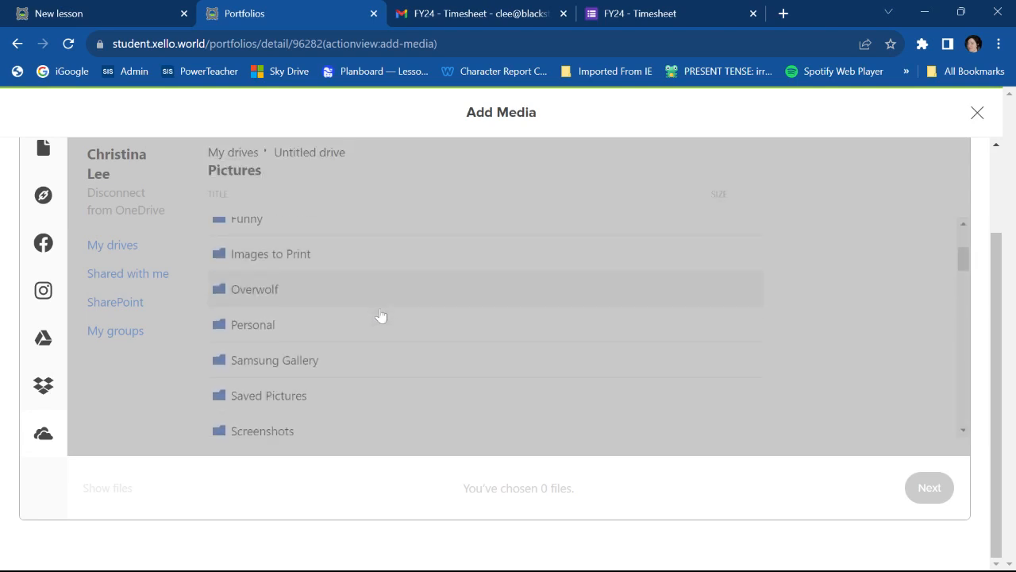
scroll(down, 3)
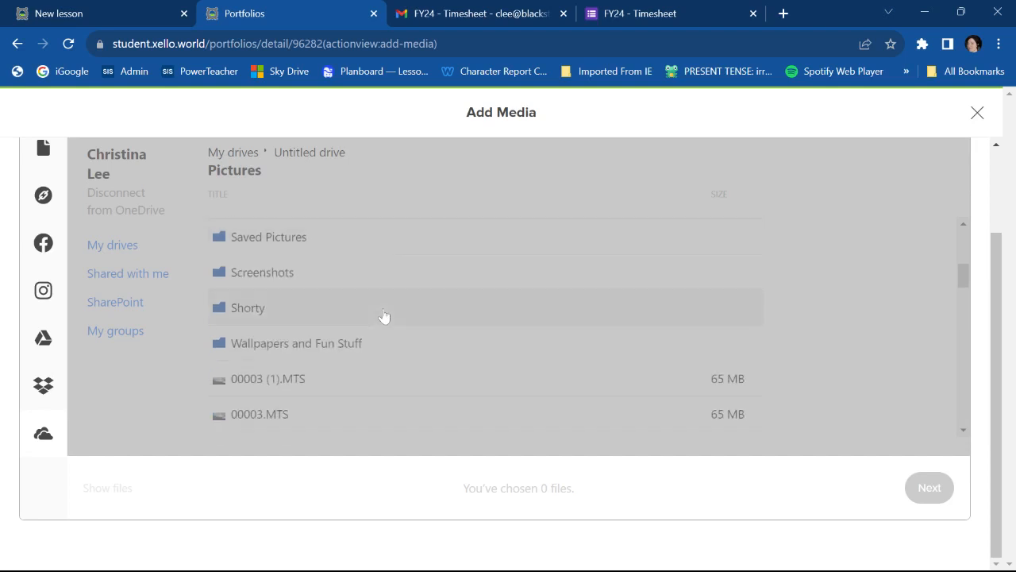
scroll(down, 3)
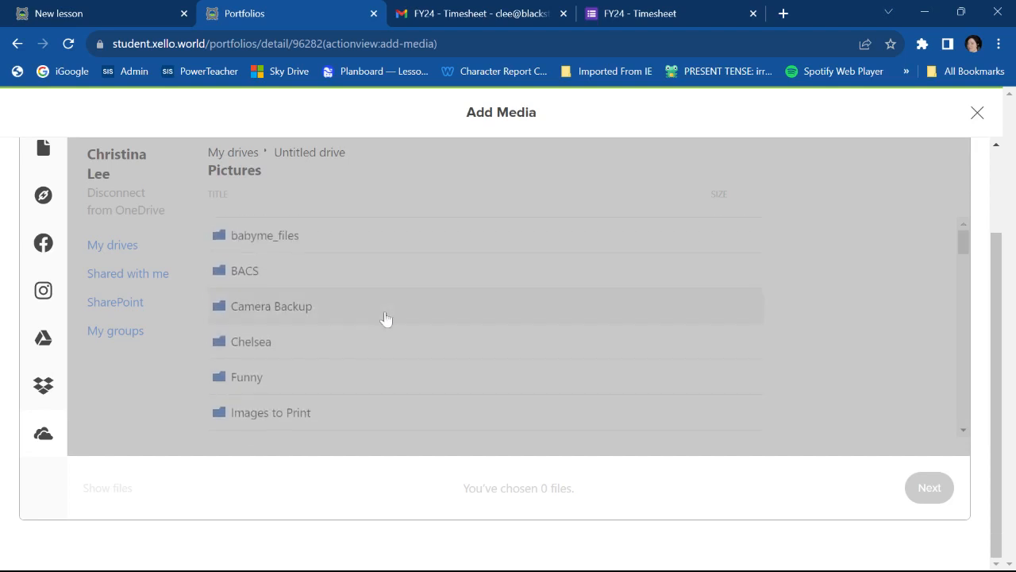
scroll(down, 3)
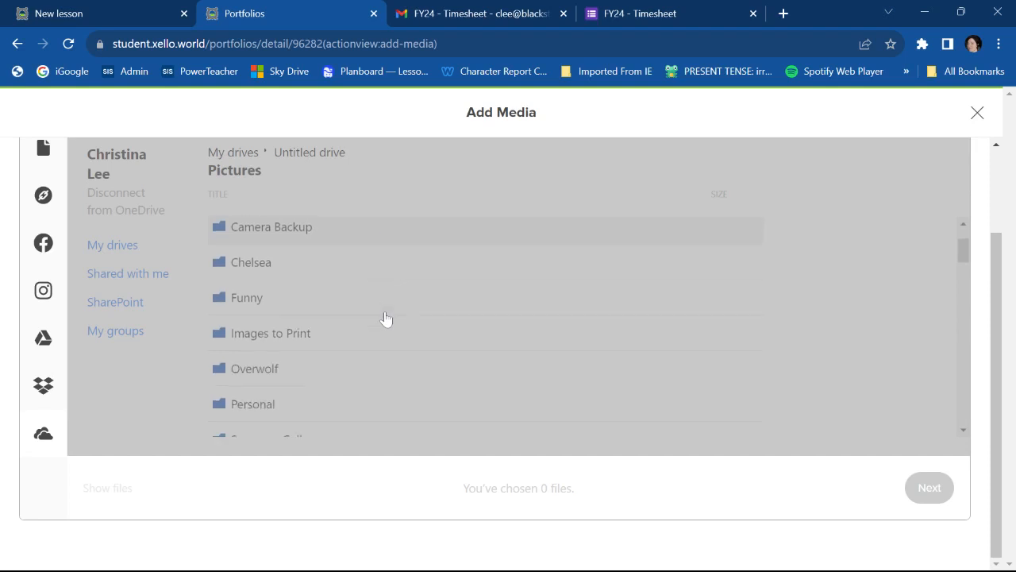
scroll(down, 3)
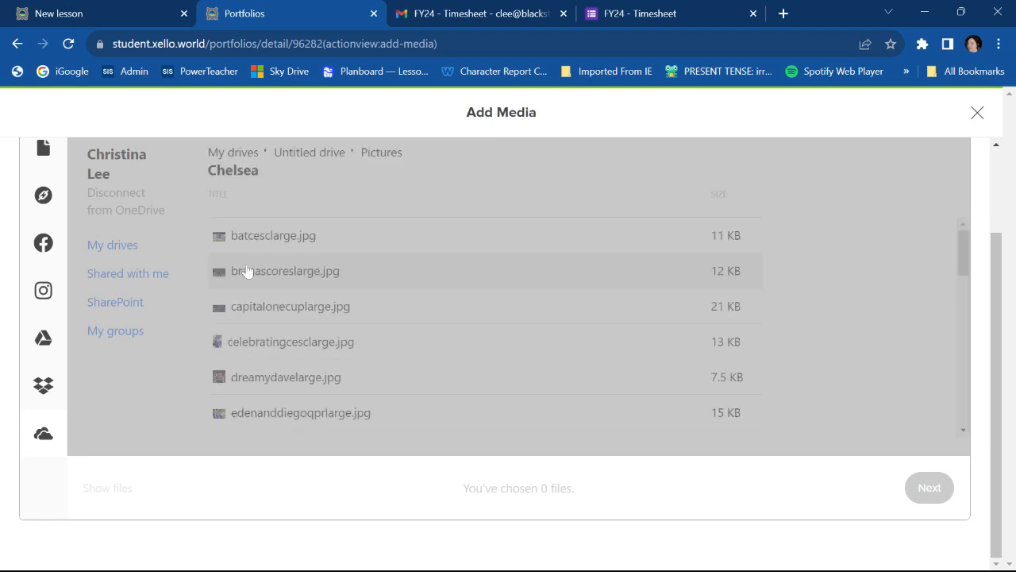
mouse_move(274, 256)
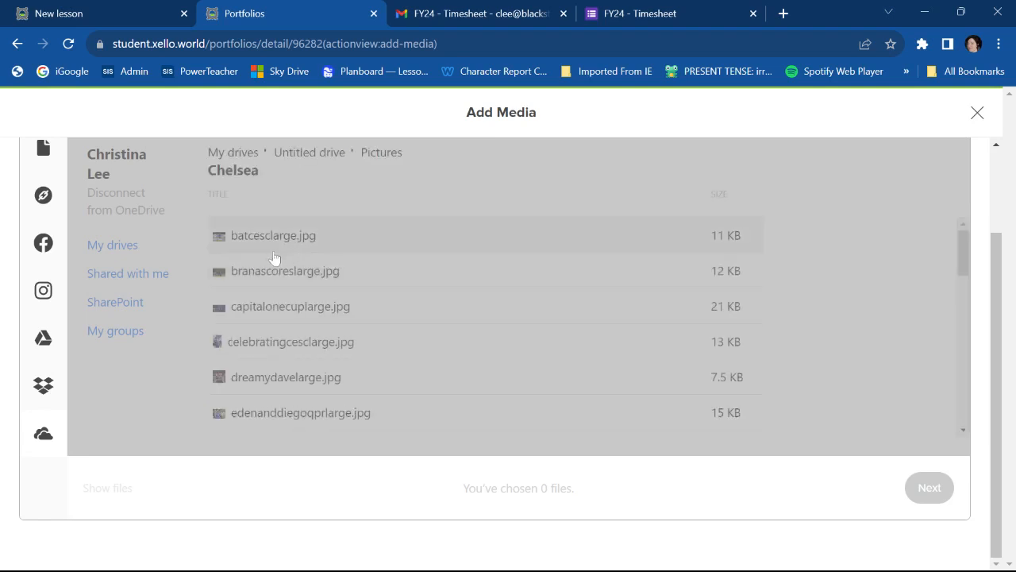
click(290, 341)
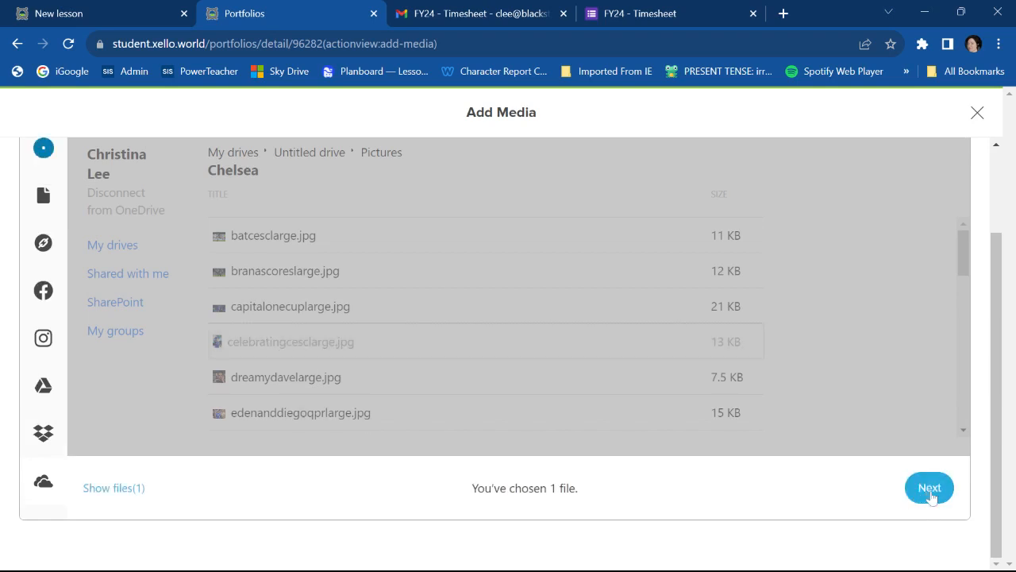
Title the selected Chelsea photo 'I Love Chelsea!!'
click(930, 488)
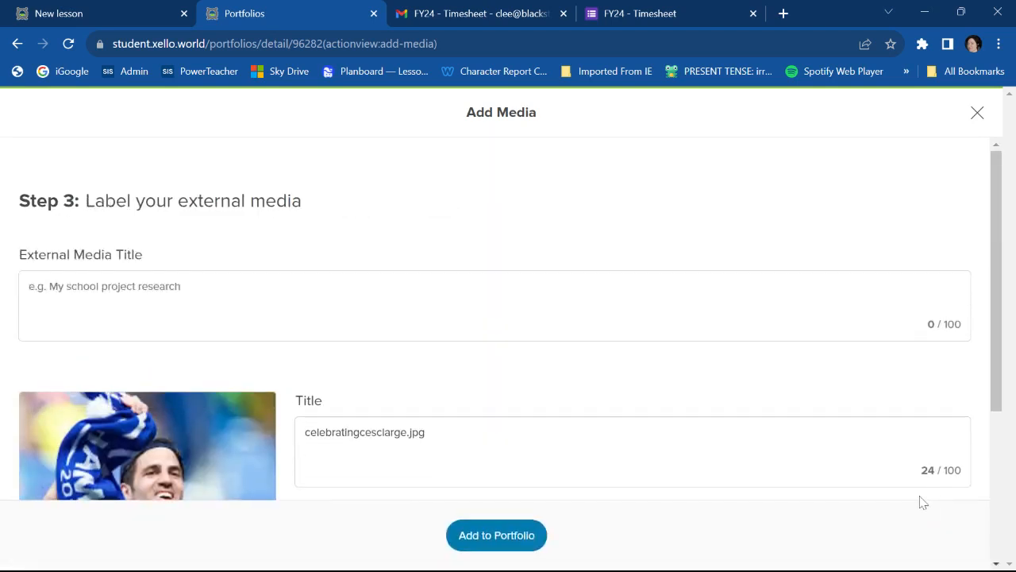
scroll(down, 3)
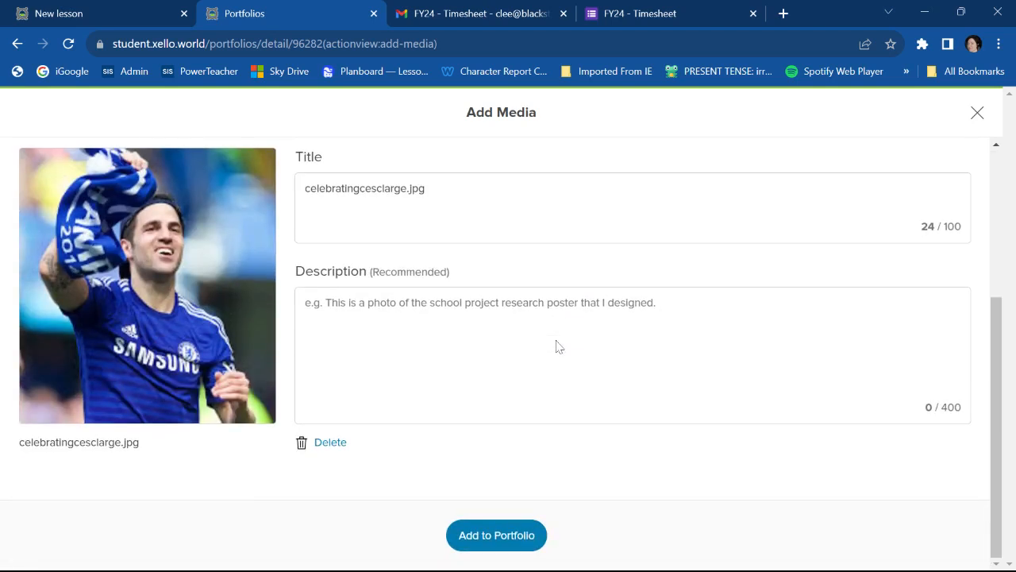
mouse_move(702, 290)
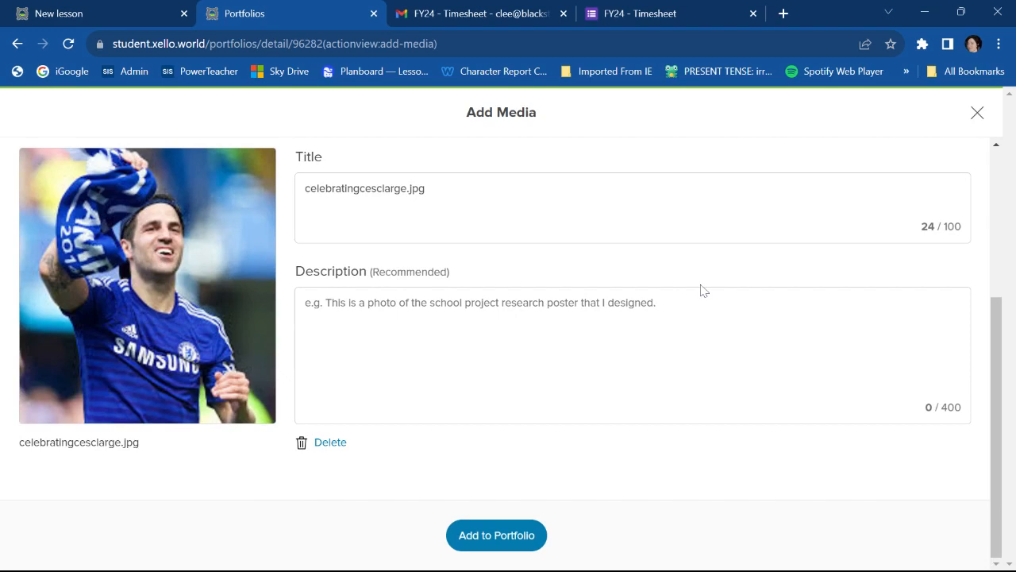
scroll(up, 3)
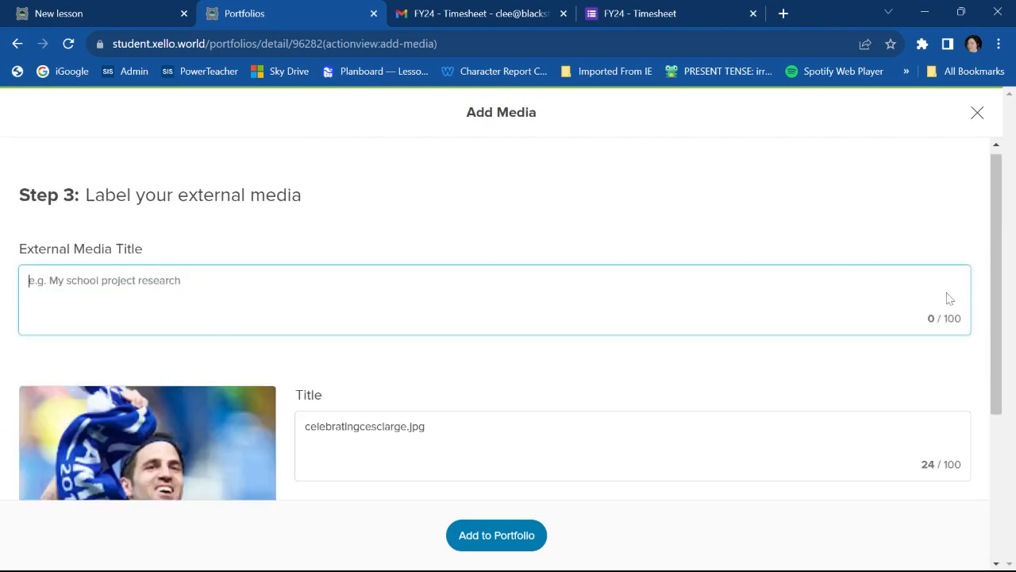
text(l)
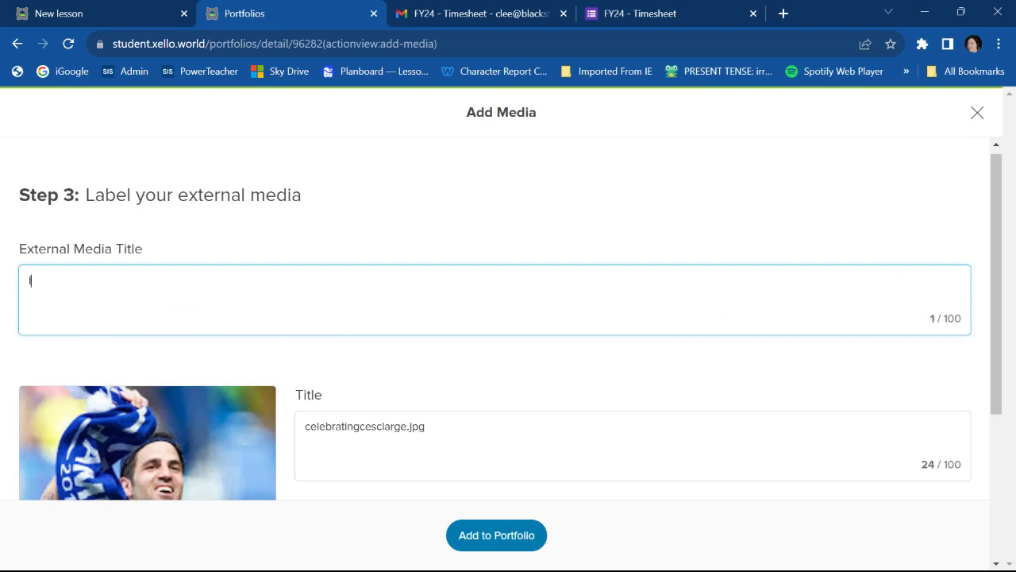
text(I Love Chelsea)
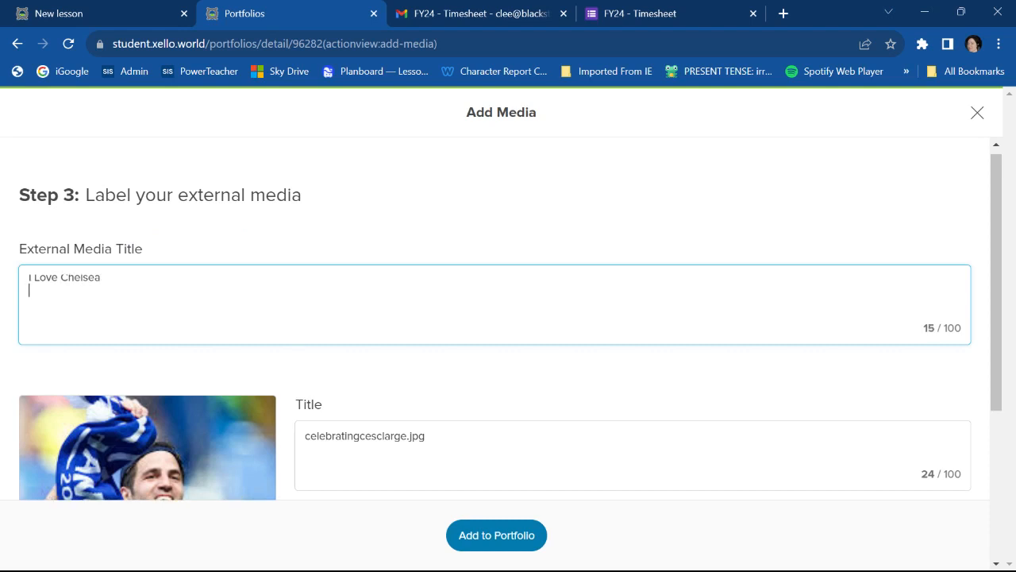
text(!!)
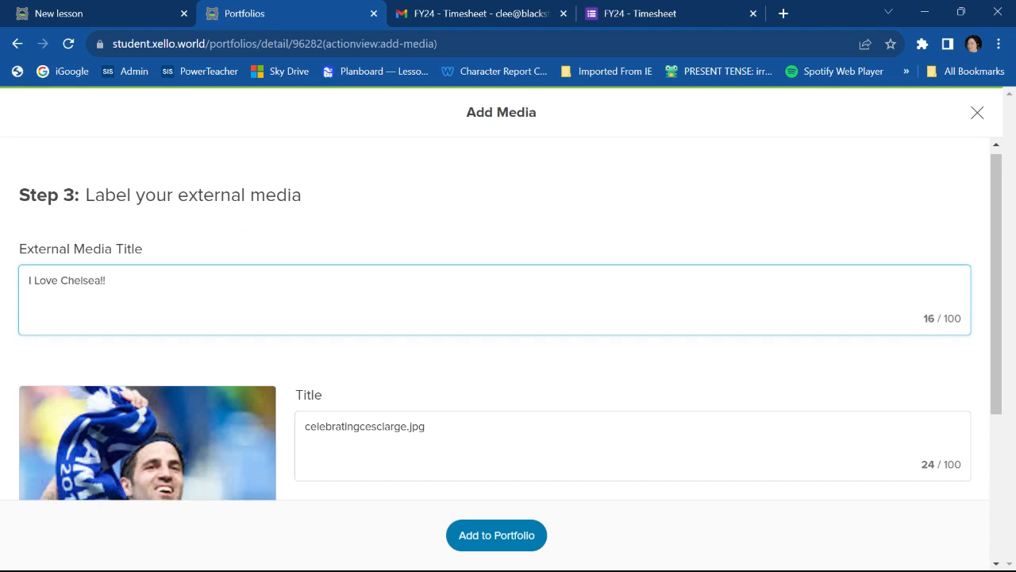
Describe it as 'Chelsea is my favorite football club!' and add it to the portfolio
scroll(down, 3)
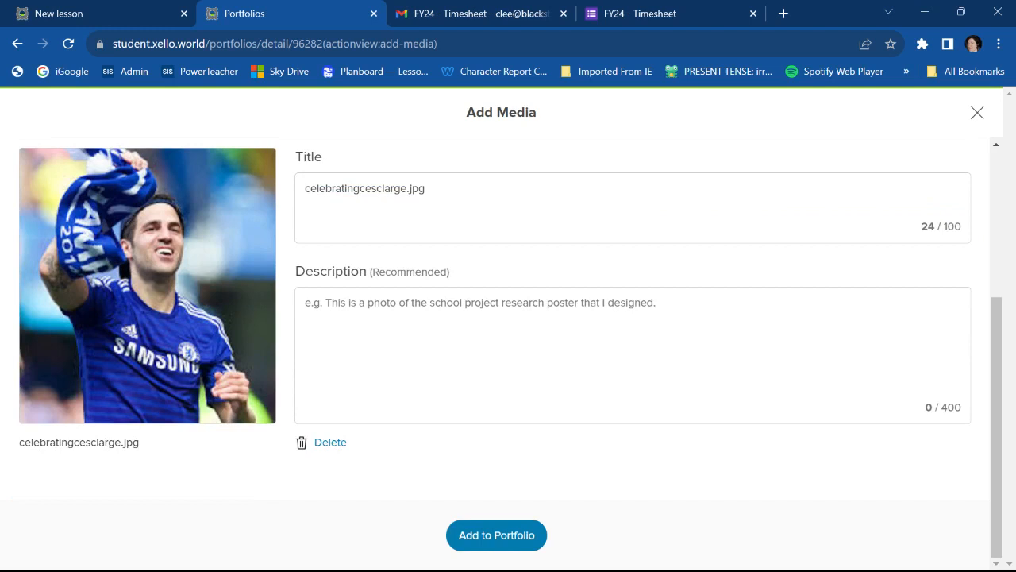
text(Che)
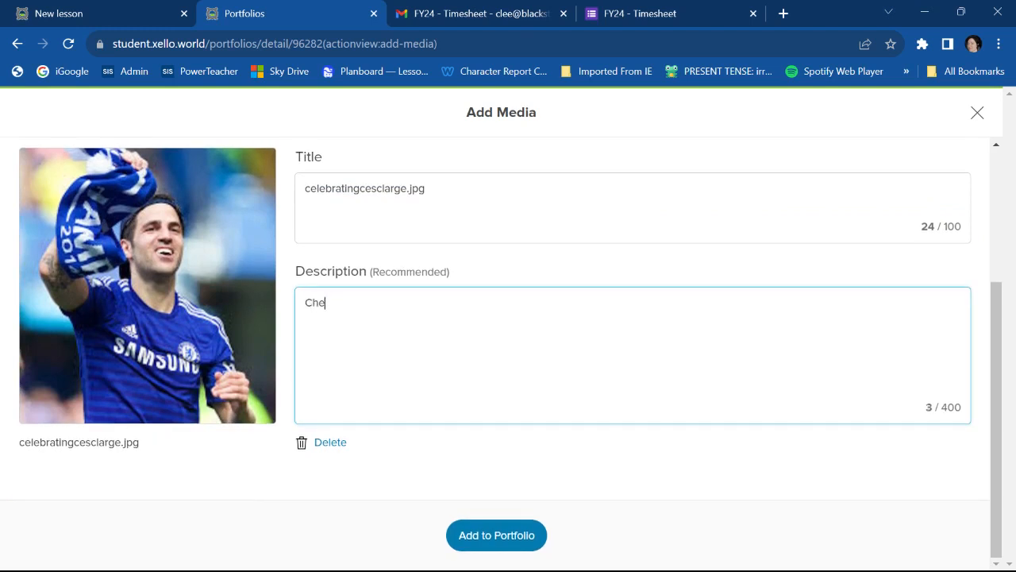
text(lsea)
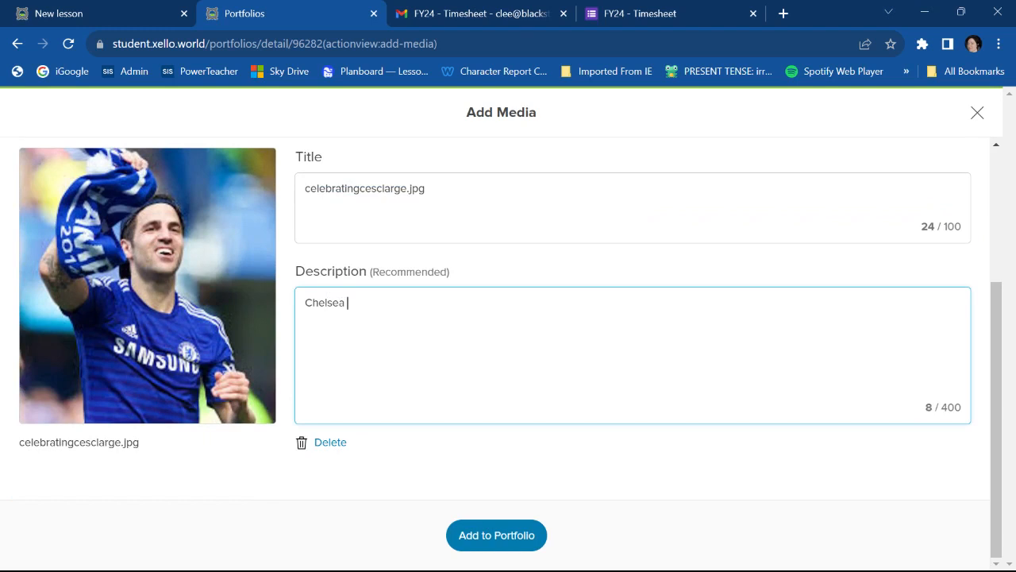
text(is my fa)
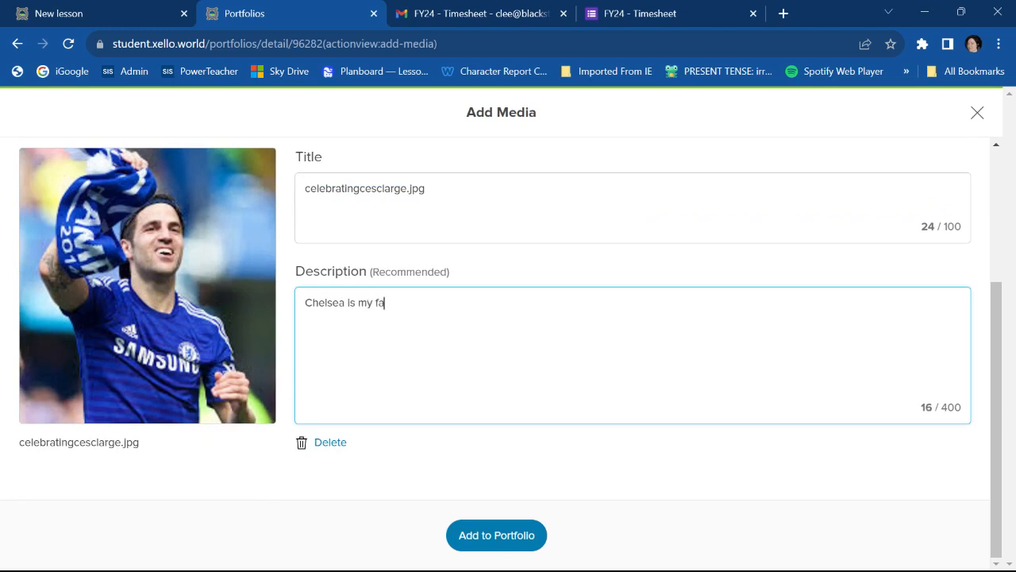
text(vorite)
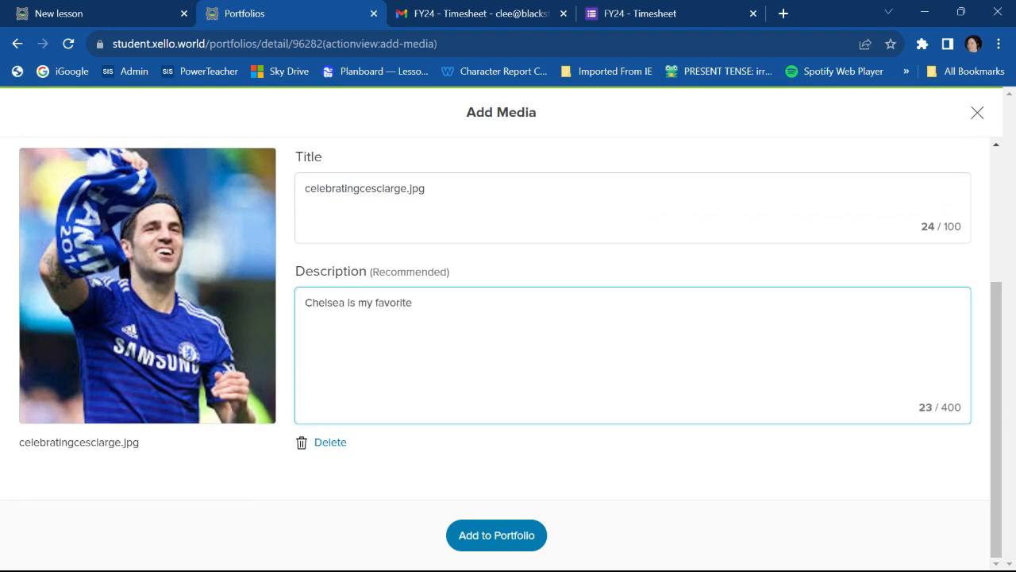
text(foota)
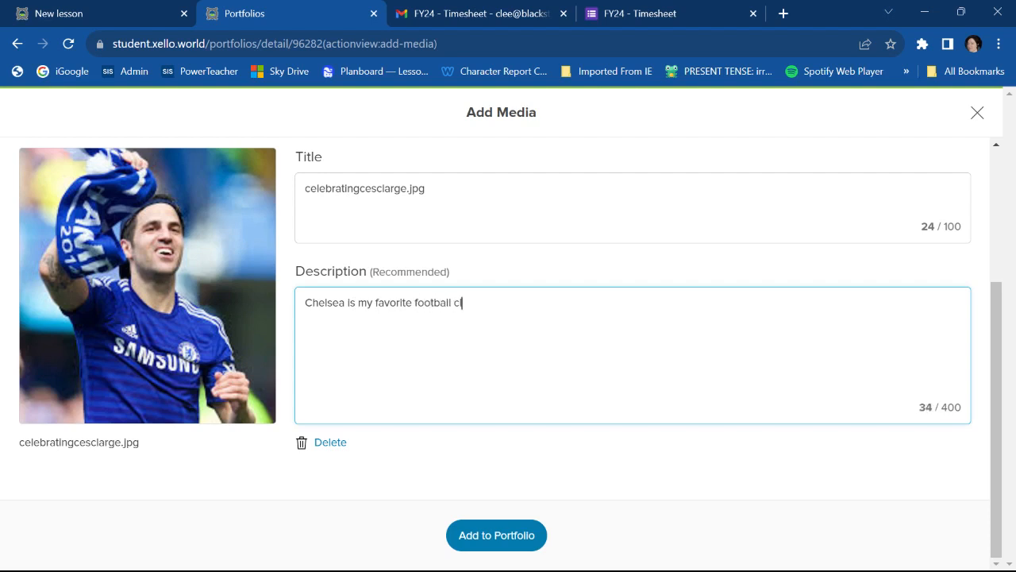
text(lub!)
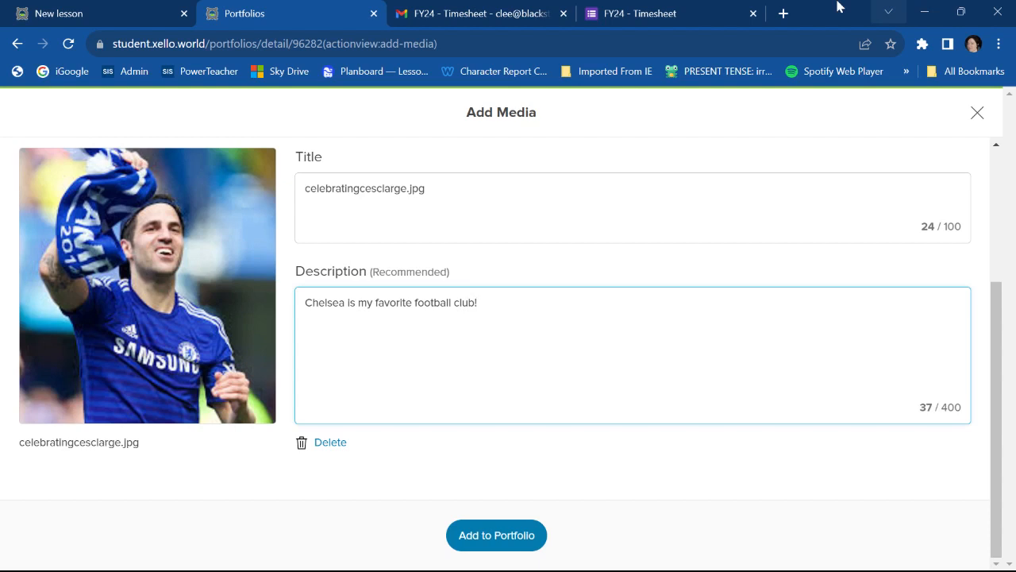
scroll(down, 3)
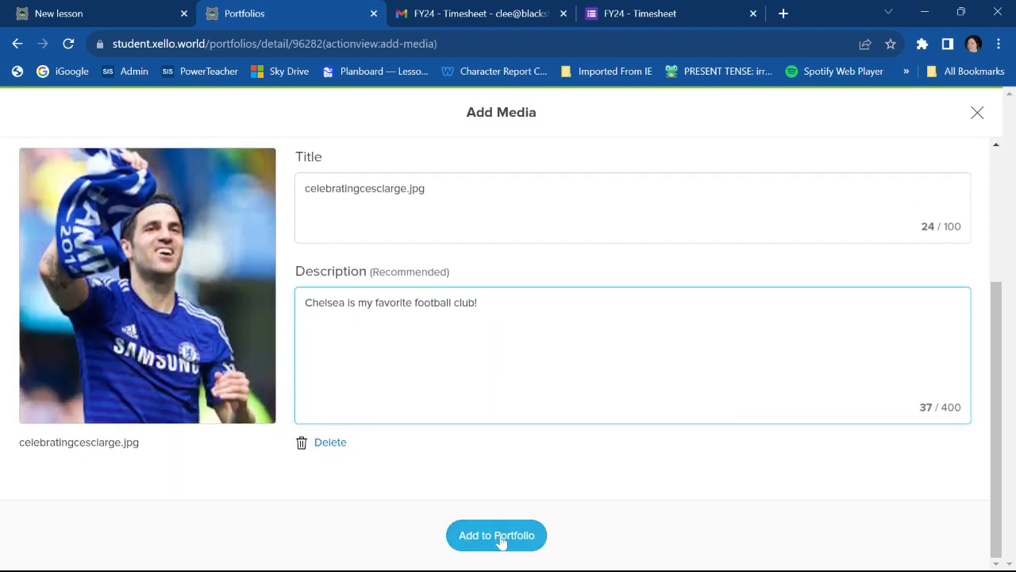
click(497, 534)
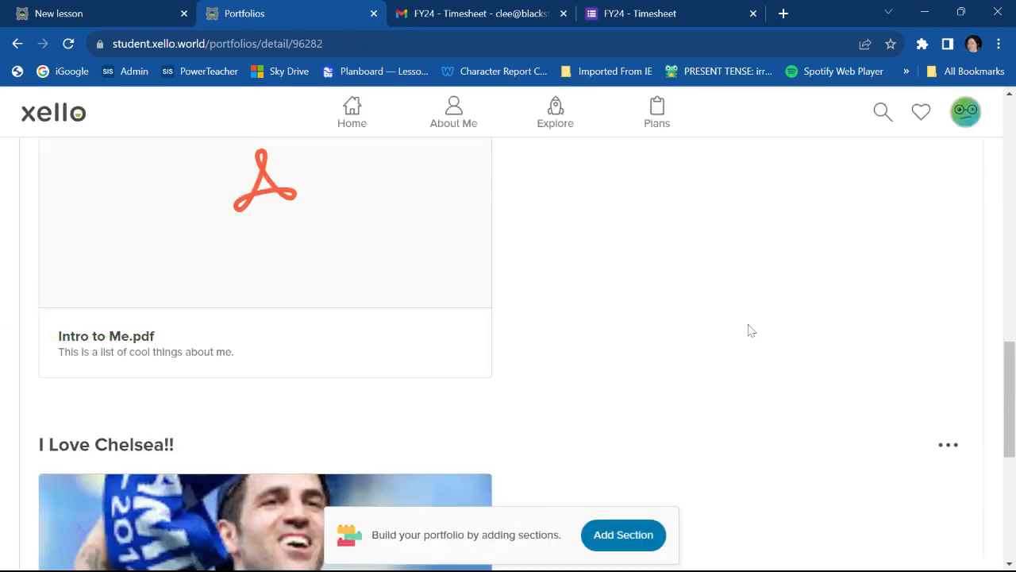
Review the portfolio and begin adding media below the Chelsea photo
scroll(down, 3)
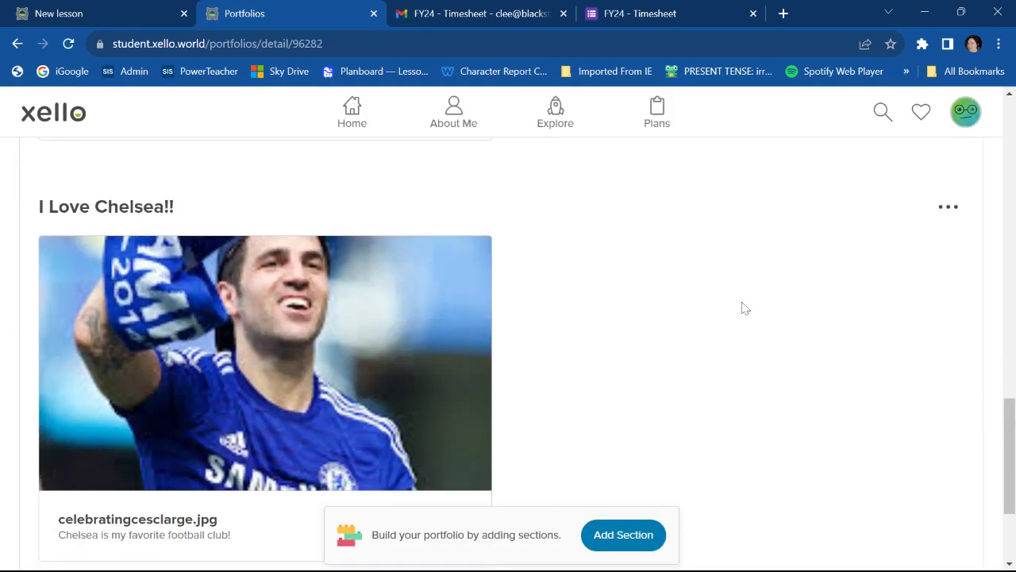
scroll(down, 3)
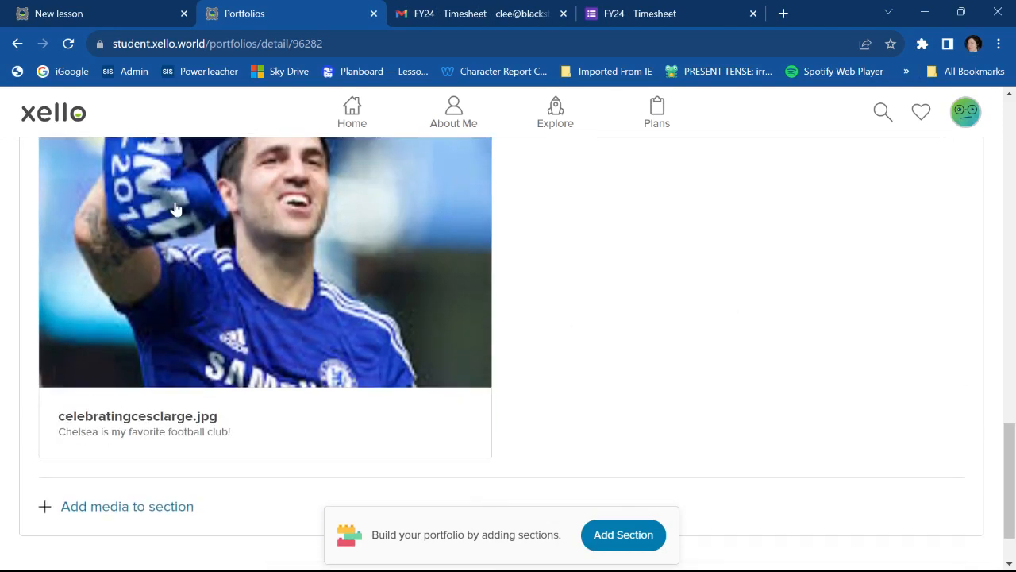
mouse_move(272, 212)
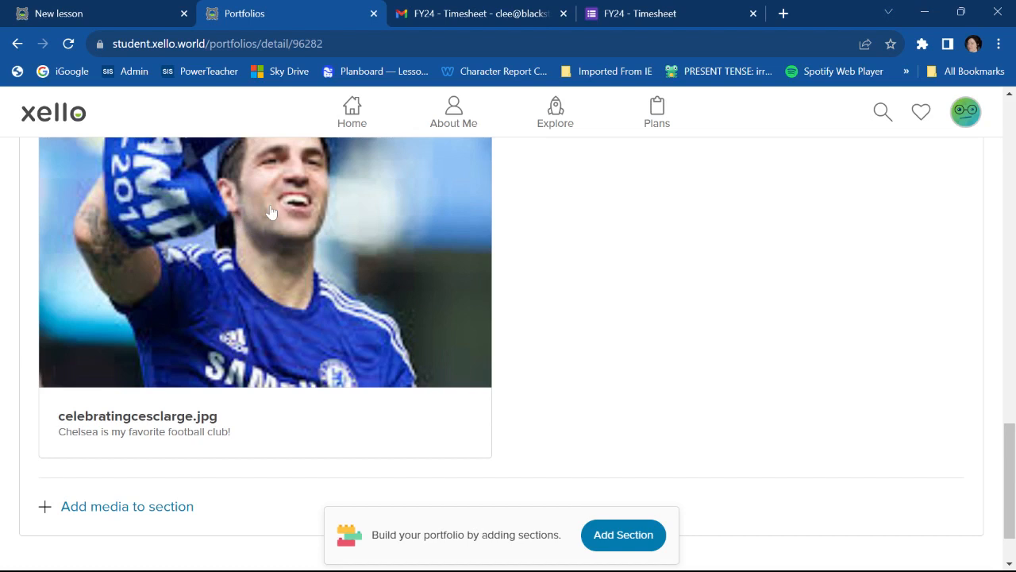
mouse_move(512, 201)
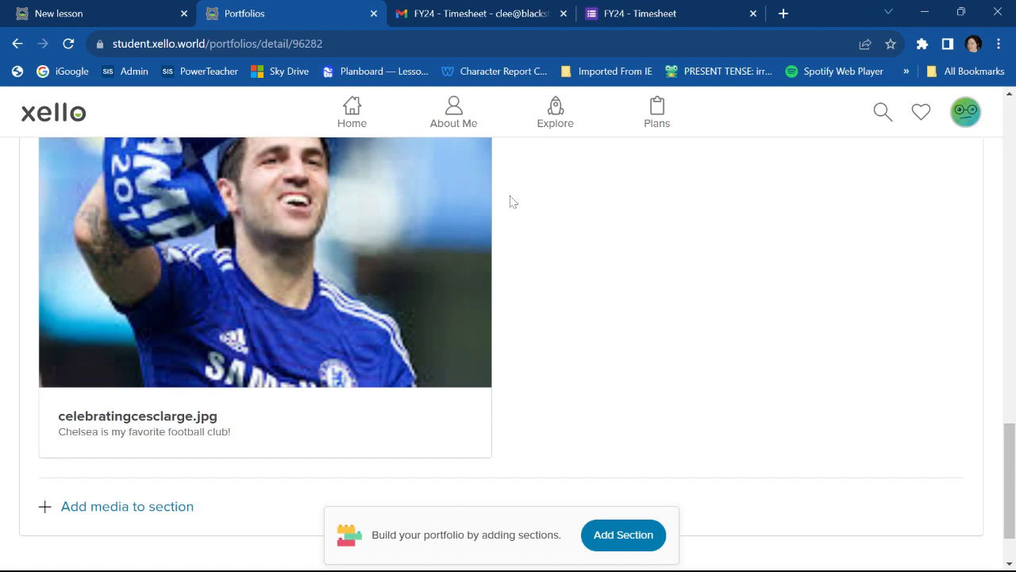
mouse_move(459, 349)
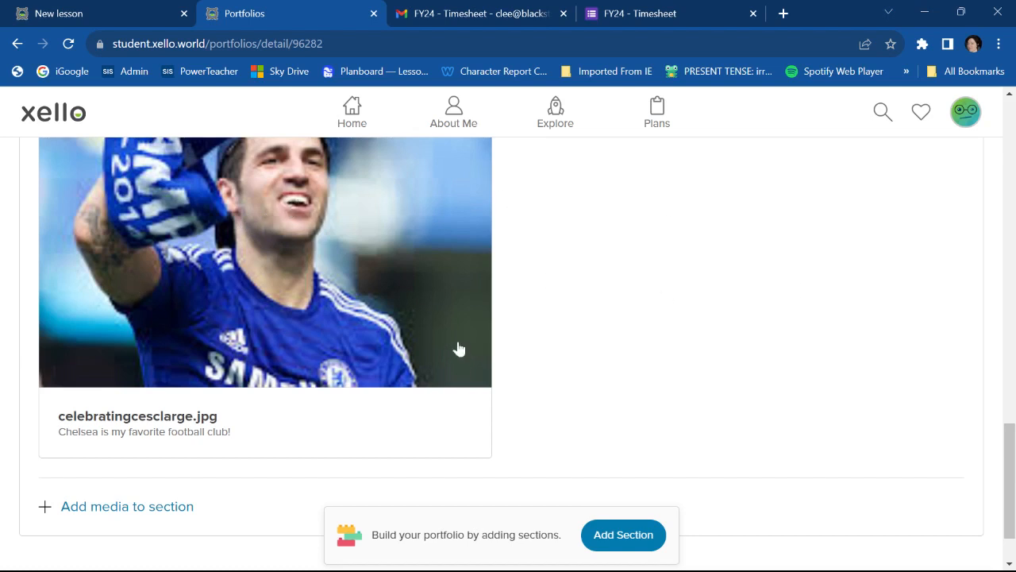
scroll(up, 3)
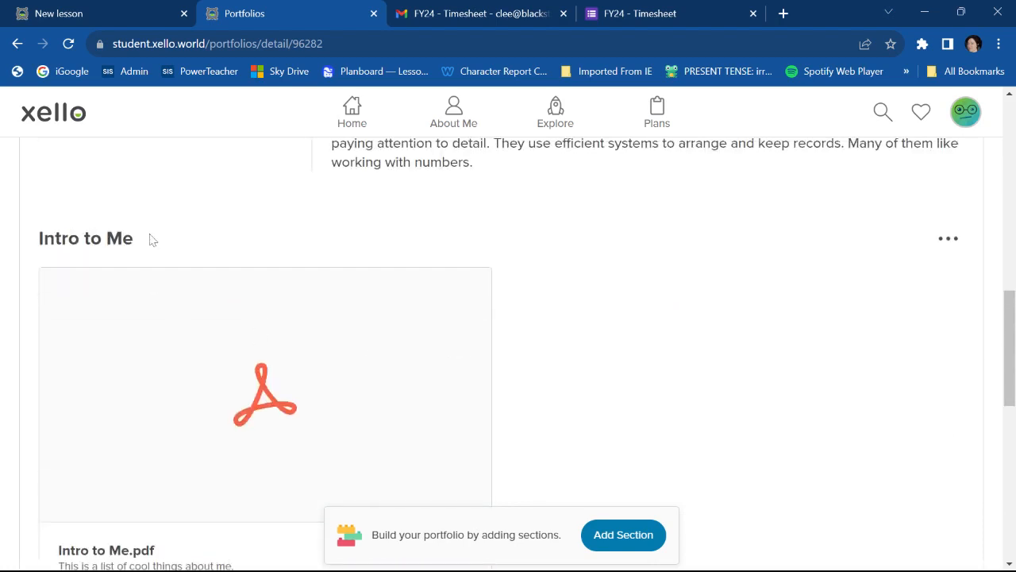
scroll(up, 3)
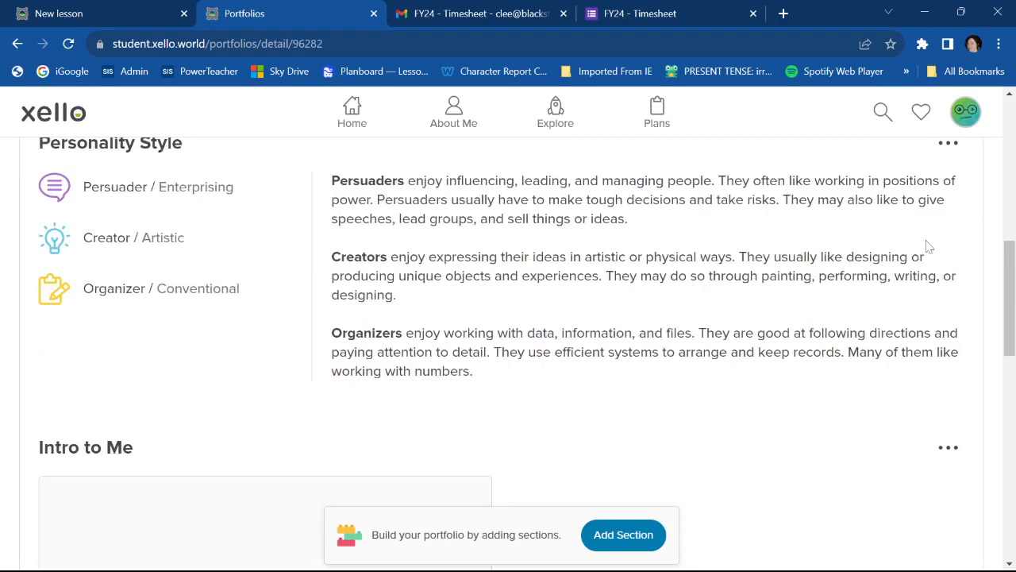
scroll(down, 3)
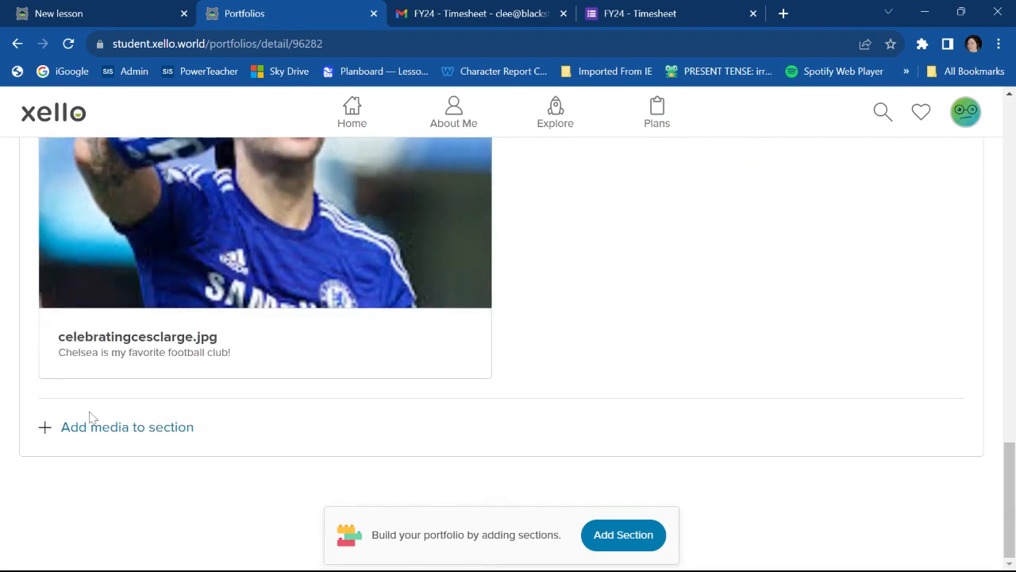
click(127, 426)
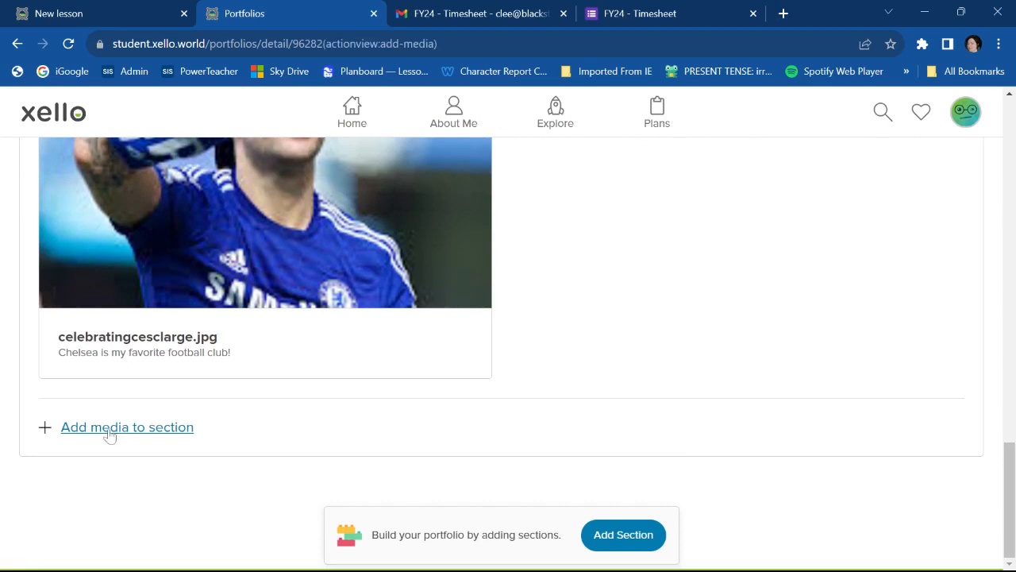
Choose Text Entry as the media type and continue
click(127, 427)
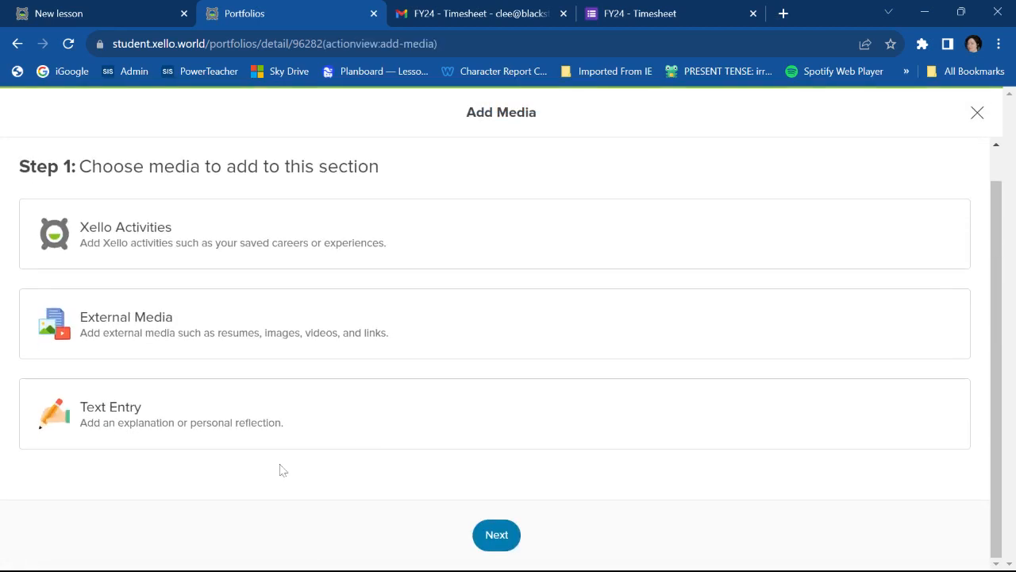
mouse_move(183, 413)
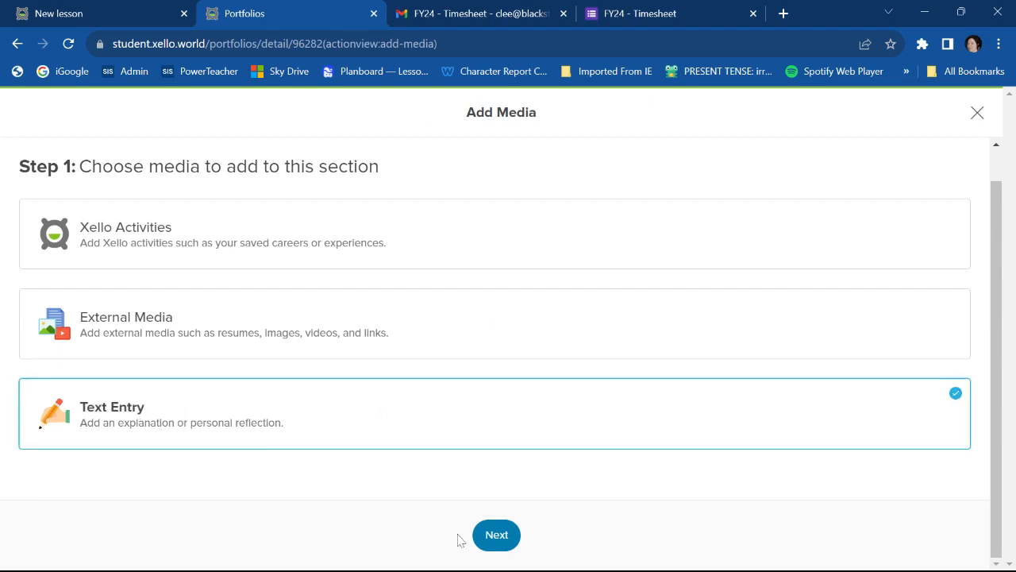
click(497, 534)
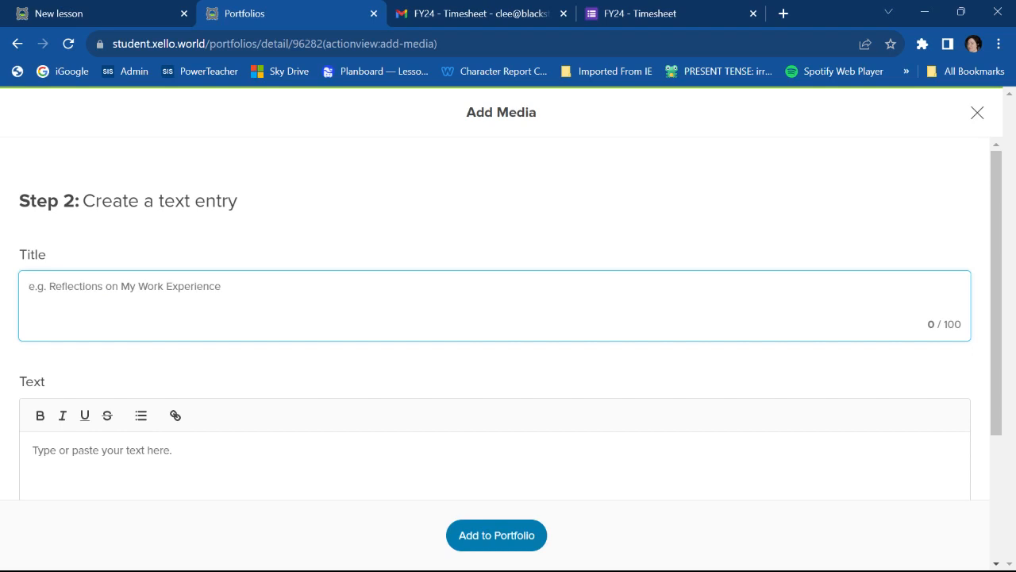
Add a 'Junior Year Rules' text entry reading 'This was my best year ever!!! I did........'
text(Junior)
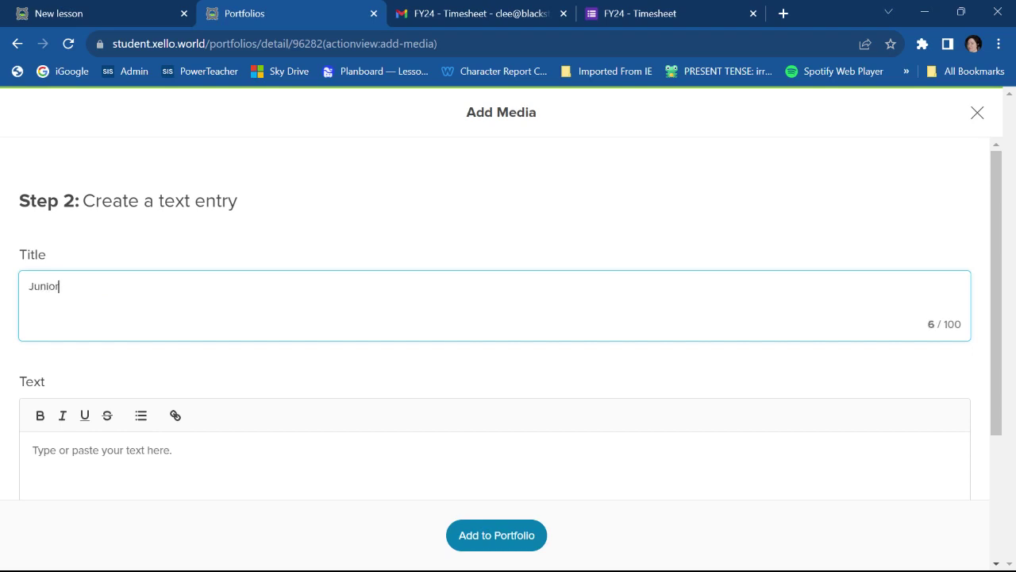
text(Year Rules)
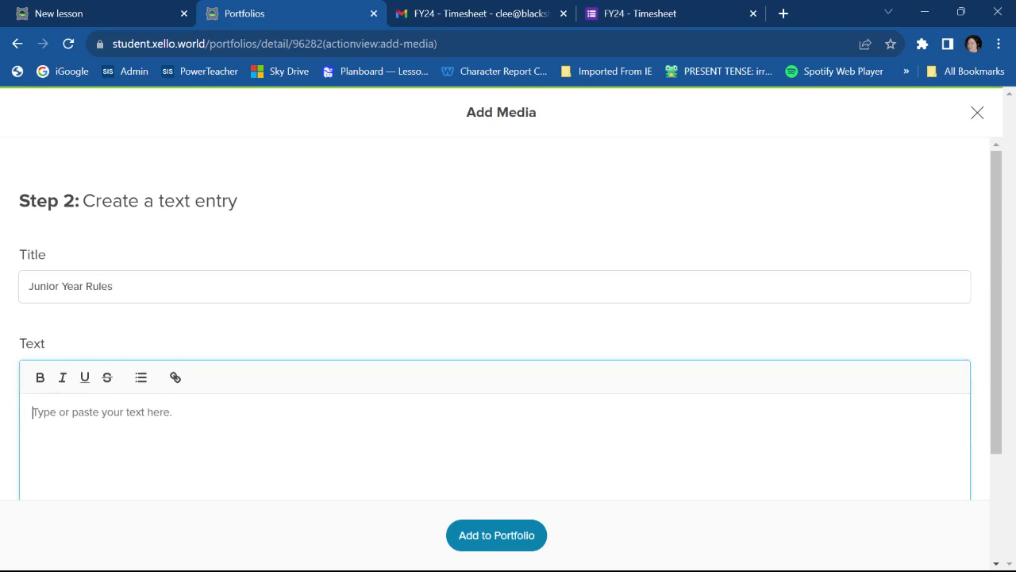
text(This wa)
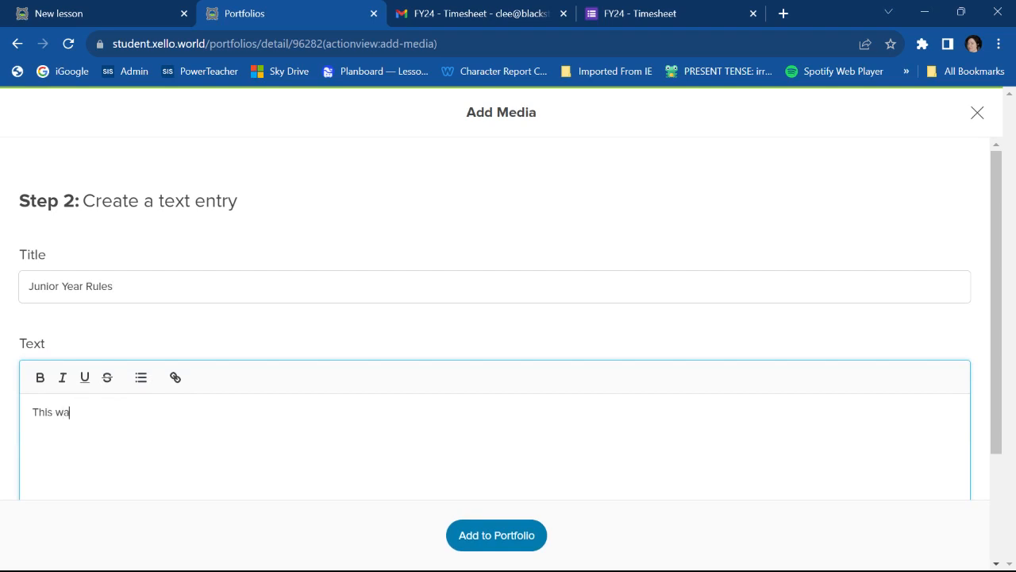
text(s my best year)
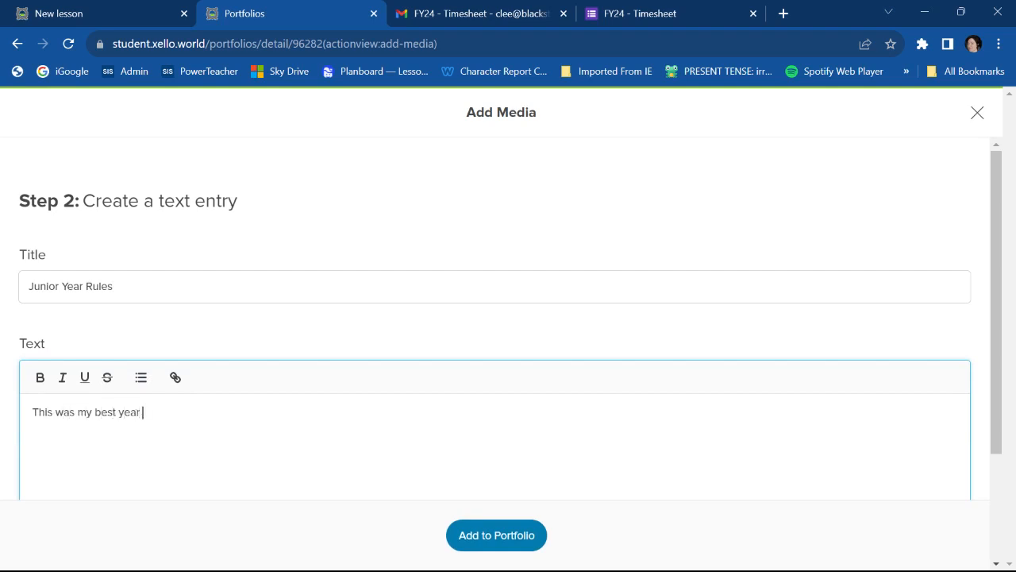
text(ever!!!)
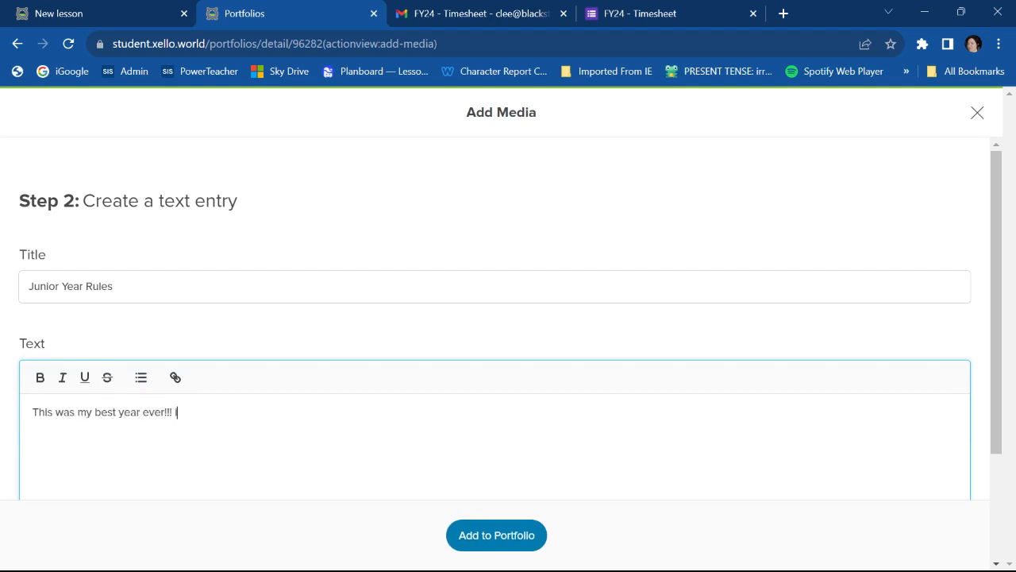
text(I did.)
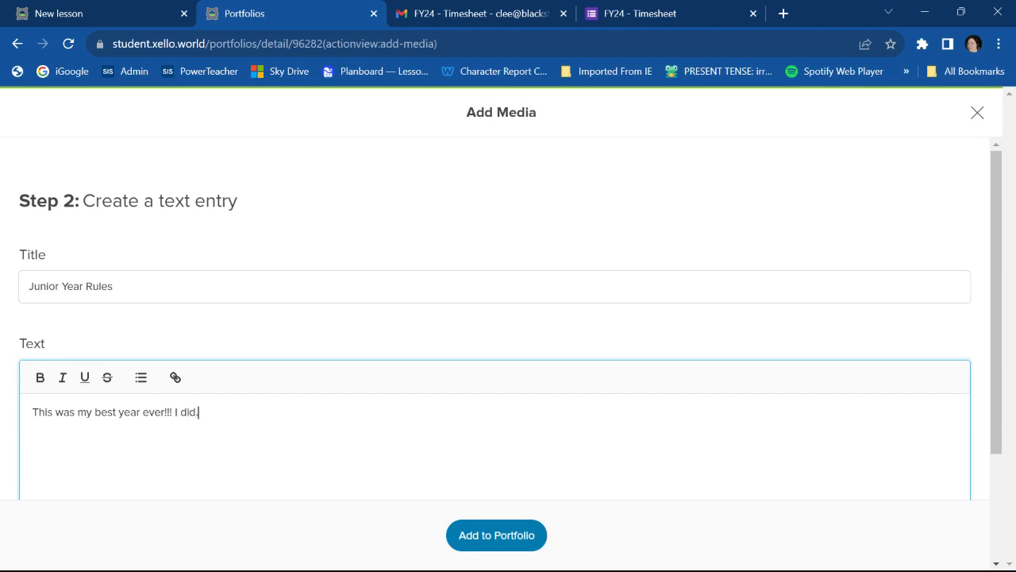
text(......)
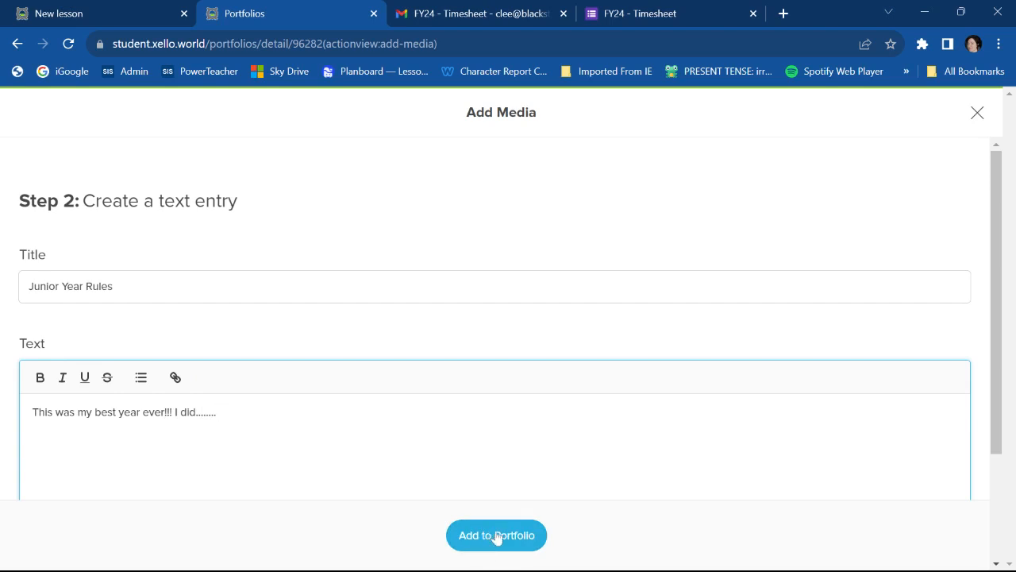
click(496, 536)
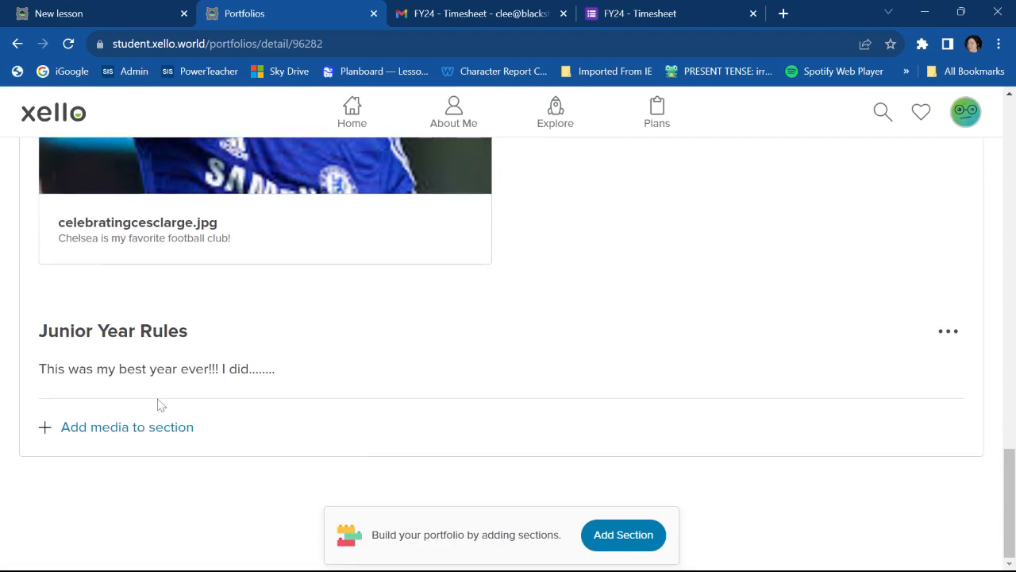
mouse_move(234, 421)
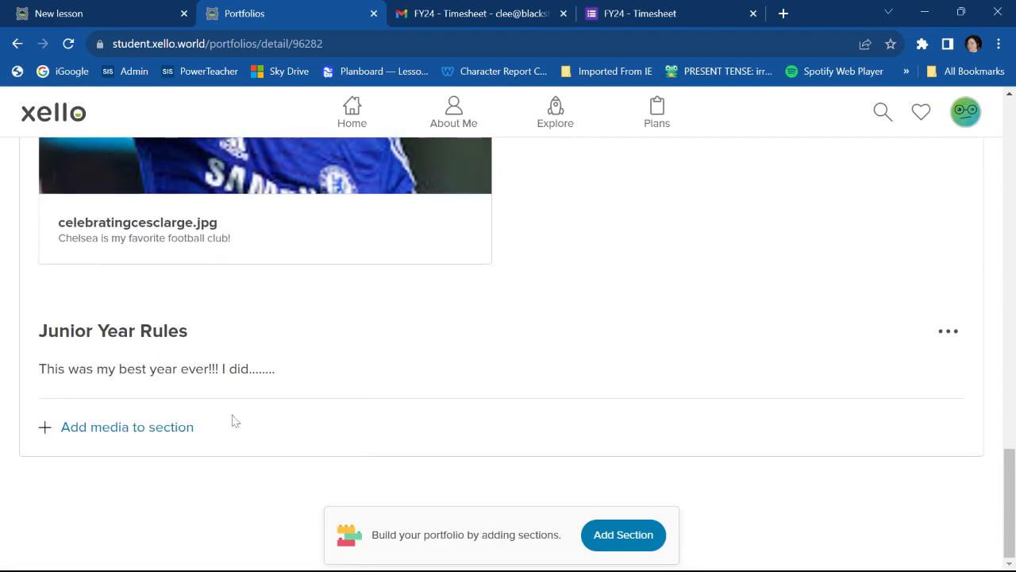
Scroll through the Level 3 portfolio and show the About Me section's edit and delete options
scroll(up, 3)
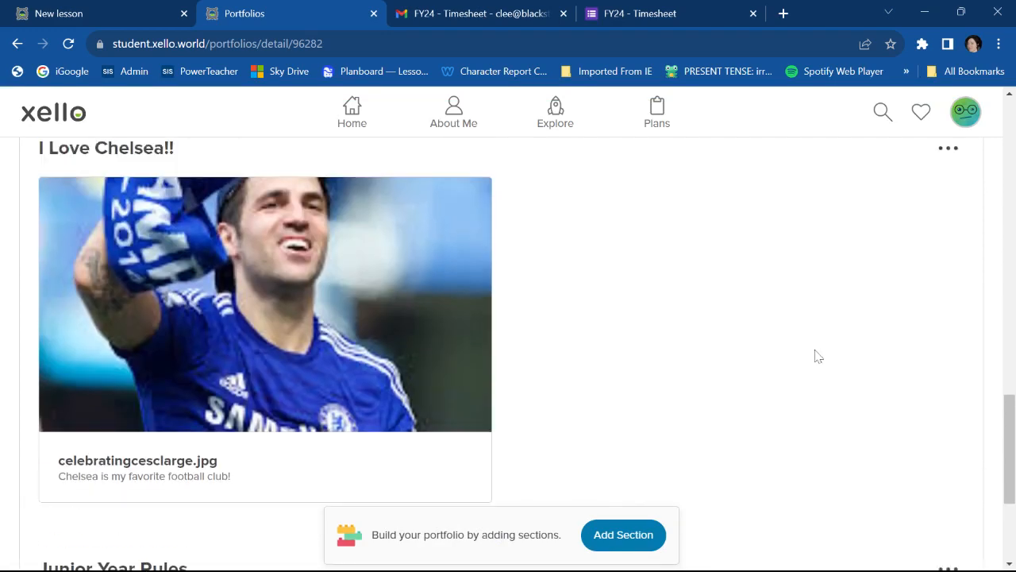
scroll(up, 3)
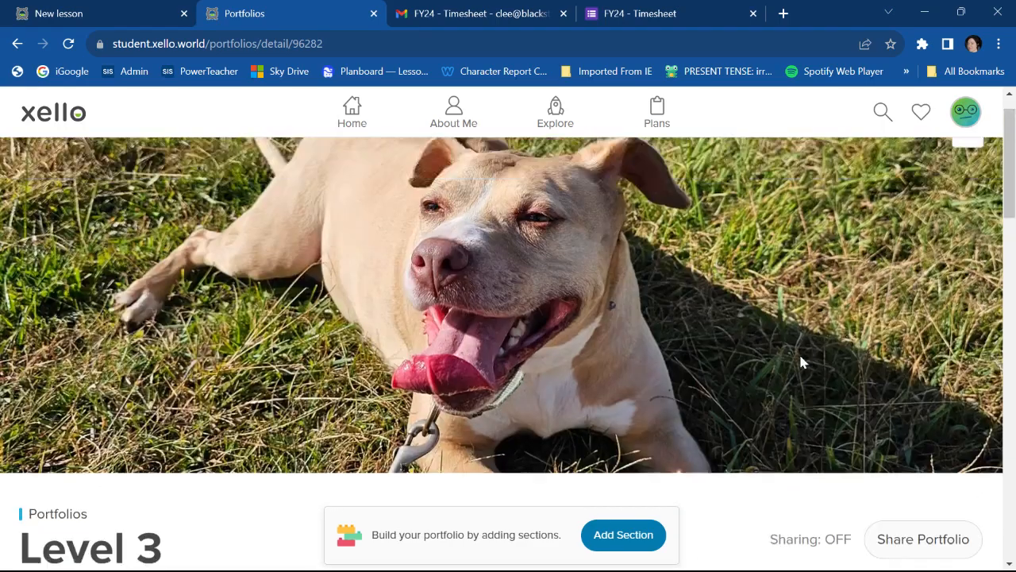
scroll(down, 3)
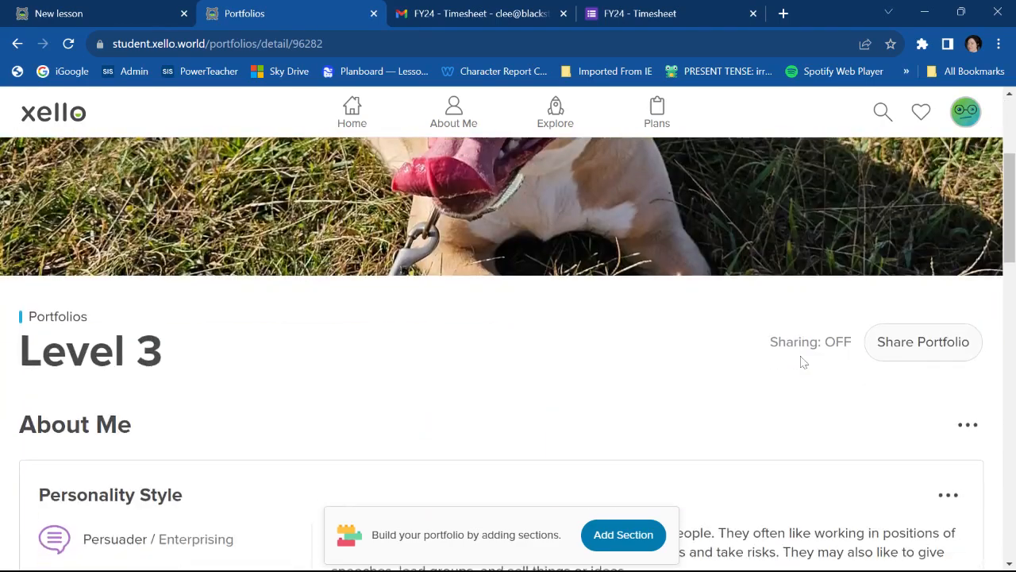
scroll(down, 3)
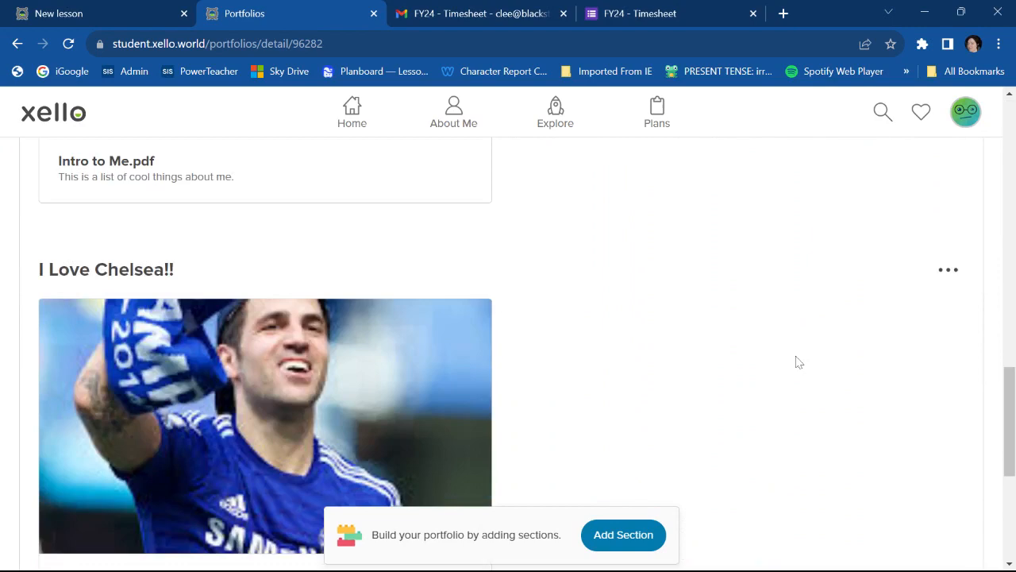
scroll(down, 3)
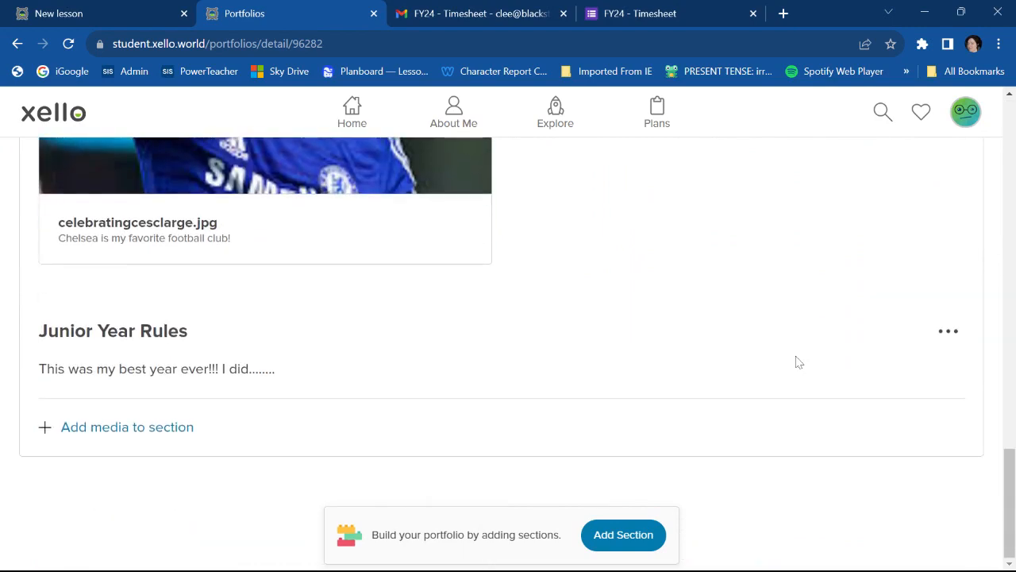
scroll(up, 3)
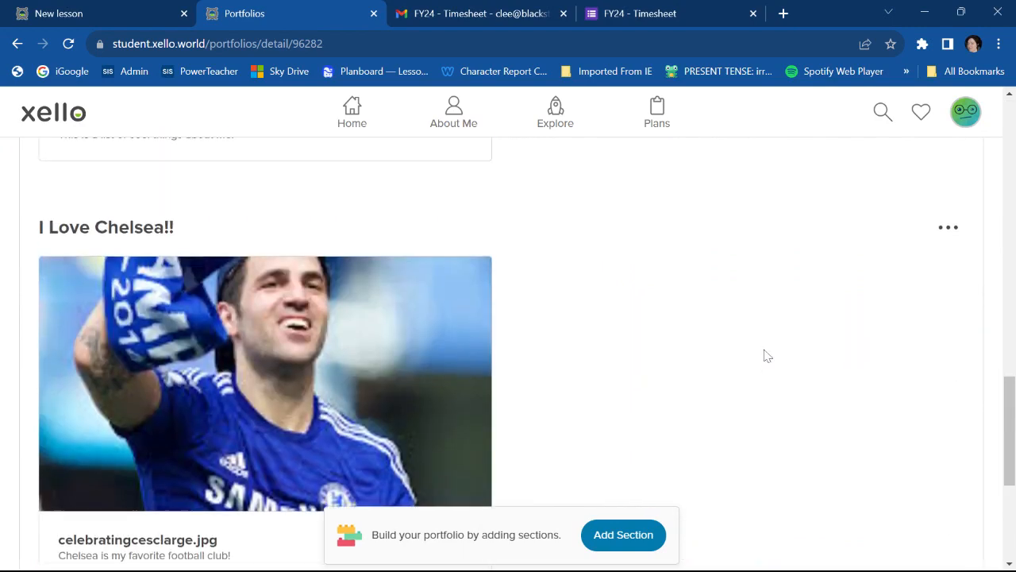
scroll(up, 3)
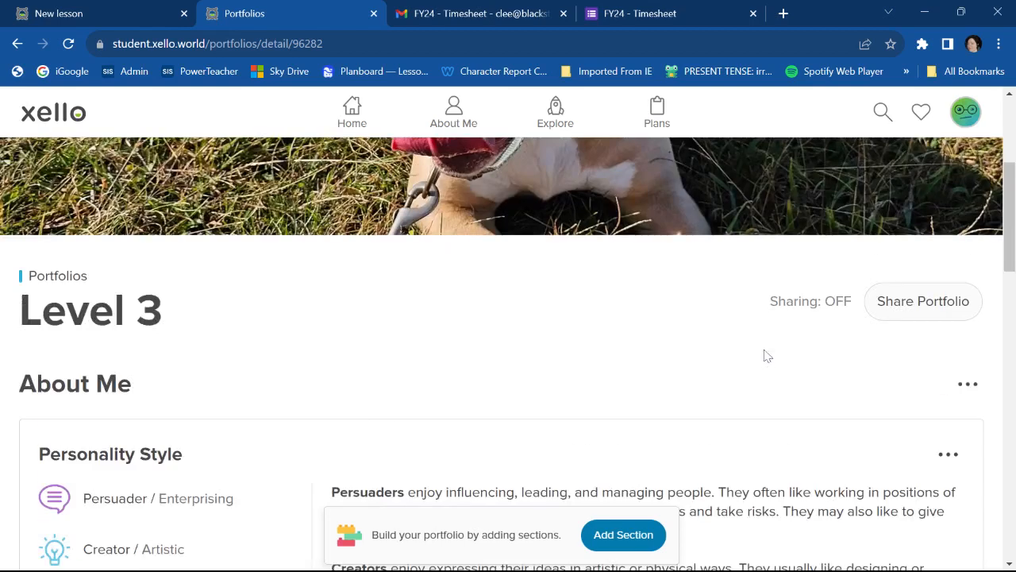
mouse_move(618, 395)
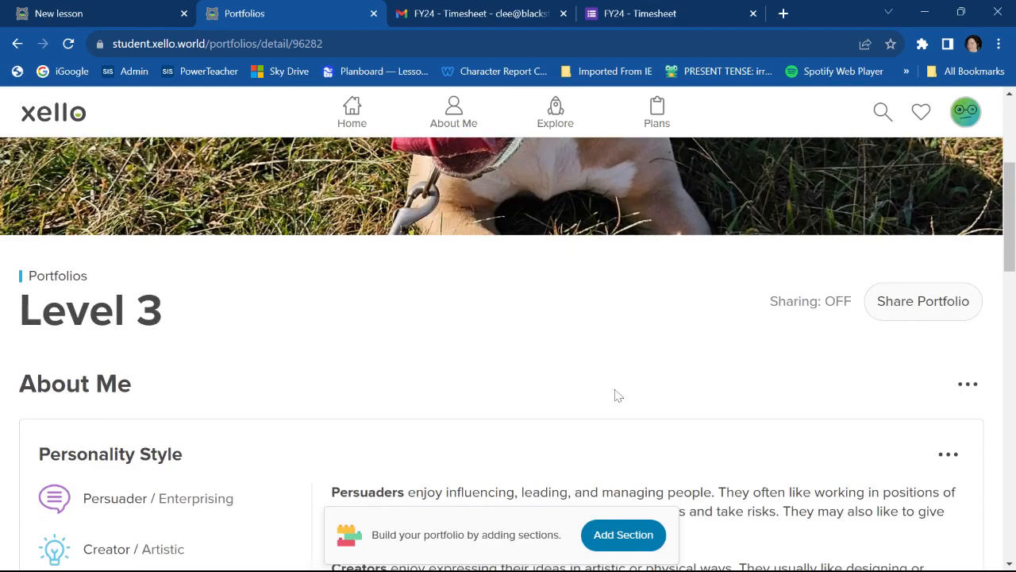
scroll(down, 3)
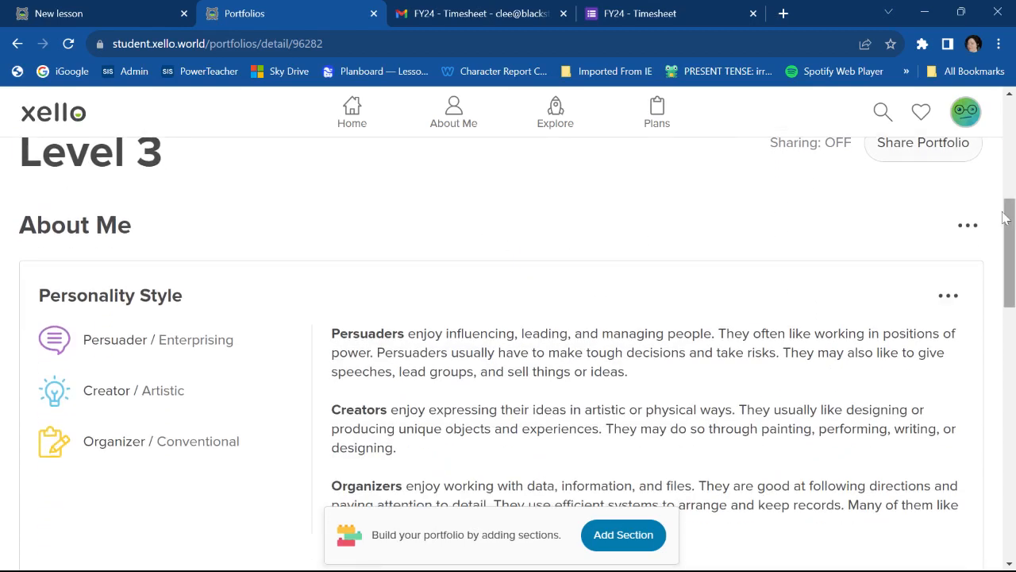
click(968, 225)
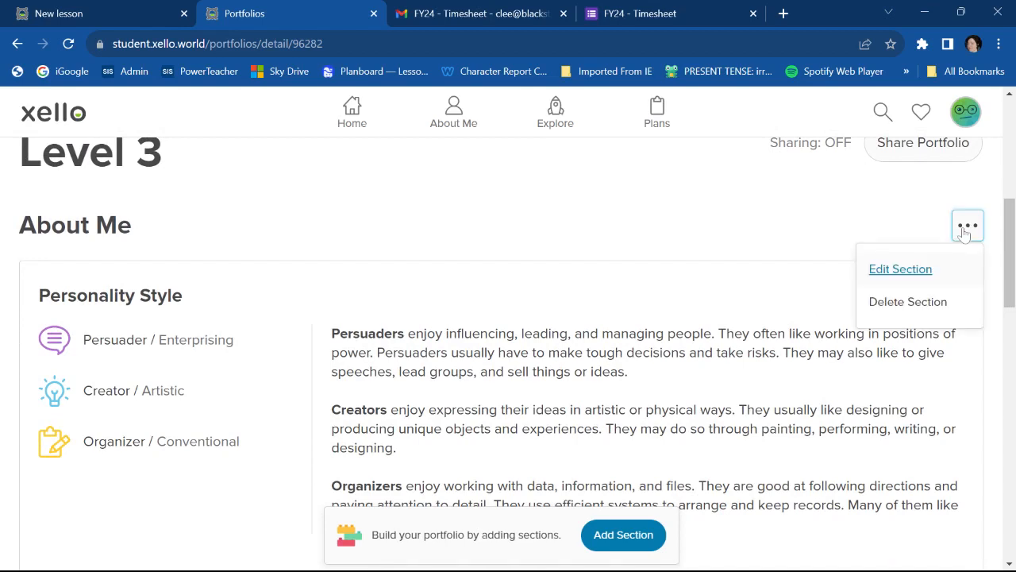
mouse_move(907, 301)
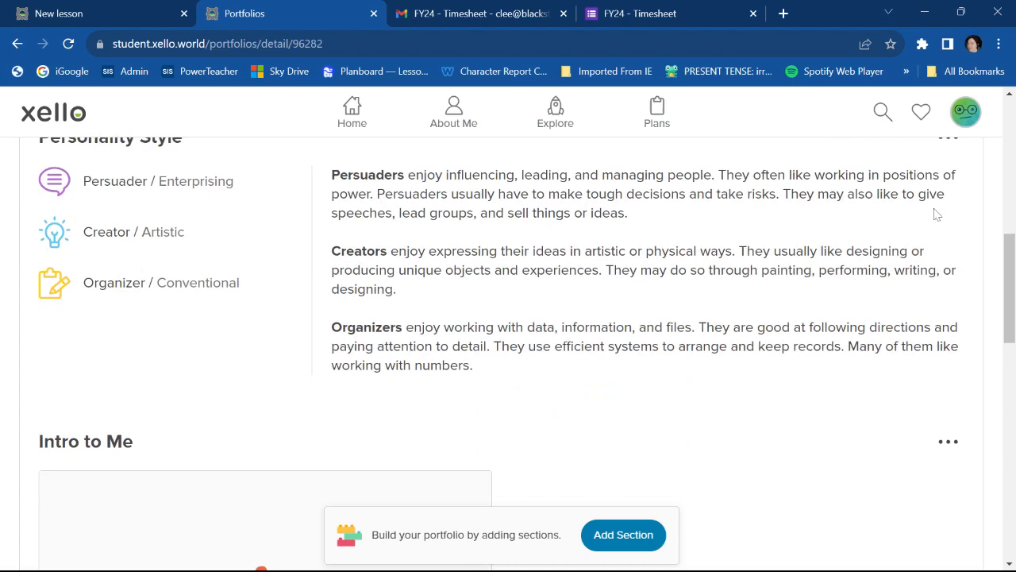
scroll(up, 3)
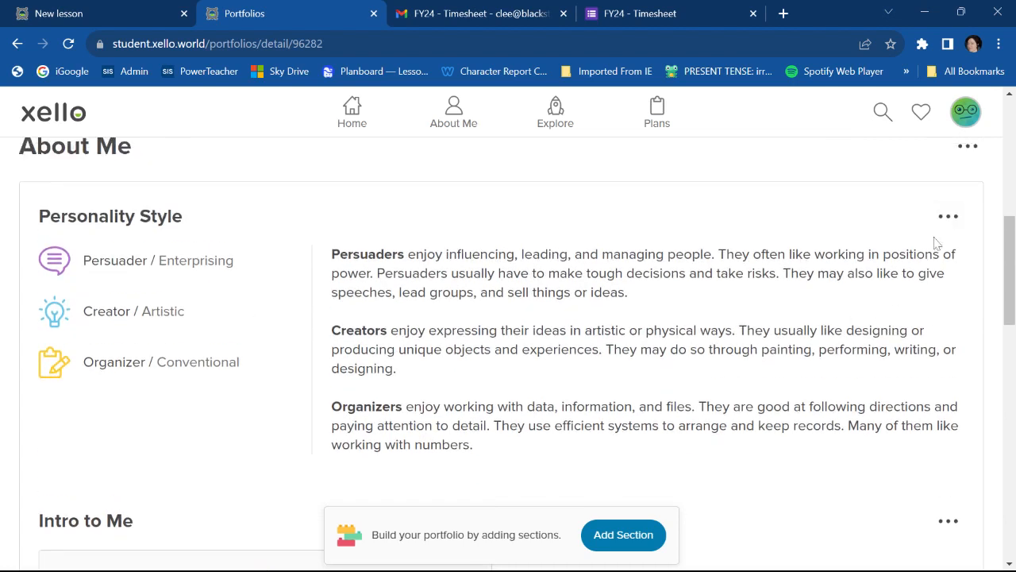
click(948, 216)
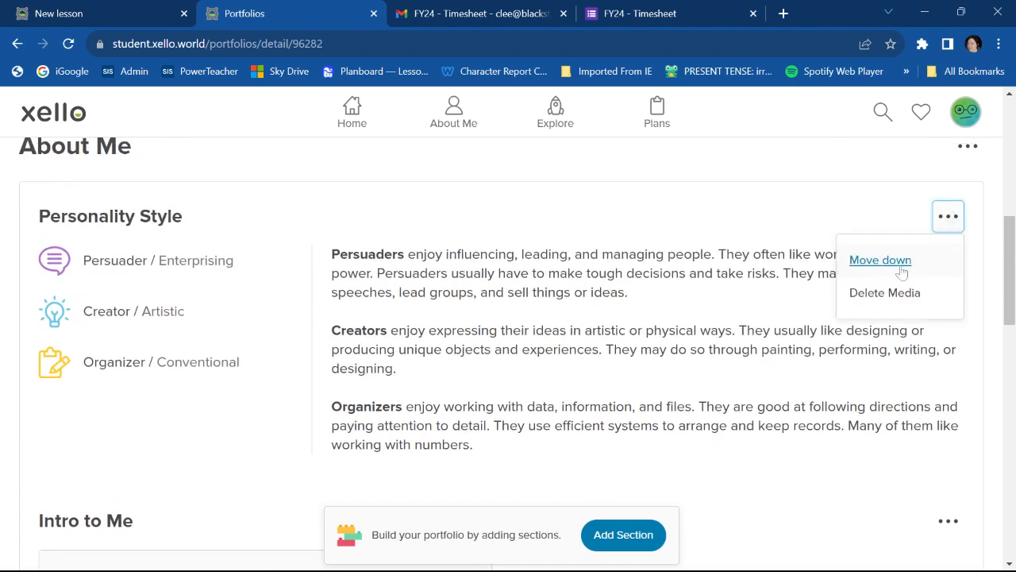
mouse_move(884, 292)
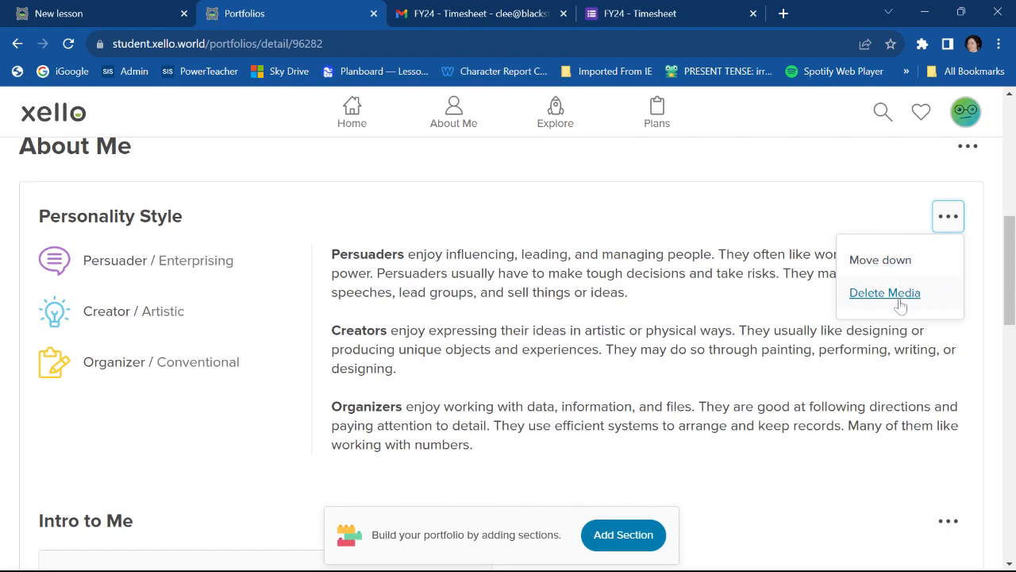
mouse_move(879, 476)
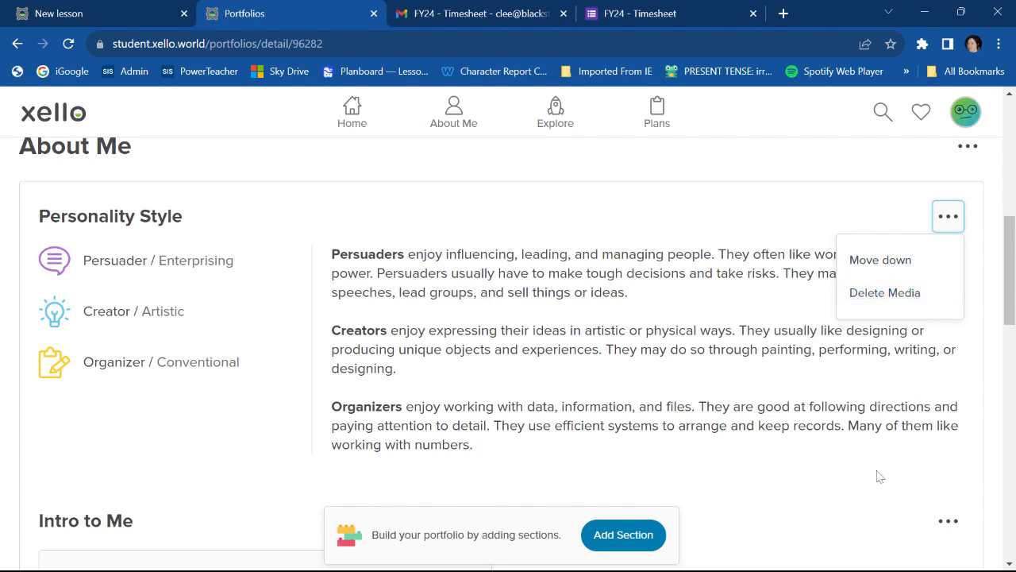
scroll(up, 3)
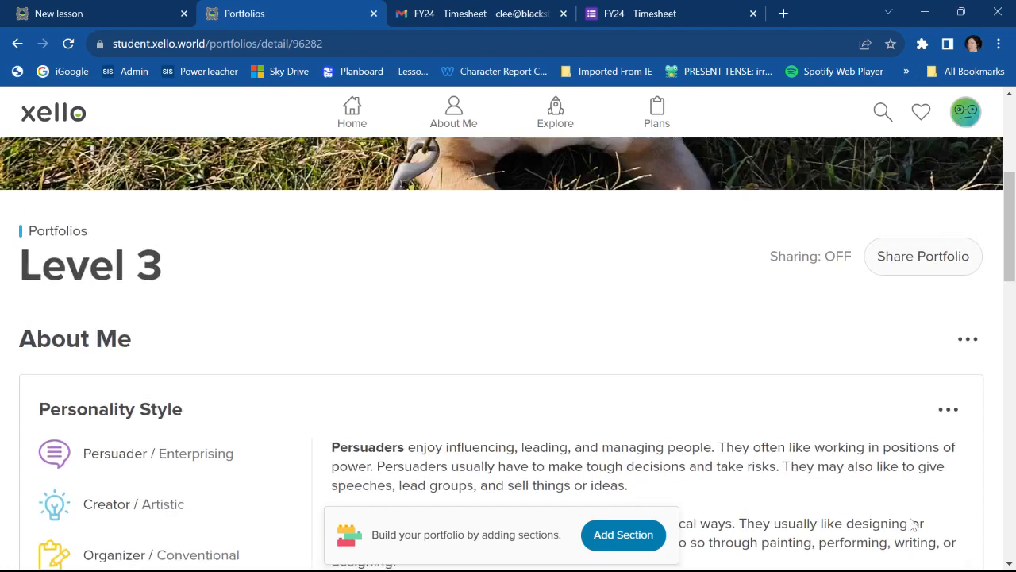
click(948, 283)
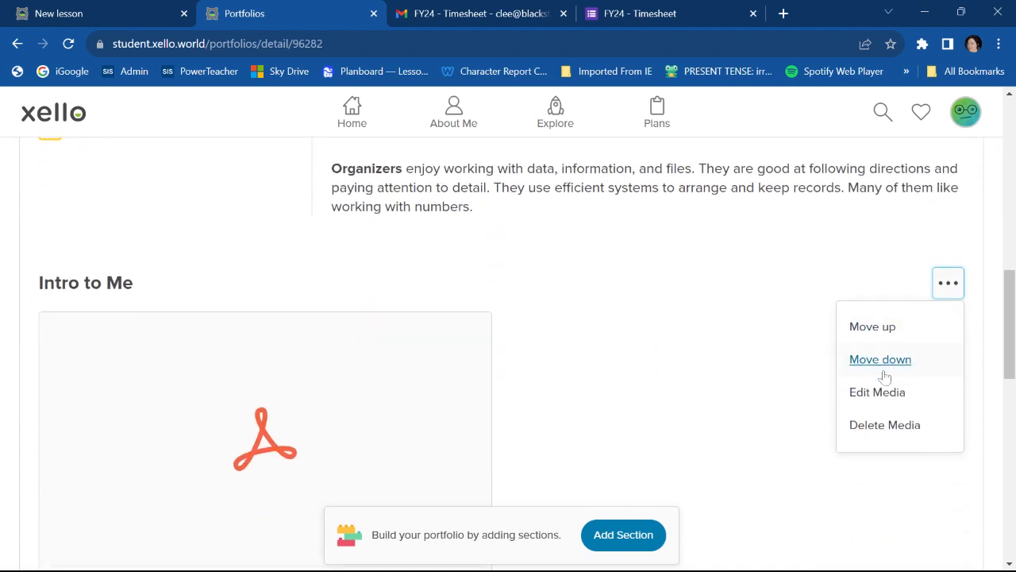
mouse_move(885, 424)
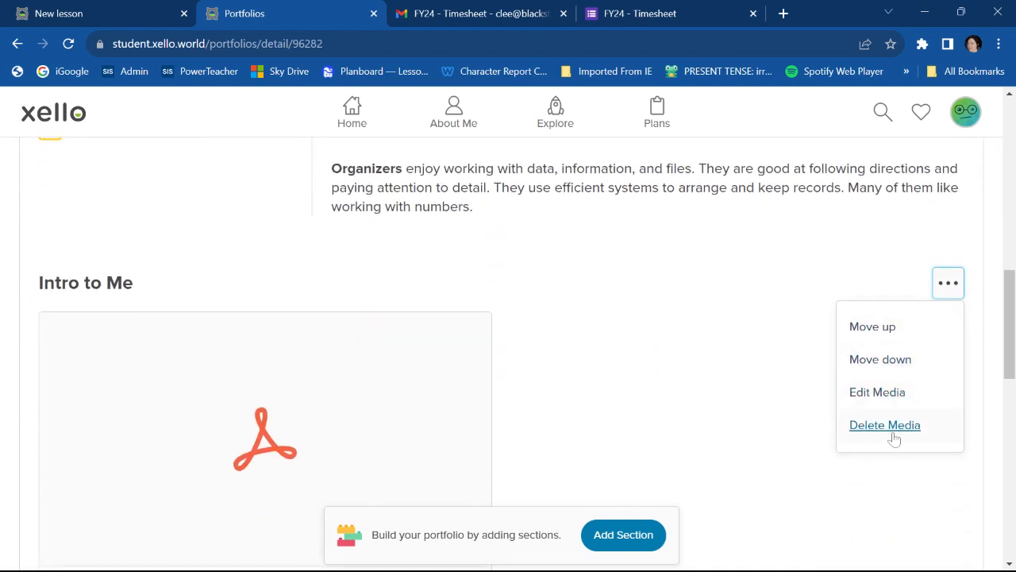
scroll(down, 3)
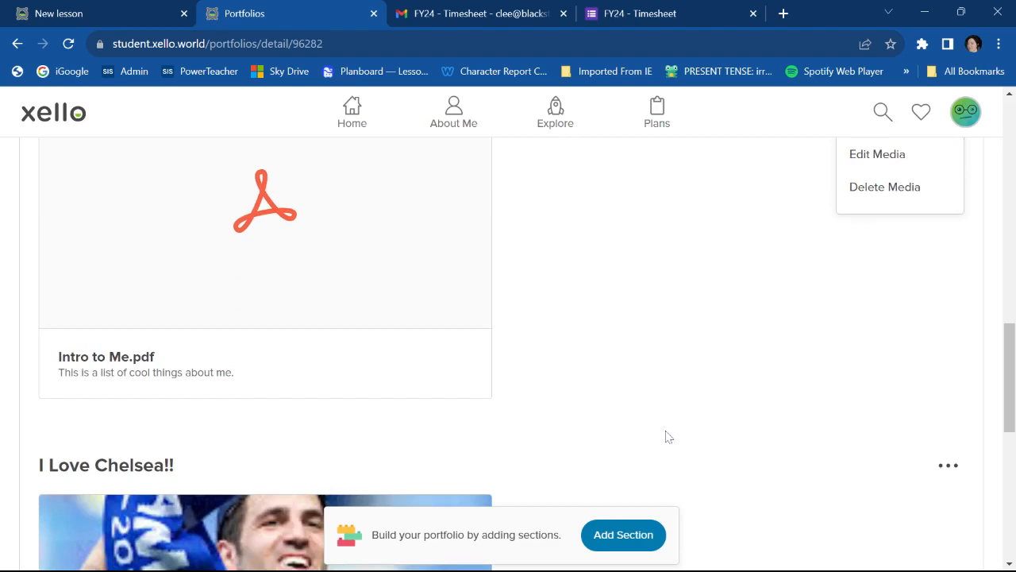
scroll(down, 3)
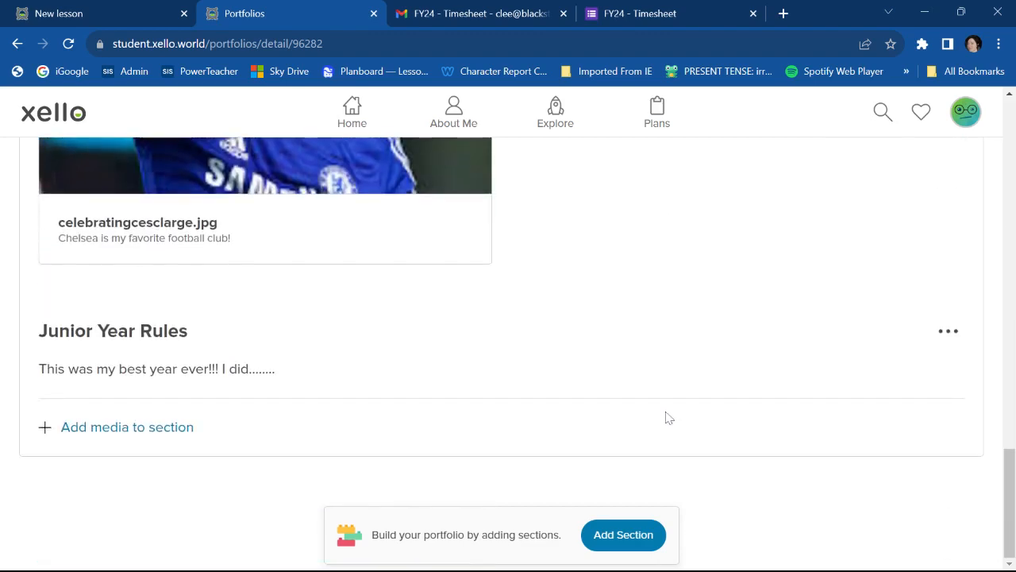
scroll(up, 3)
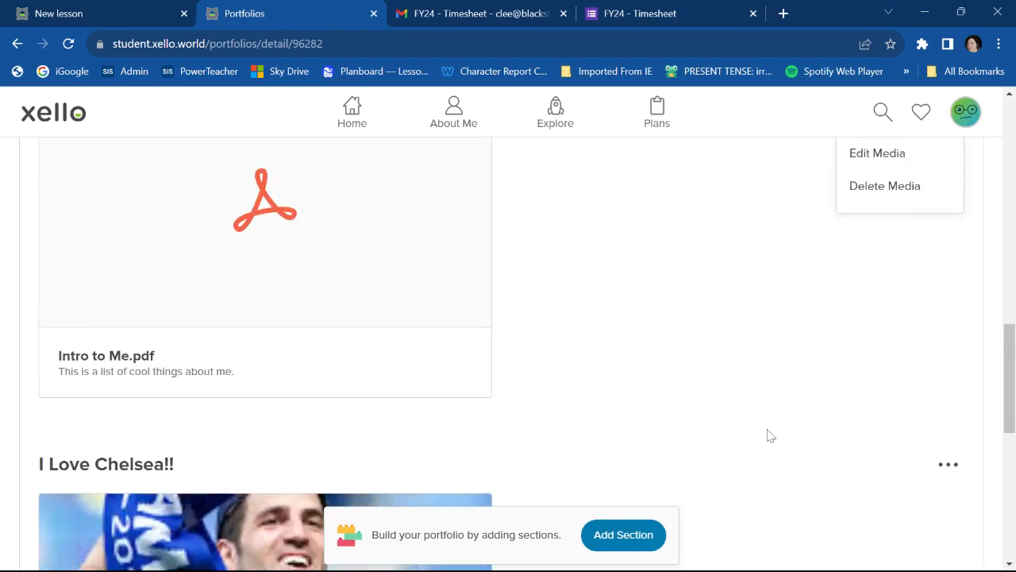
scroll(up, 3)
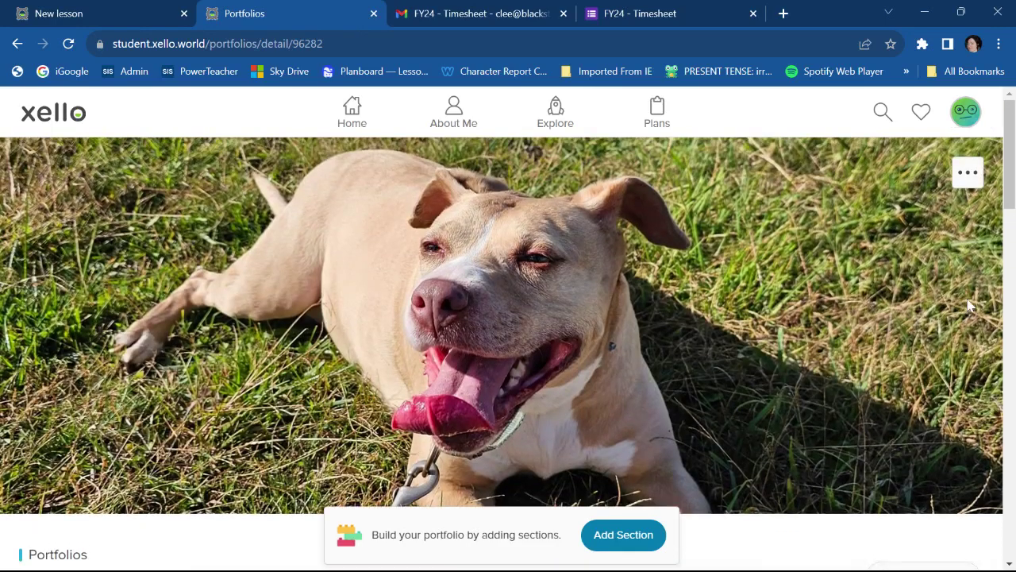
scroll(down, 3)
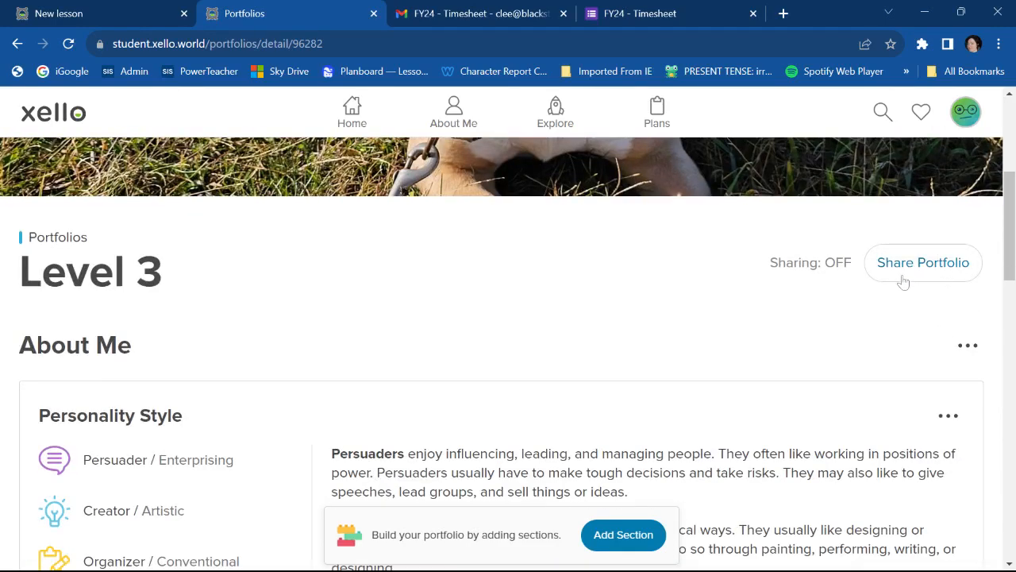
mouse_move(814, 283)
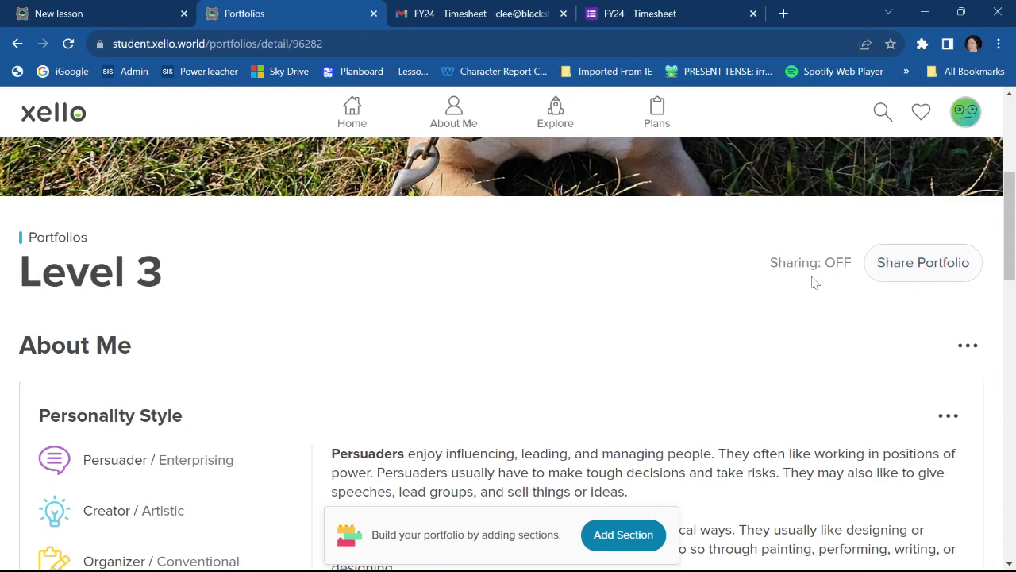
Turn on Share Portfolio for Level 3 so the page reads Sharing: ON, then close the dialog
click(923, 262)
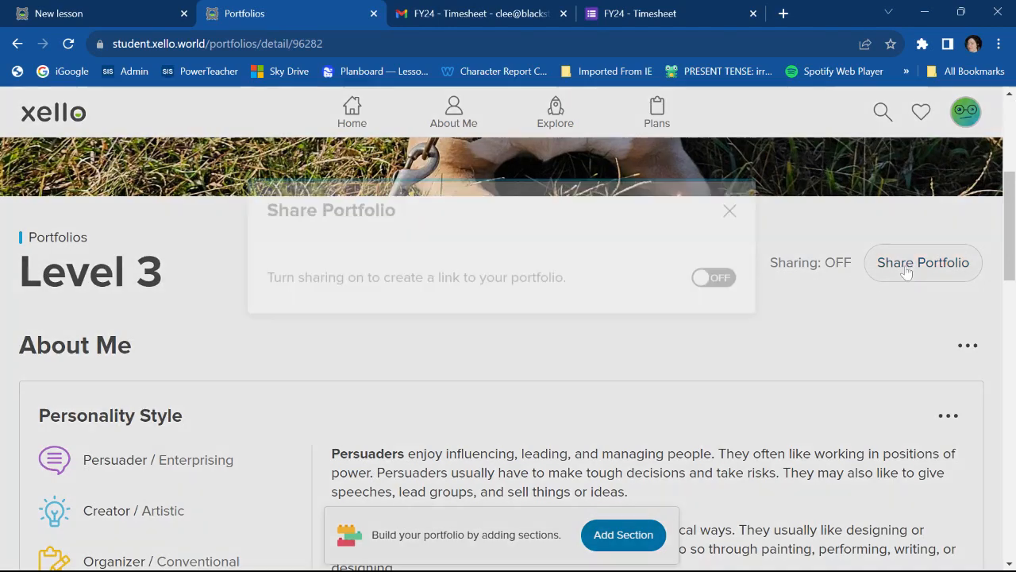
click(922, 262)
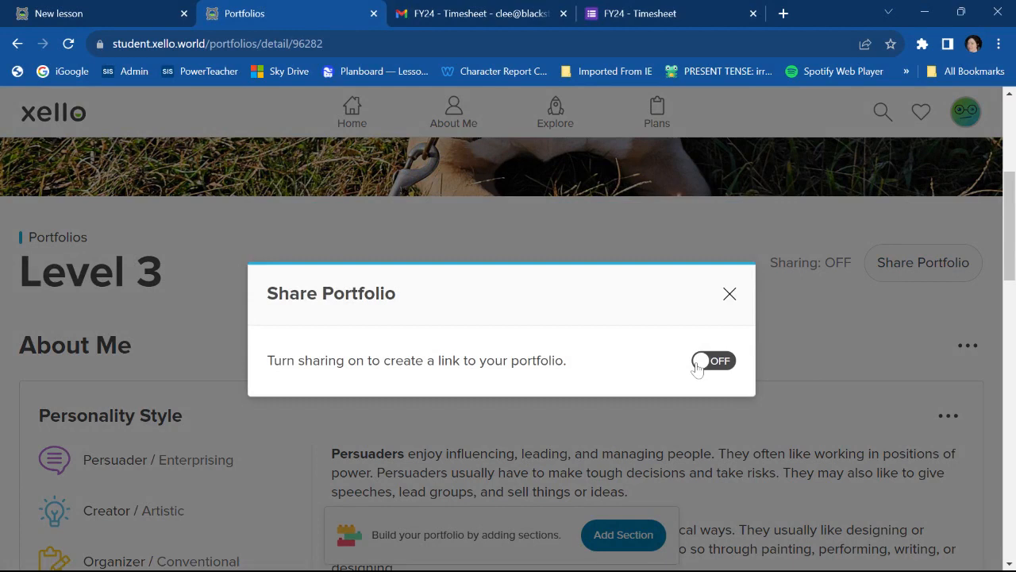
click(712, 360)
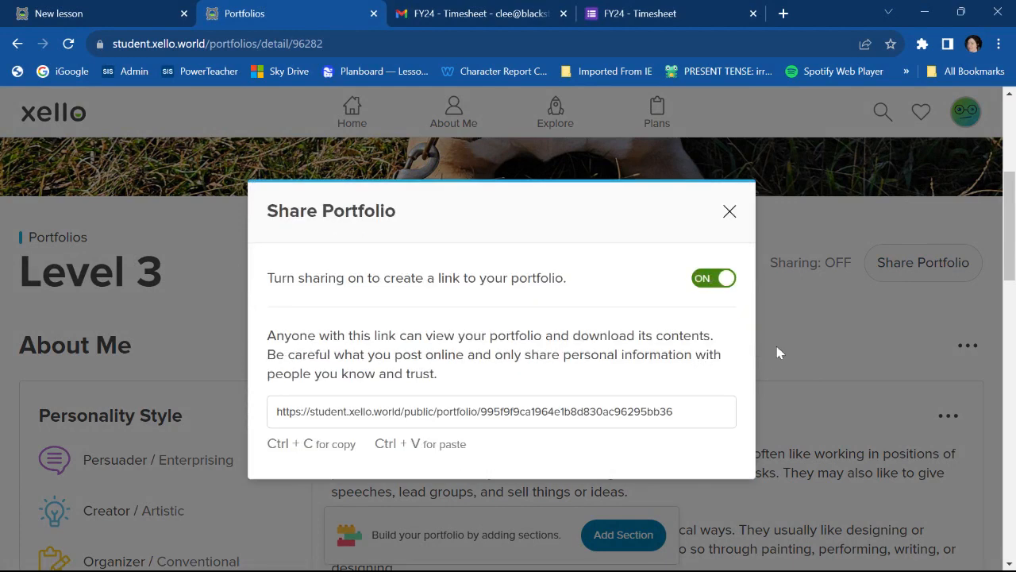
mouse_move(288, 302)
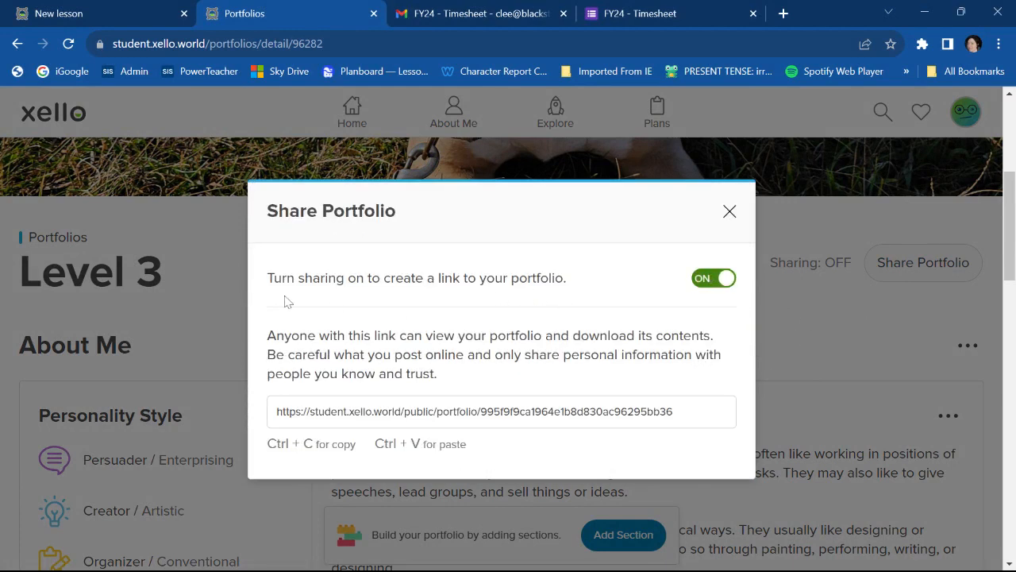
mouse_move(356, 355)
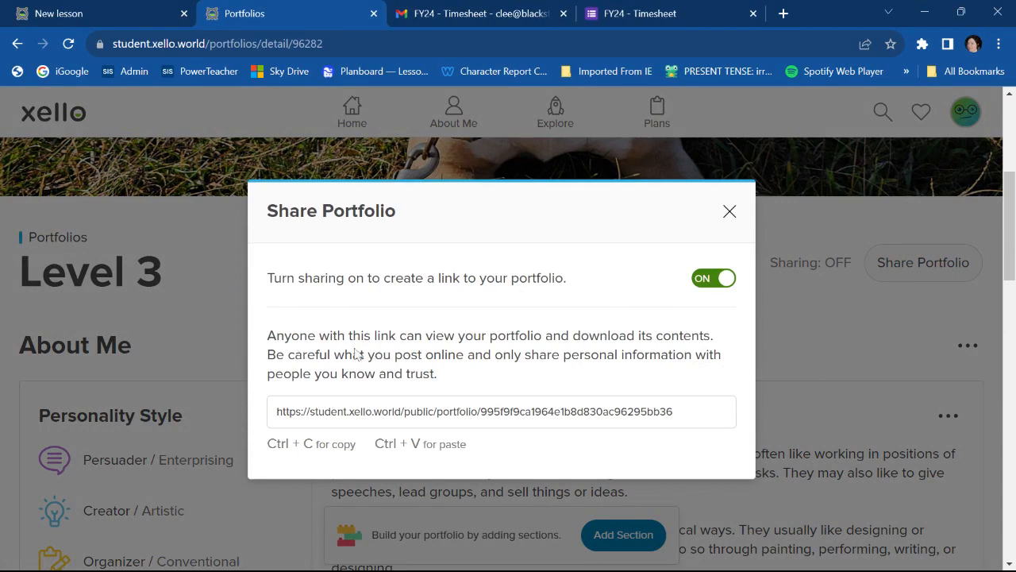
mouse_move(447, 422)
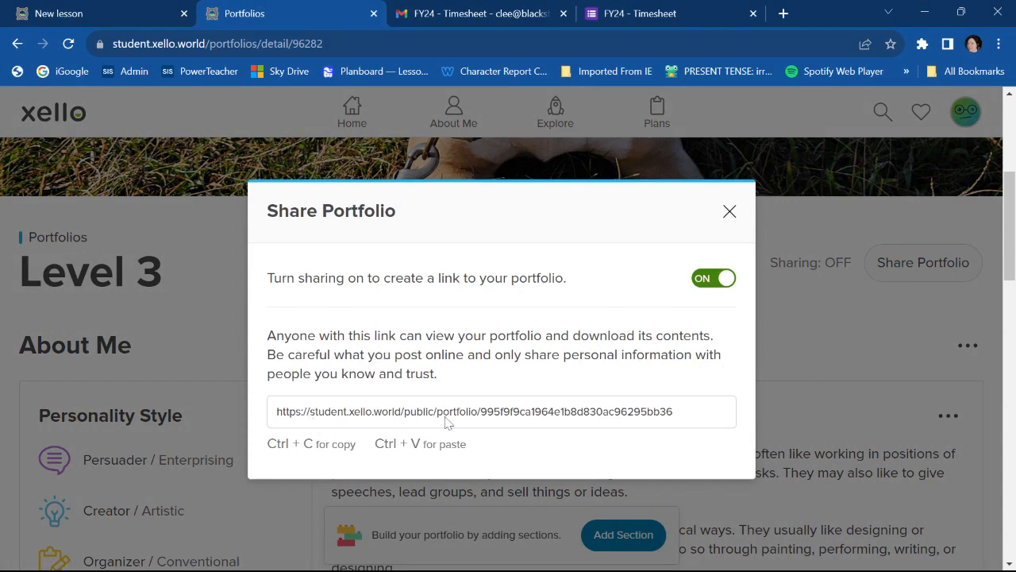
mouse_move(698, 410)
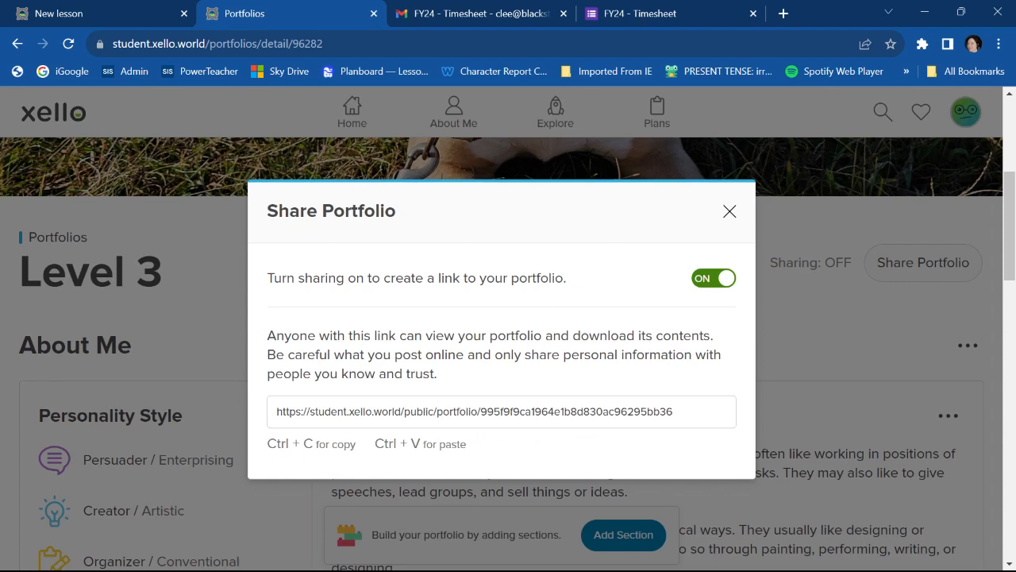
mouse_move(729, 128)
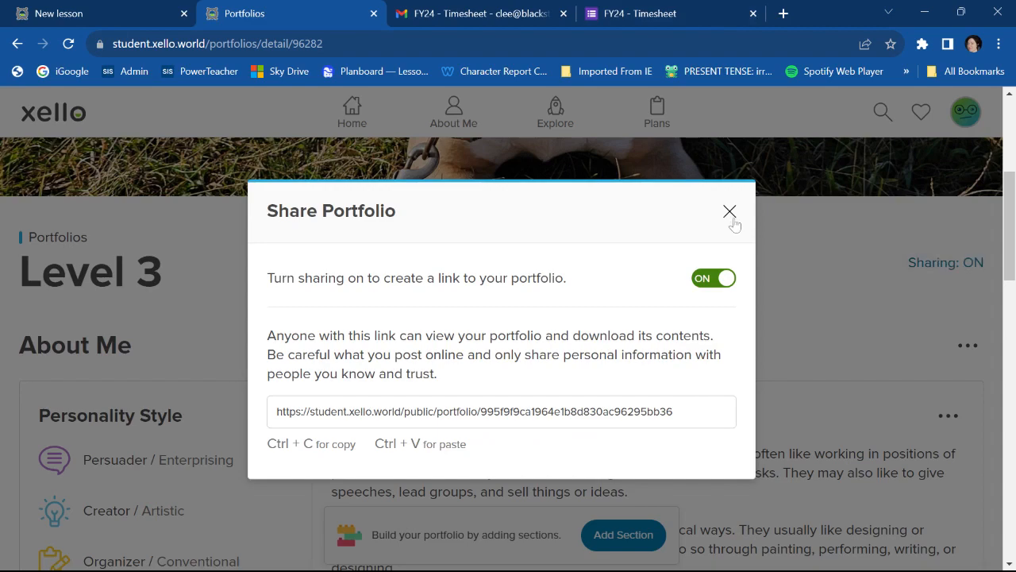
click(729, 212)
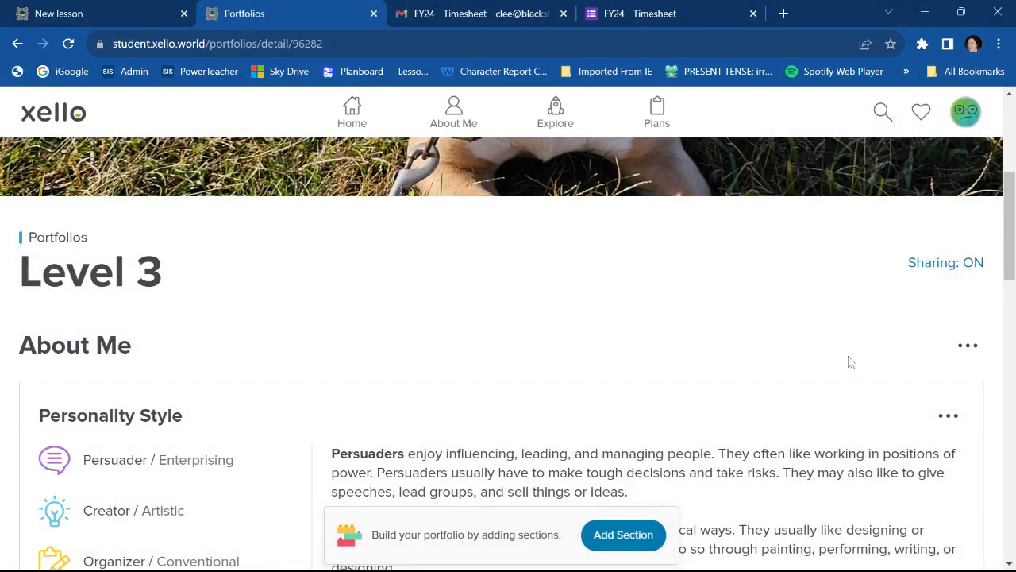
scroll(up, 3)
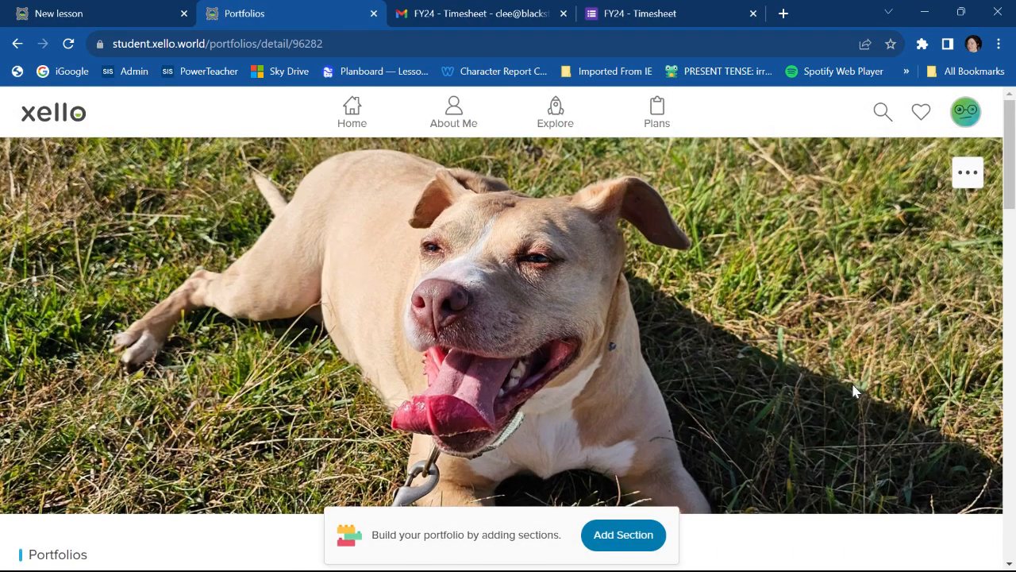
mouse_move(924, 332)
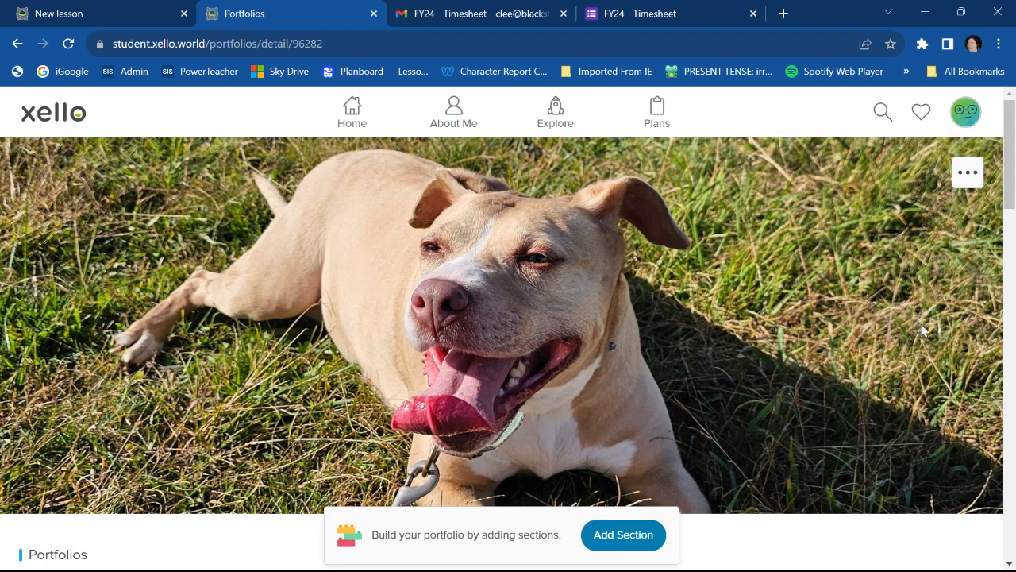
mouse_move(500, 255)
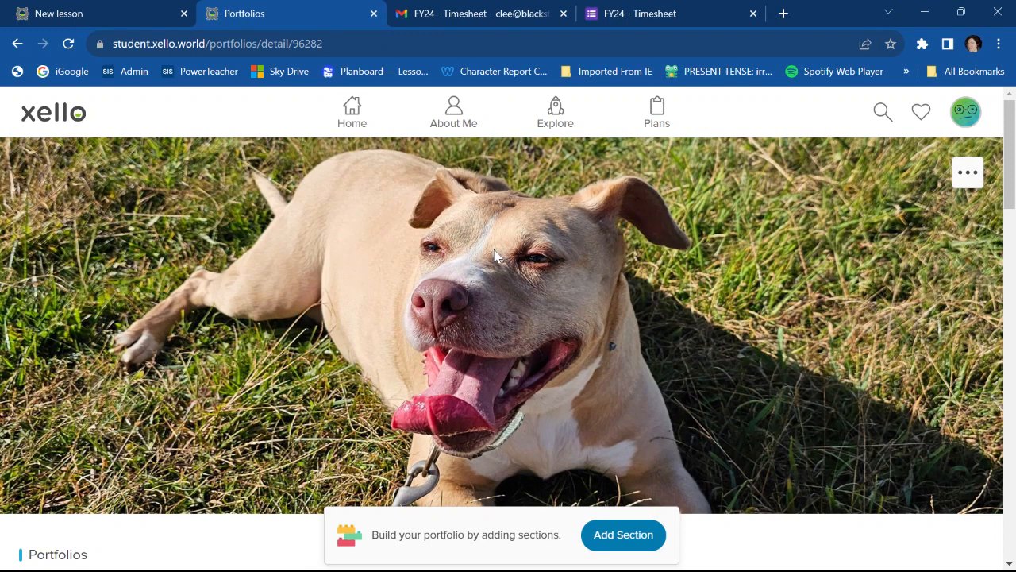
mouse_move(794, 332)
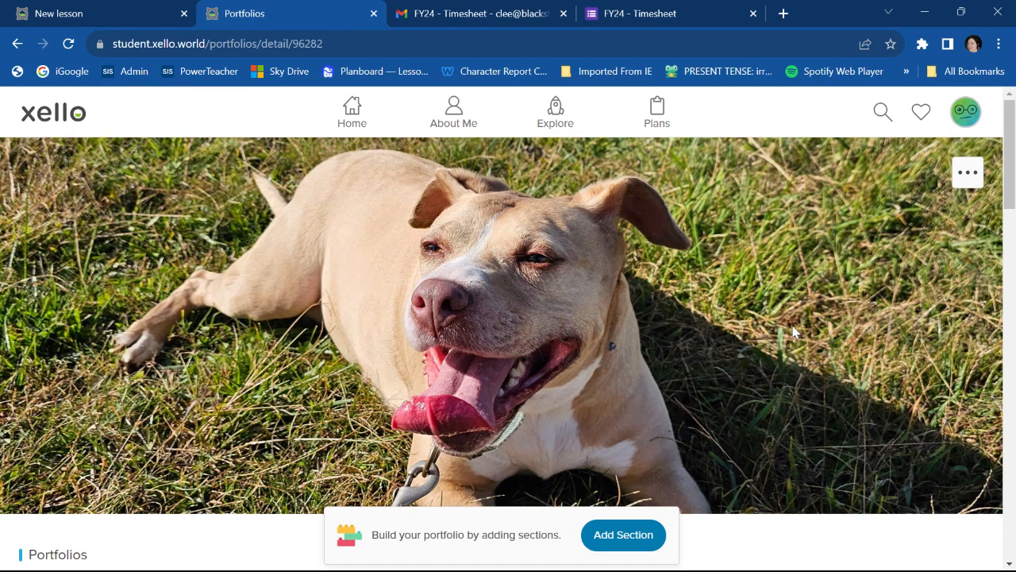
scroll(down, 3)
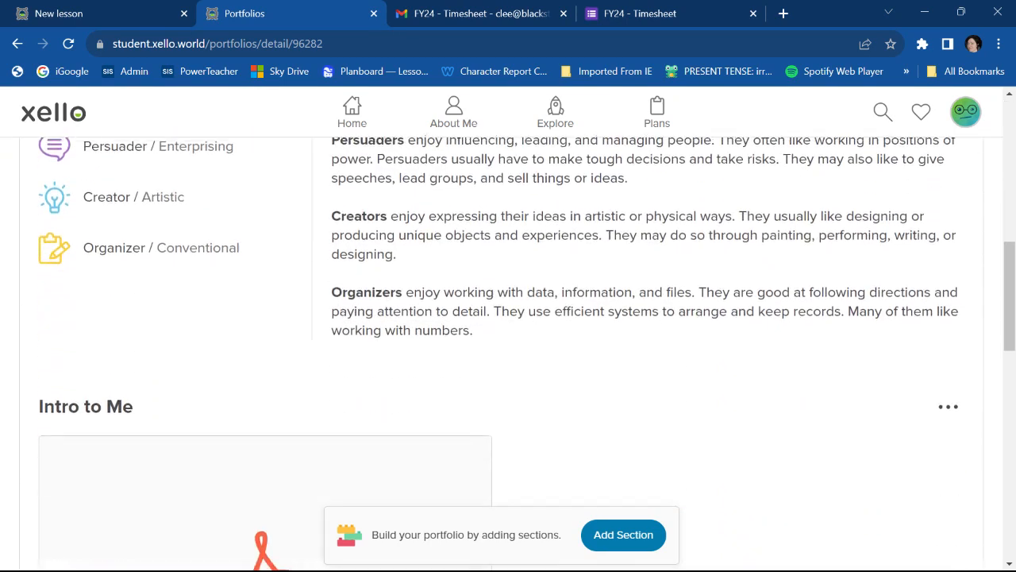
scroll(down, 3)
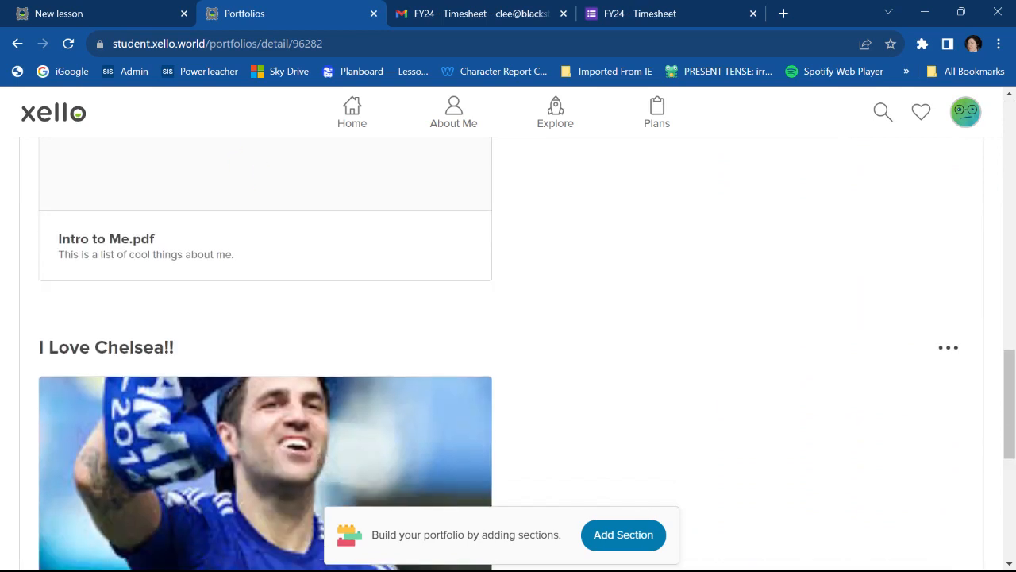
scroll(down, 3)
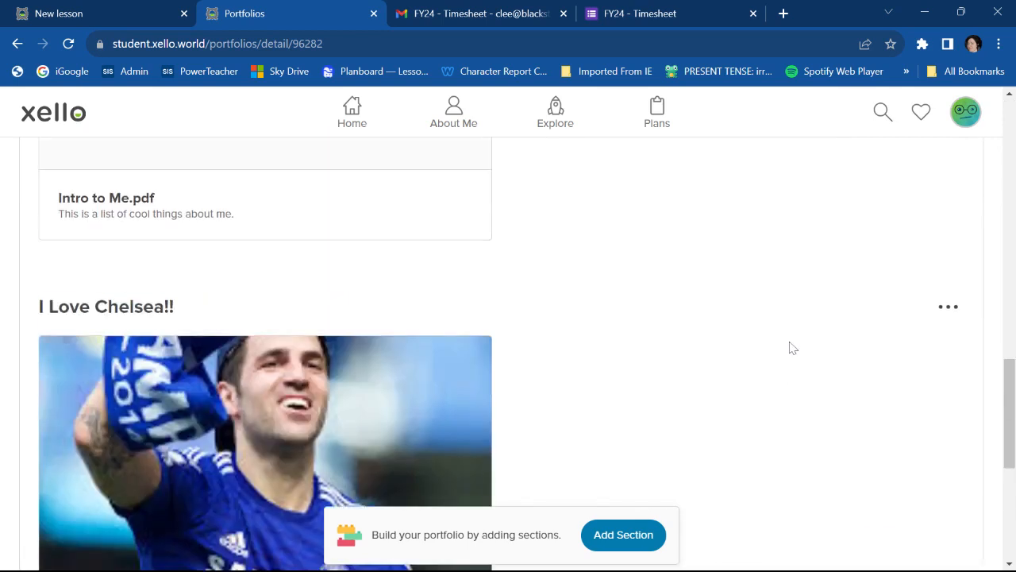
scroll(up, 3)
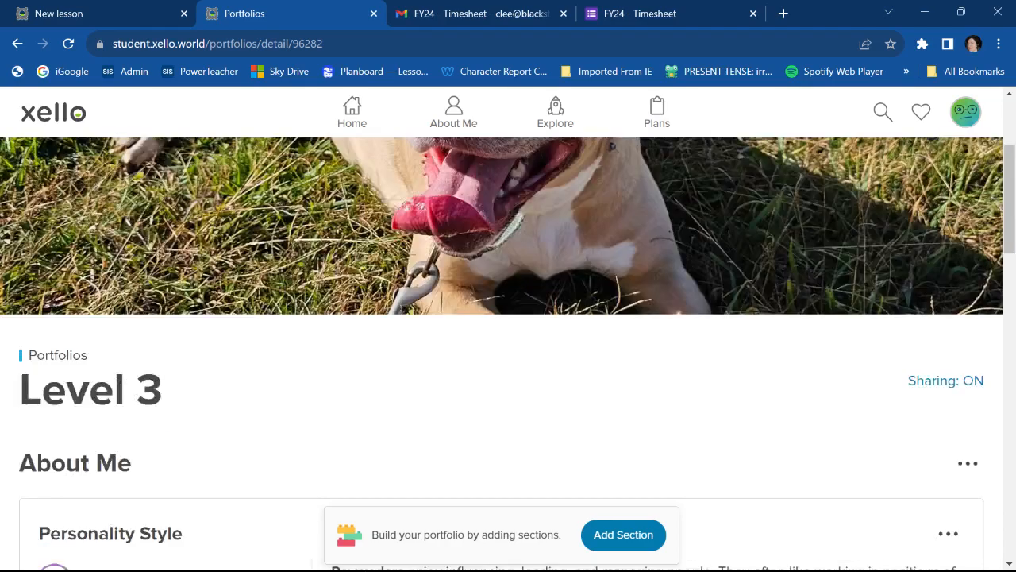
scroll(down, 3)
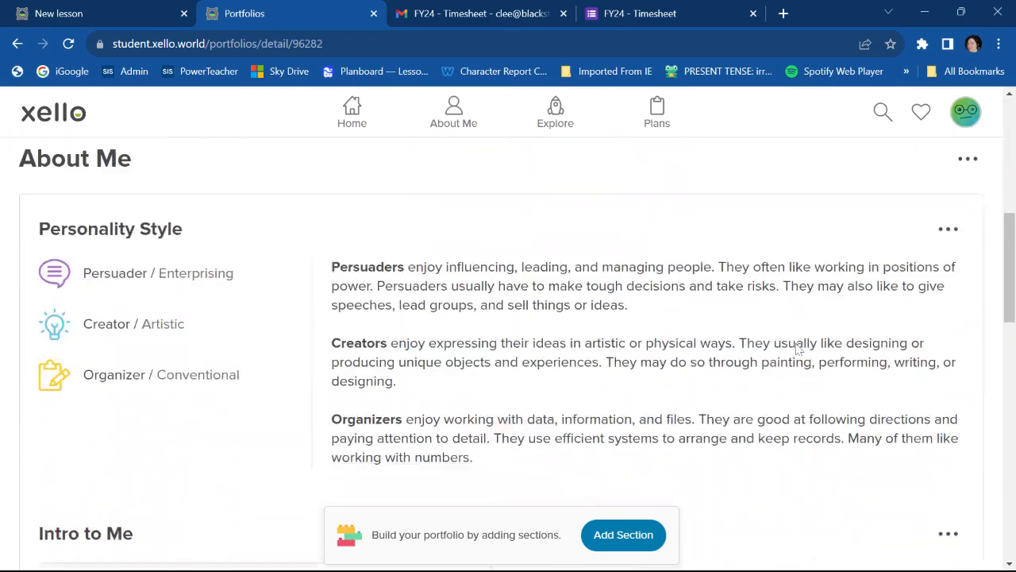
scroll(down, 3)
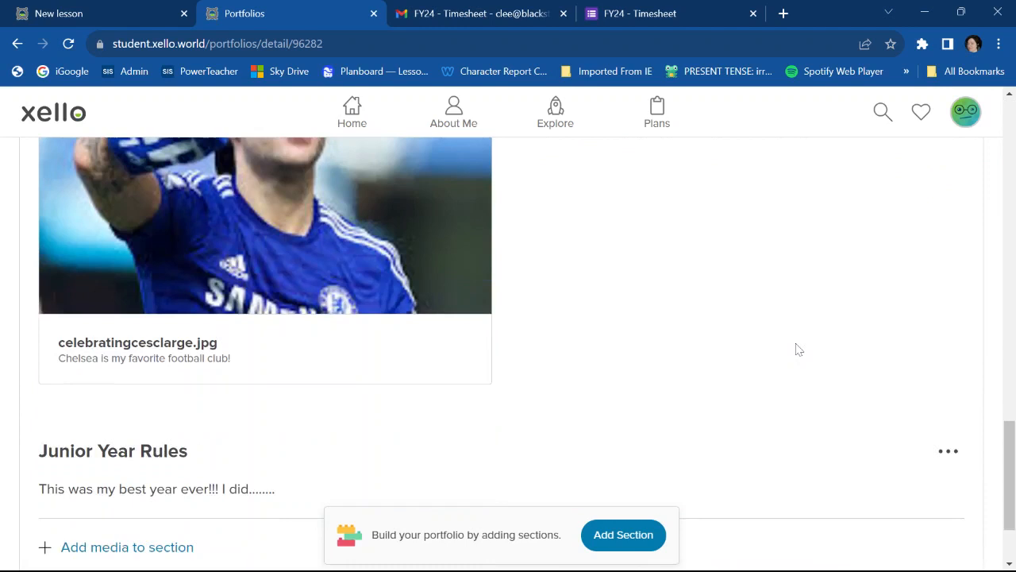
scroll(down, 3)
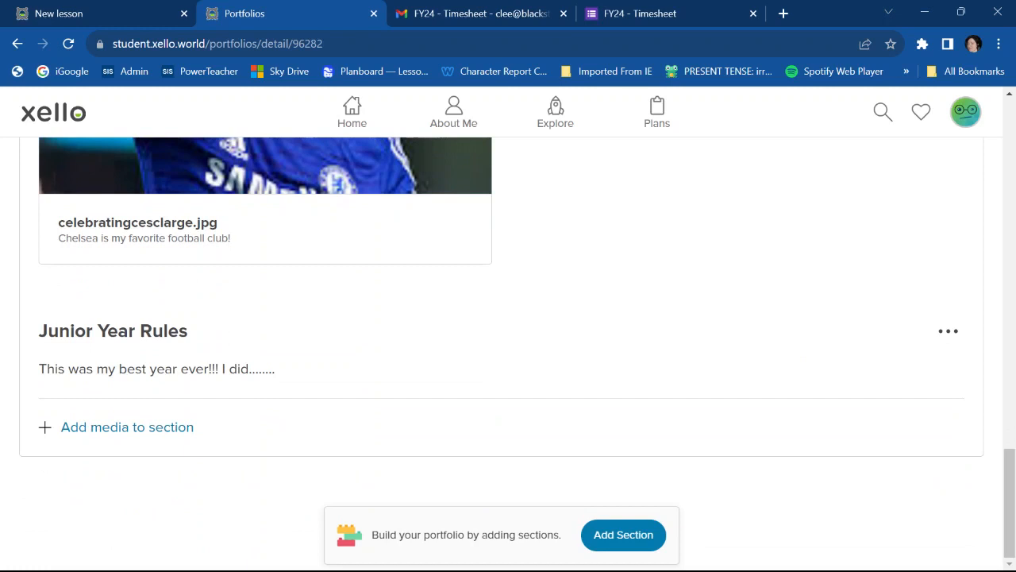
scroll(up, 3)
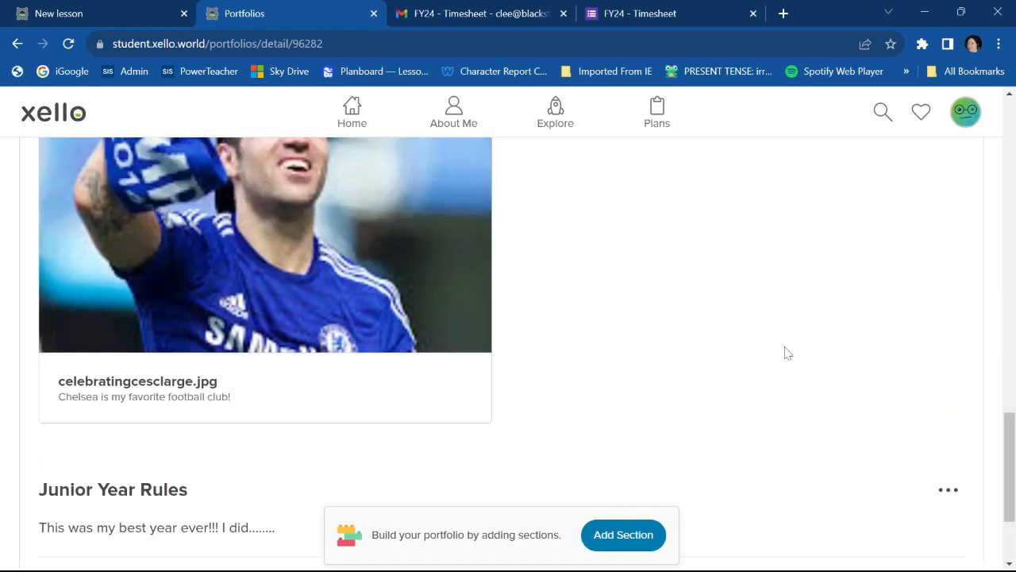
scroll(up, 3)
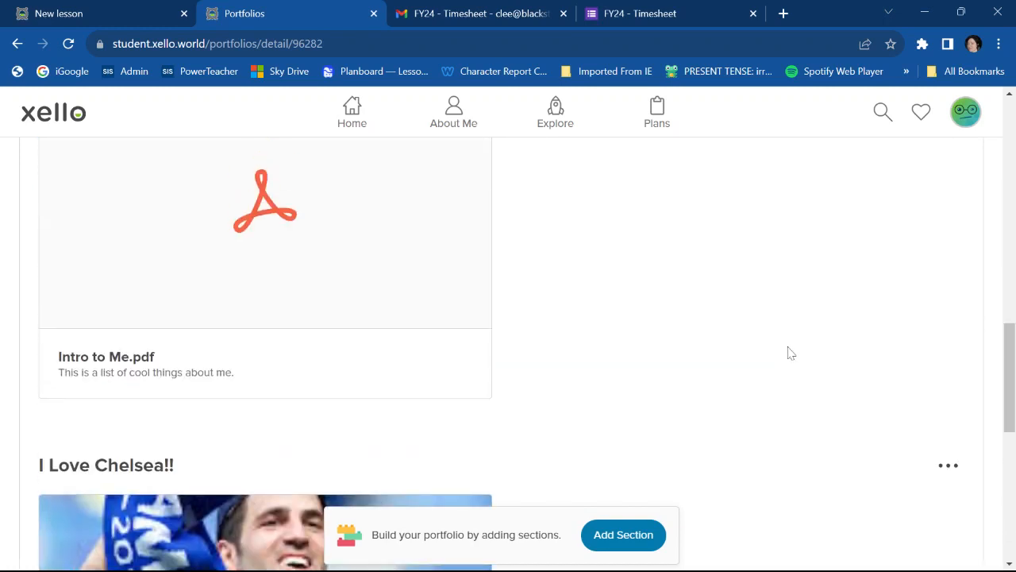
scroll(up, 3)
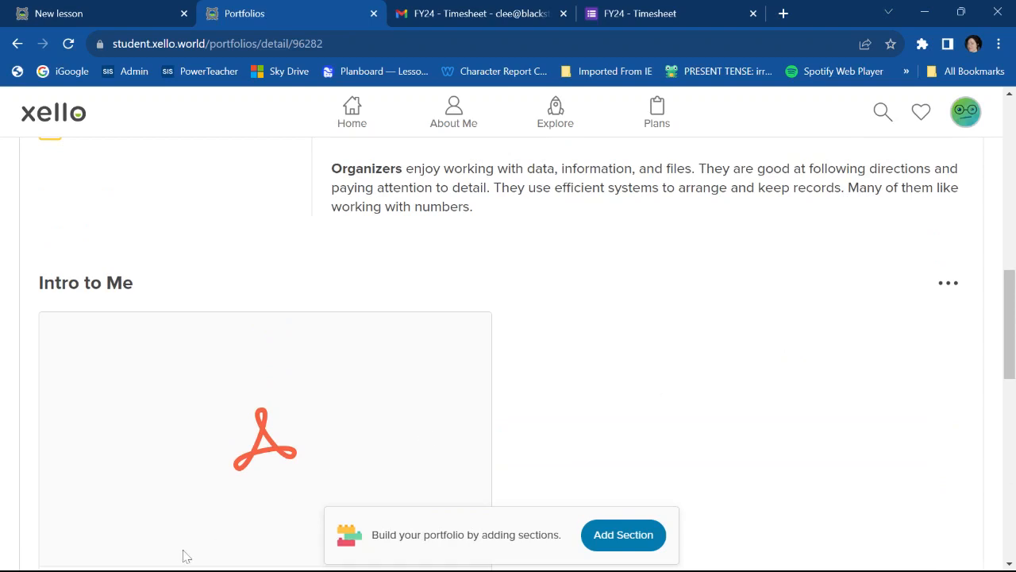
mouse_move(136, 481)
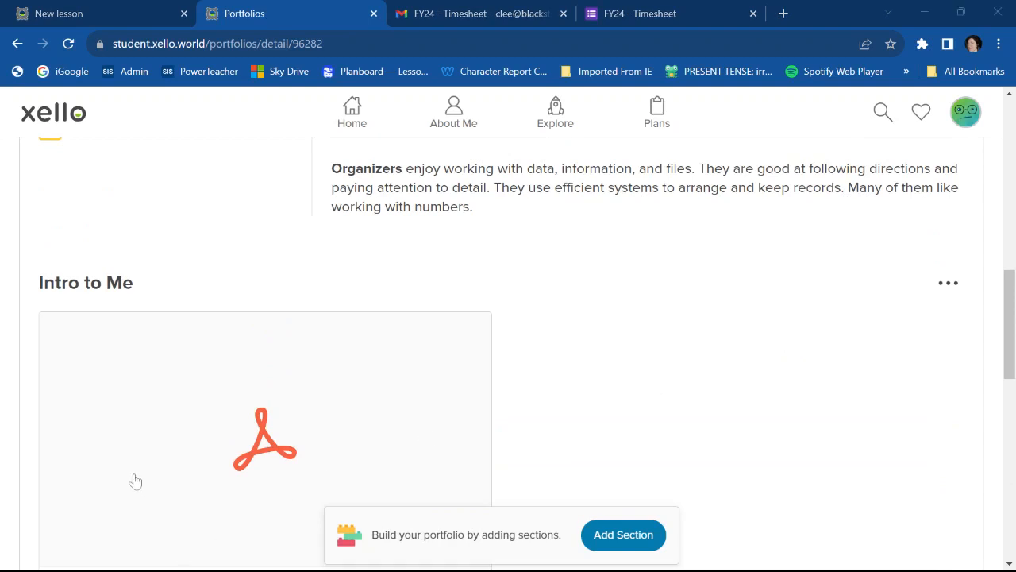
mouse_move(195, 556)
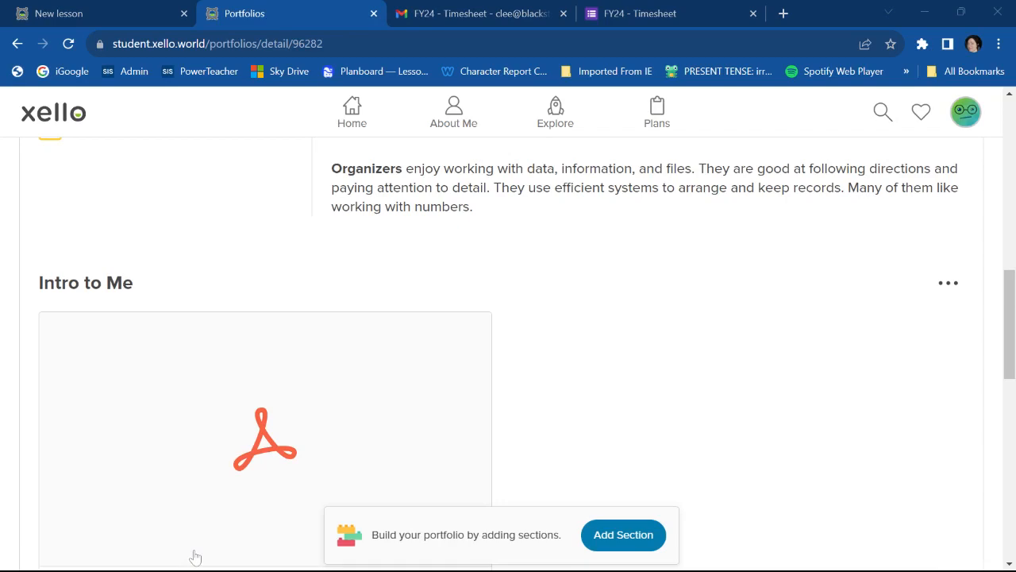